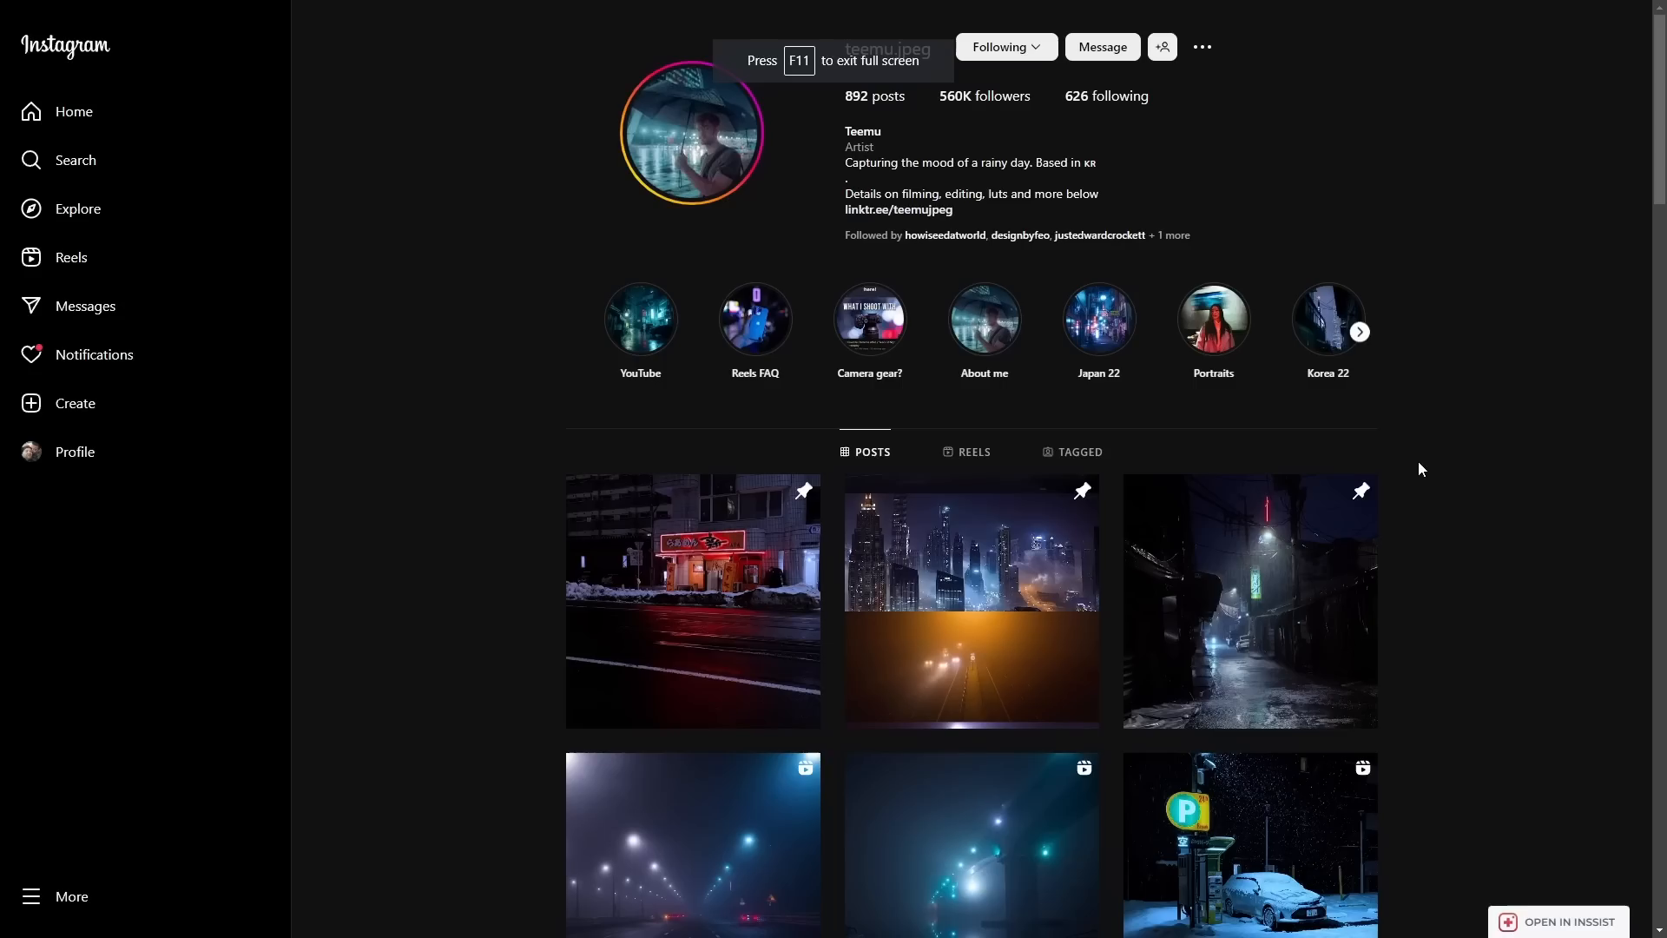
# - Scroll the photographer's grid to the rainy Seoul post and view its photos one by one
pyautogui.scroll(-3)
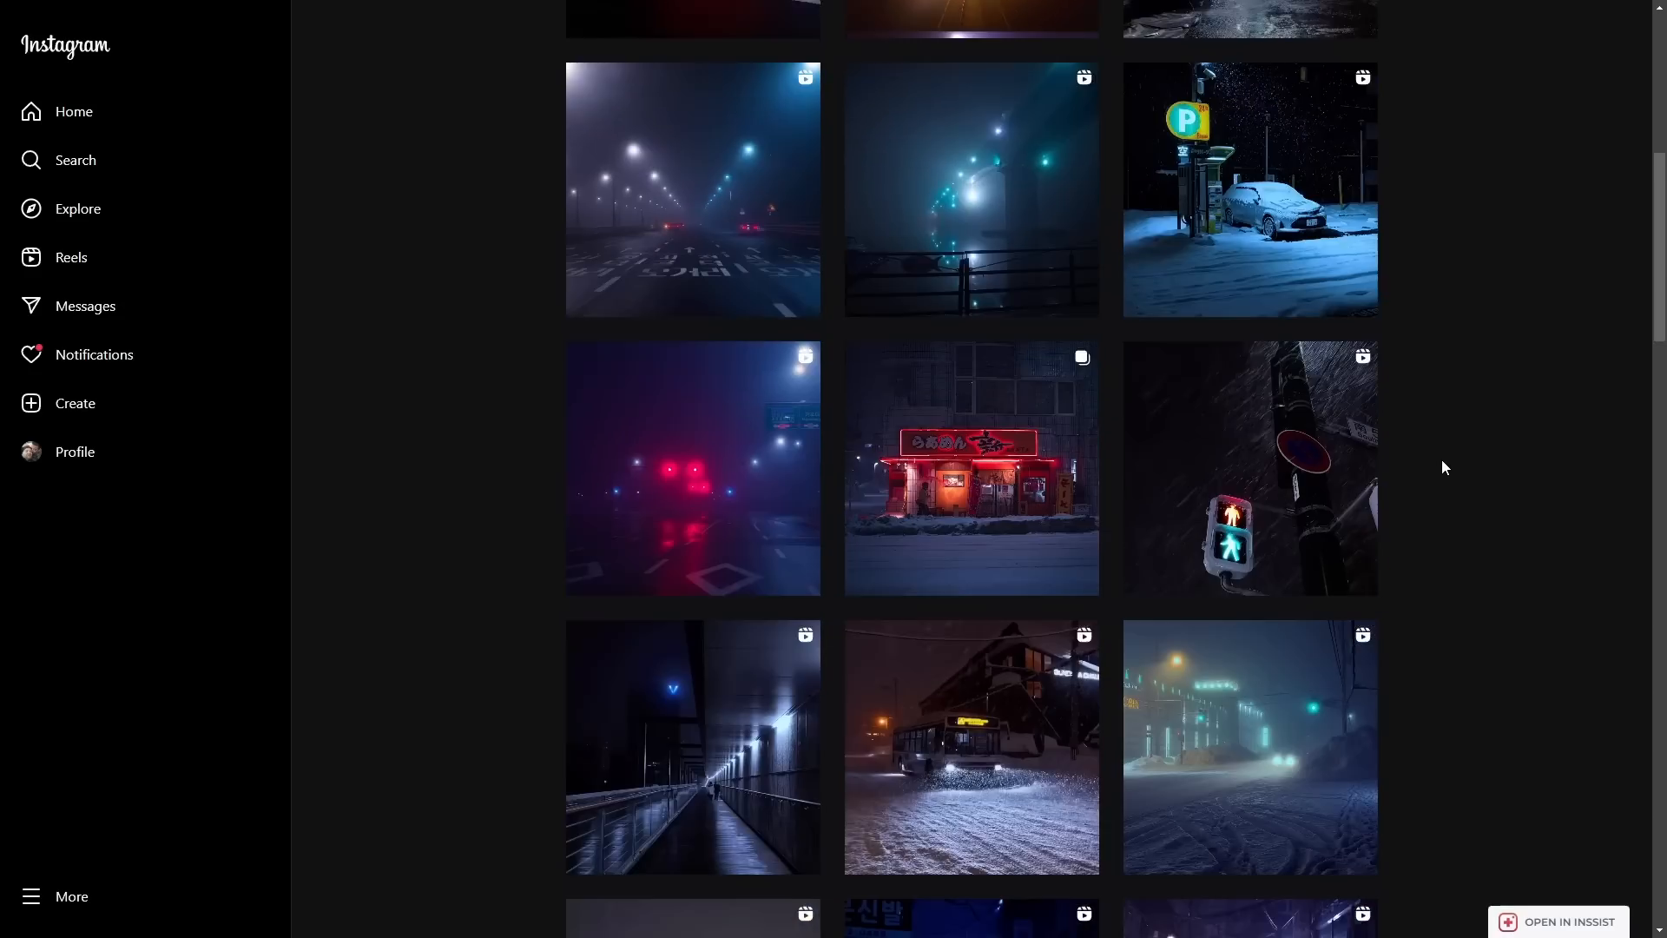
pyautogui.scroll(-3)
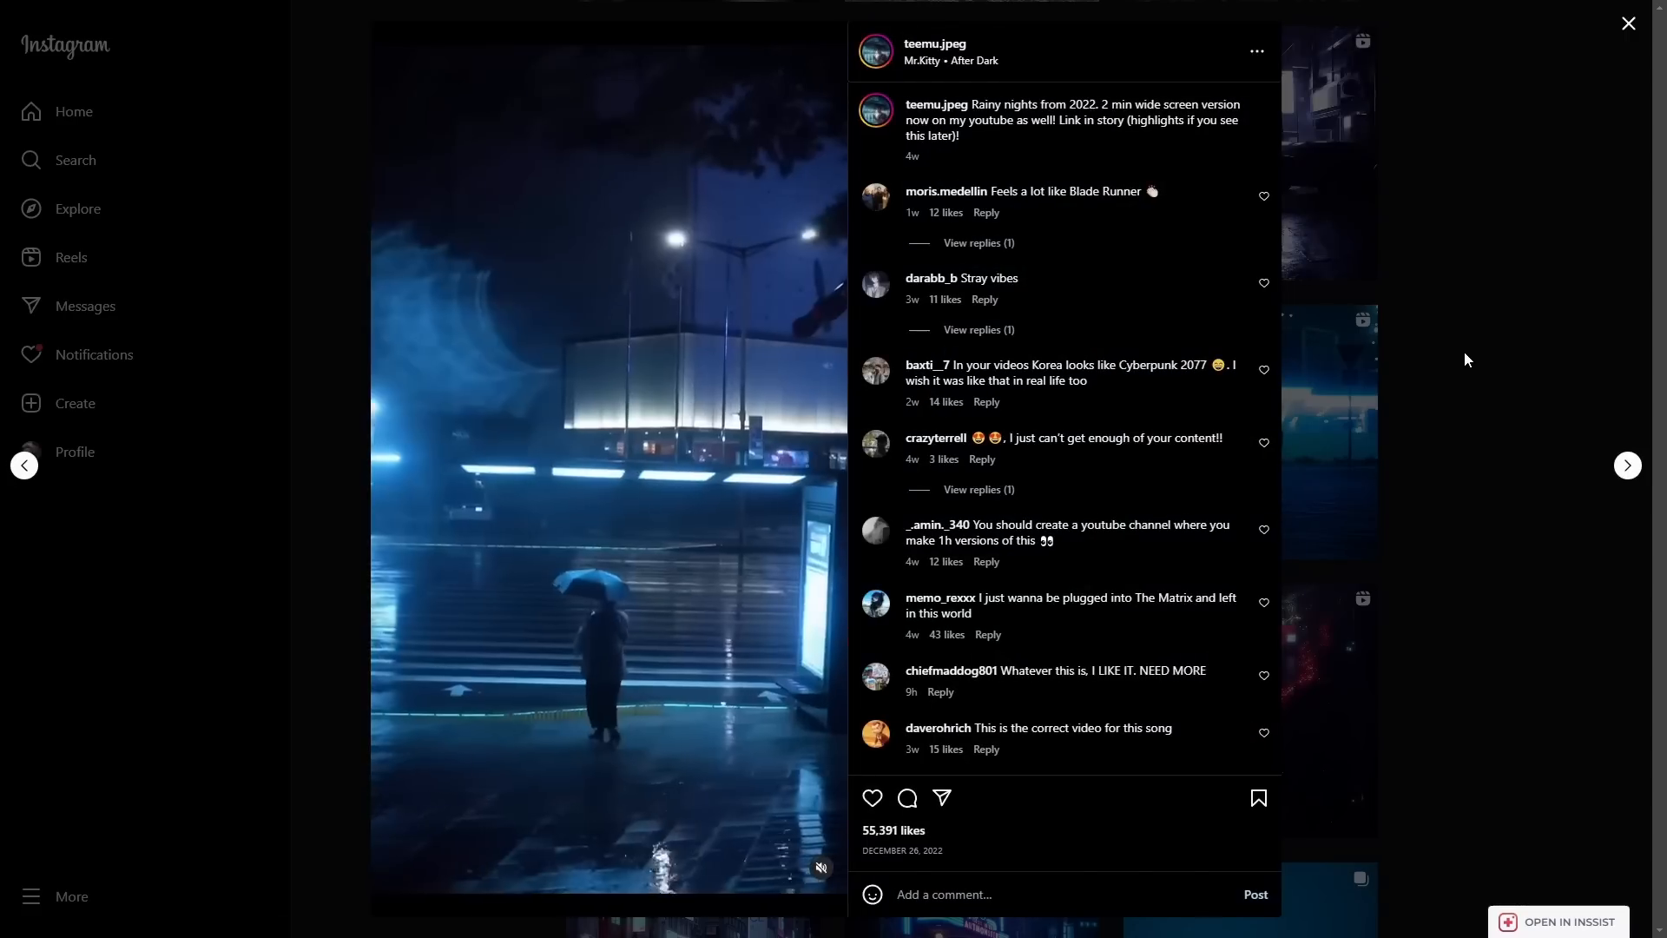
pyautogui.click(1625, 465)
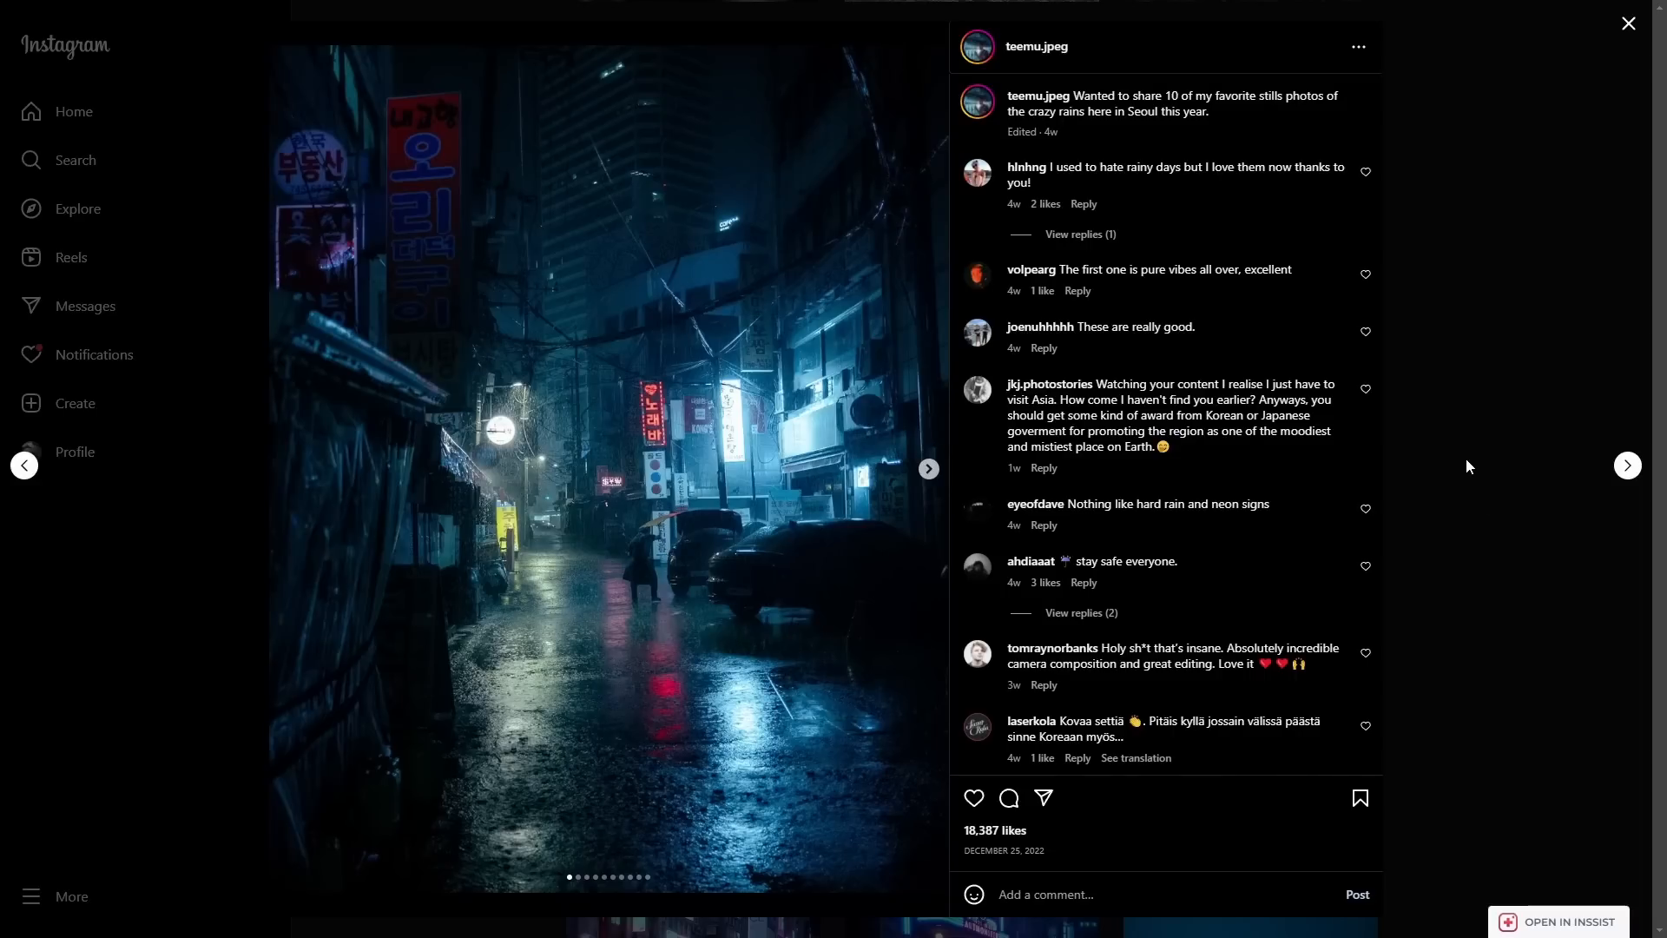
pyautogui.click(929, 469)
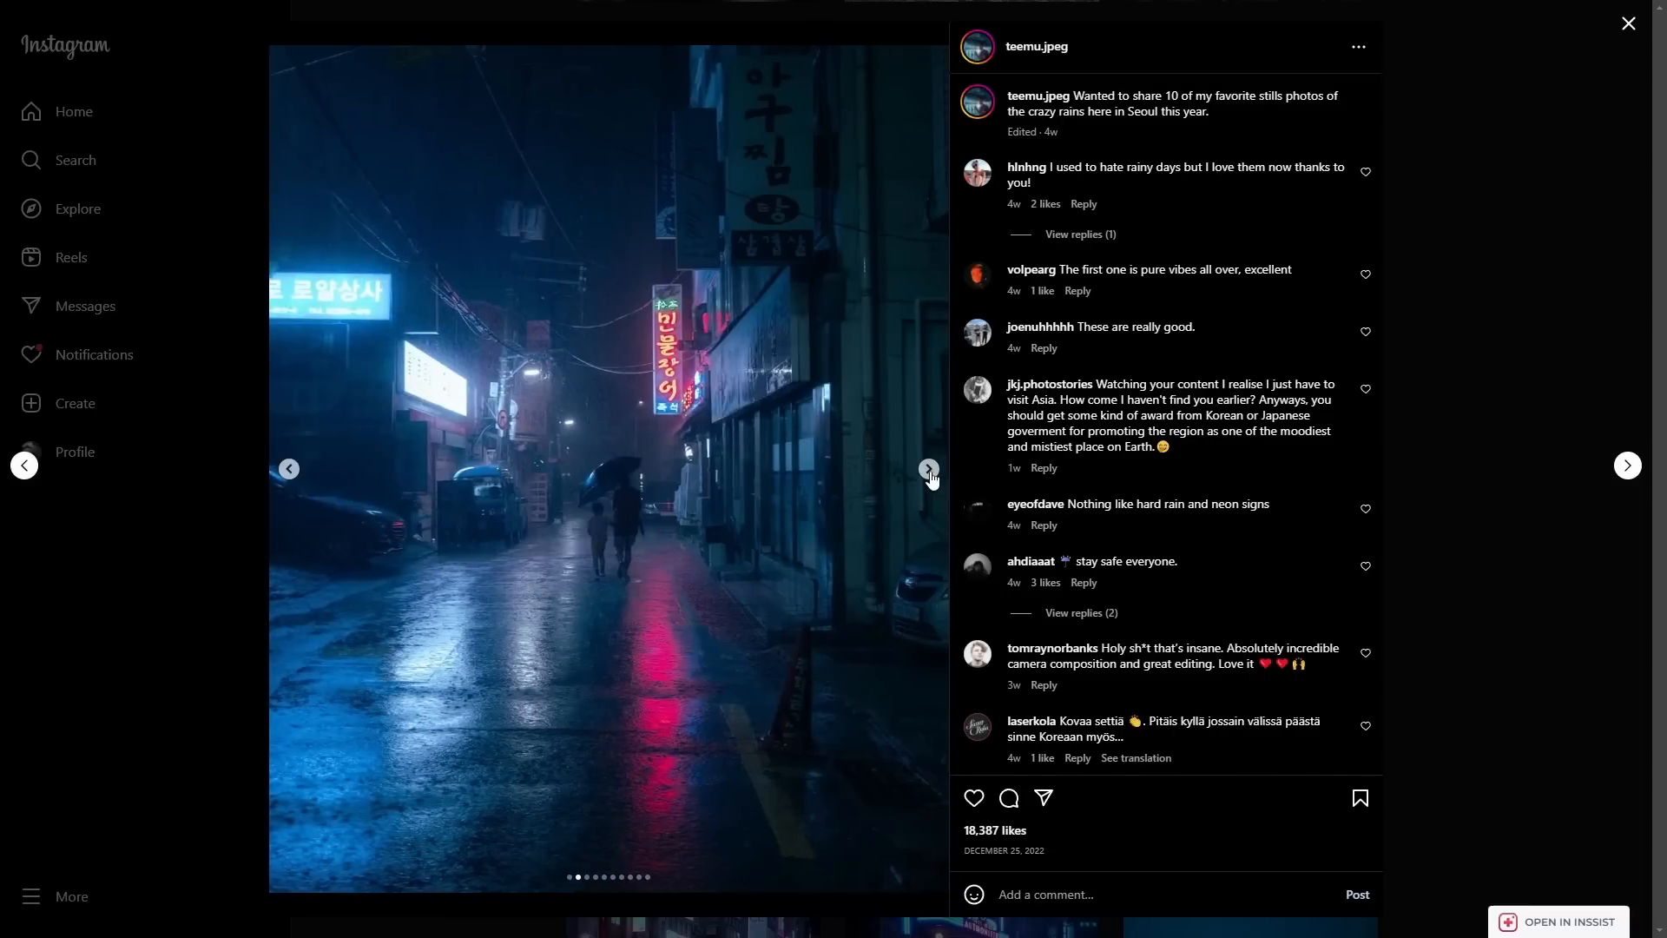
pyautogui.click(927, 468)
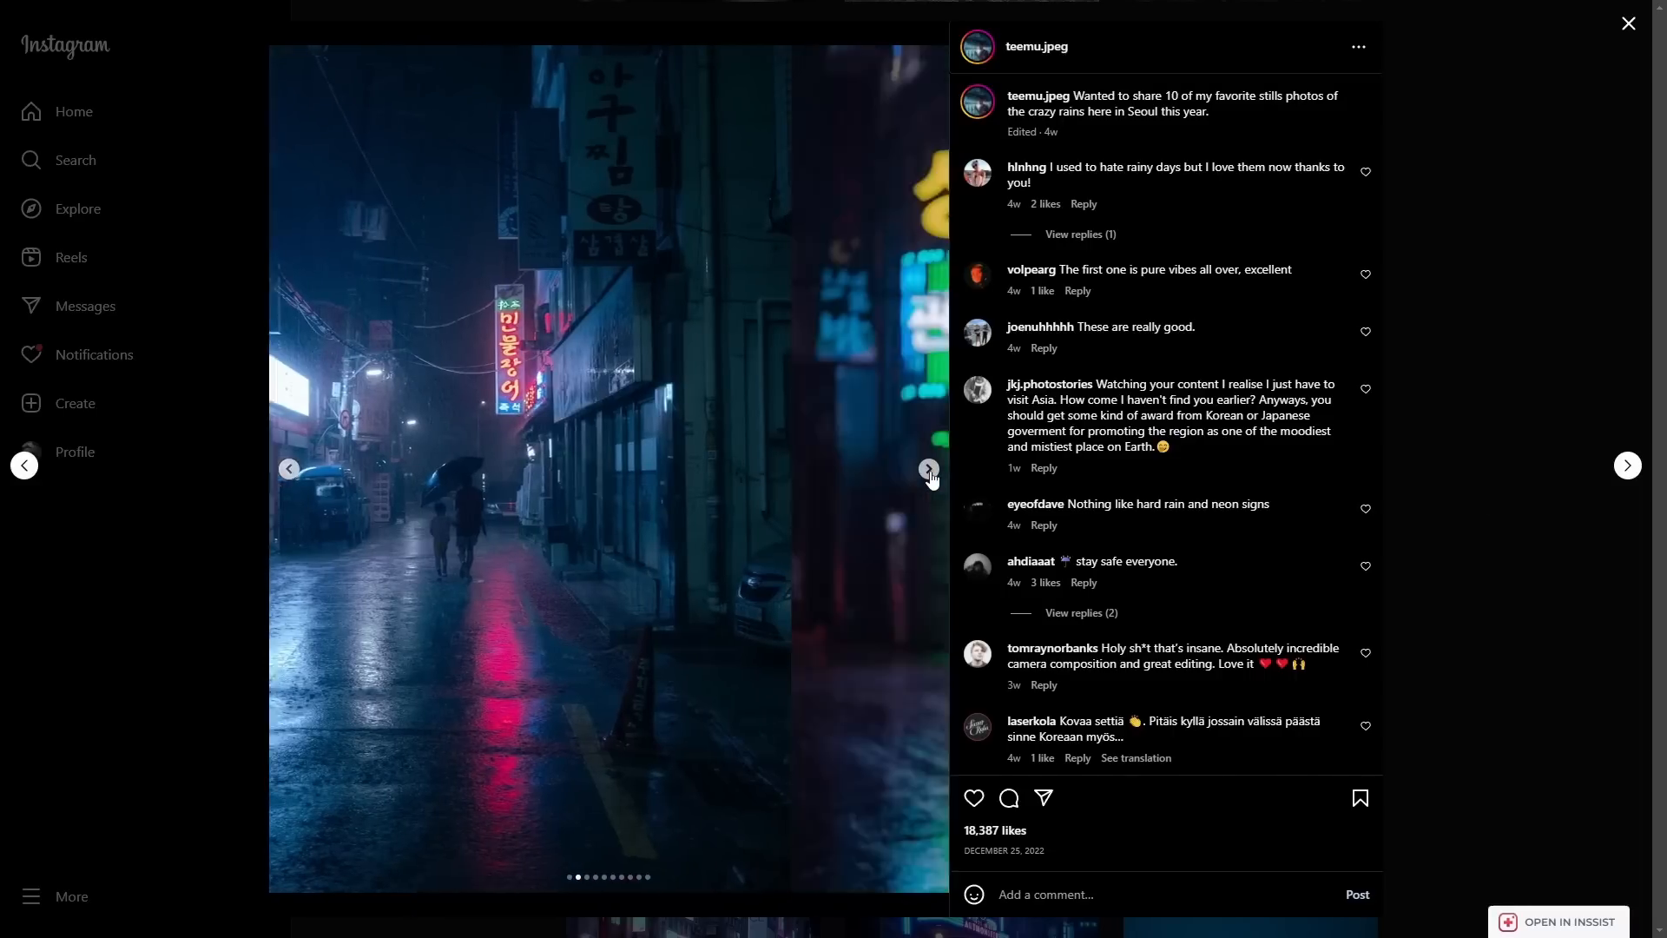
pyautogui.click(926, 468)
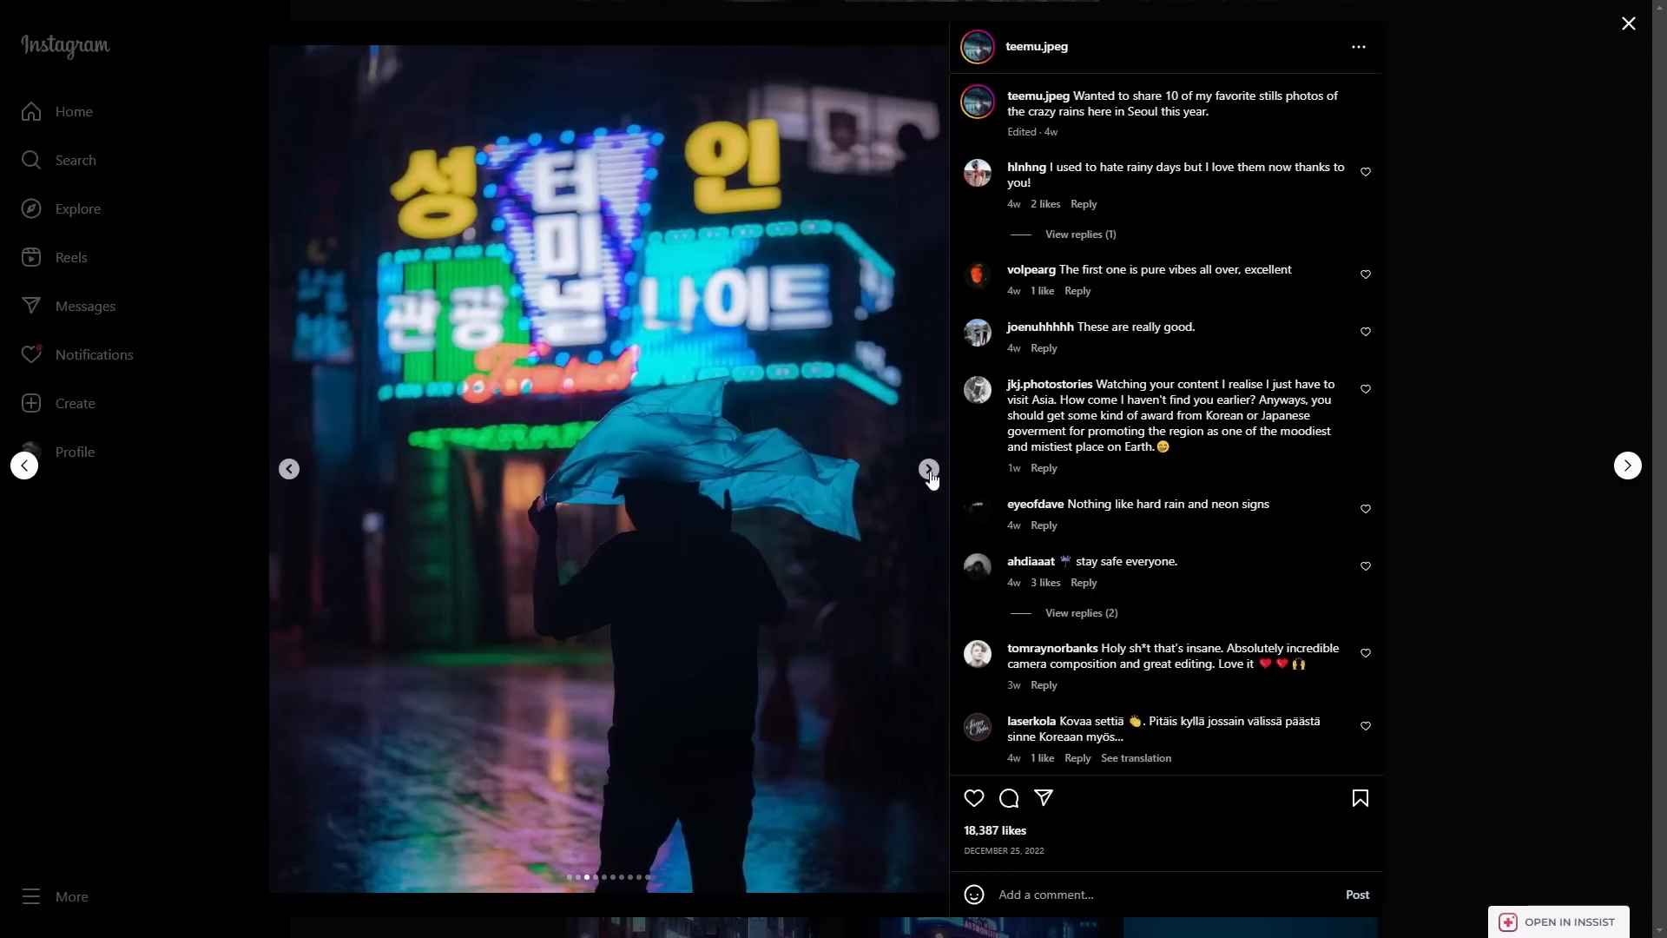
pyautogui.click(927, 469)
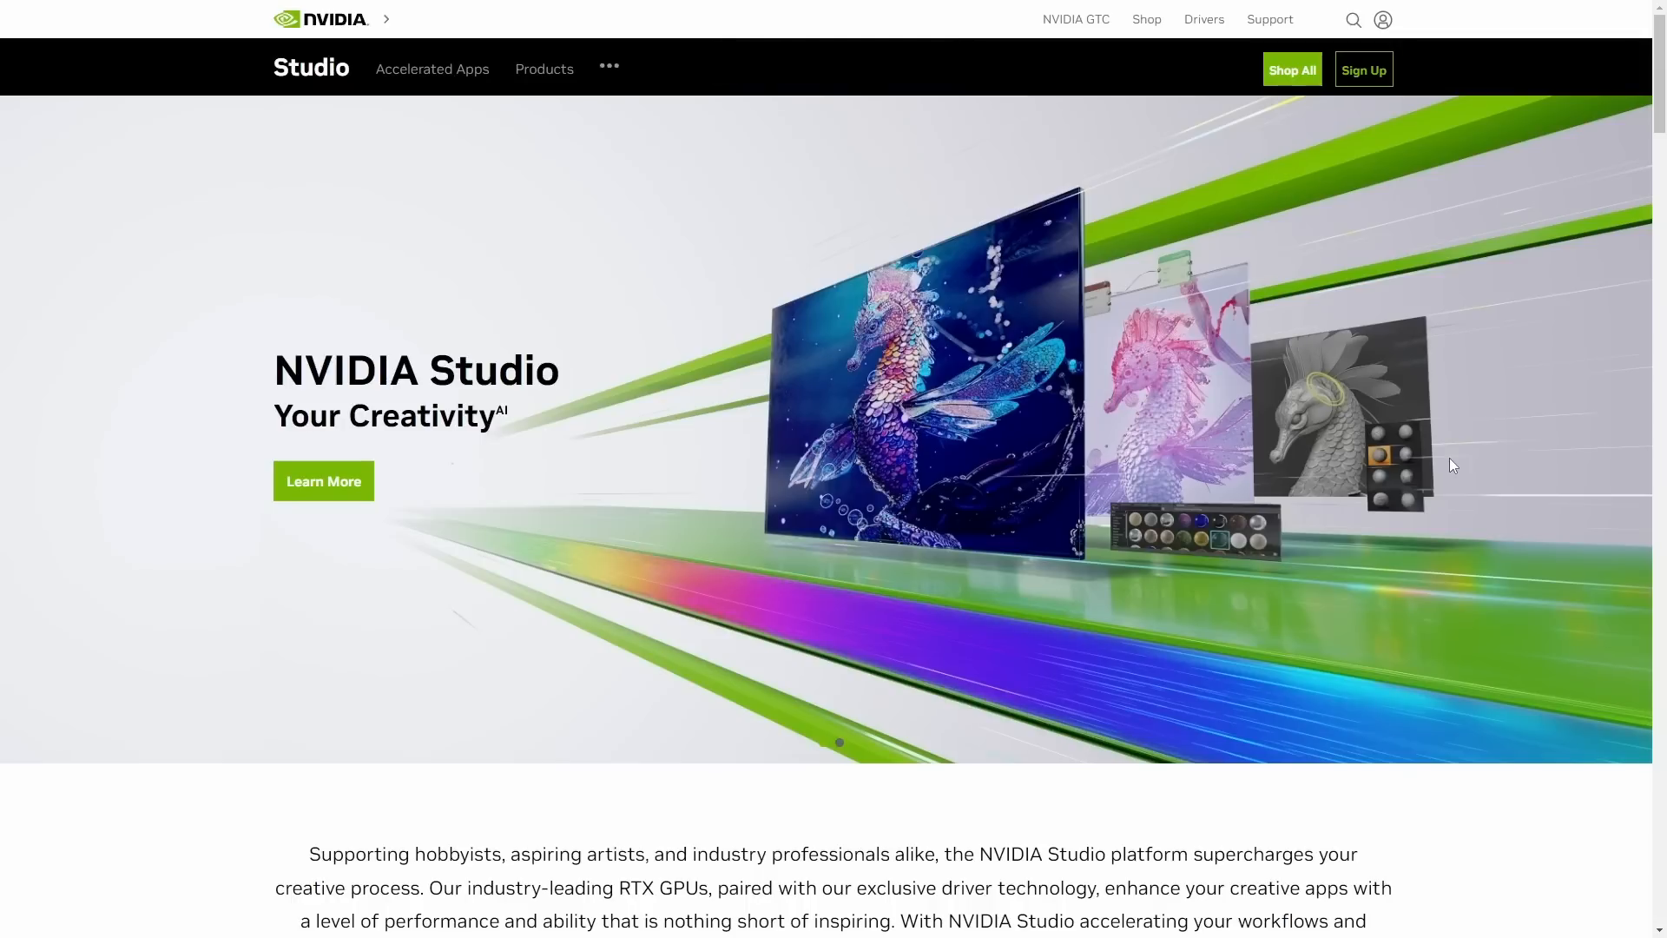
pyautogui.moveTo(328, 487)
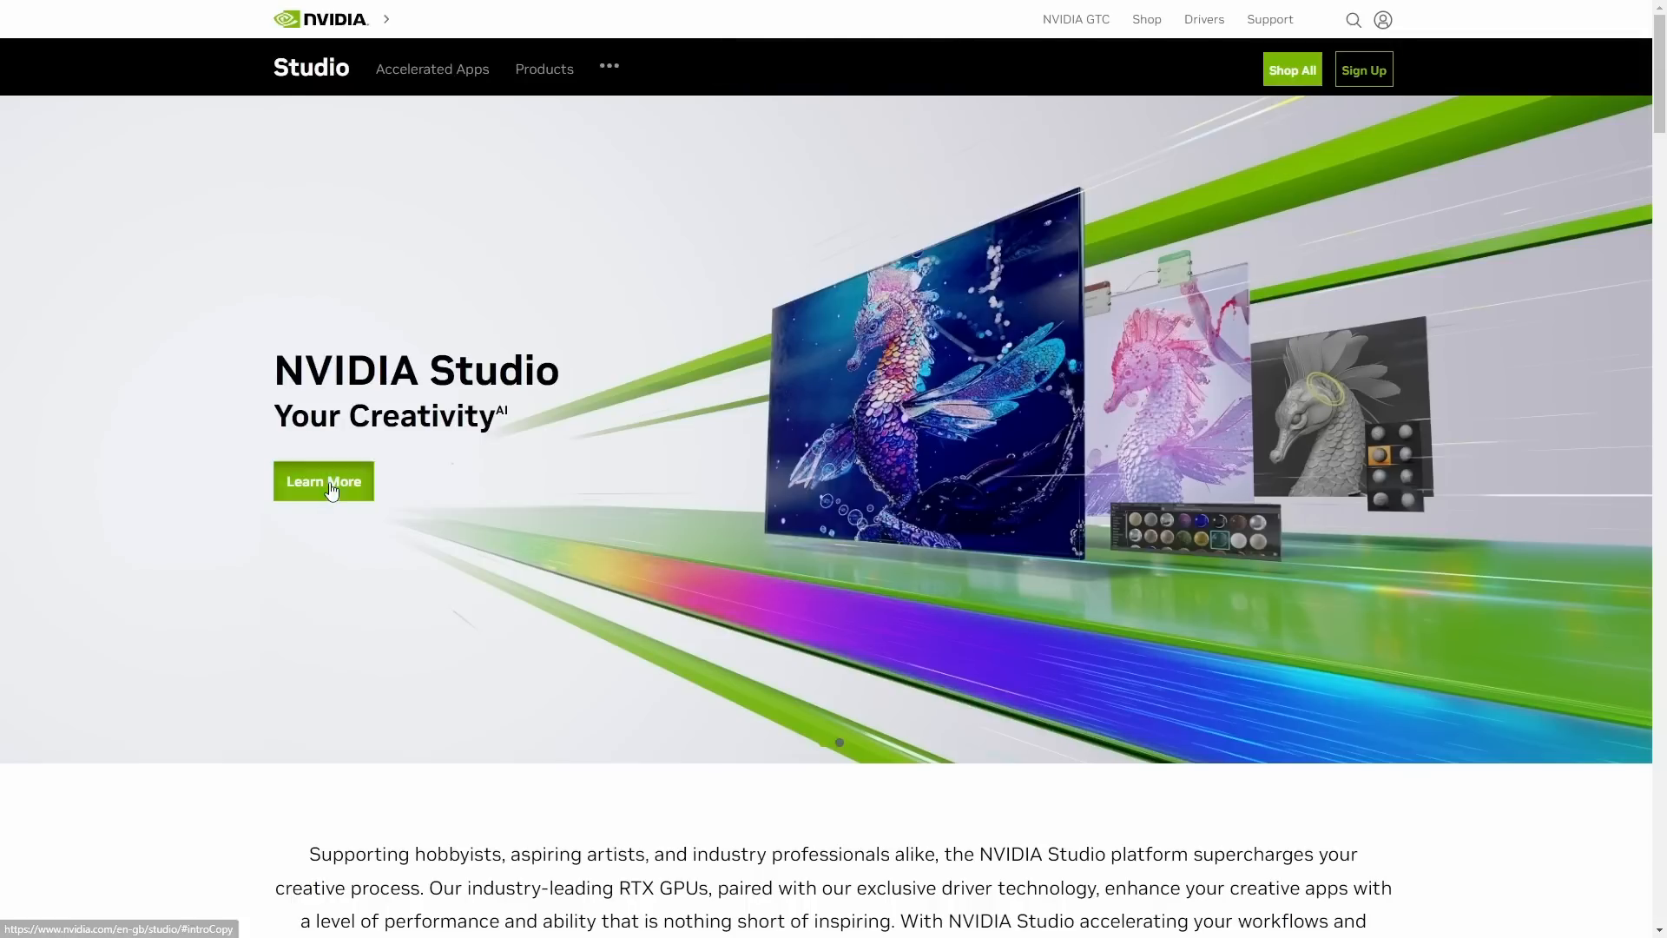
# - Scroll to The GPU Advantage section showing the Blender RTX 3090 vs 4090 render chart
pyautogui.scroll(-3)
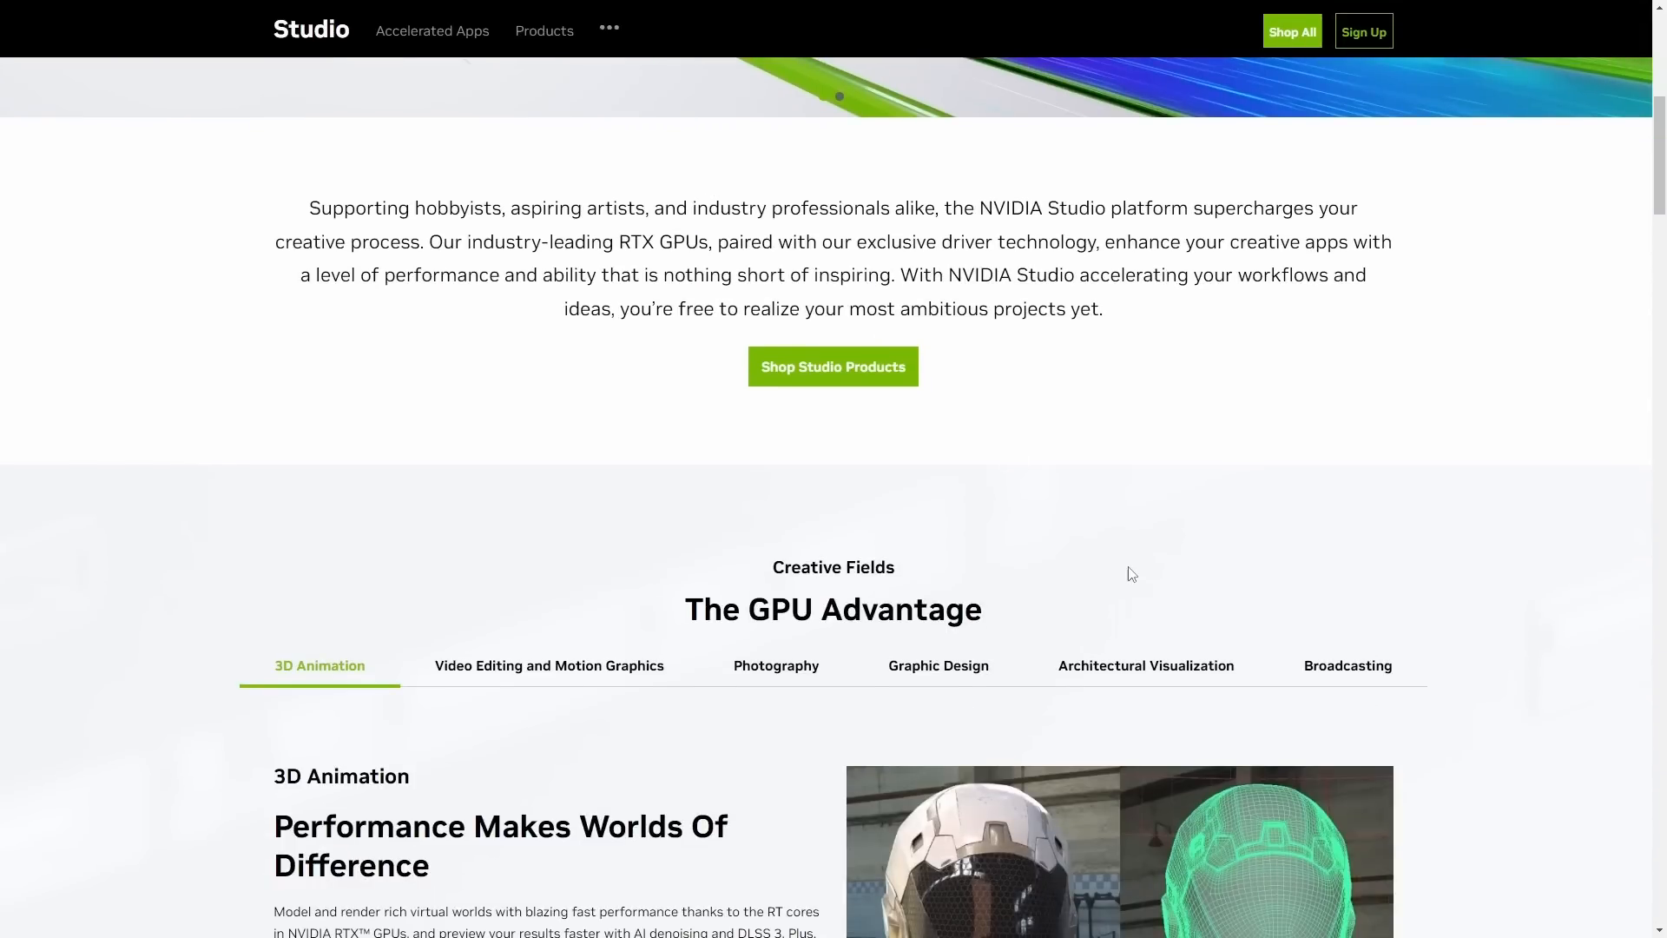
pyautogui.scroll(-3)
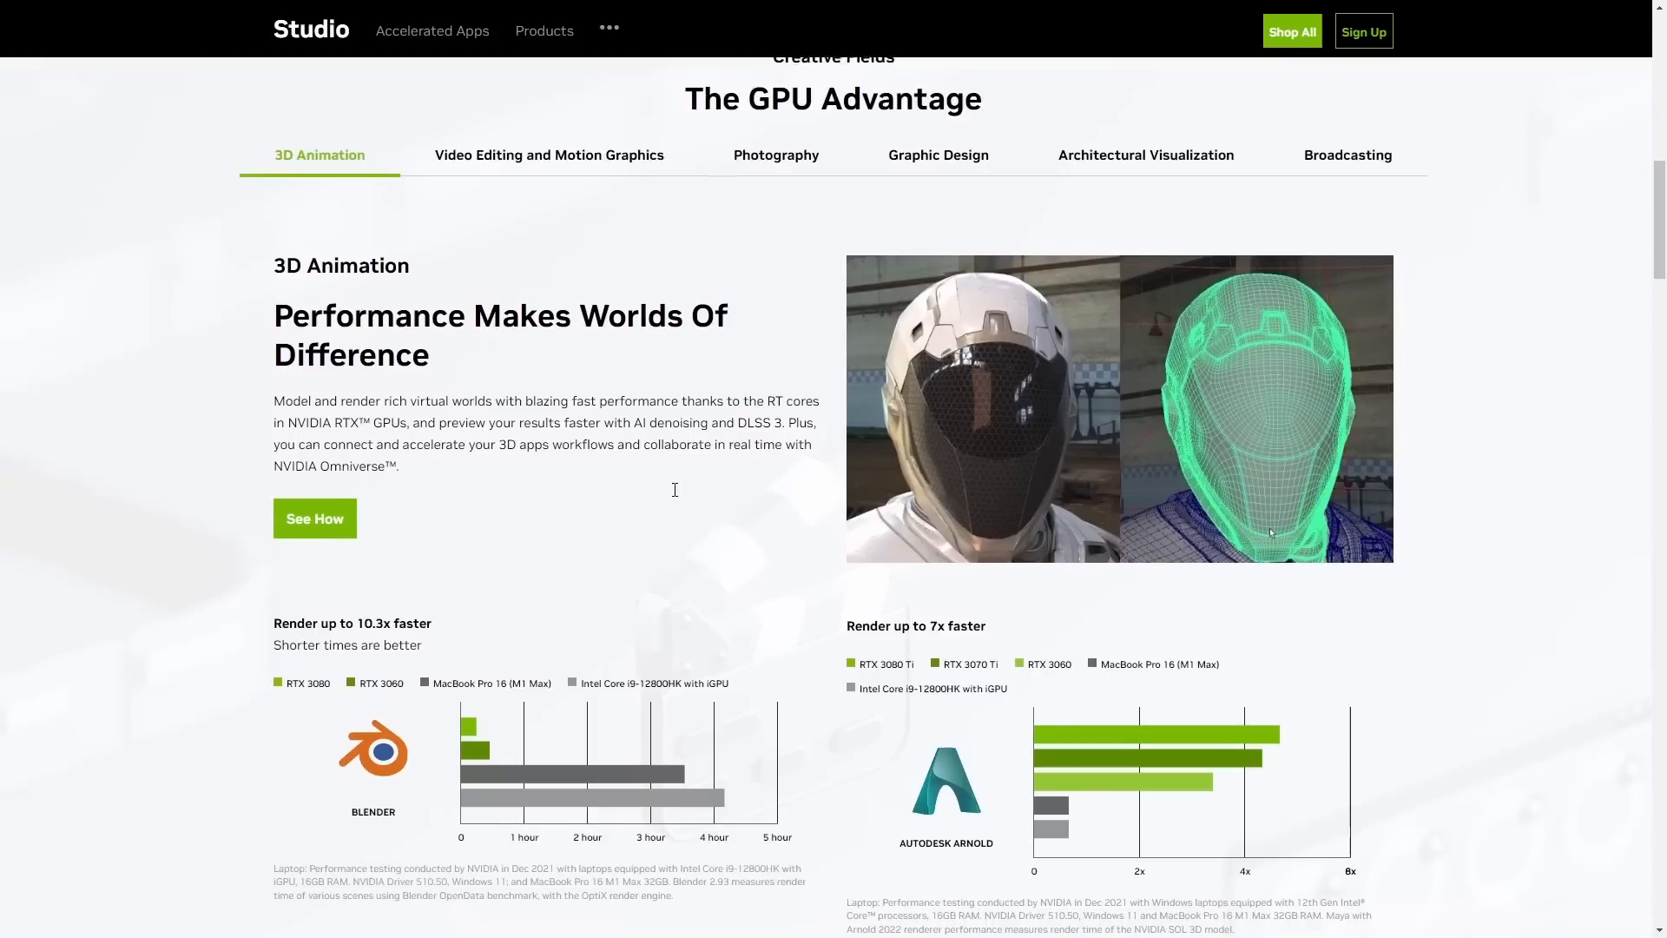
pyautogui.scroll(3)
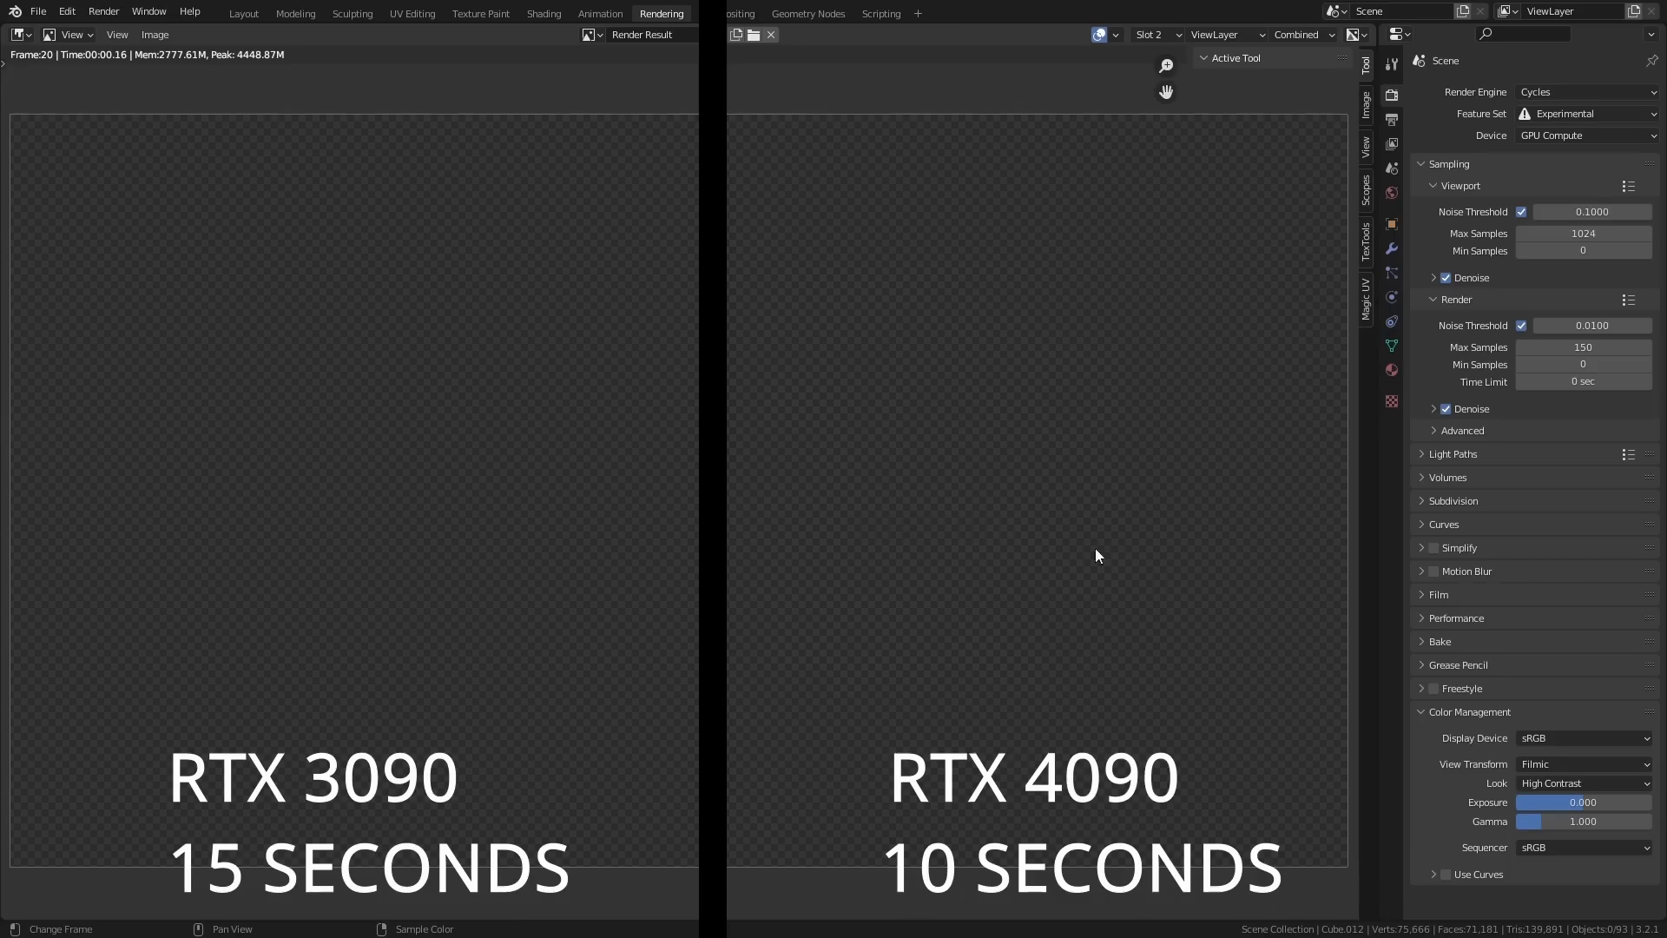
pyautogui.moveTo(1438, 915)
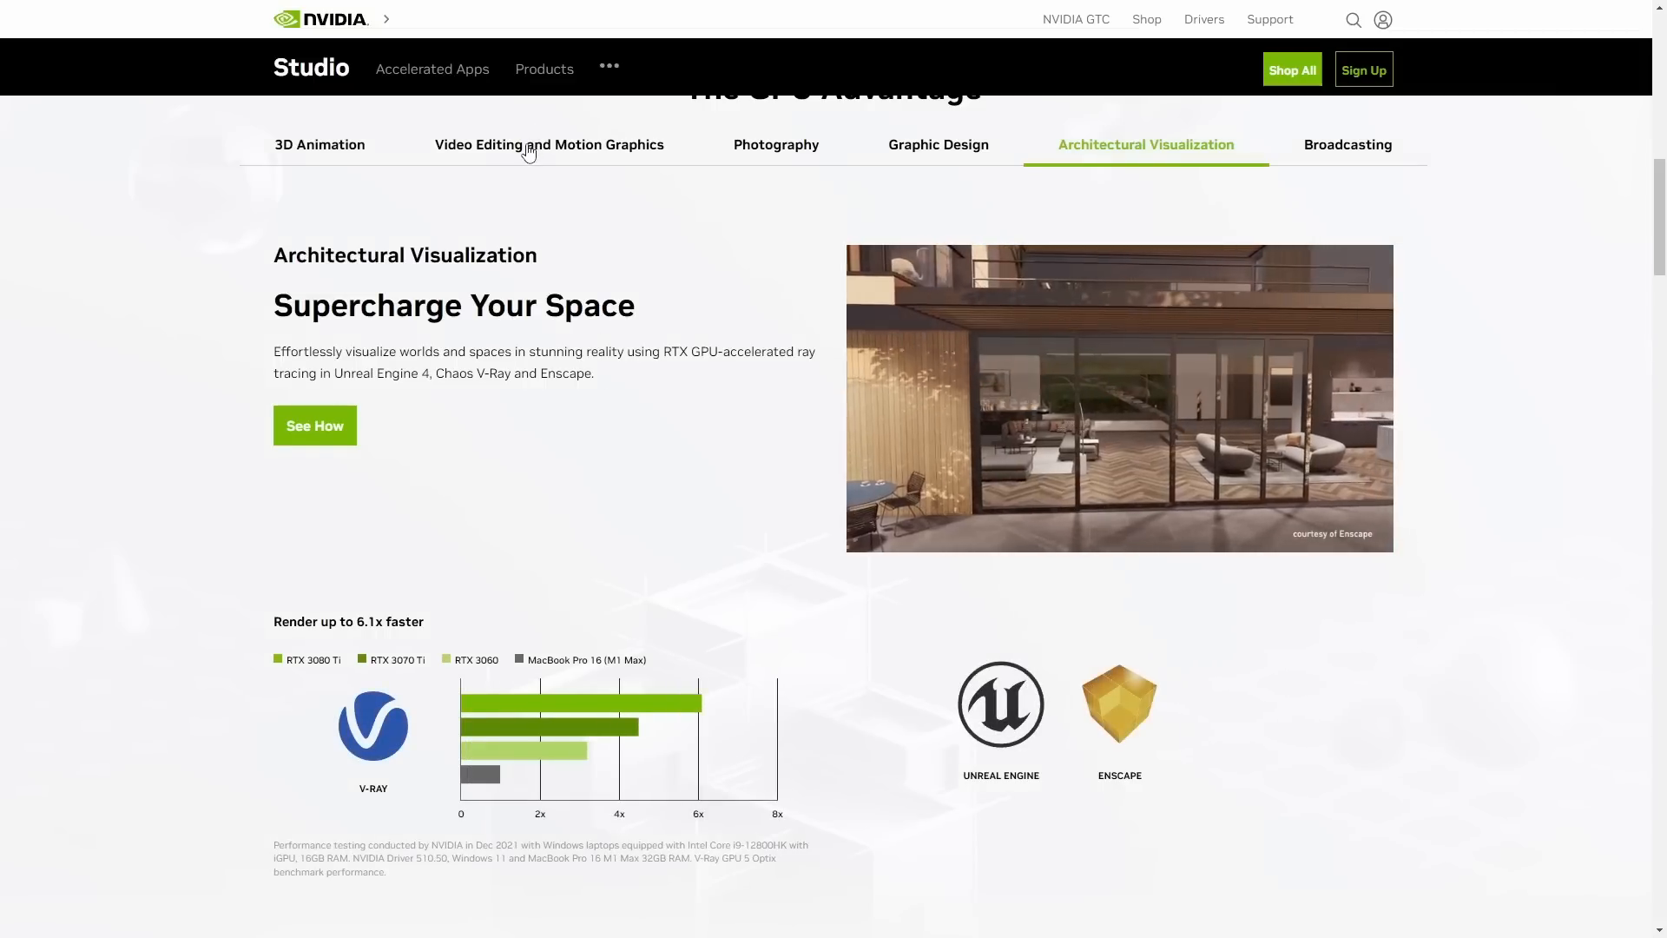
# - Browse the Video Editing and Motion Graphics benchmarks, then go to the Studio products page
pyautogui.click(549, 146)
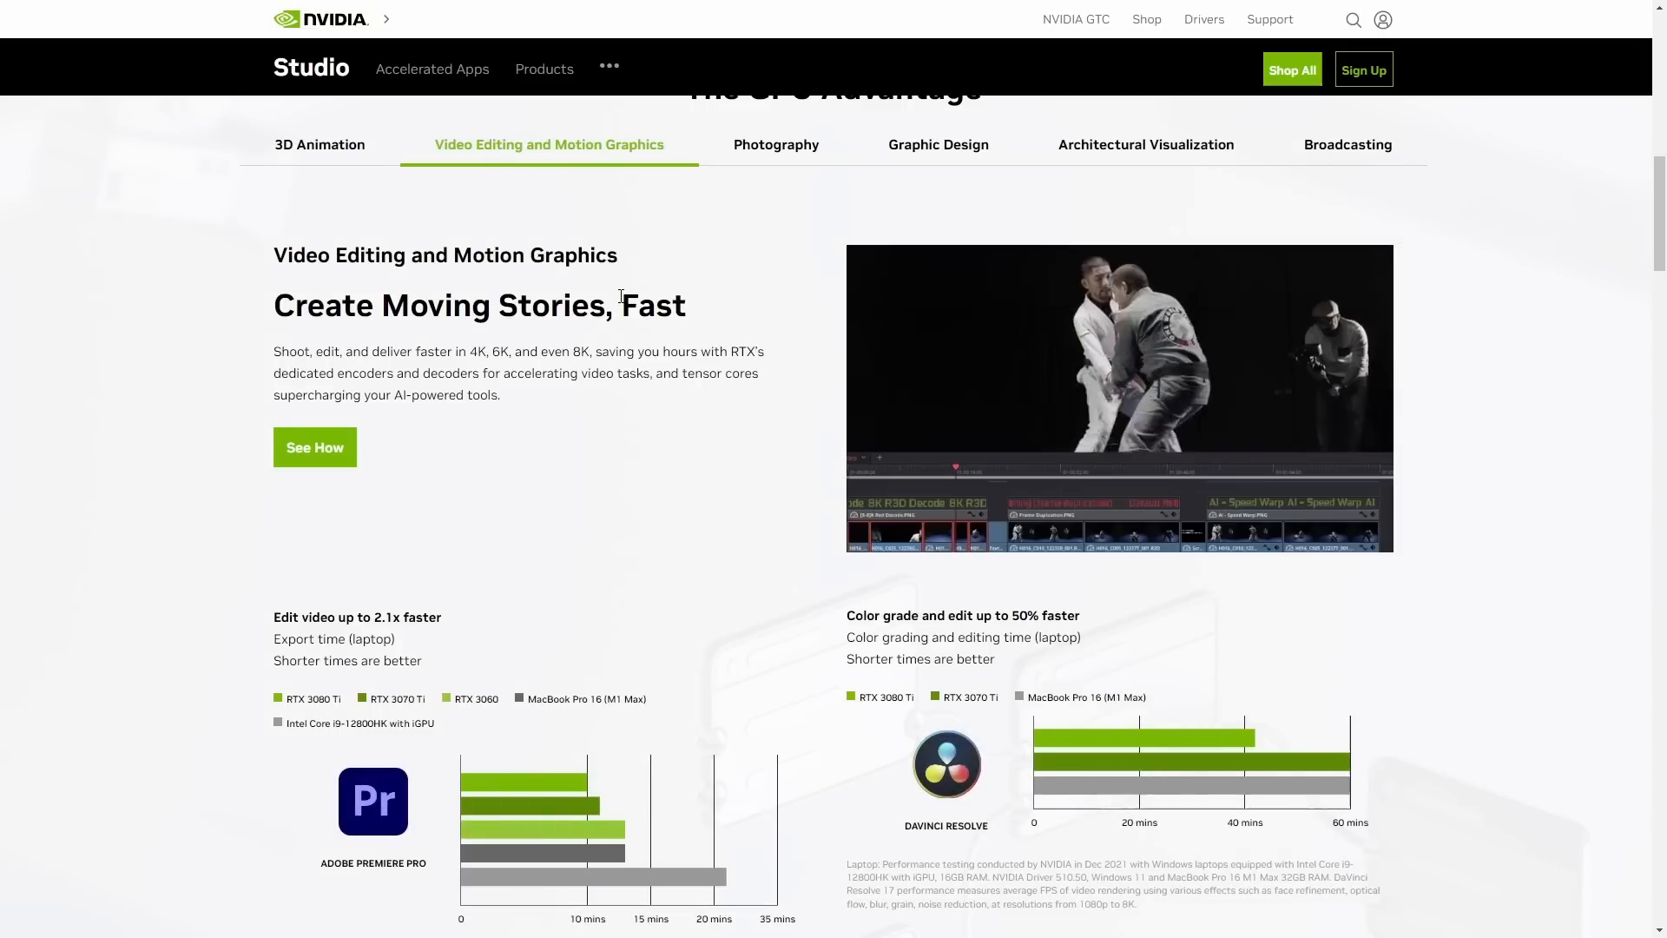
pyautogui.scroll(-3)
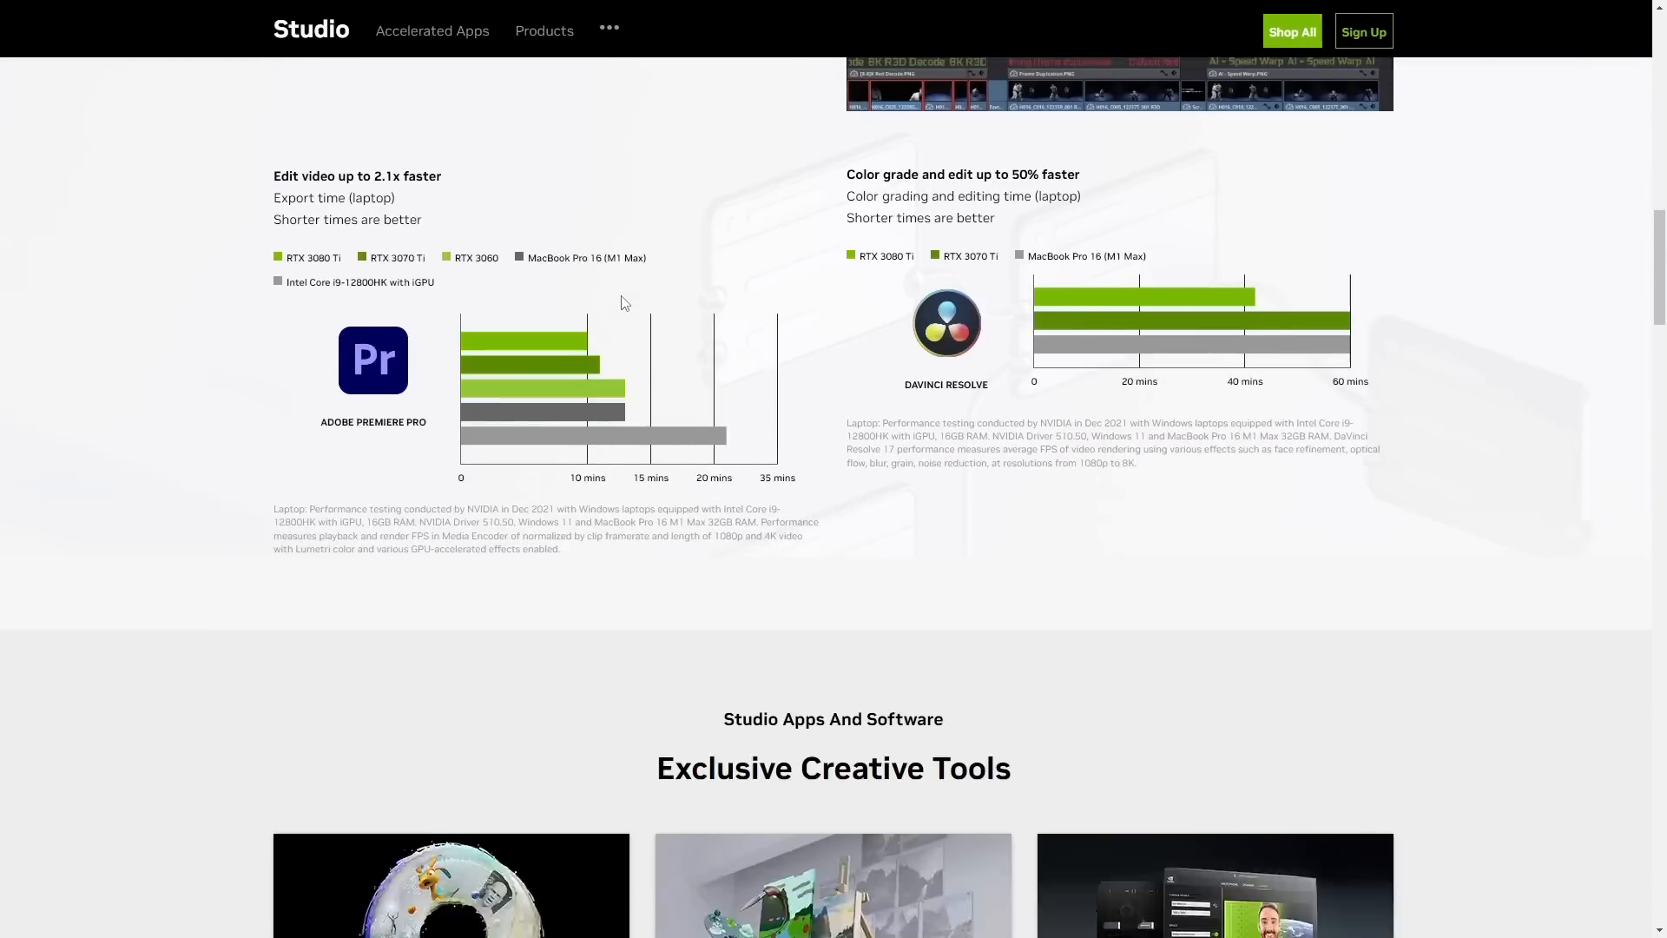
pyautogui.scroll(-3)
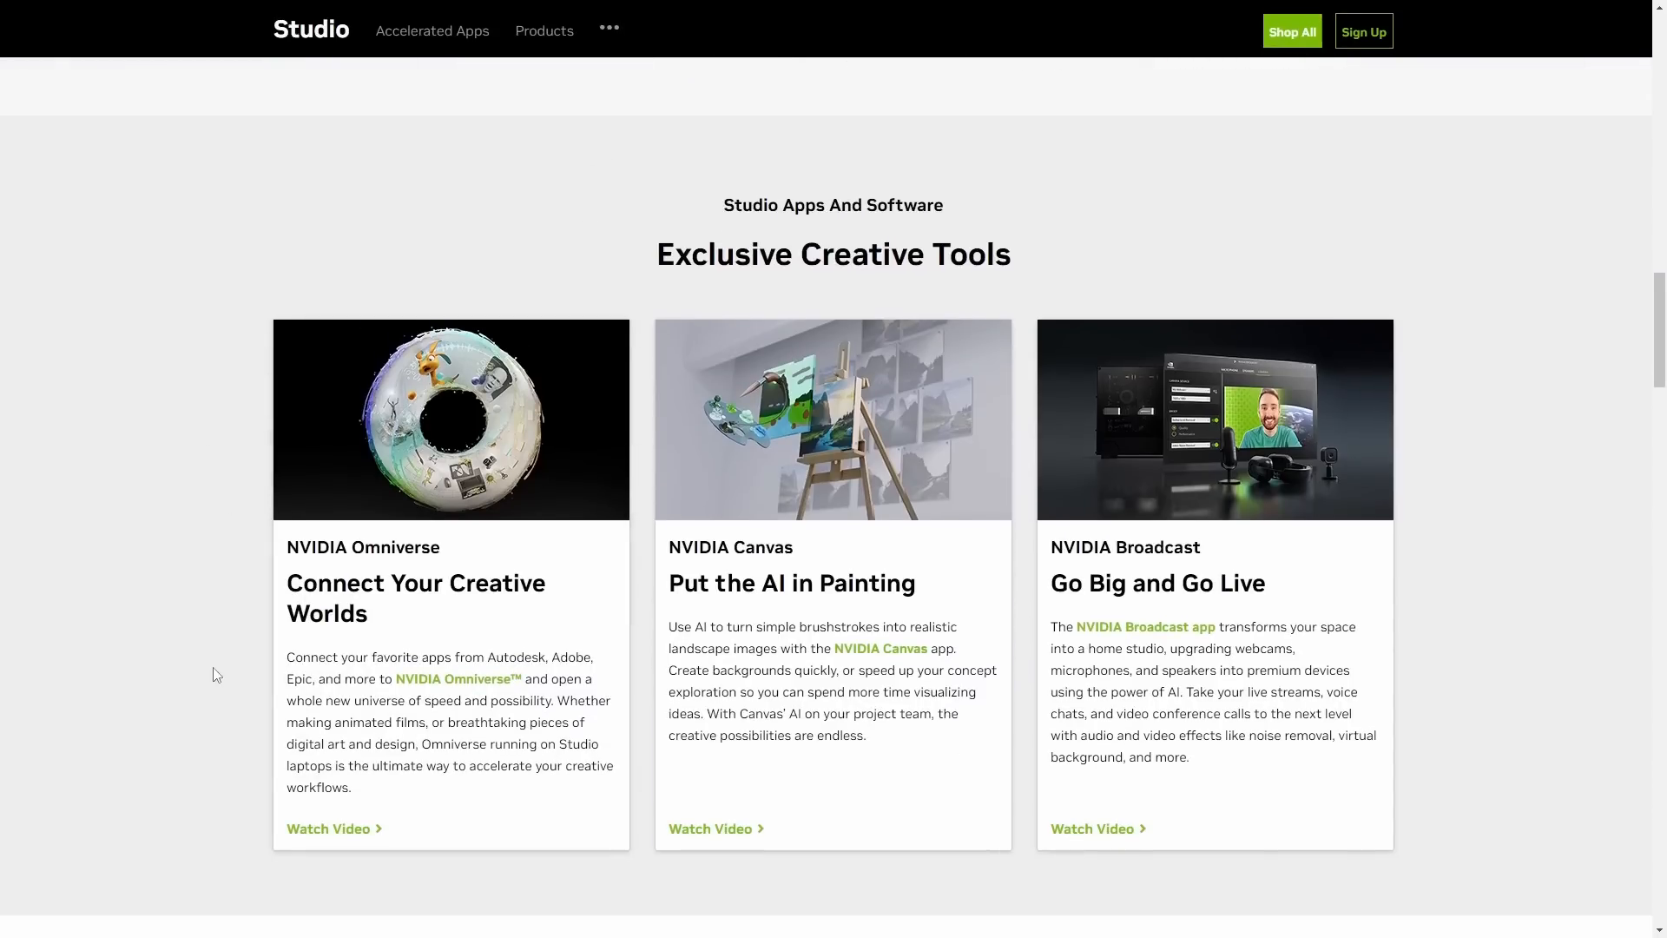
pyautogui.scroll(3)
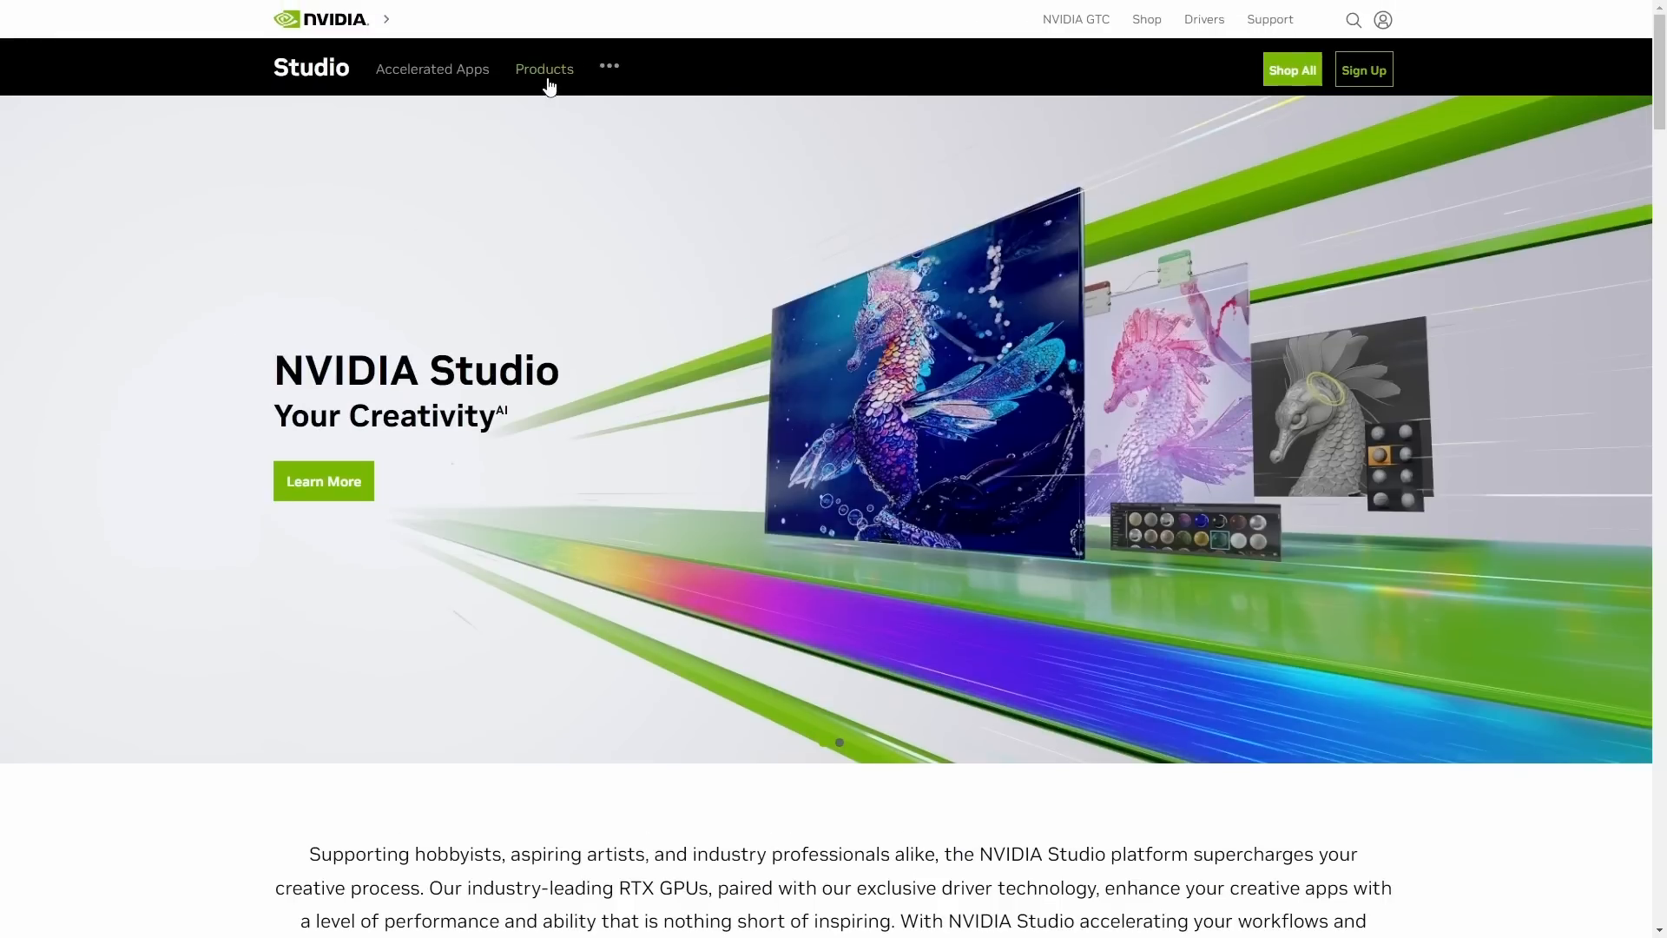
pyautogui.click(544, 70)
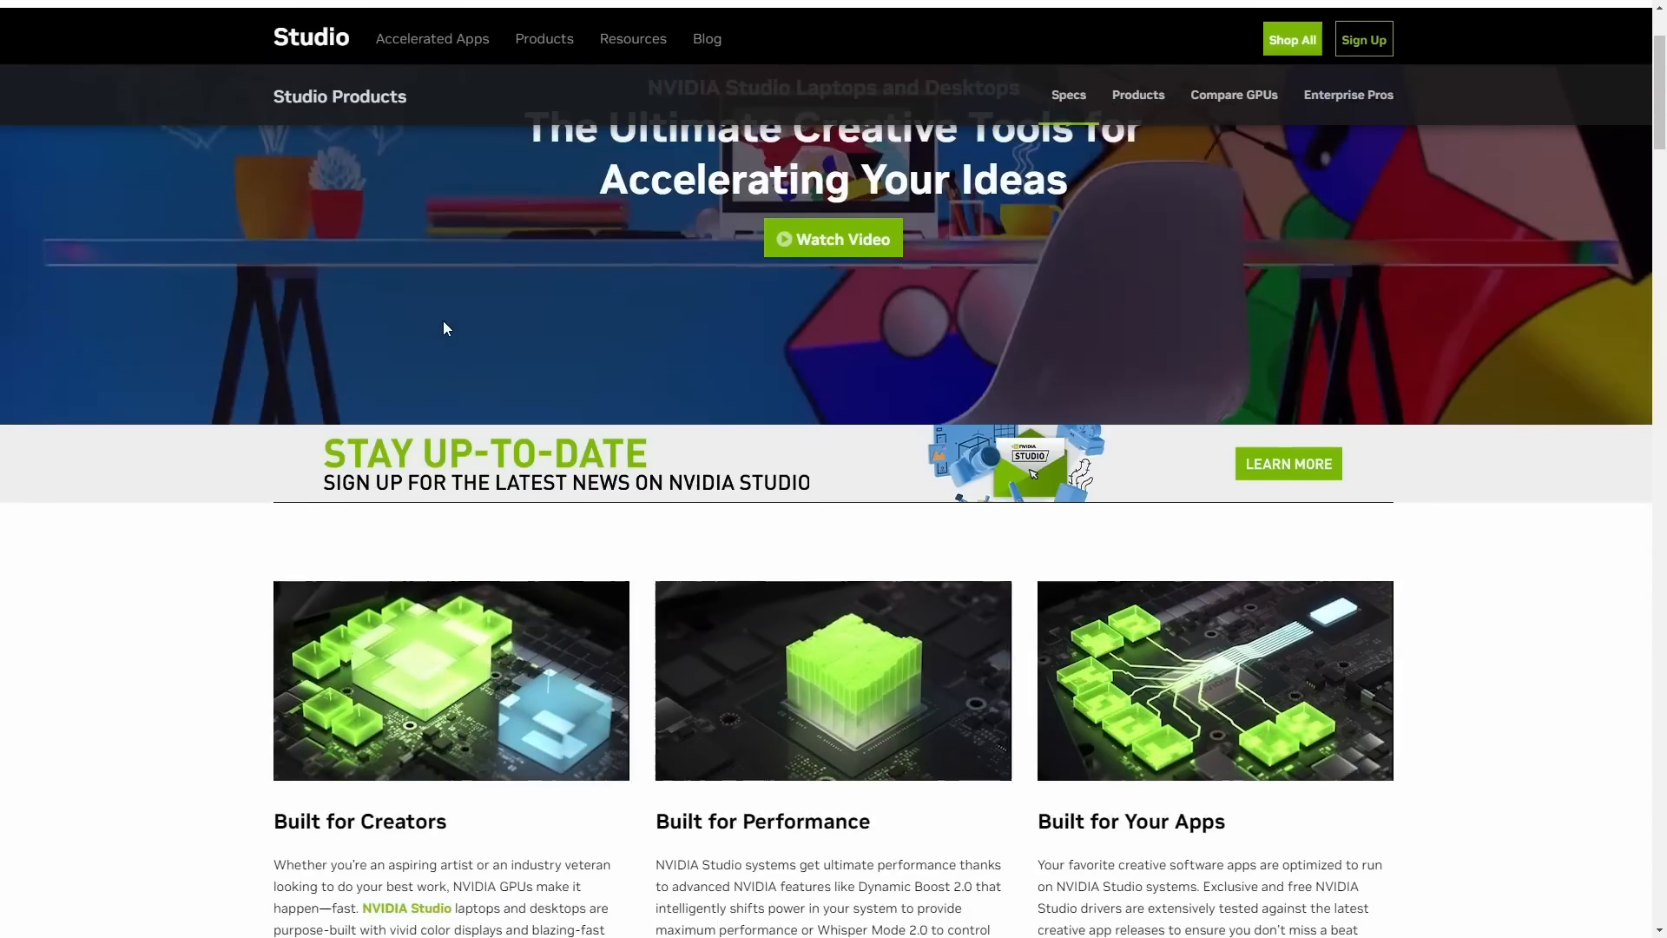
pyautogui.scroll(-3)
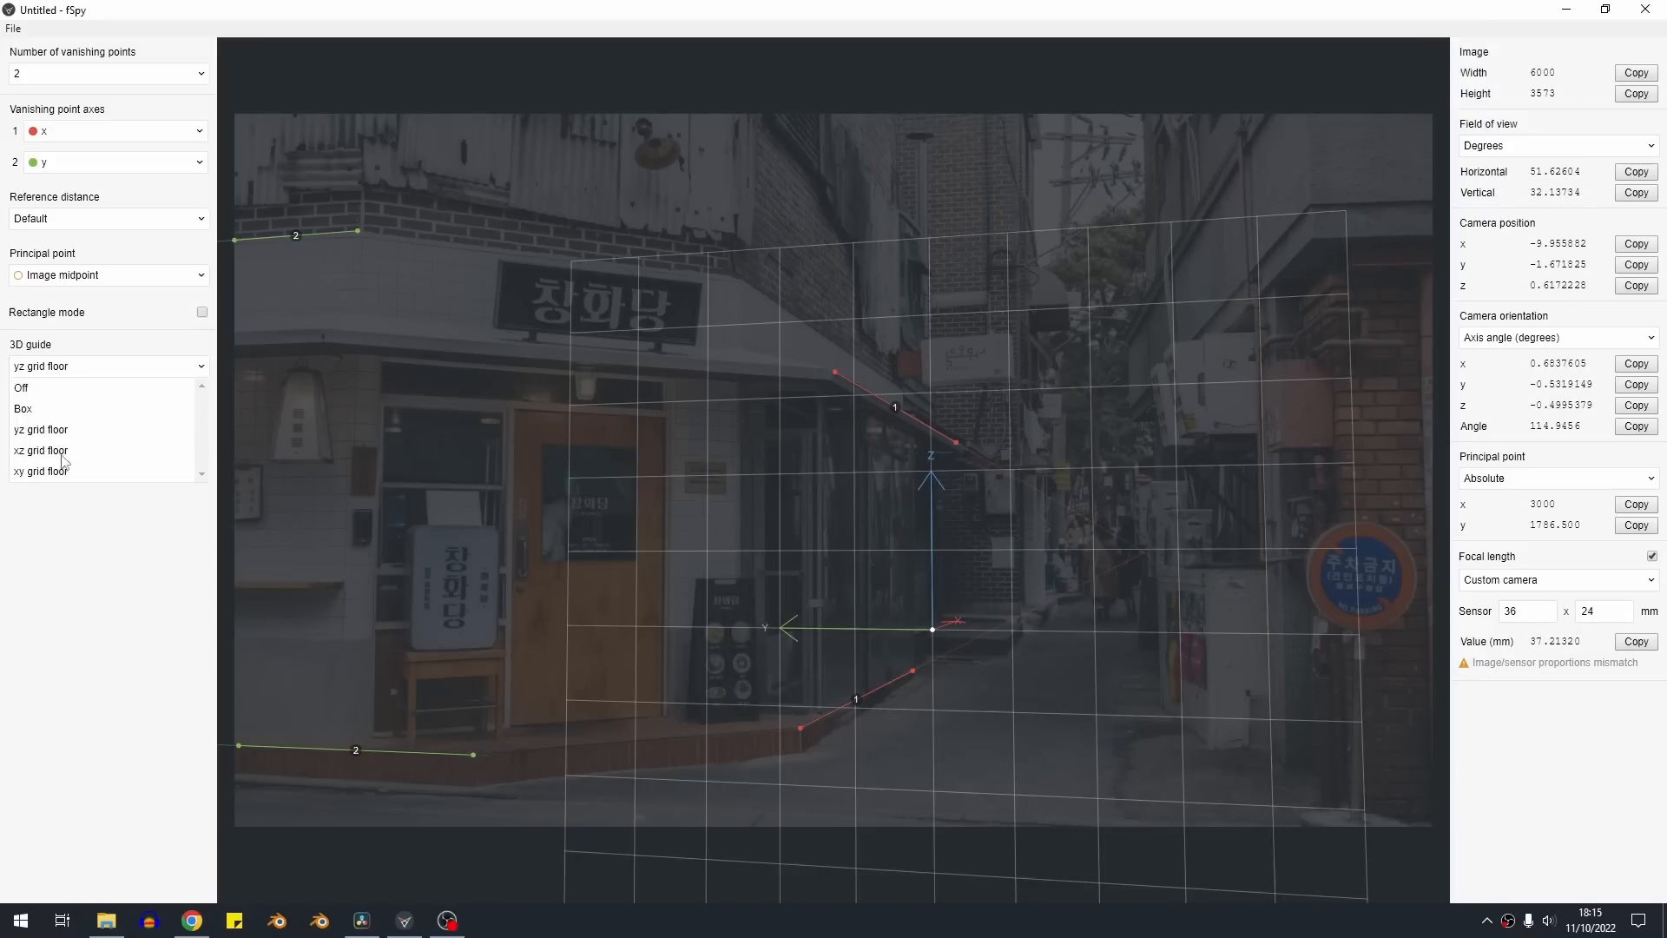
# - Set fSpy's 3D guide to a Box over the camera-matched alley photo
pyautogui.click(25, 408)
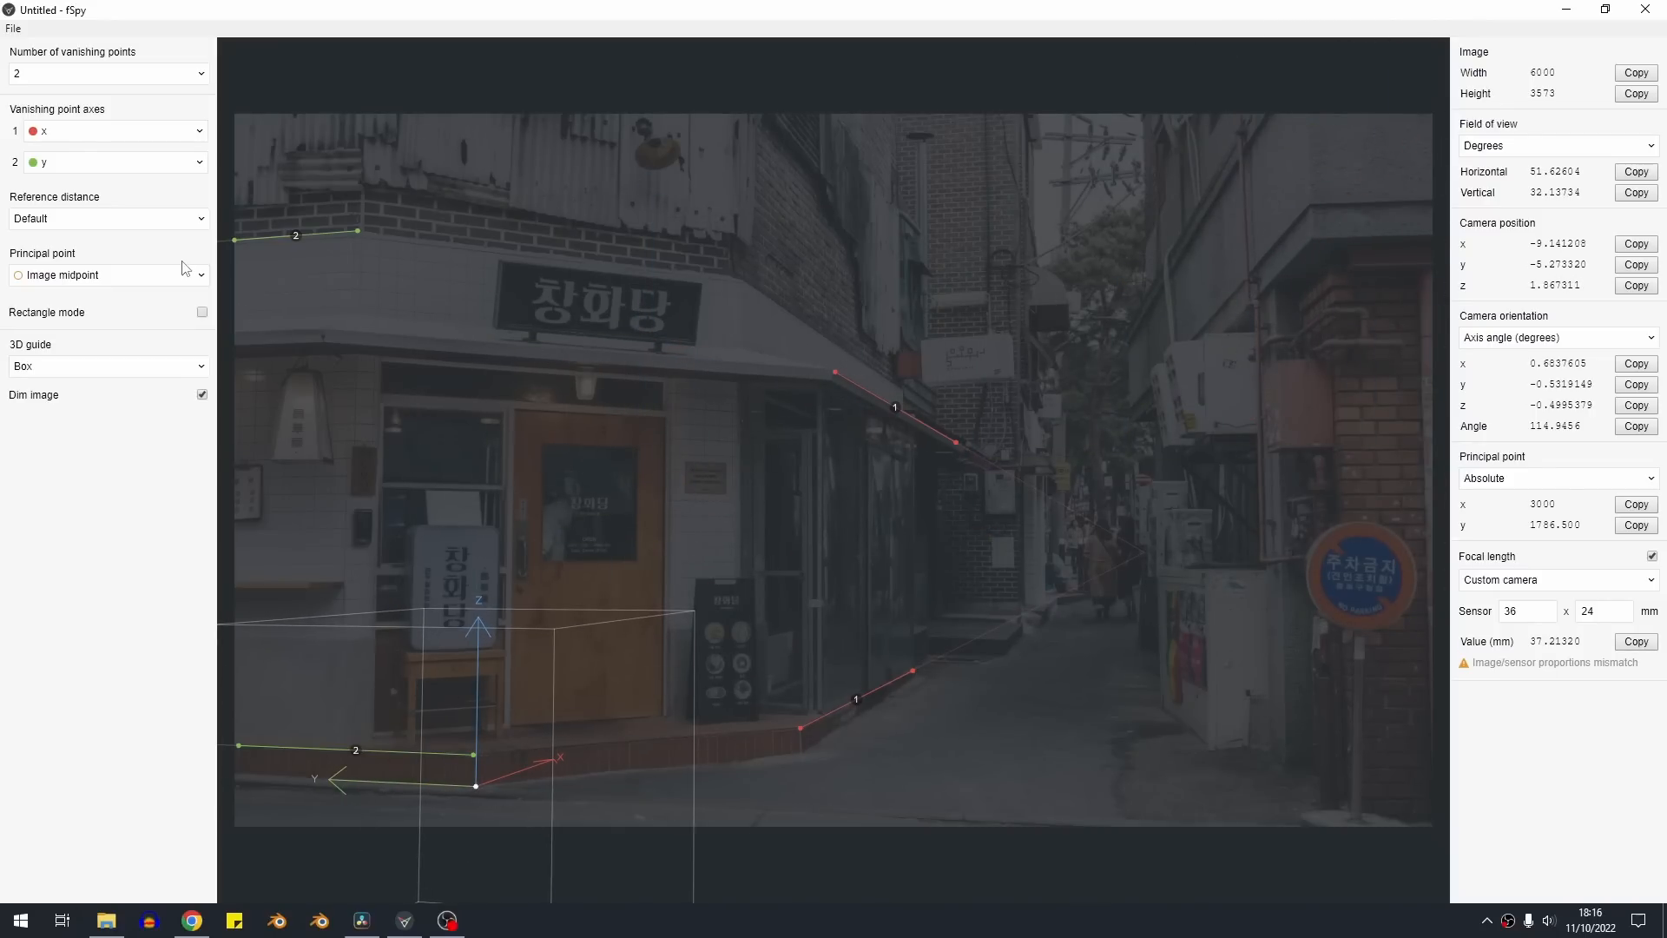
pyautogui.click(106, 218)
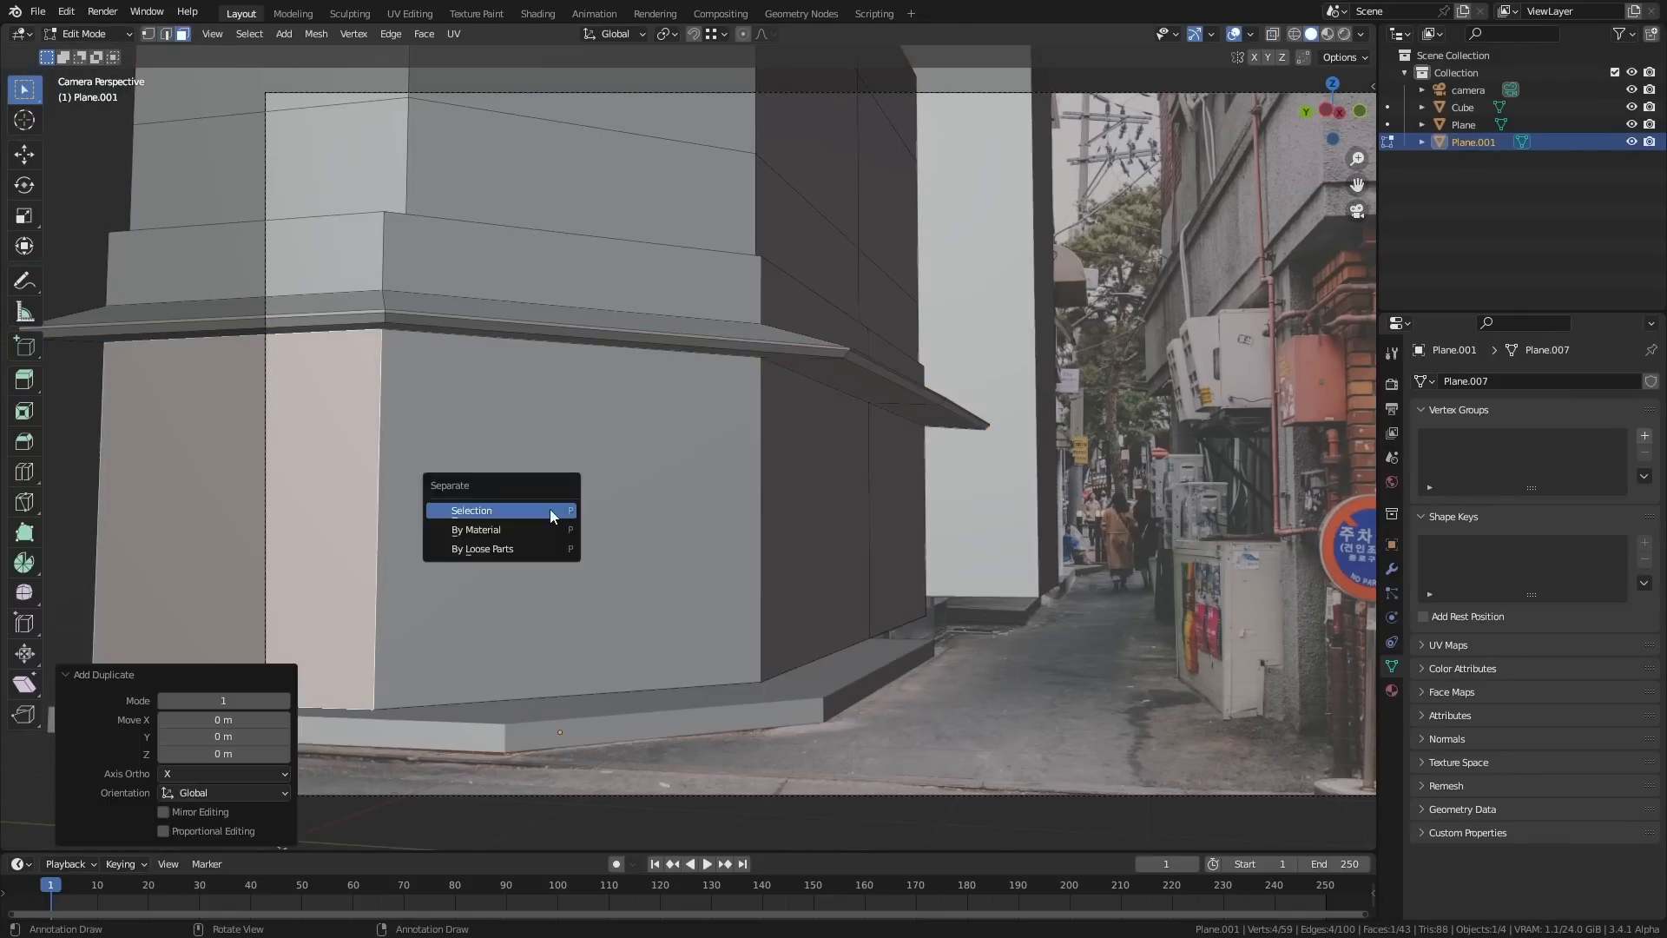
# - Separate the duplicated building faces into a new object using P > Selection
pyautogui.click(471, 510)
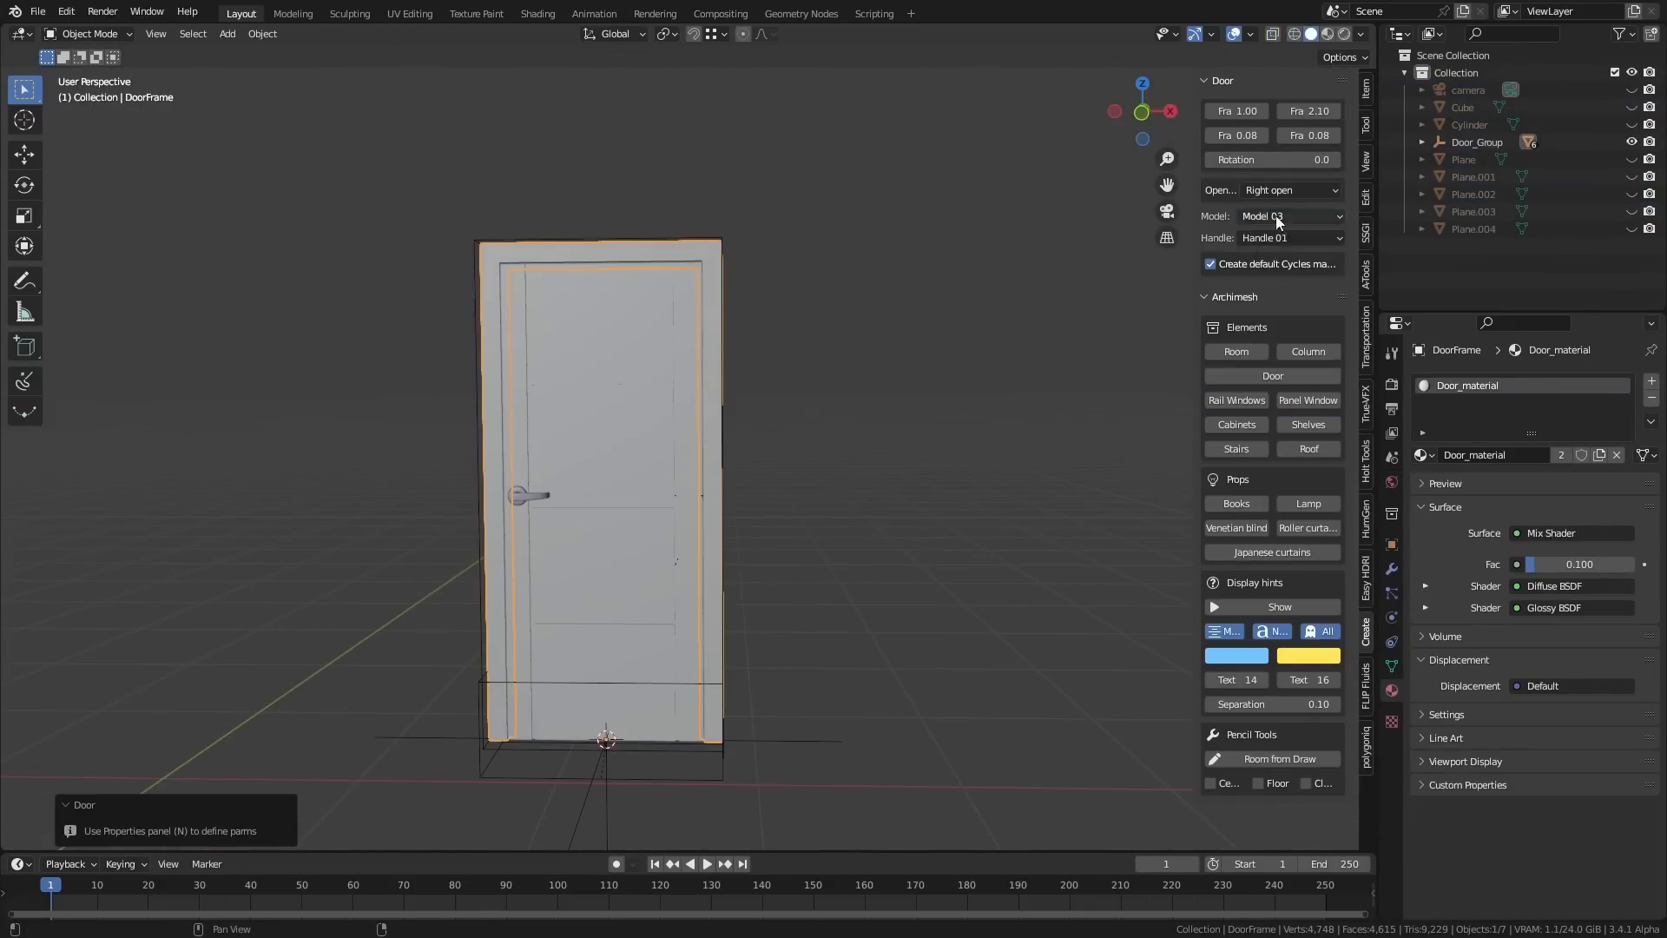
# - Switch the Archimesh door to Model 06 with Handle 02
pyautogui.click(1271, 216)
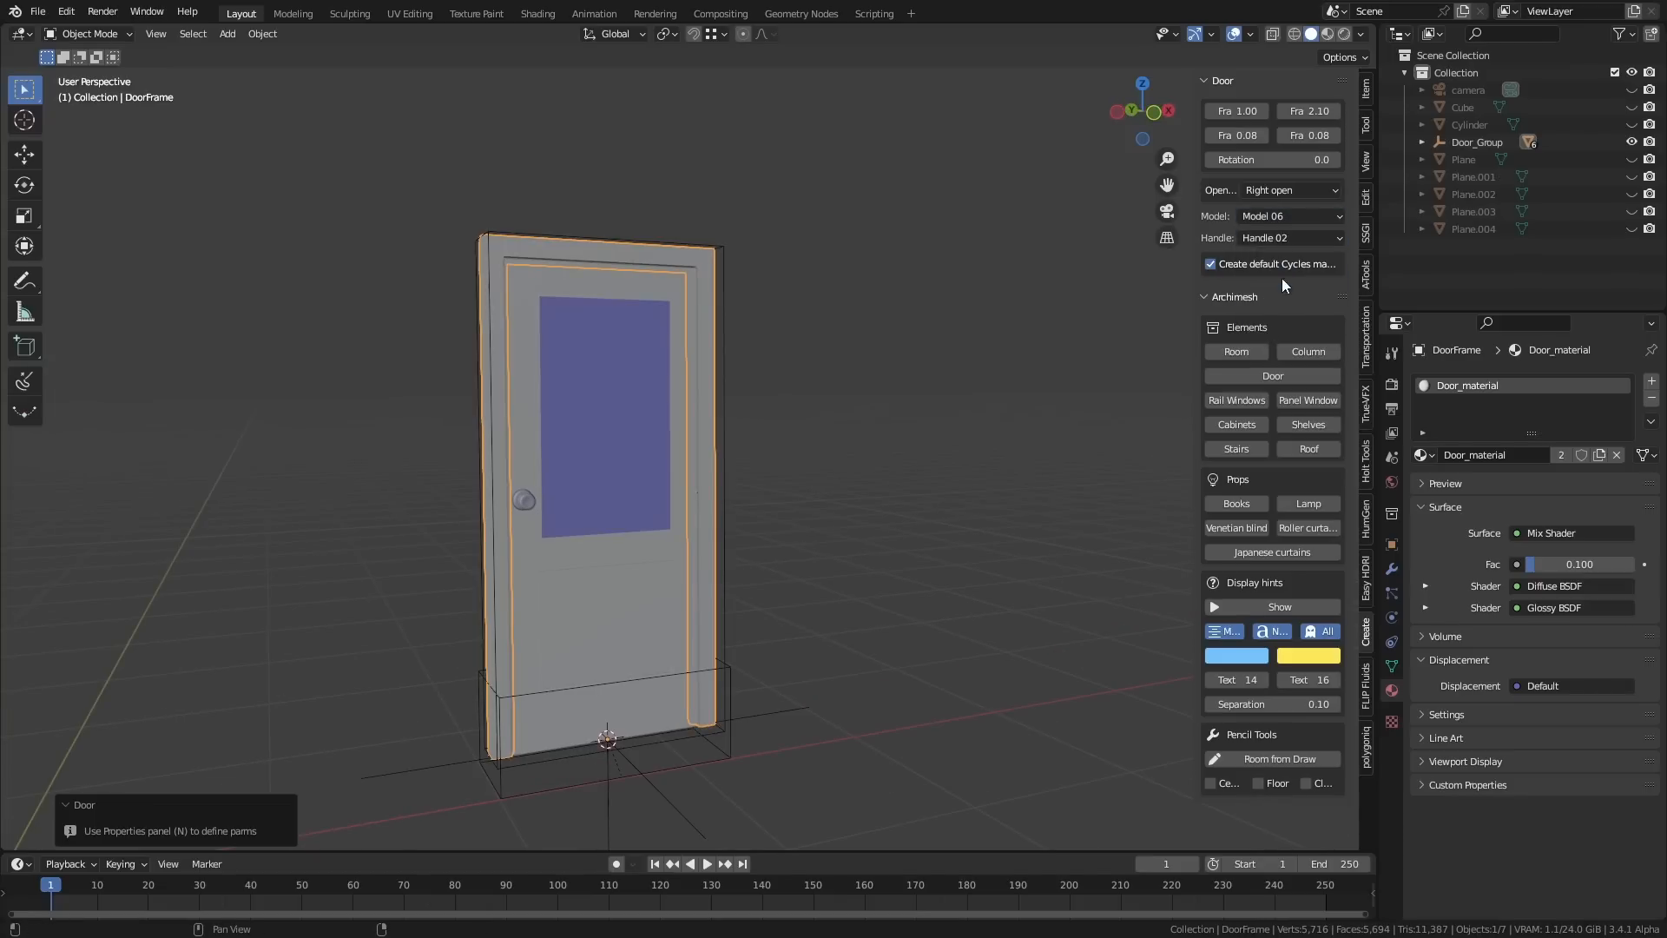
pyautogui.click(1270, 237)
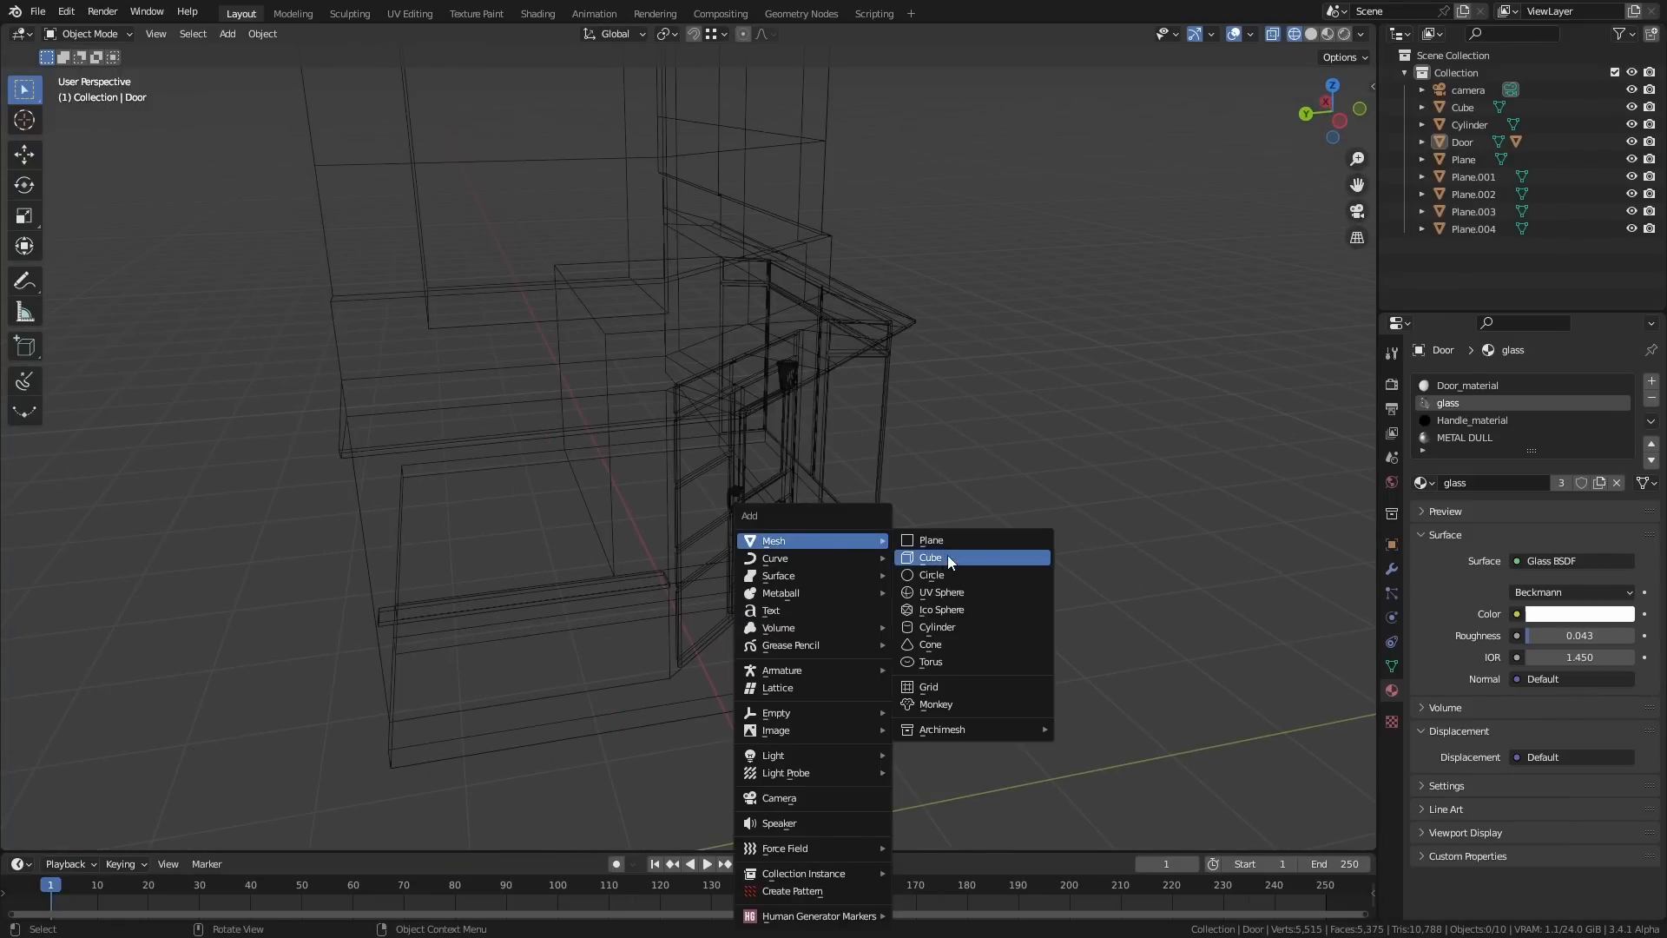
# - Add a cube over the right brick building, set its origin to geometry, and extrude upward
pyautogui.click(929, 558)
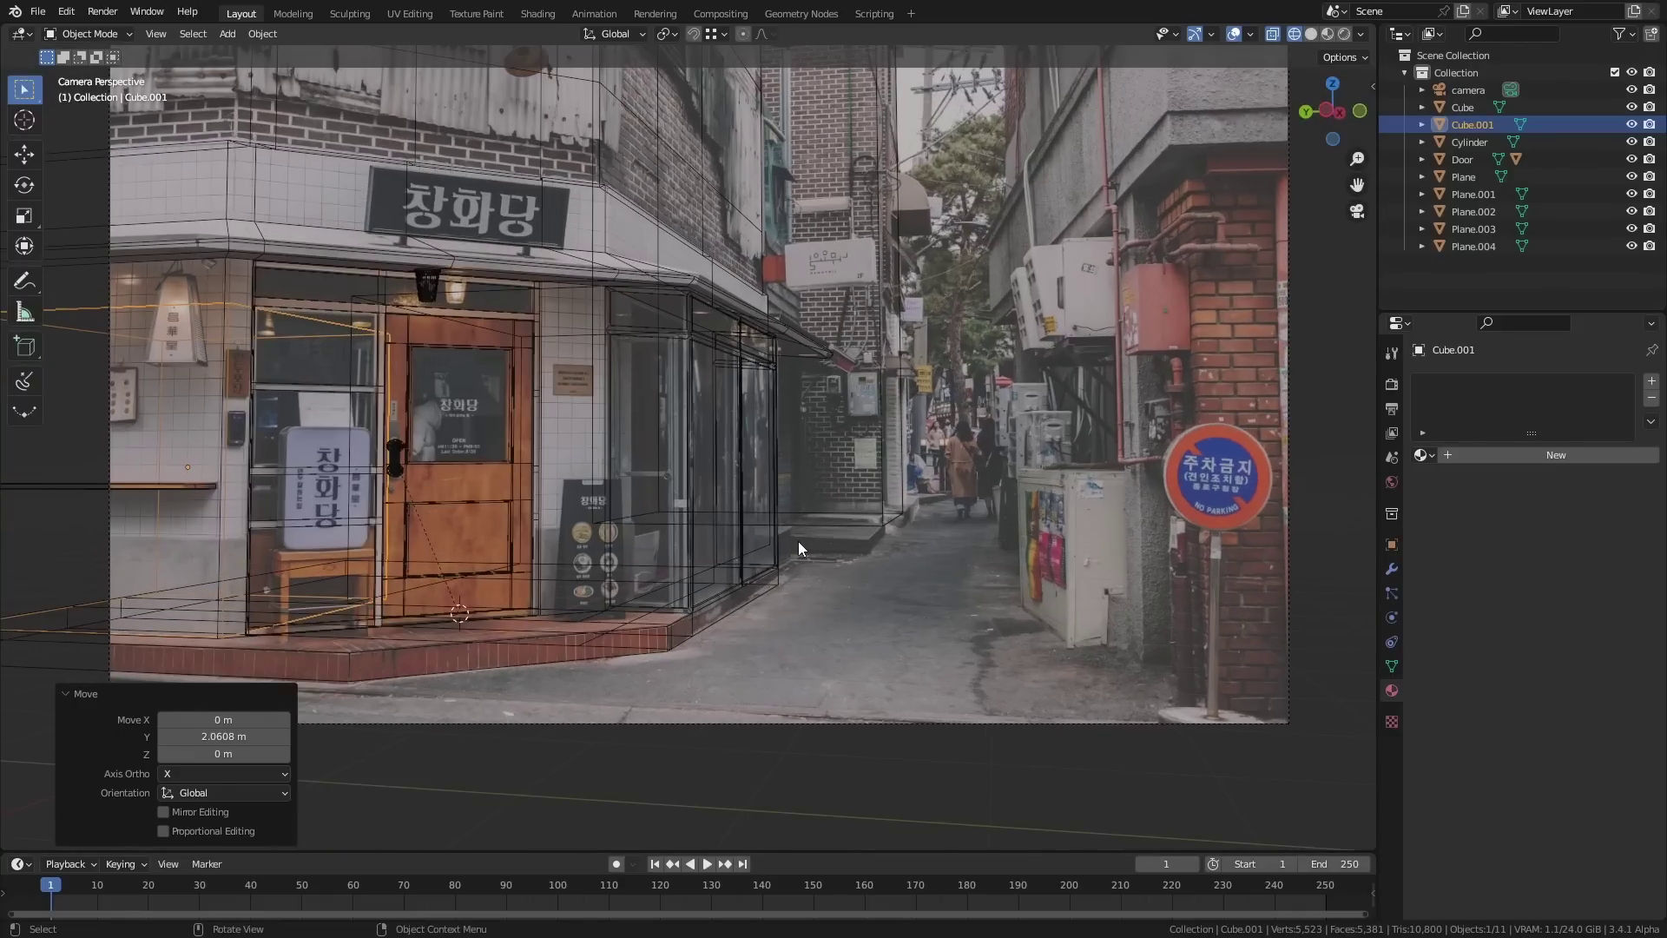
pyautogui.moveTo(1088, 573)
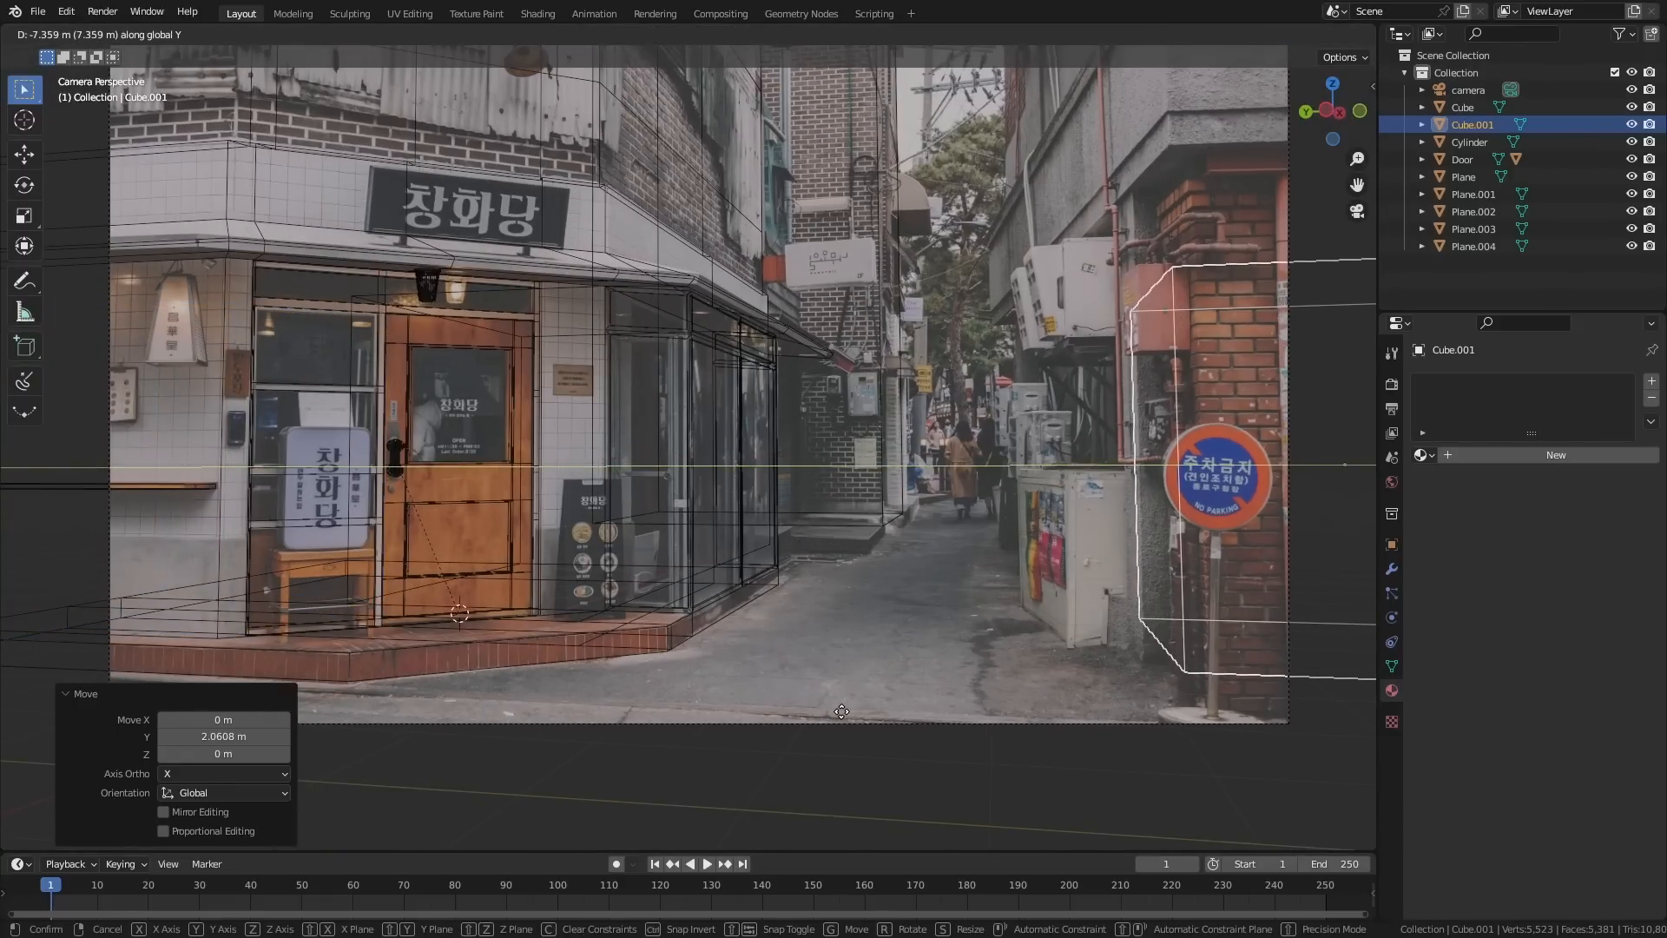
pyautogui.moveTo(801, 284)
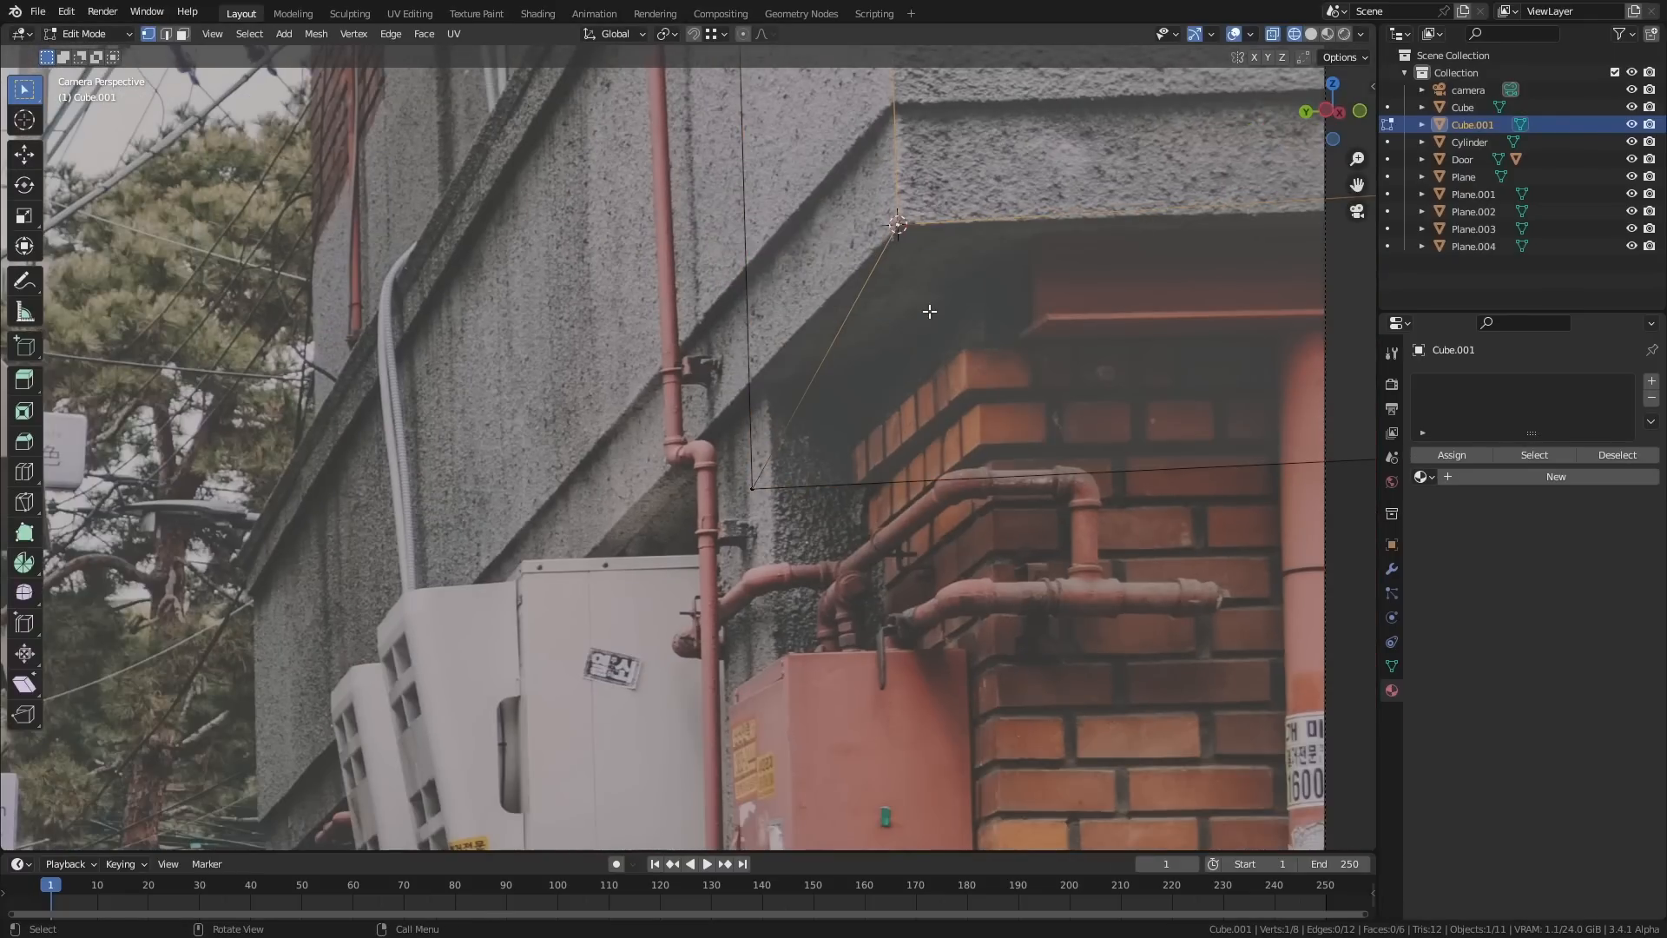
pyautogui.rightClick(929, 312)
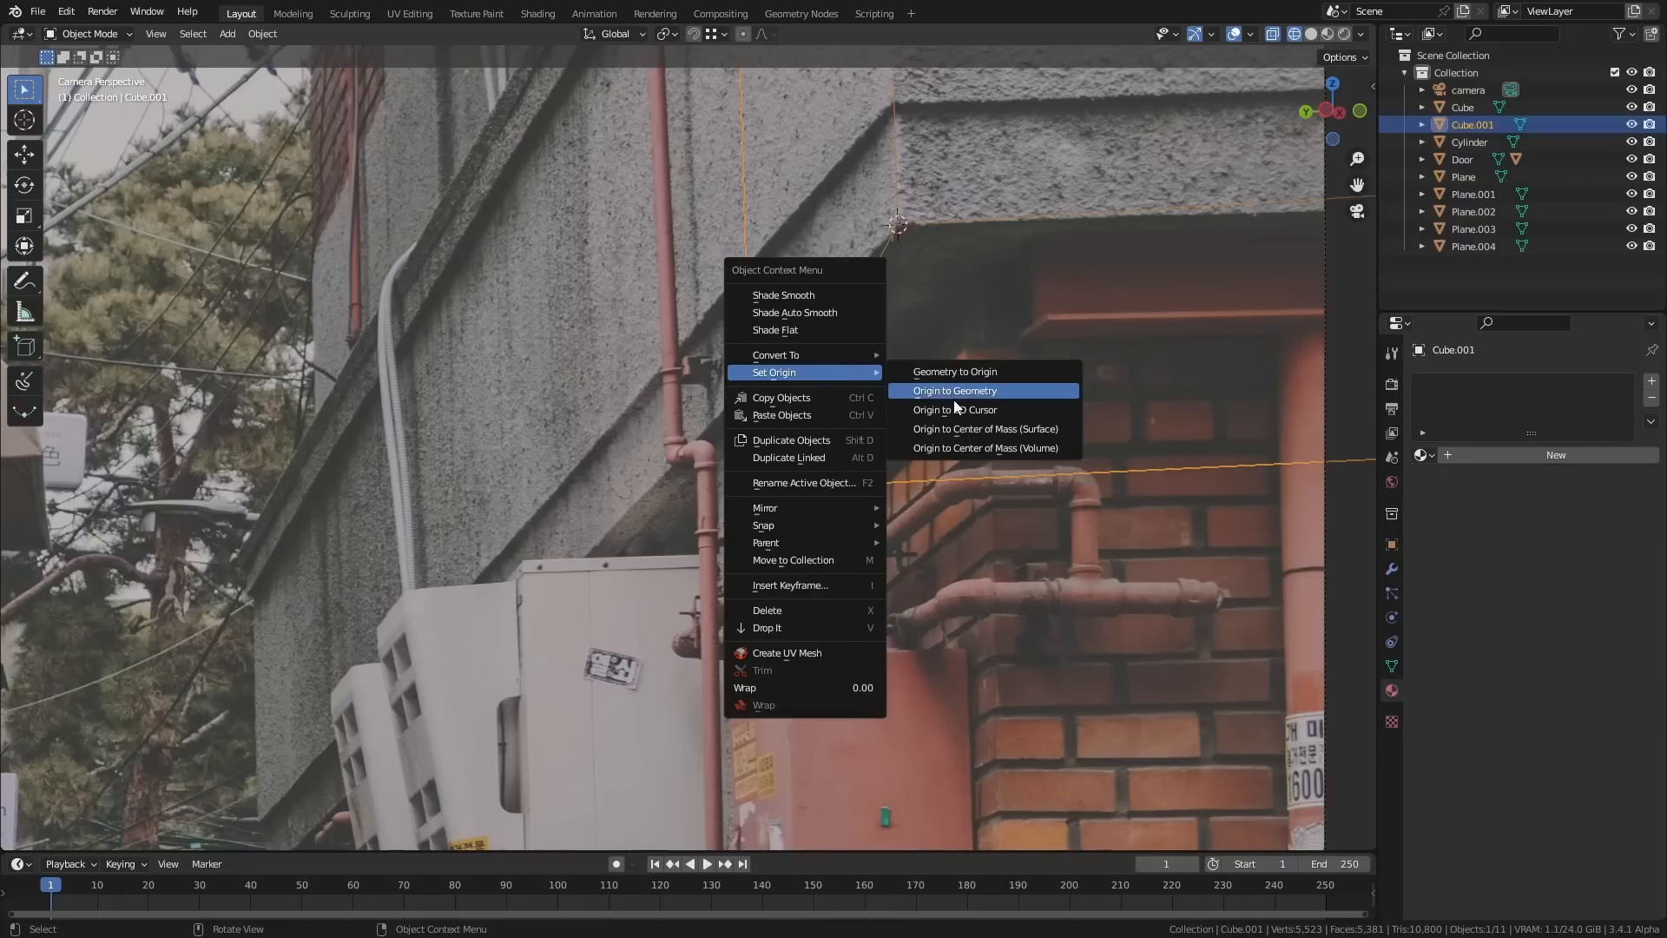
pyautogui.click(954, 409)
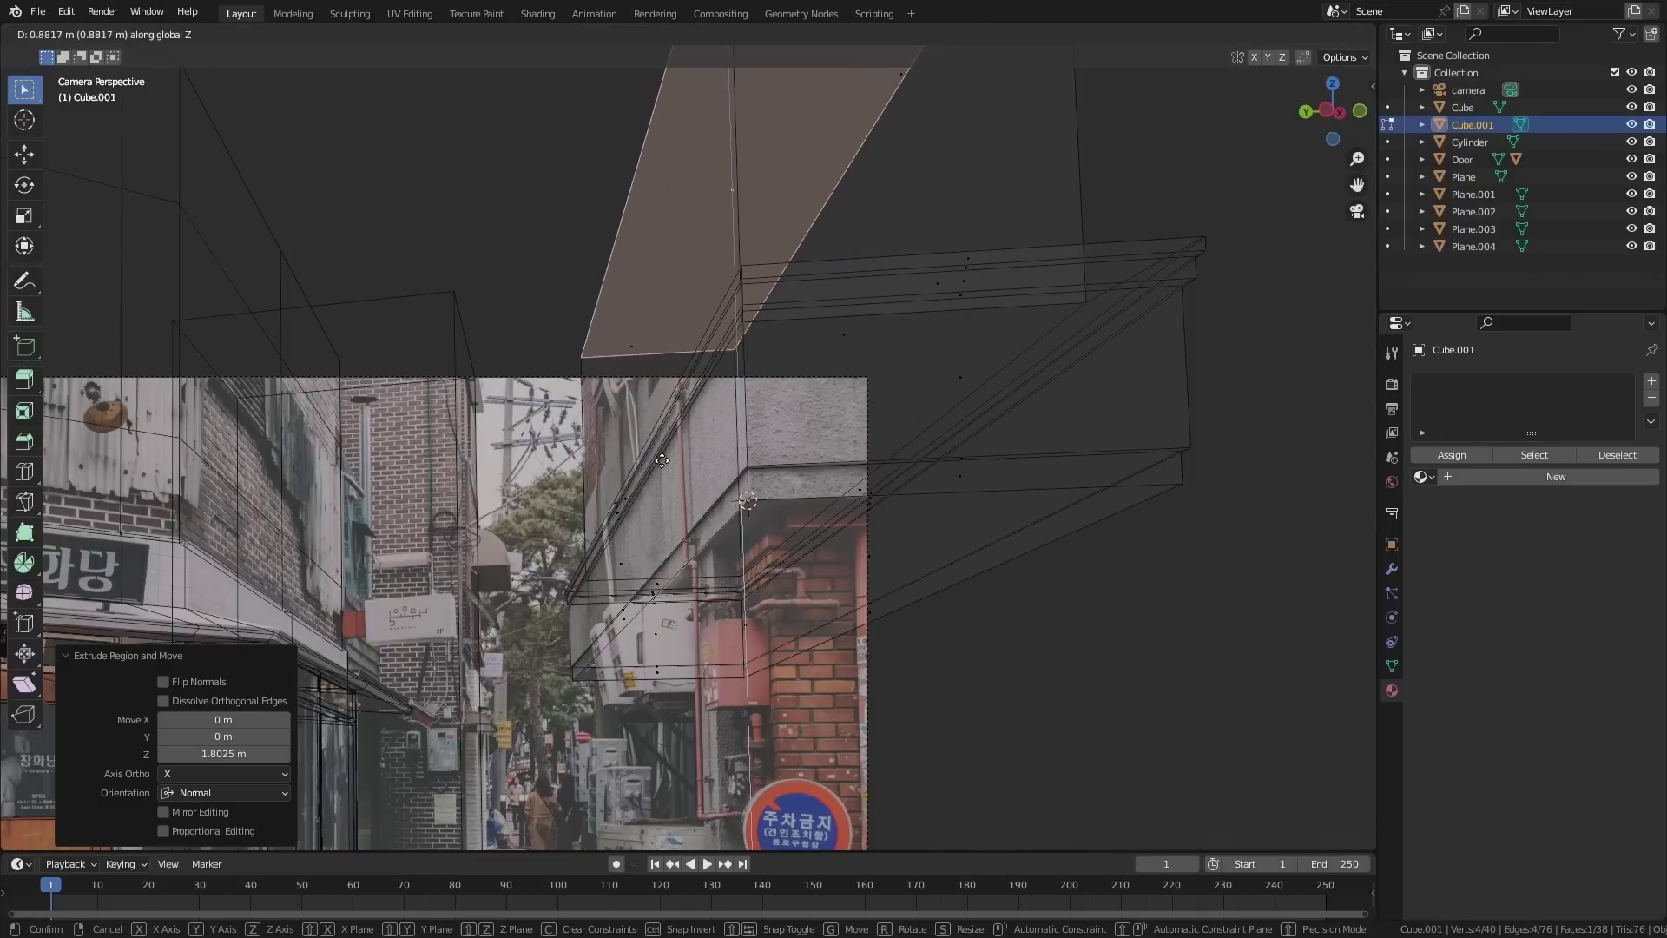
pyautogui.press('s')
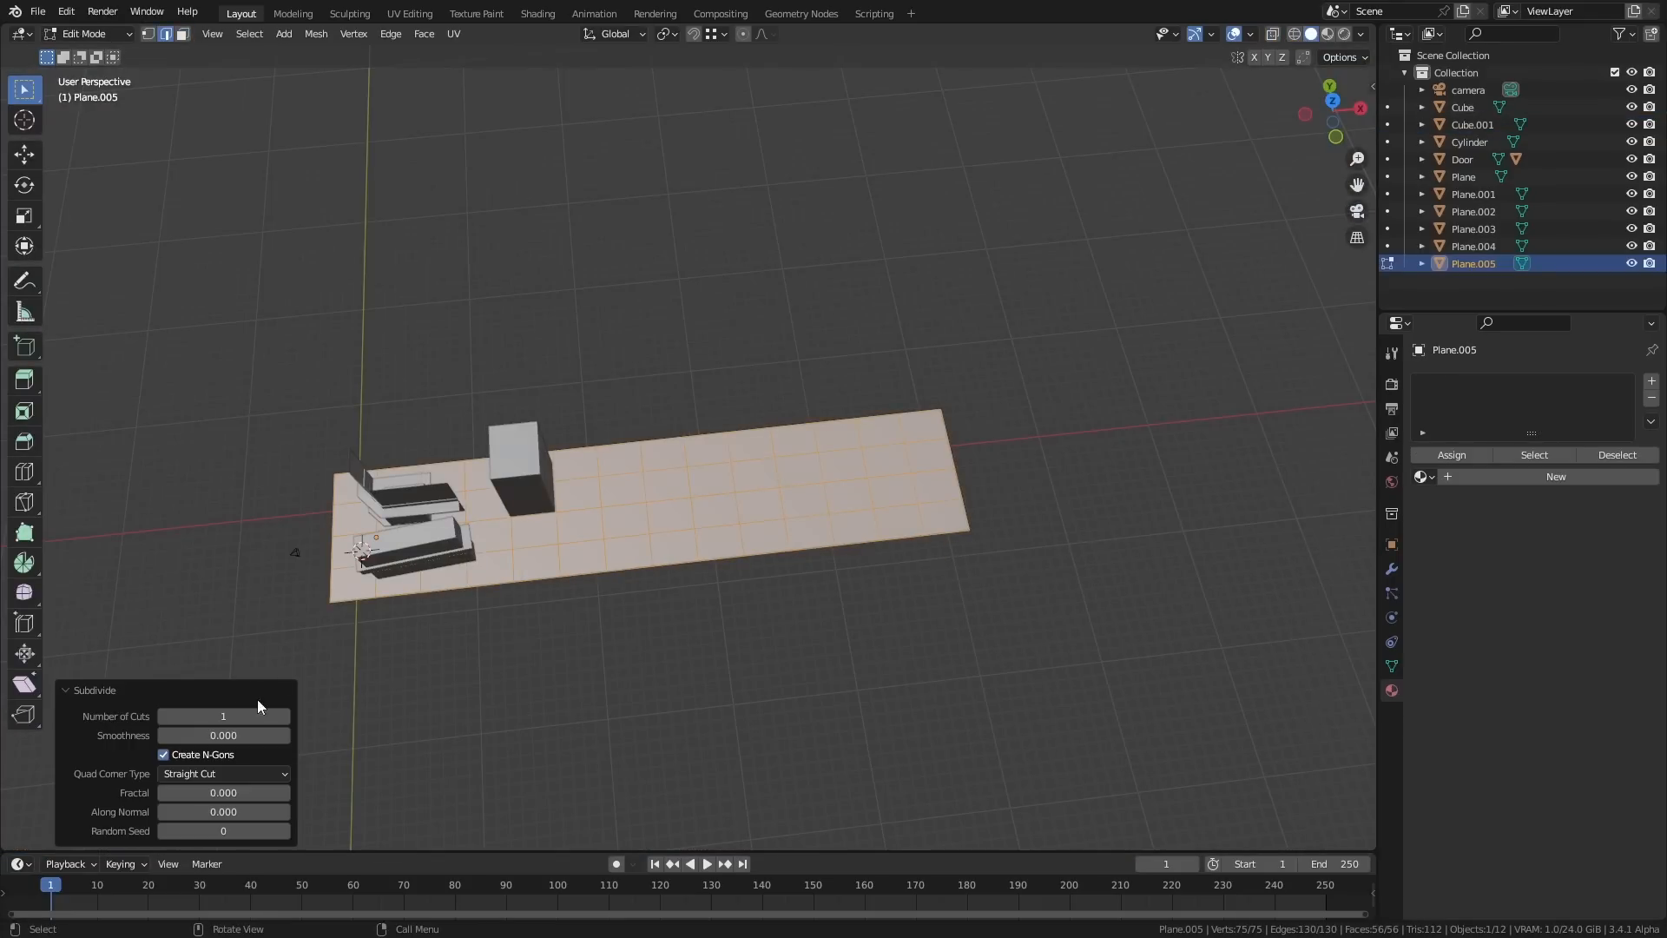
# - Sculpt the subdivided alley ground plane and preview it in rendered shading
pyautogui.click(349, 13)
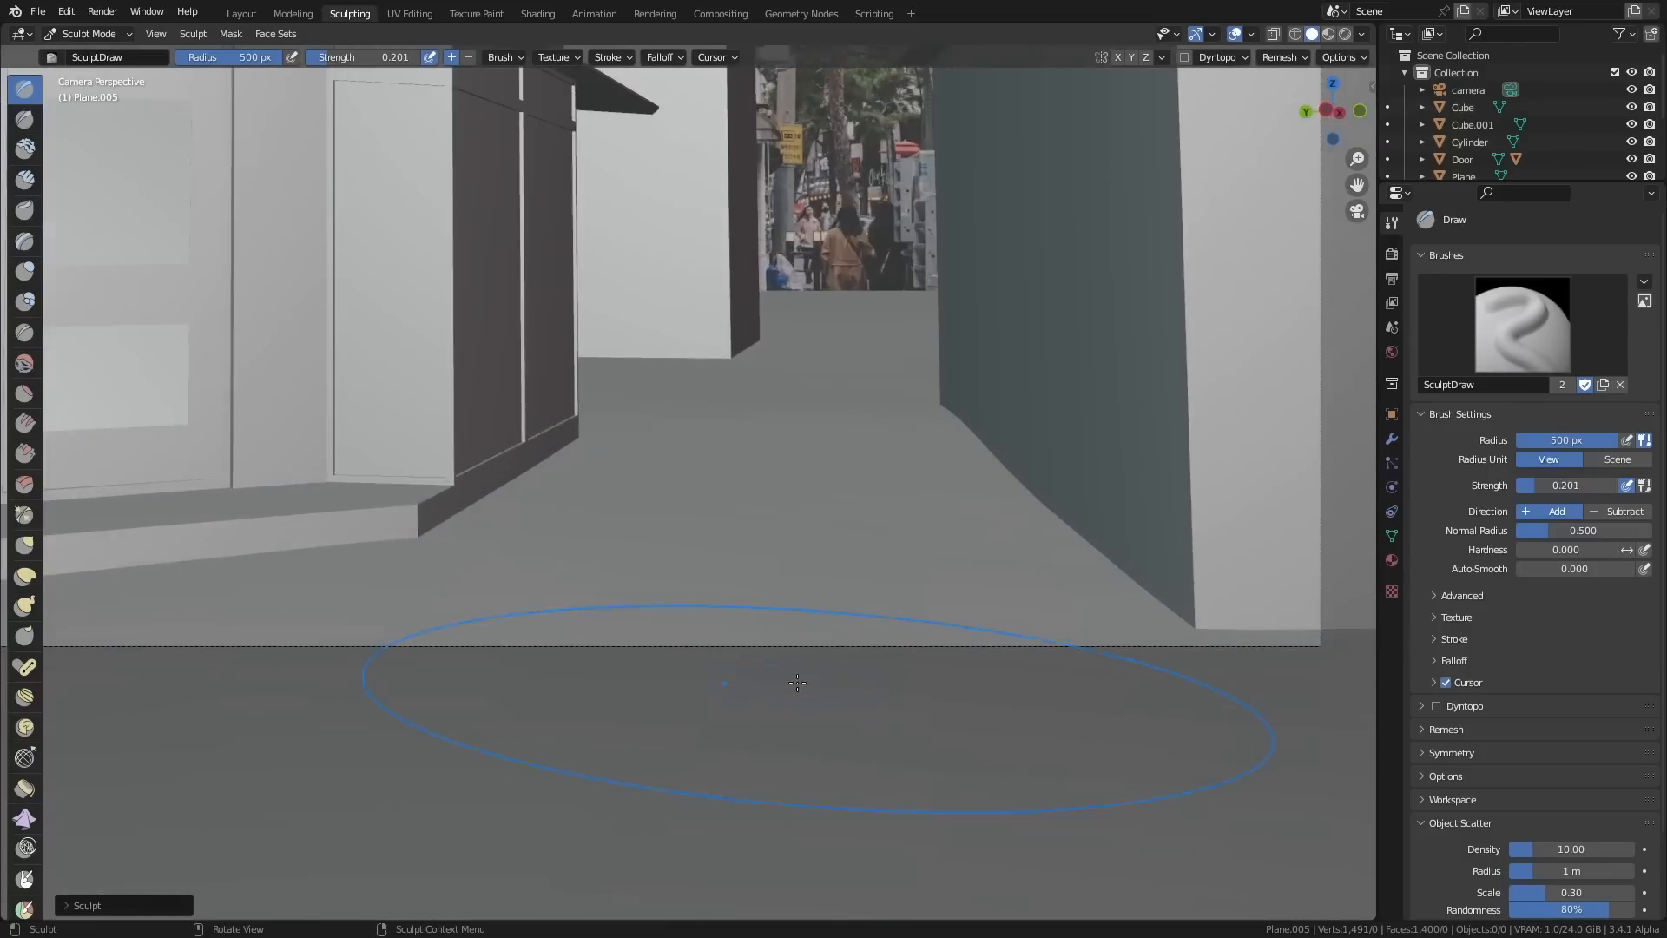
pyautogui.click(240, 13)
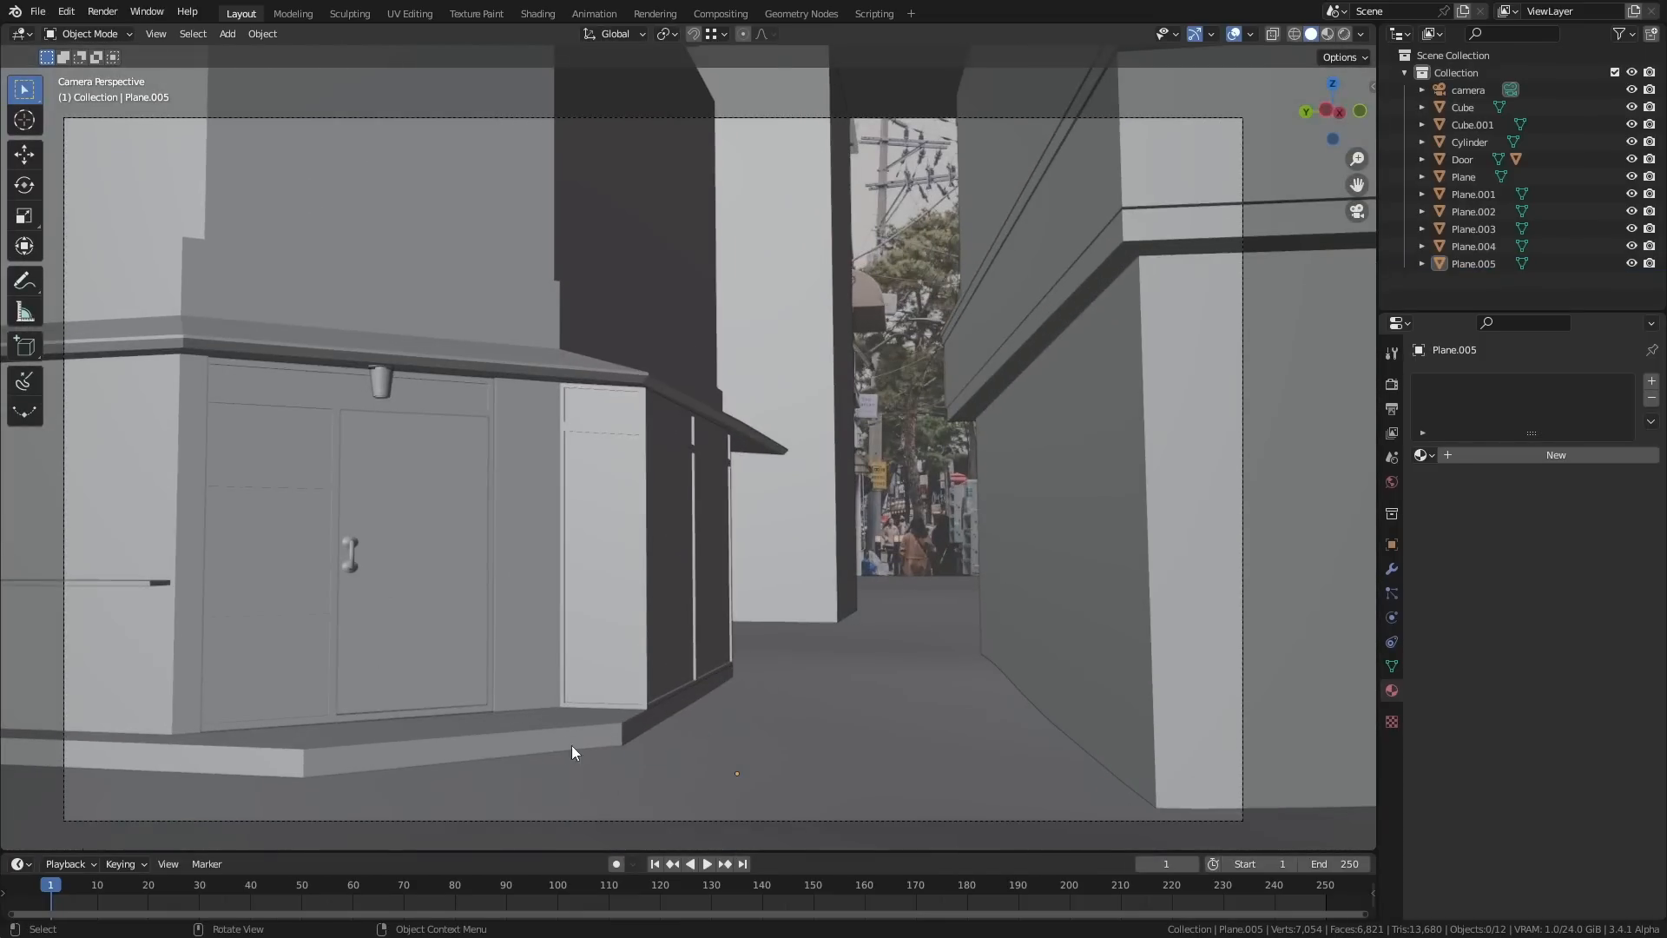
pyautogui.click(536, 13)
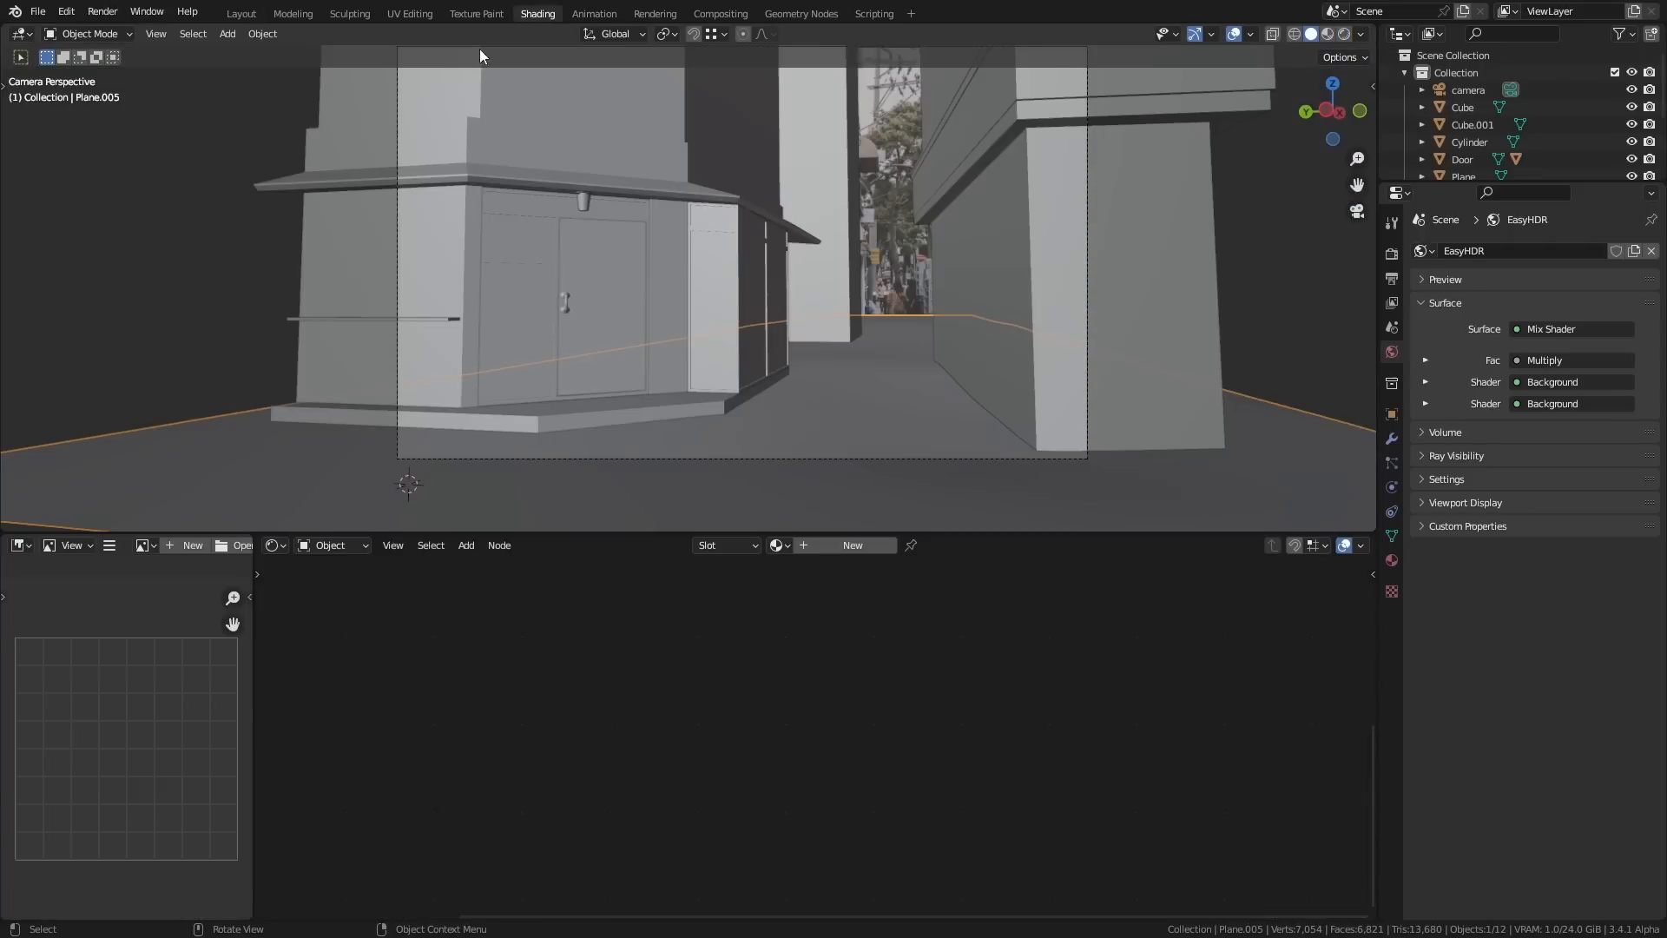
pyautogui.click(241, 13)
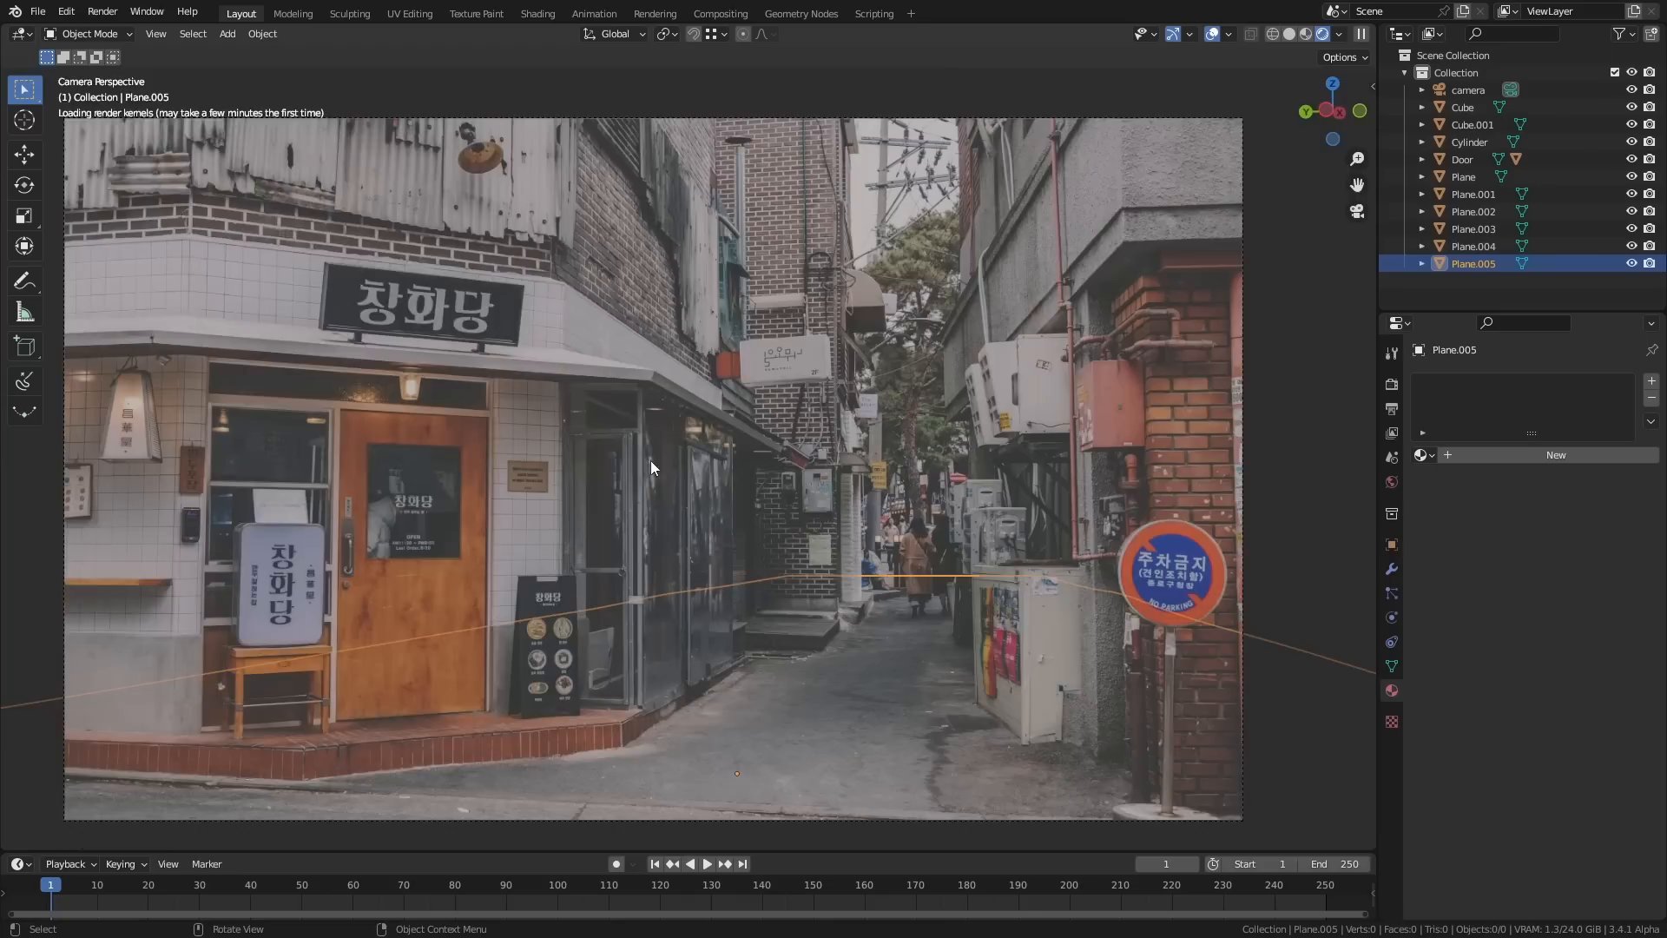
# - Refine the ground sculpt near the wall and add a small table by the door
pyautogui.click(350, 13)
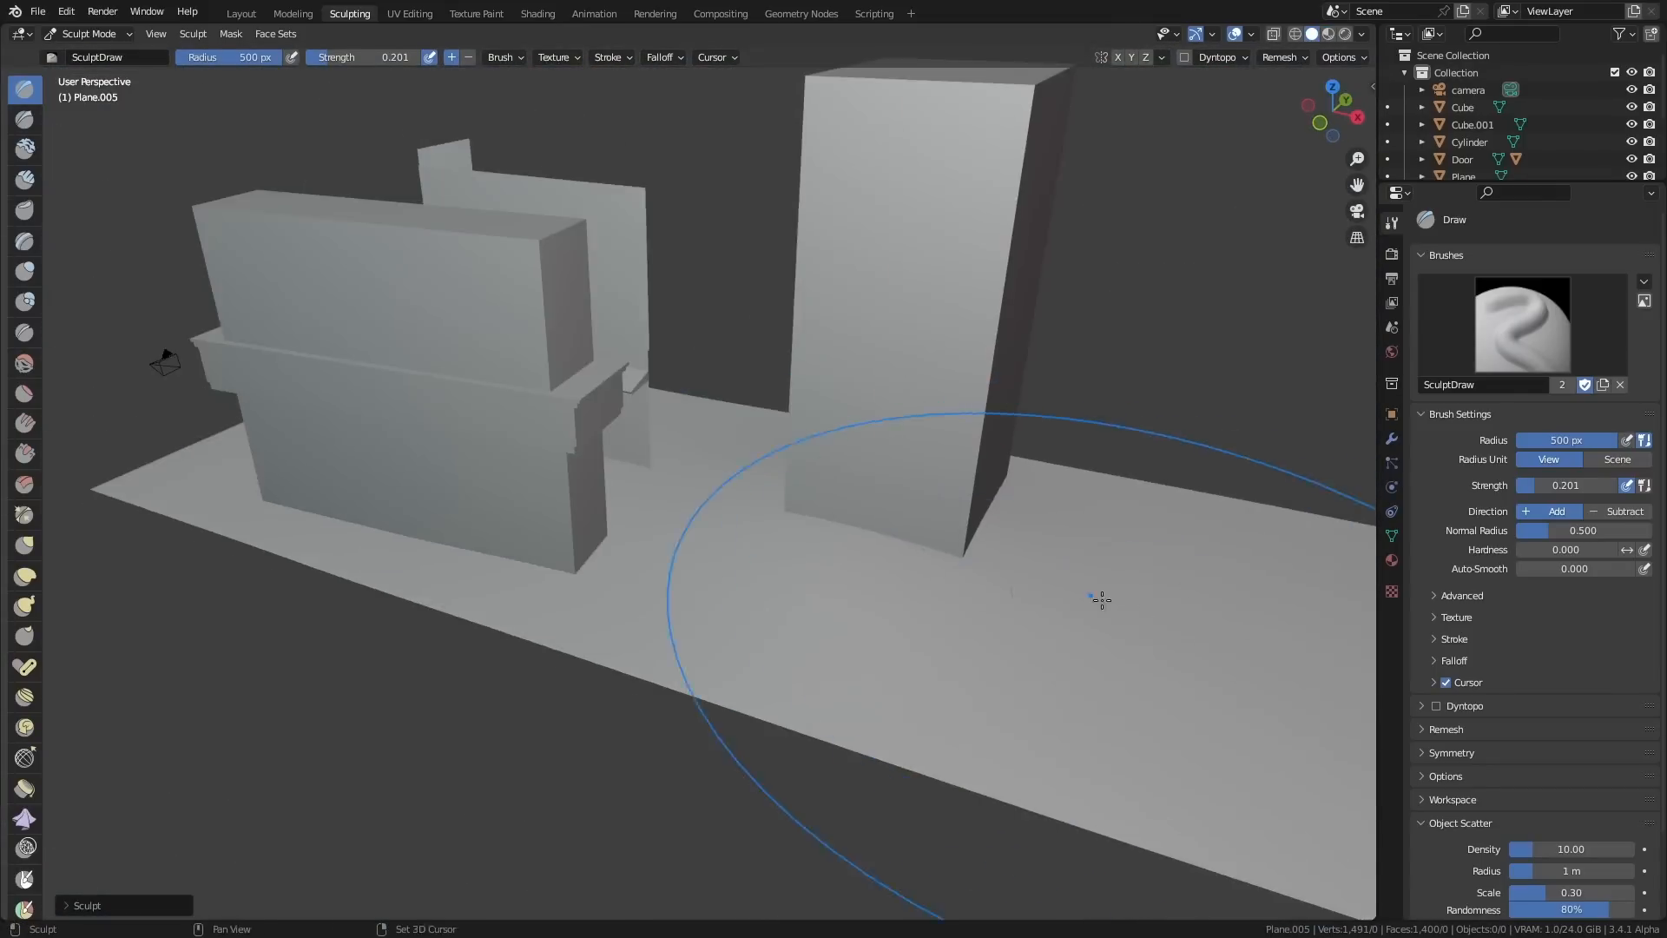
pyautogui.click(241, 13)
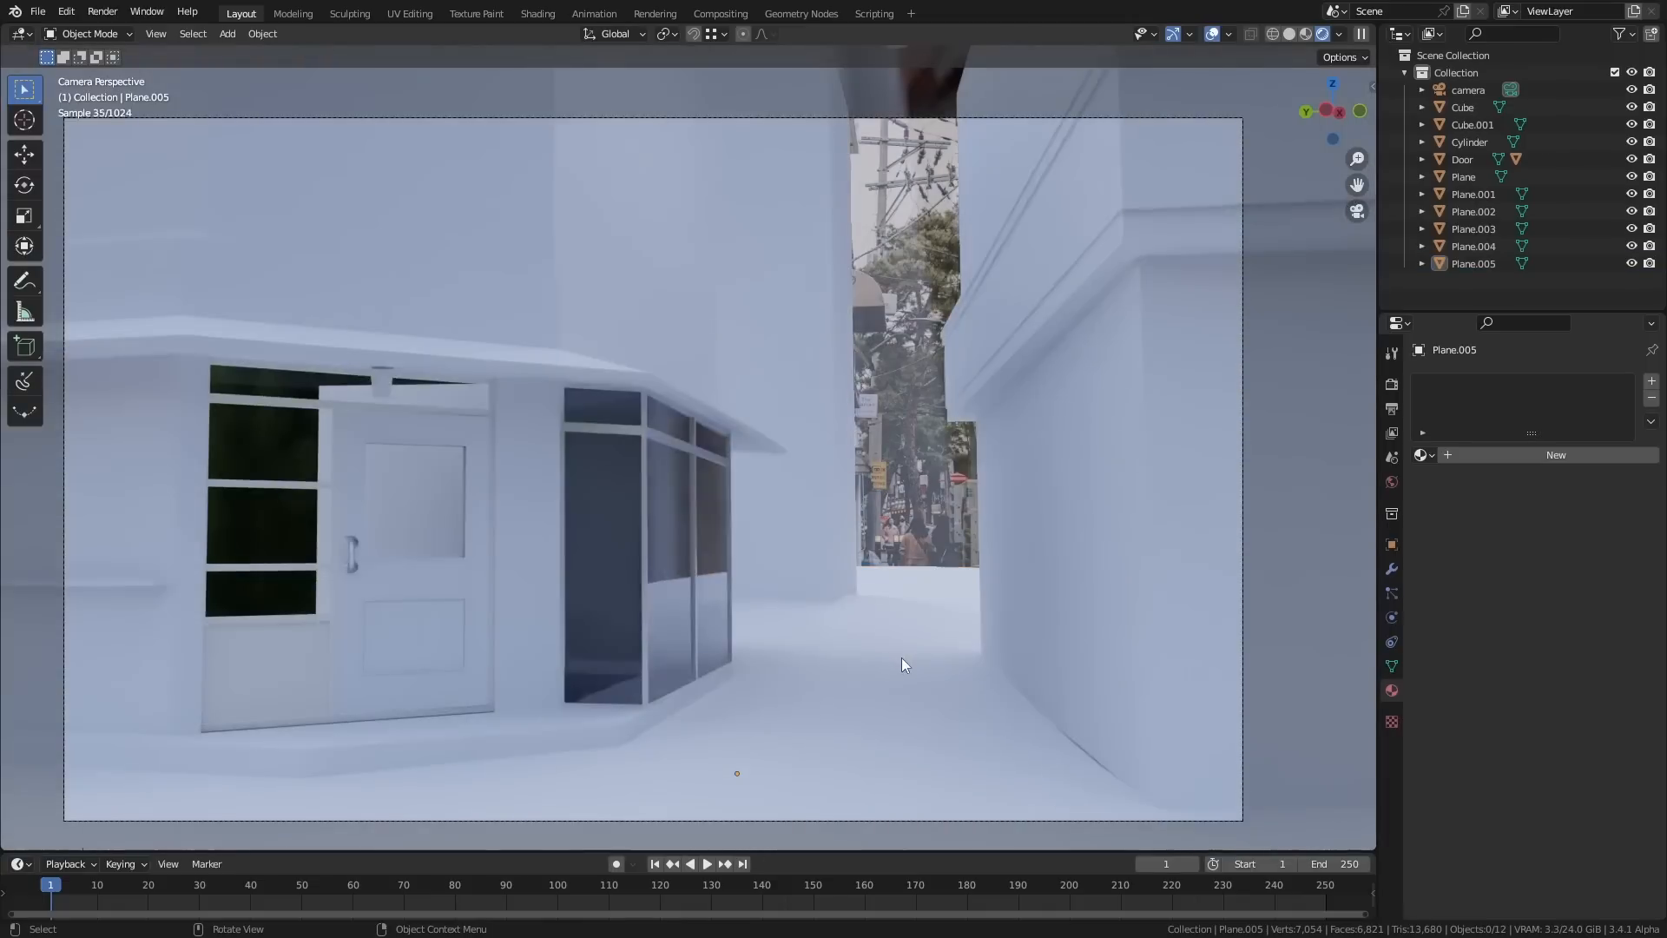
pyautogui.click(349, 13)
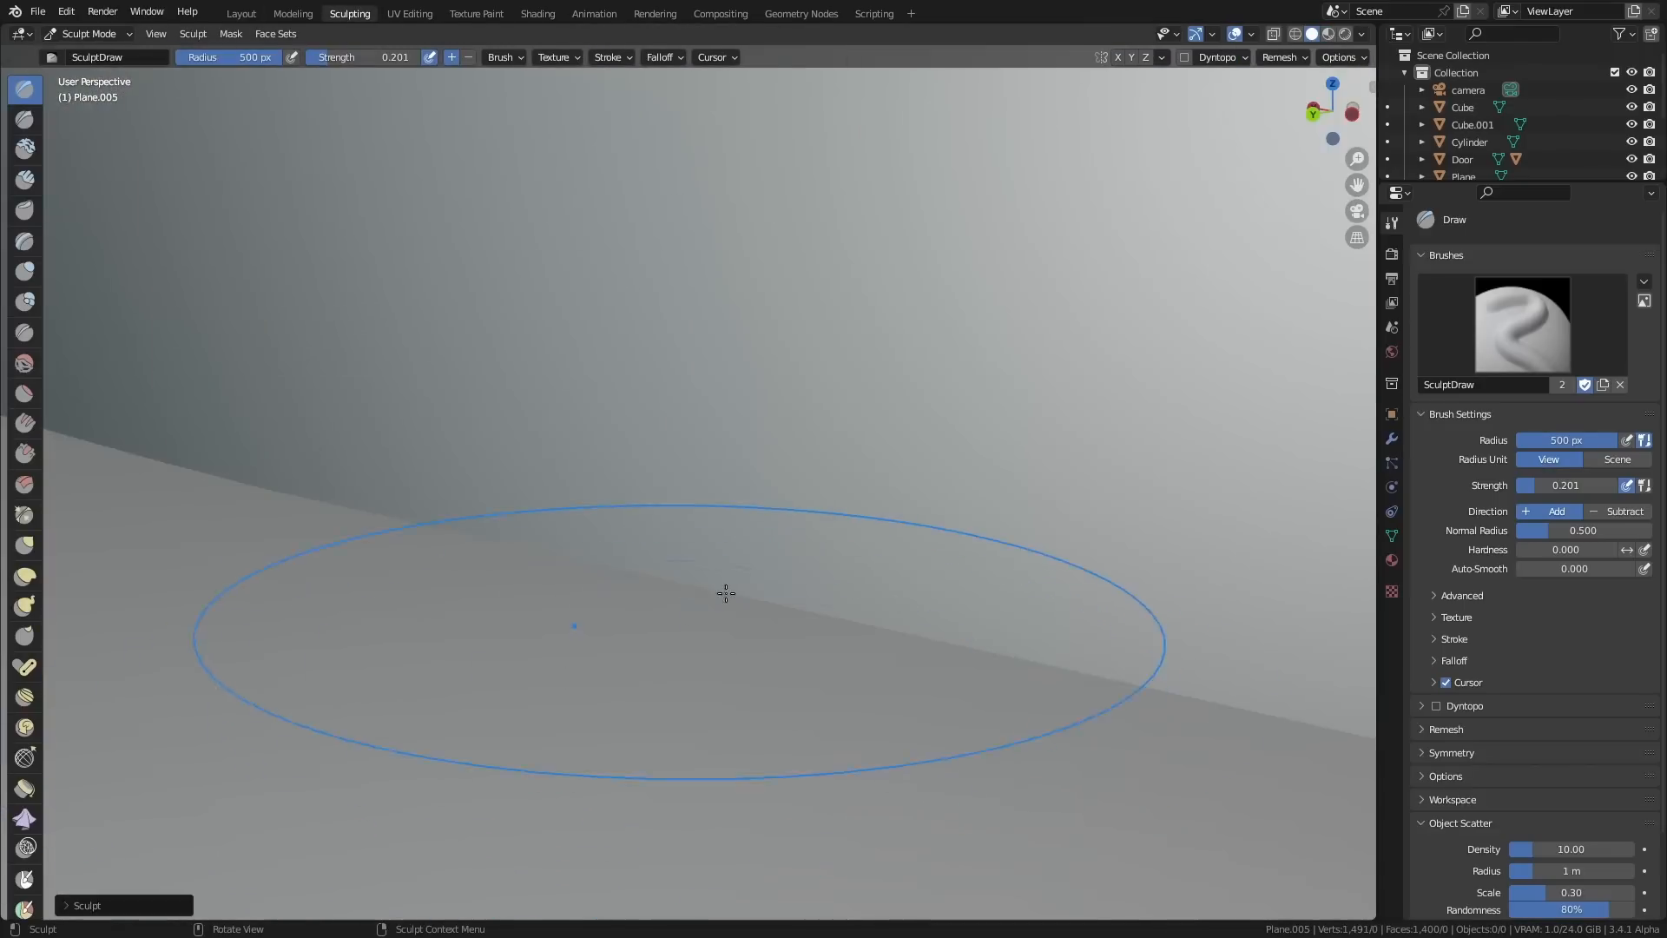
pyautogui.click(240, 13)
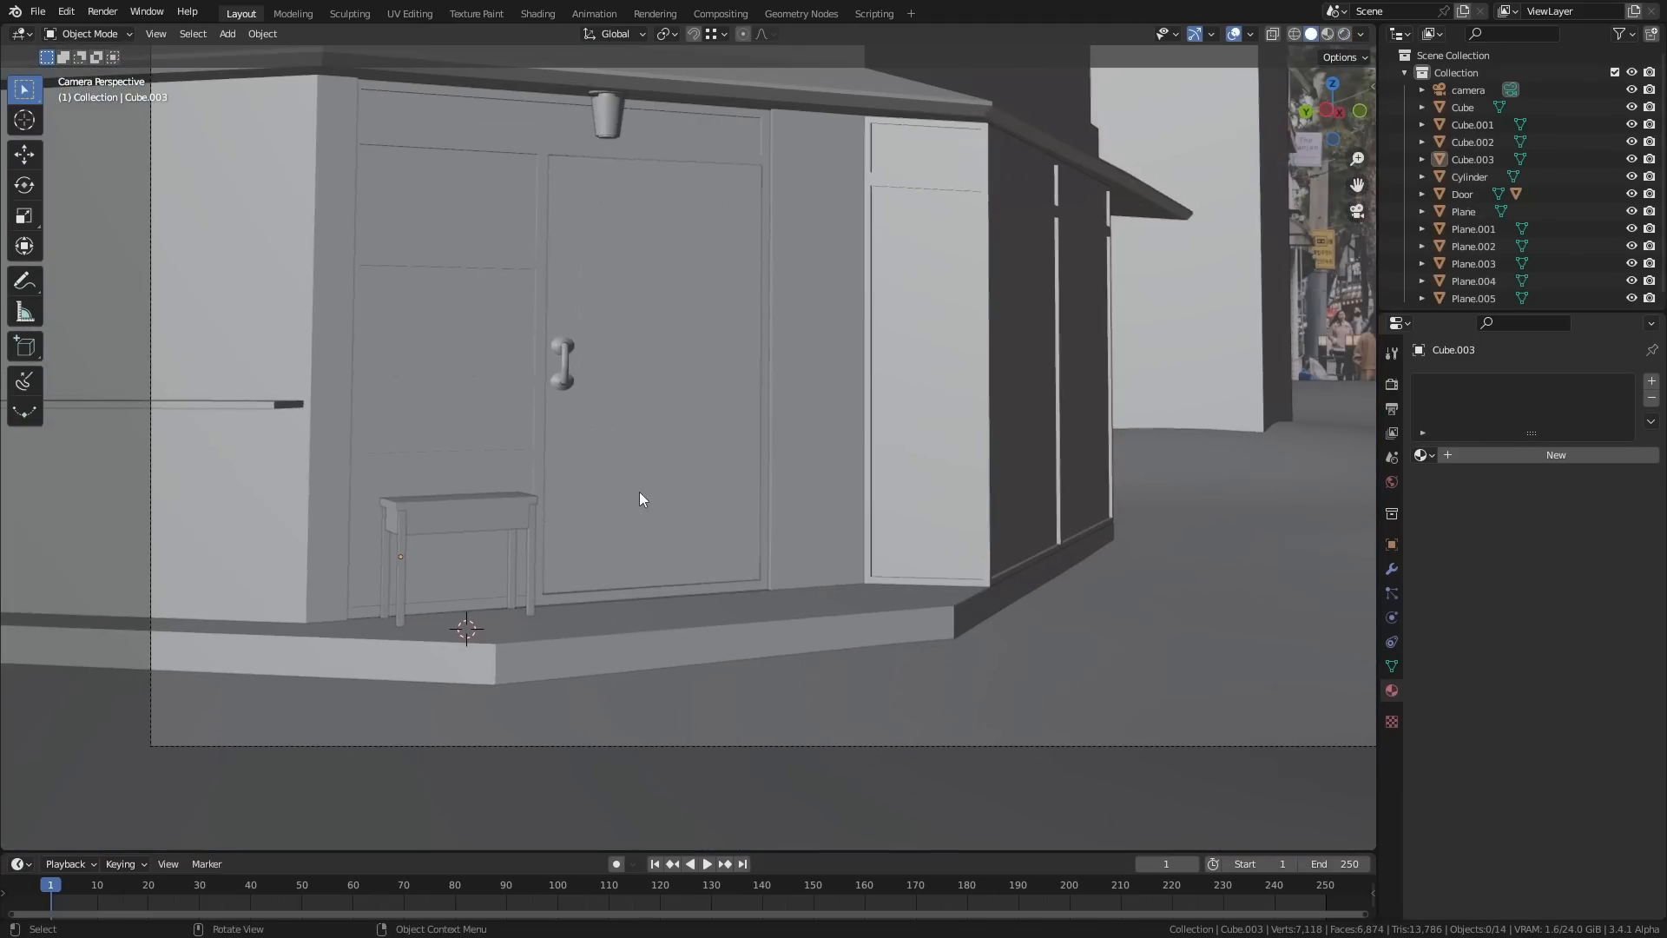
# - Check the table's wood material, separate the upper wall faces, and browse for brick textures
pyautogui.click(537, 13)
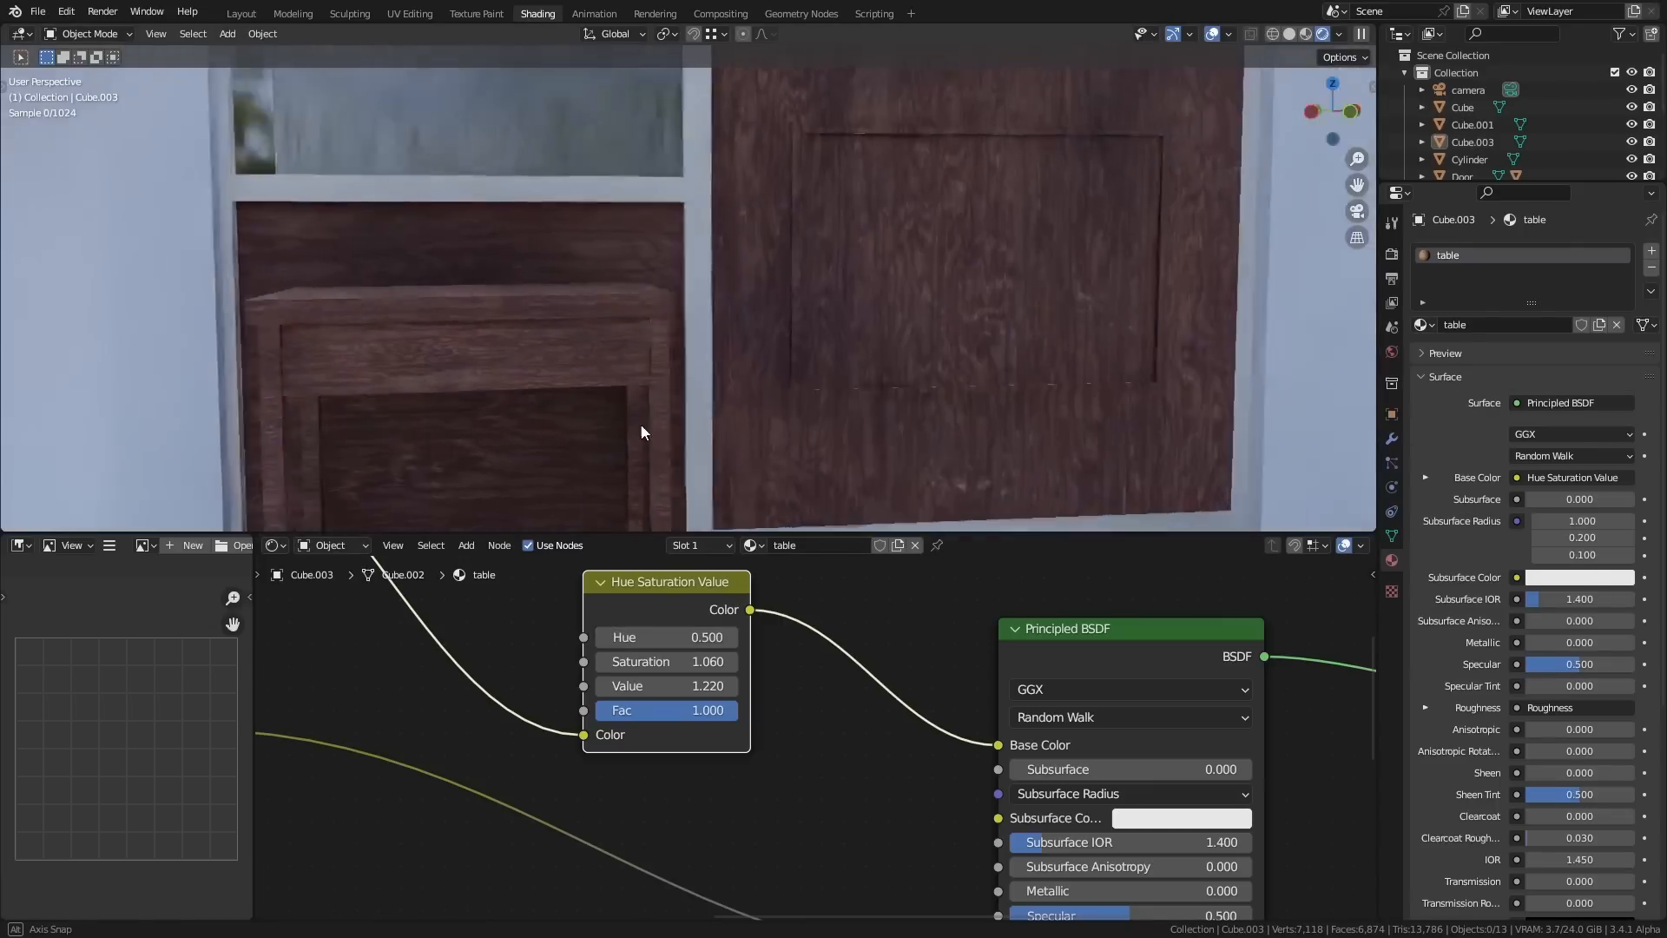
pyautogui.doubleClick(666, 636)
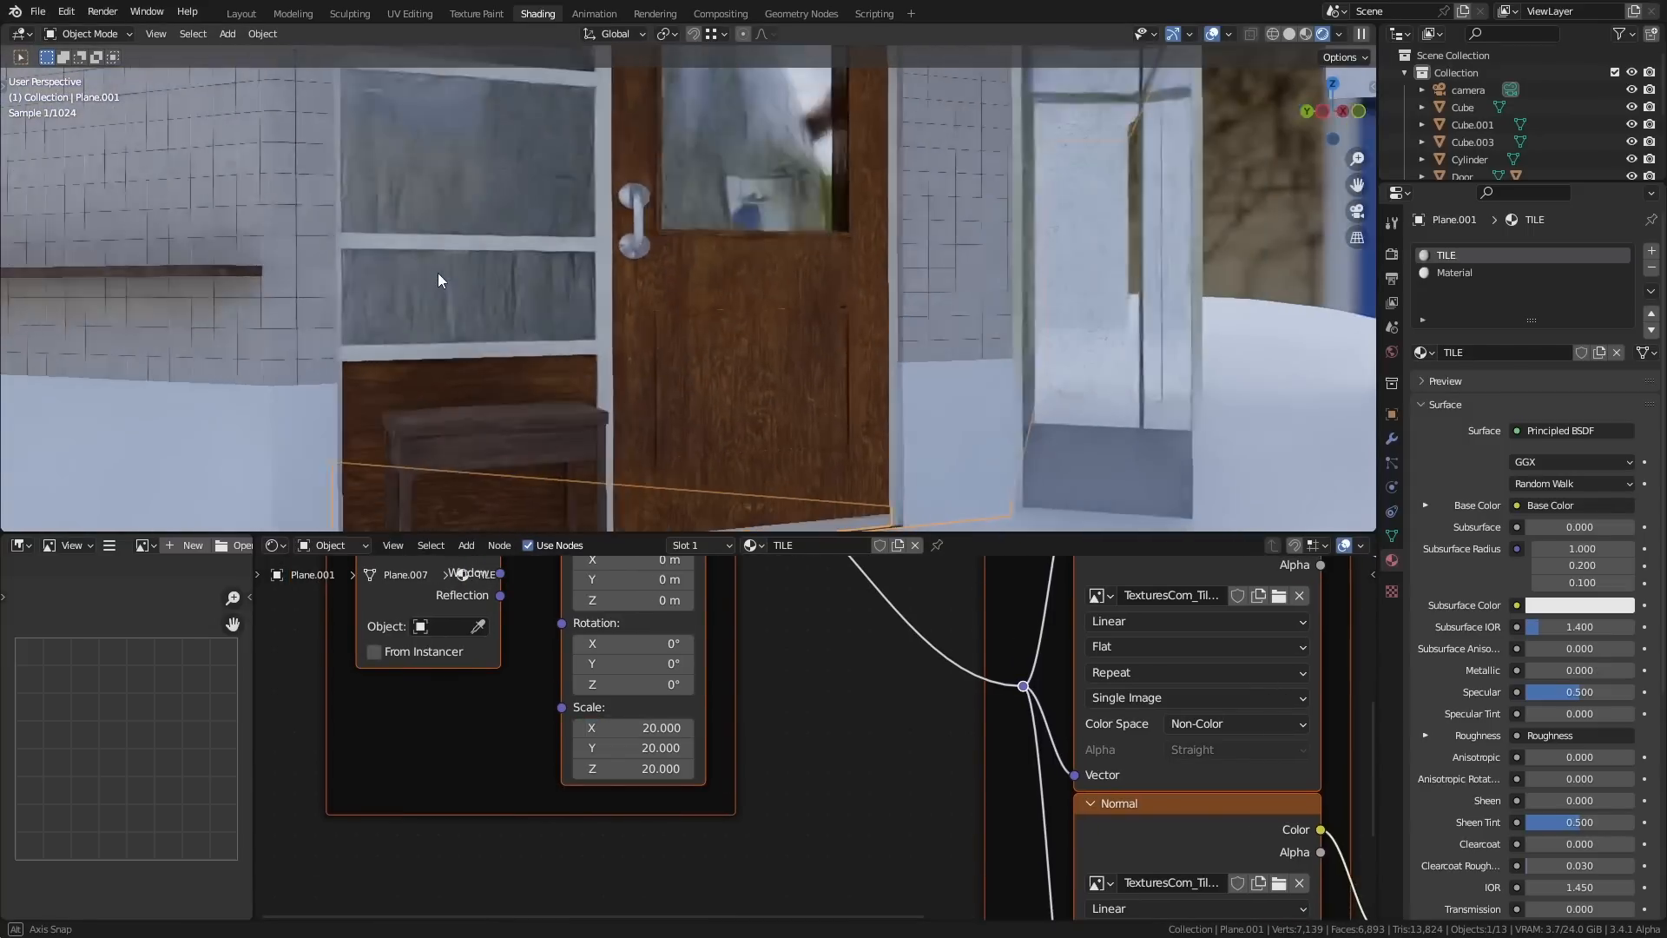
pyautogui.click(241, 13)
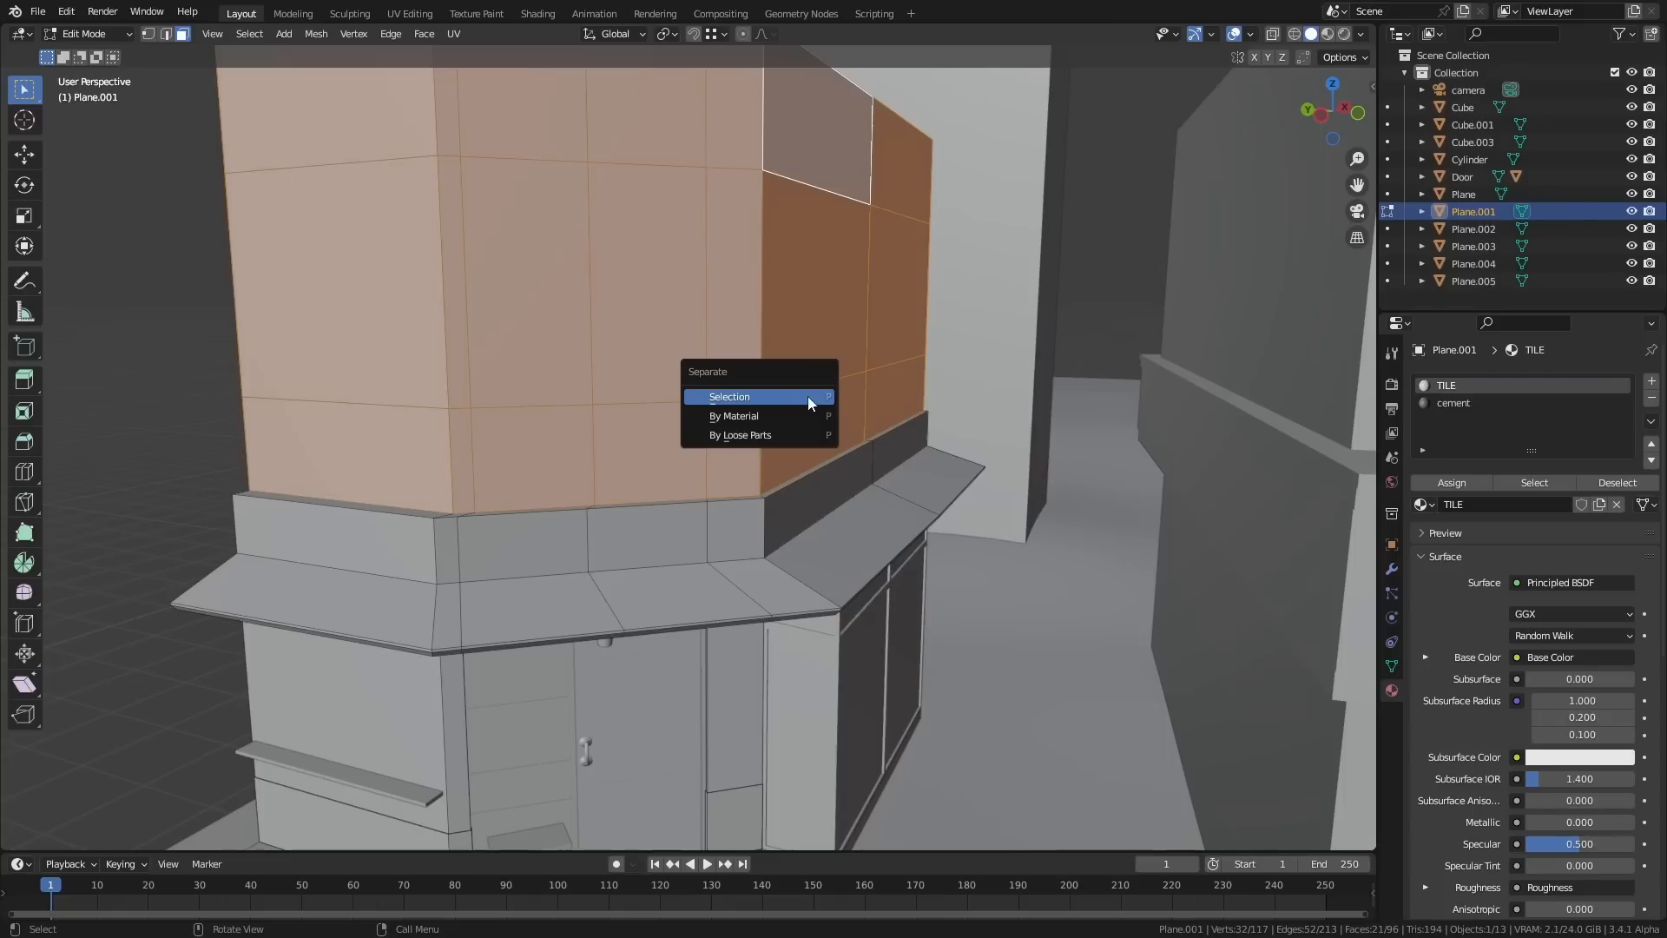
pyautogui.click(729, 396)
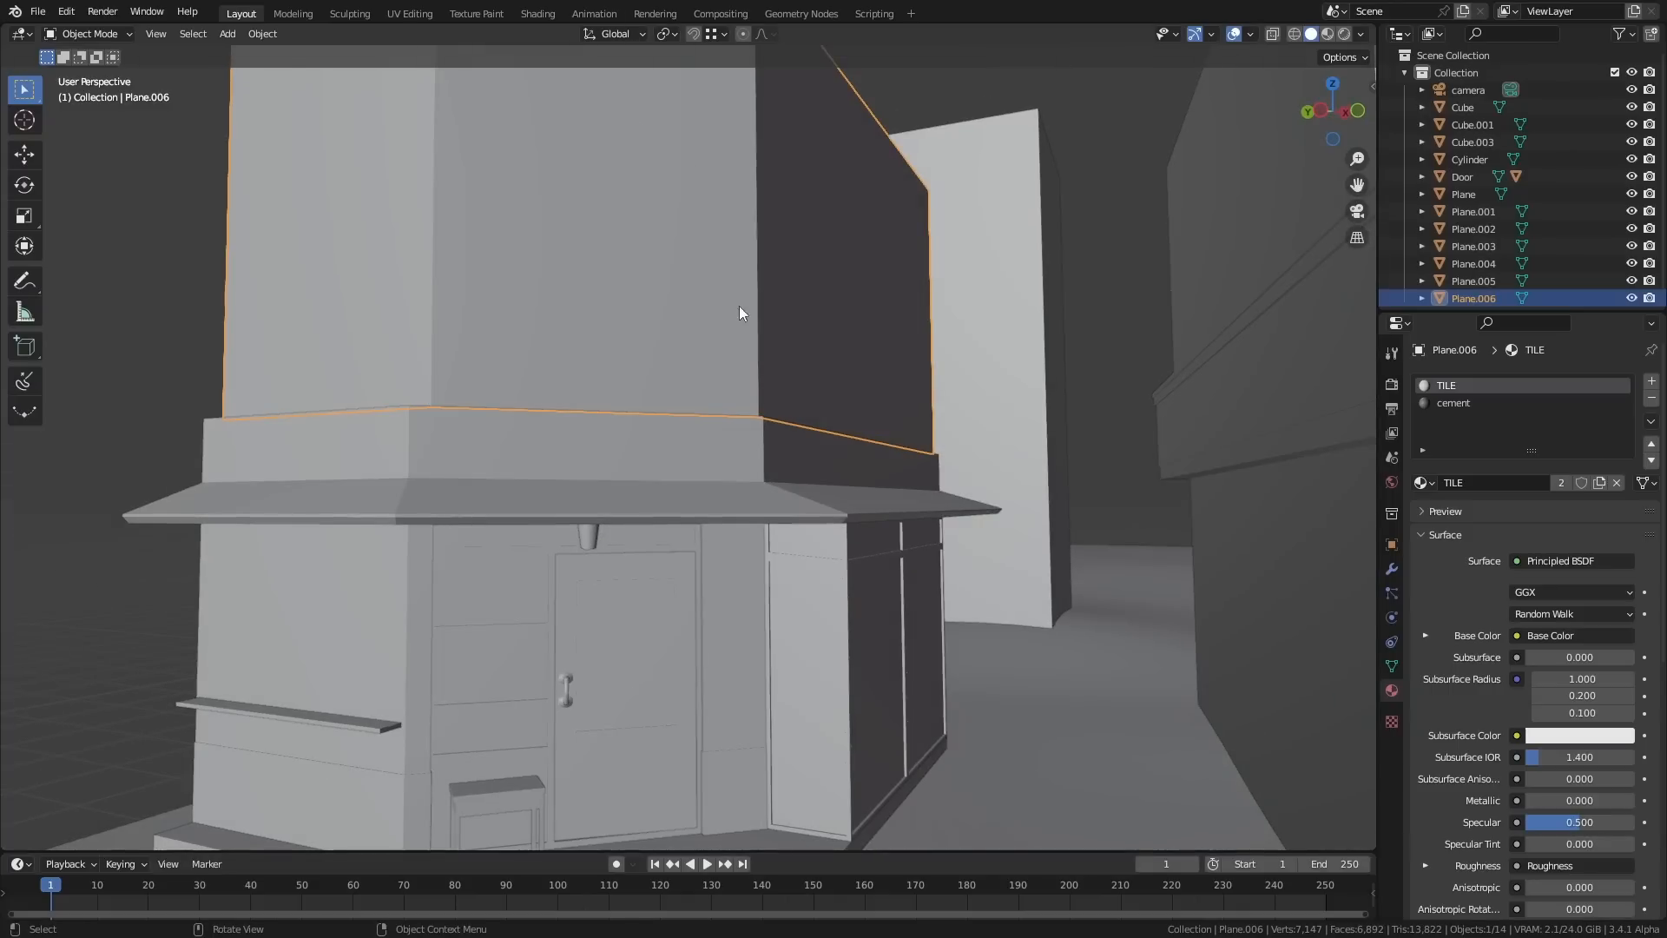
pyautogui.click(537, 13)
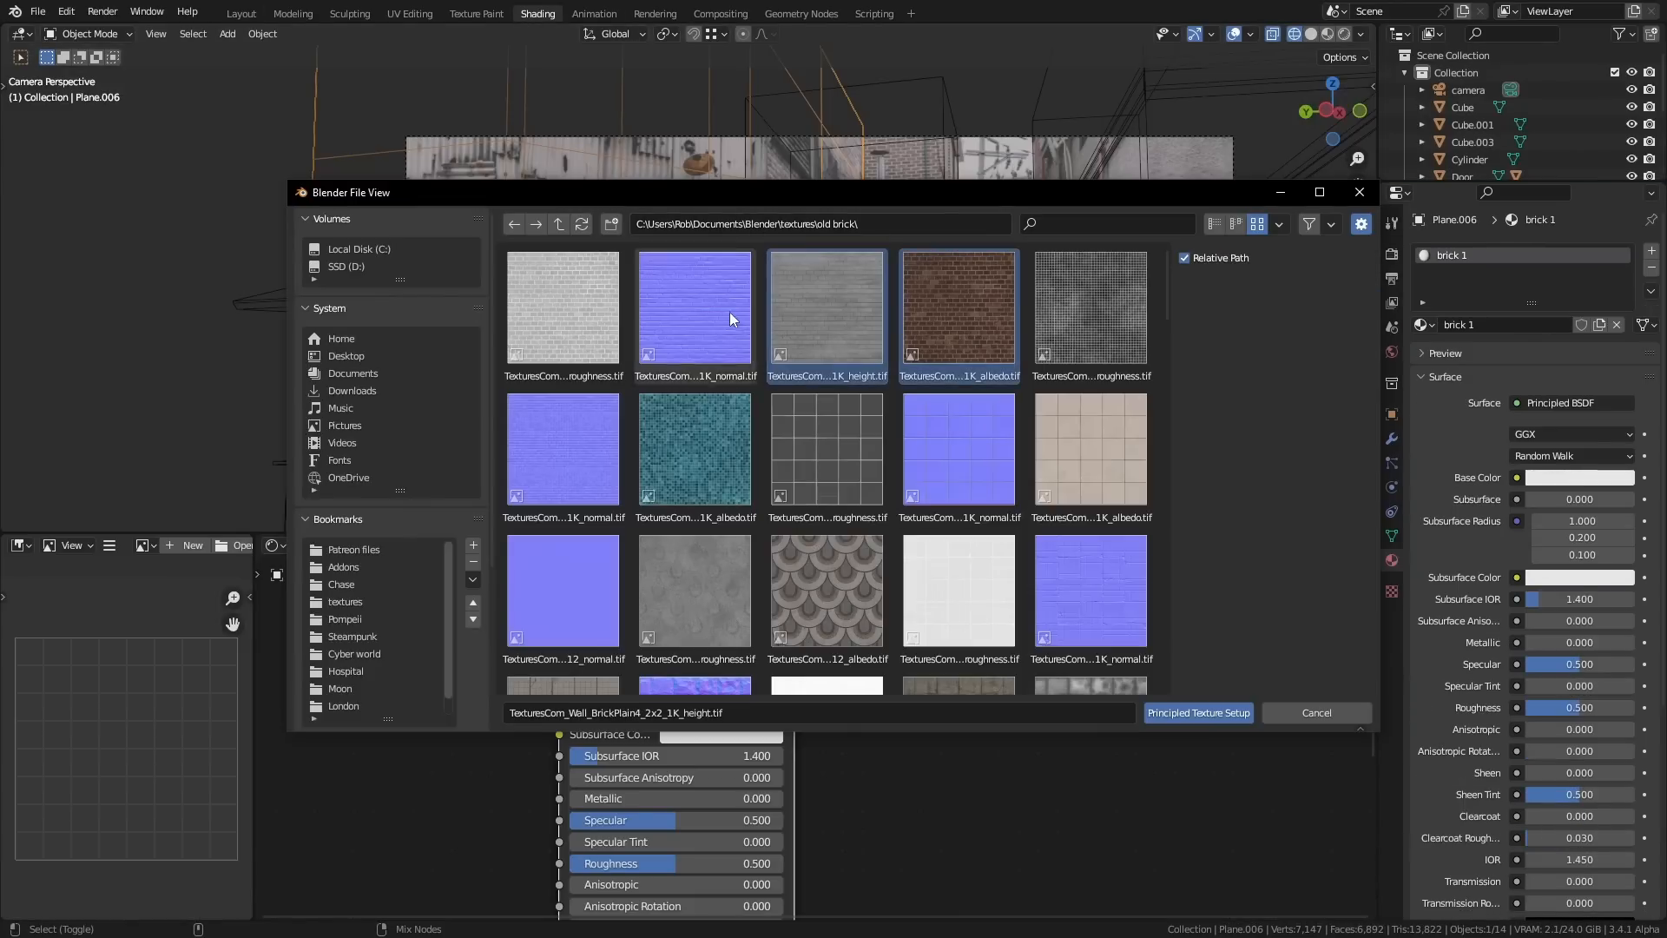
# - Route the brick height map through a Displacement node and add adaptive Simple subdivision
pyautogui.click(1197, 712)
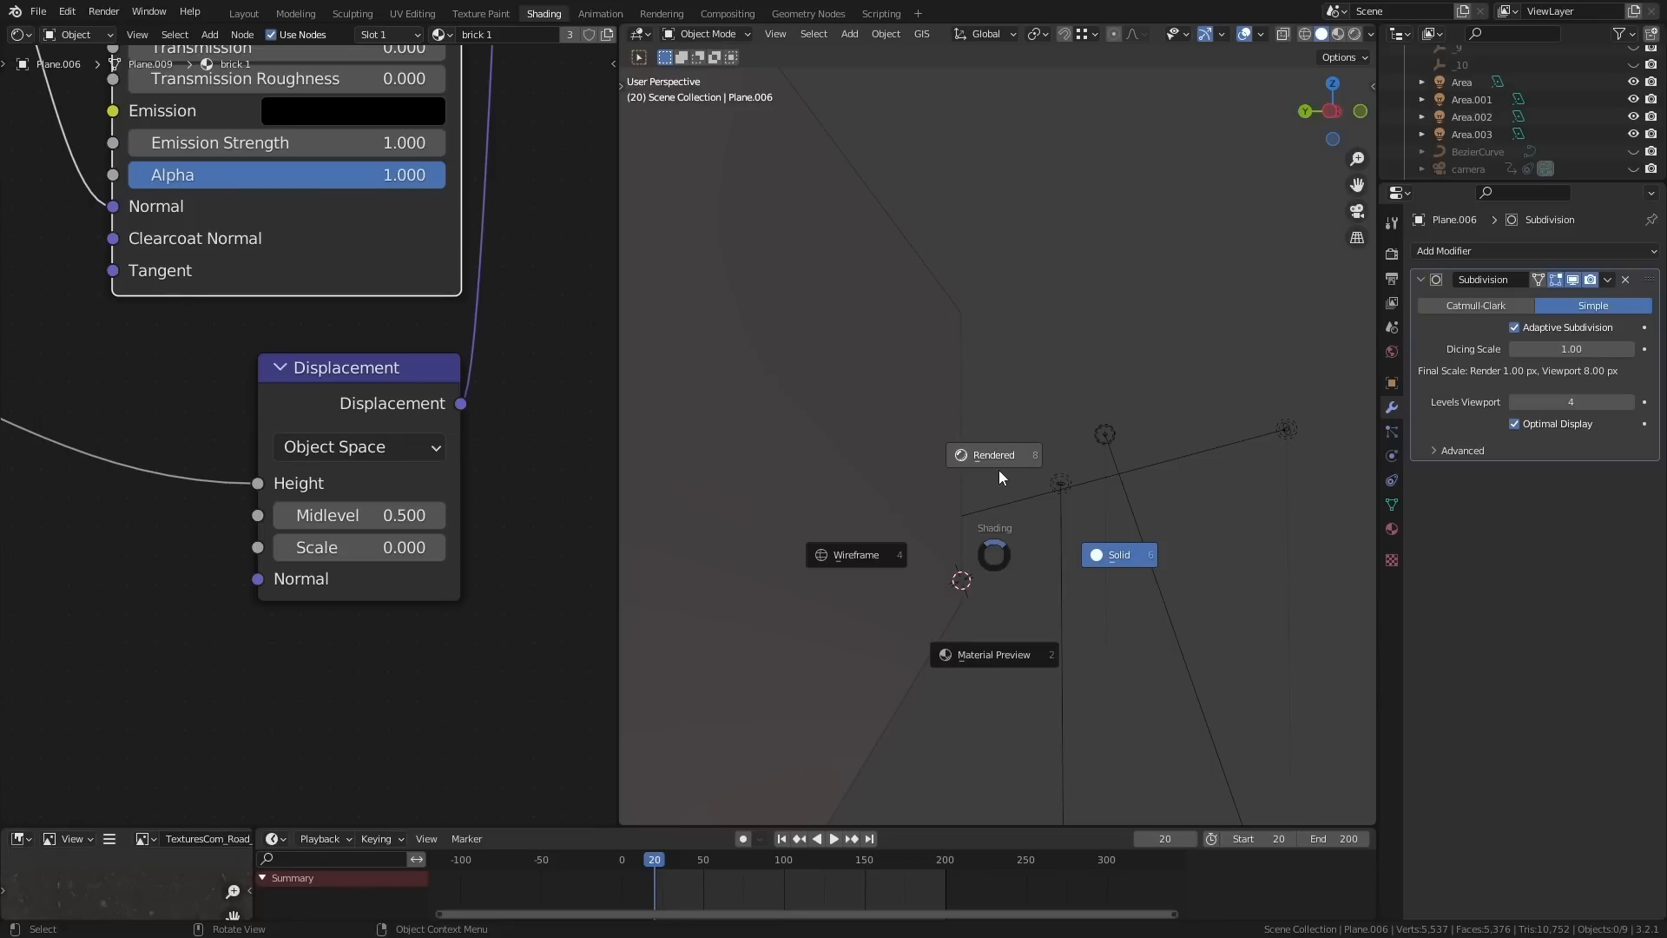
# - Preview the brick-textured upper wall in rendered view with Cycles GPU settings
pyautogui.click(992, 454)
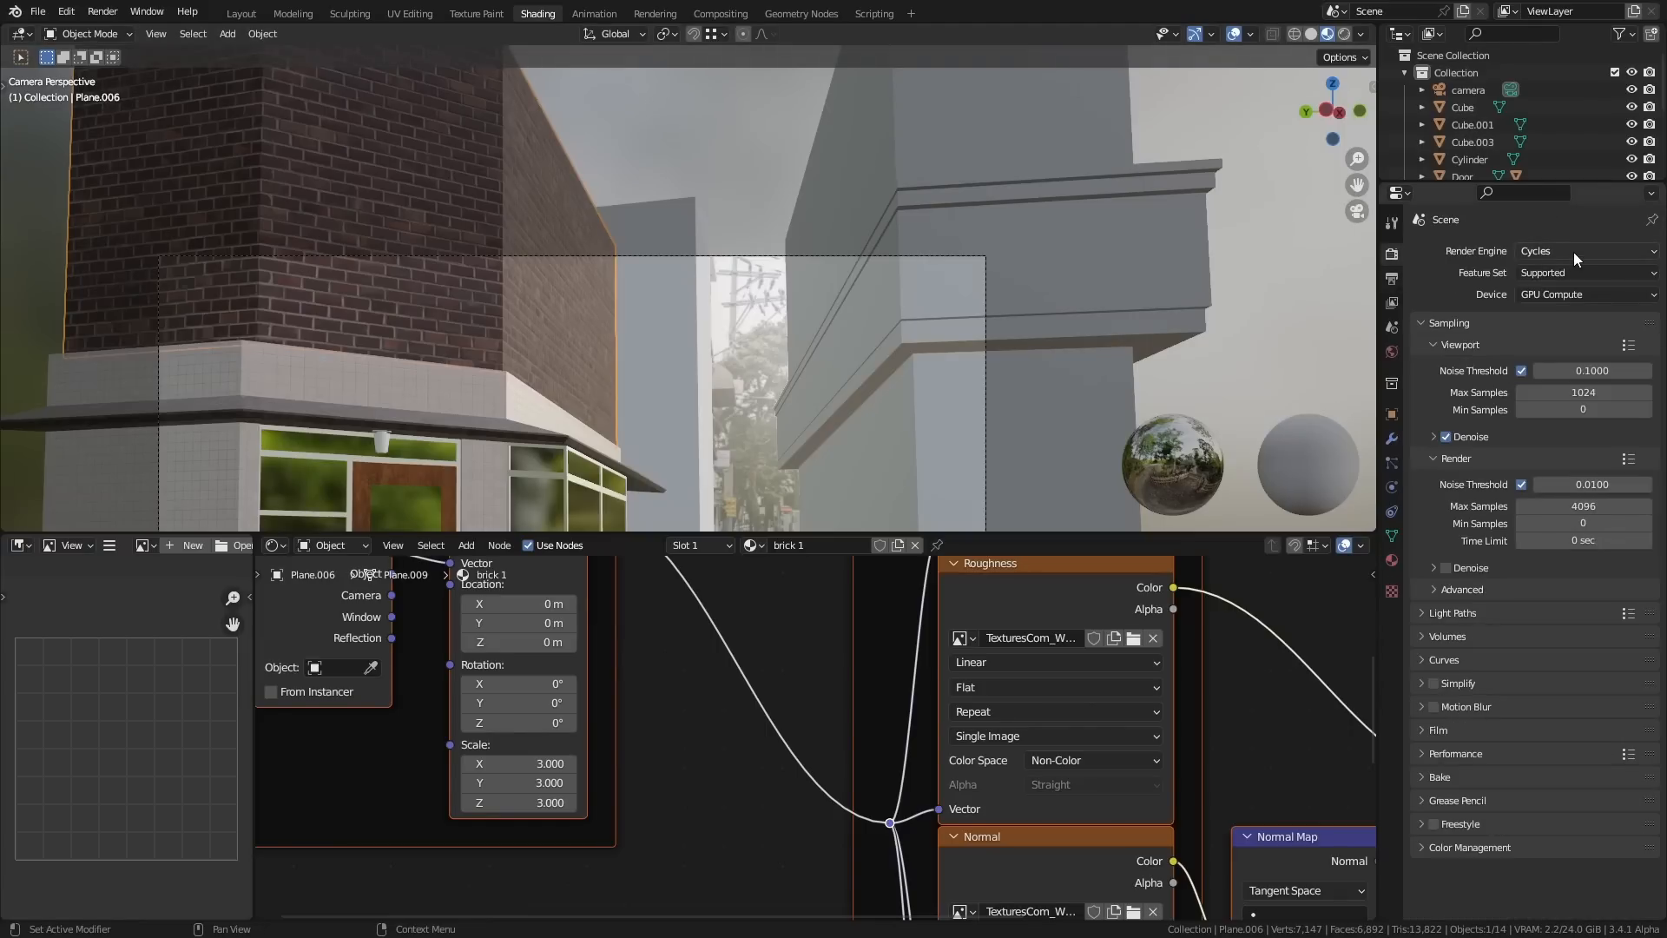
# - Enable Experimental Cycles features and add a Simple adaptive Subdivision modifier to the wall
pyautogui.click(1582, 272)
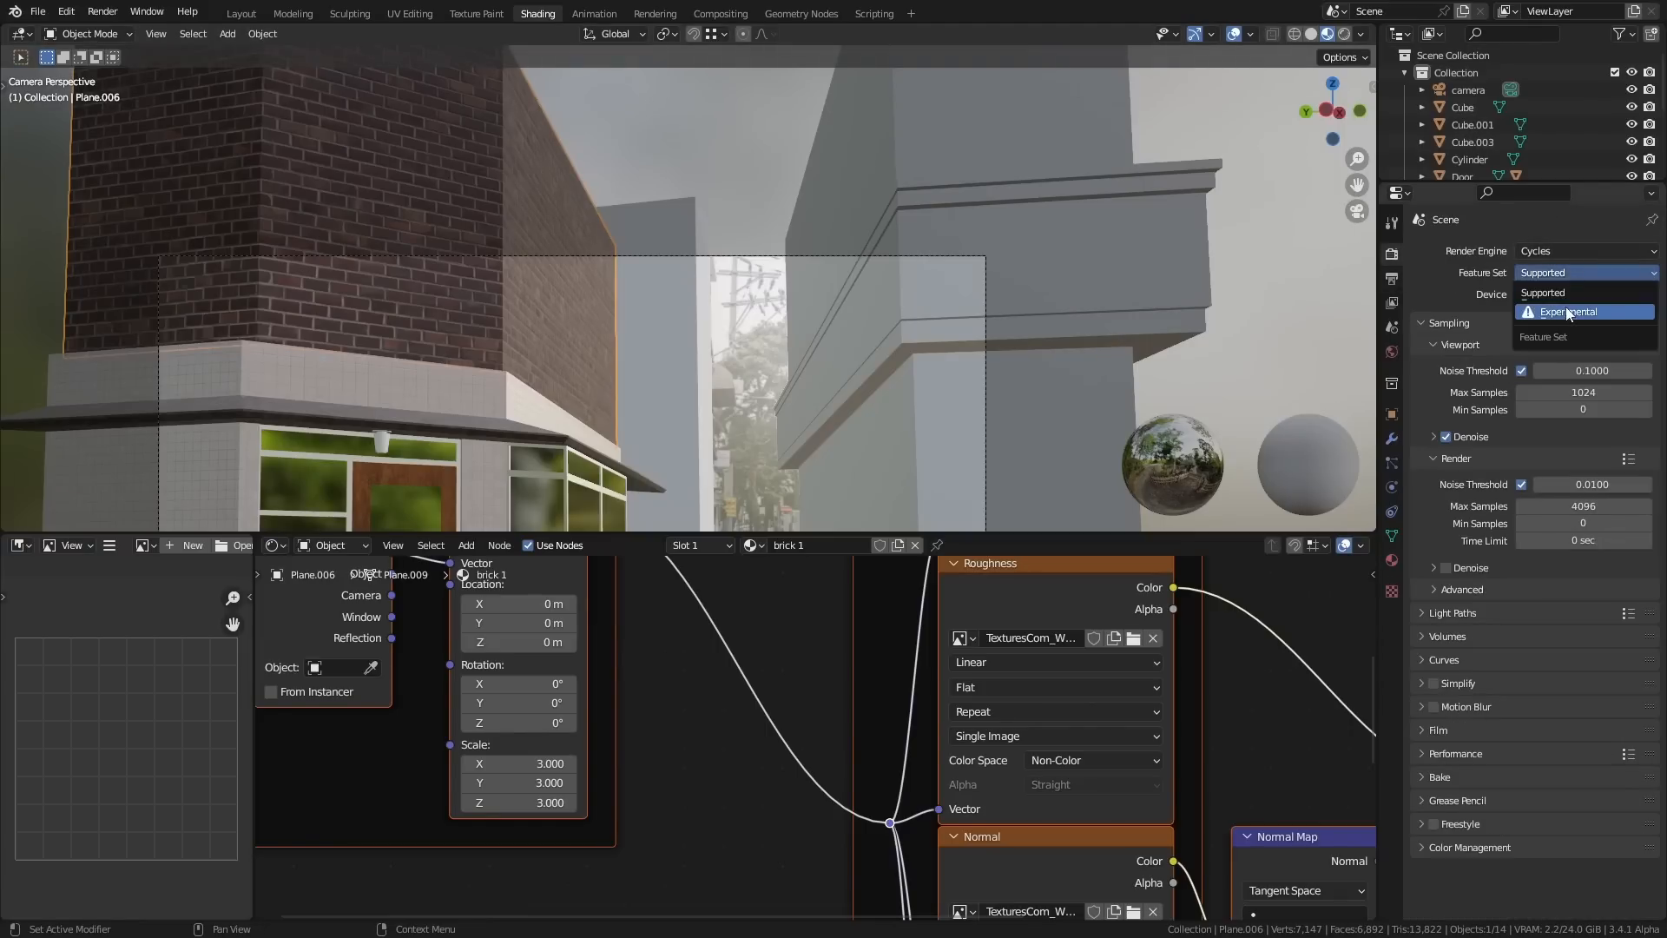
pyautogui.click(1568, 311)
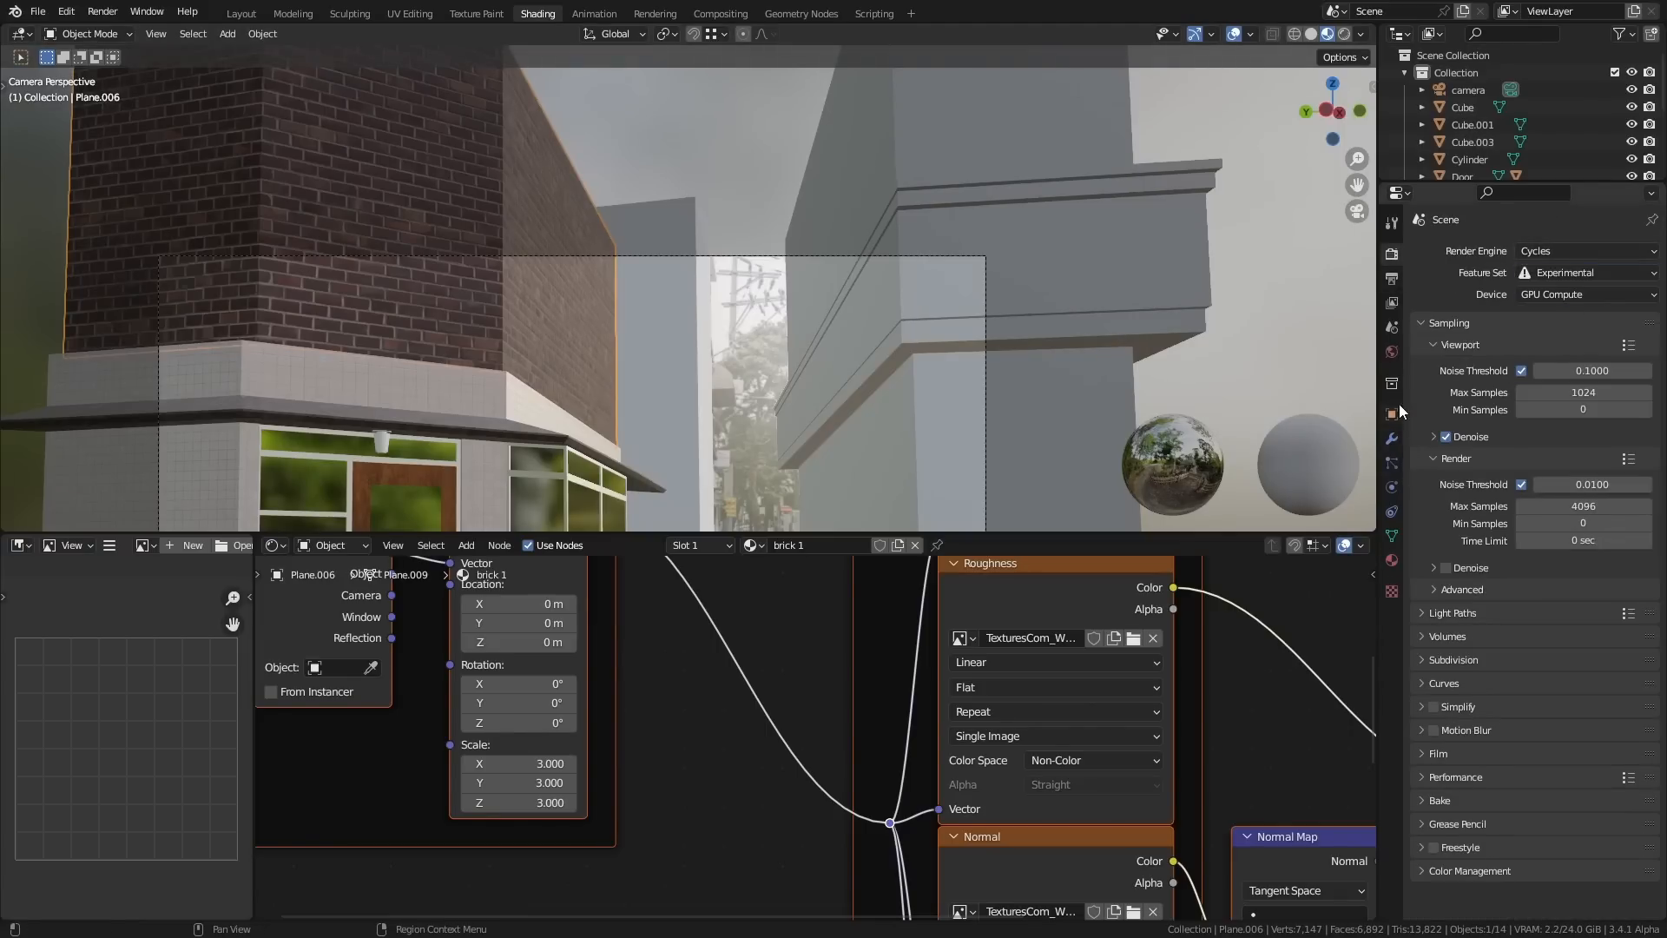
pyautogui.click(1472, 250)
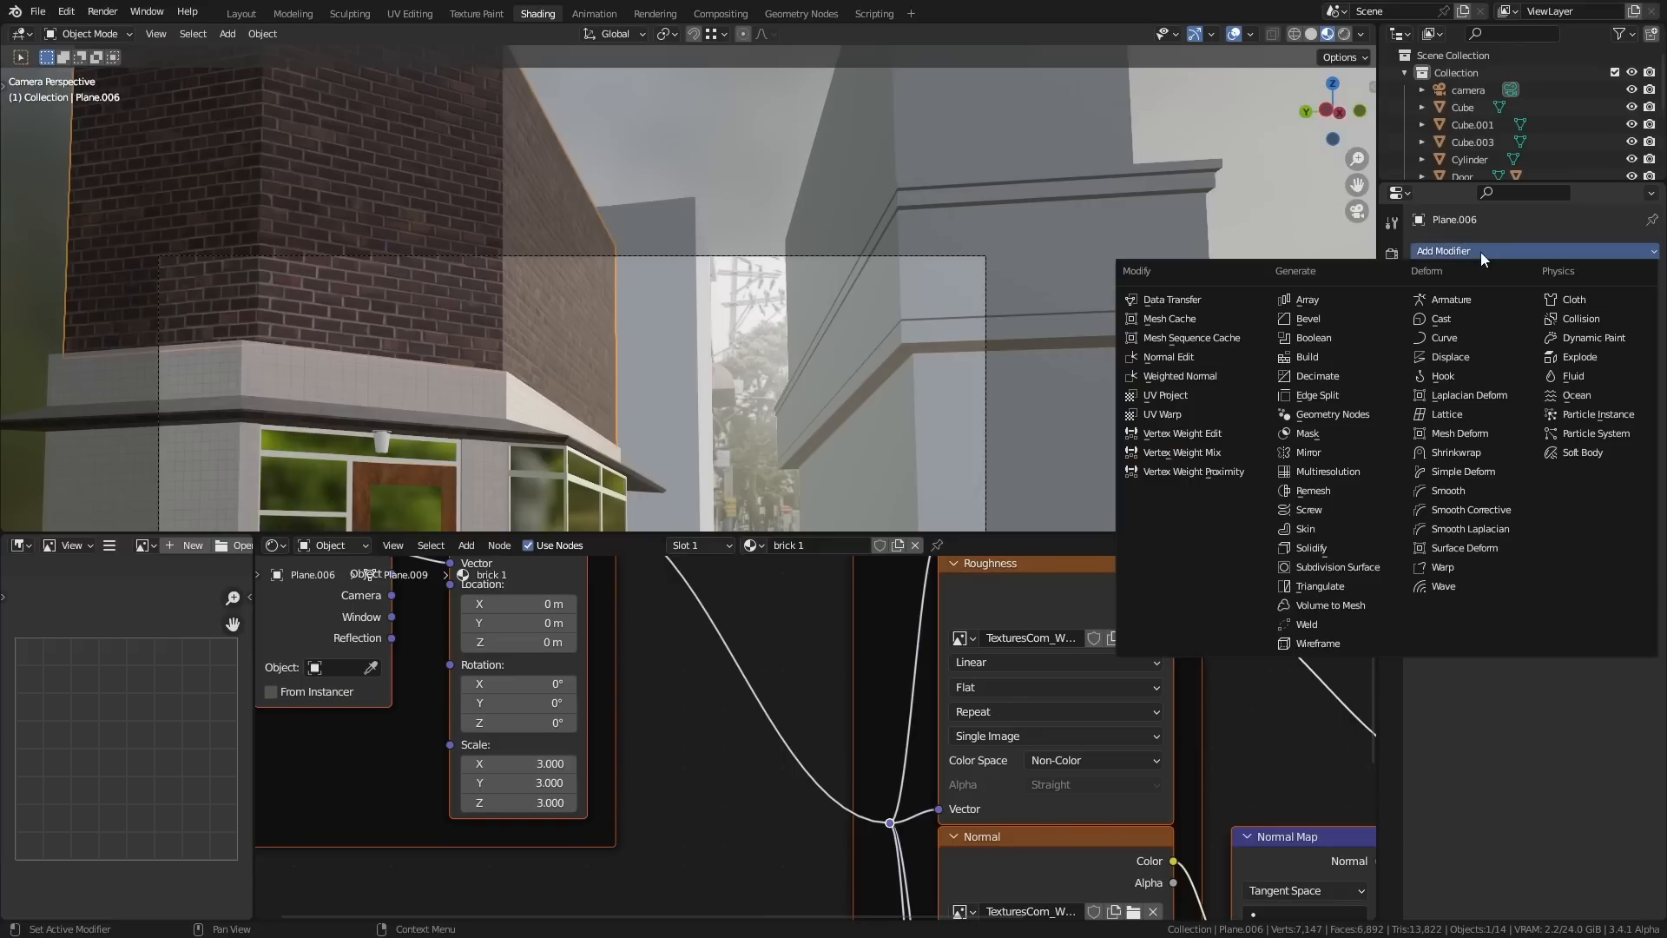
pyautogui.click(1336, 565)
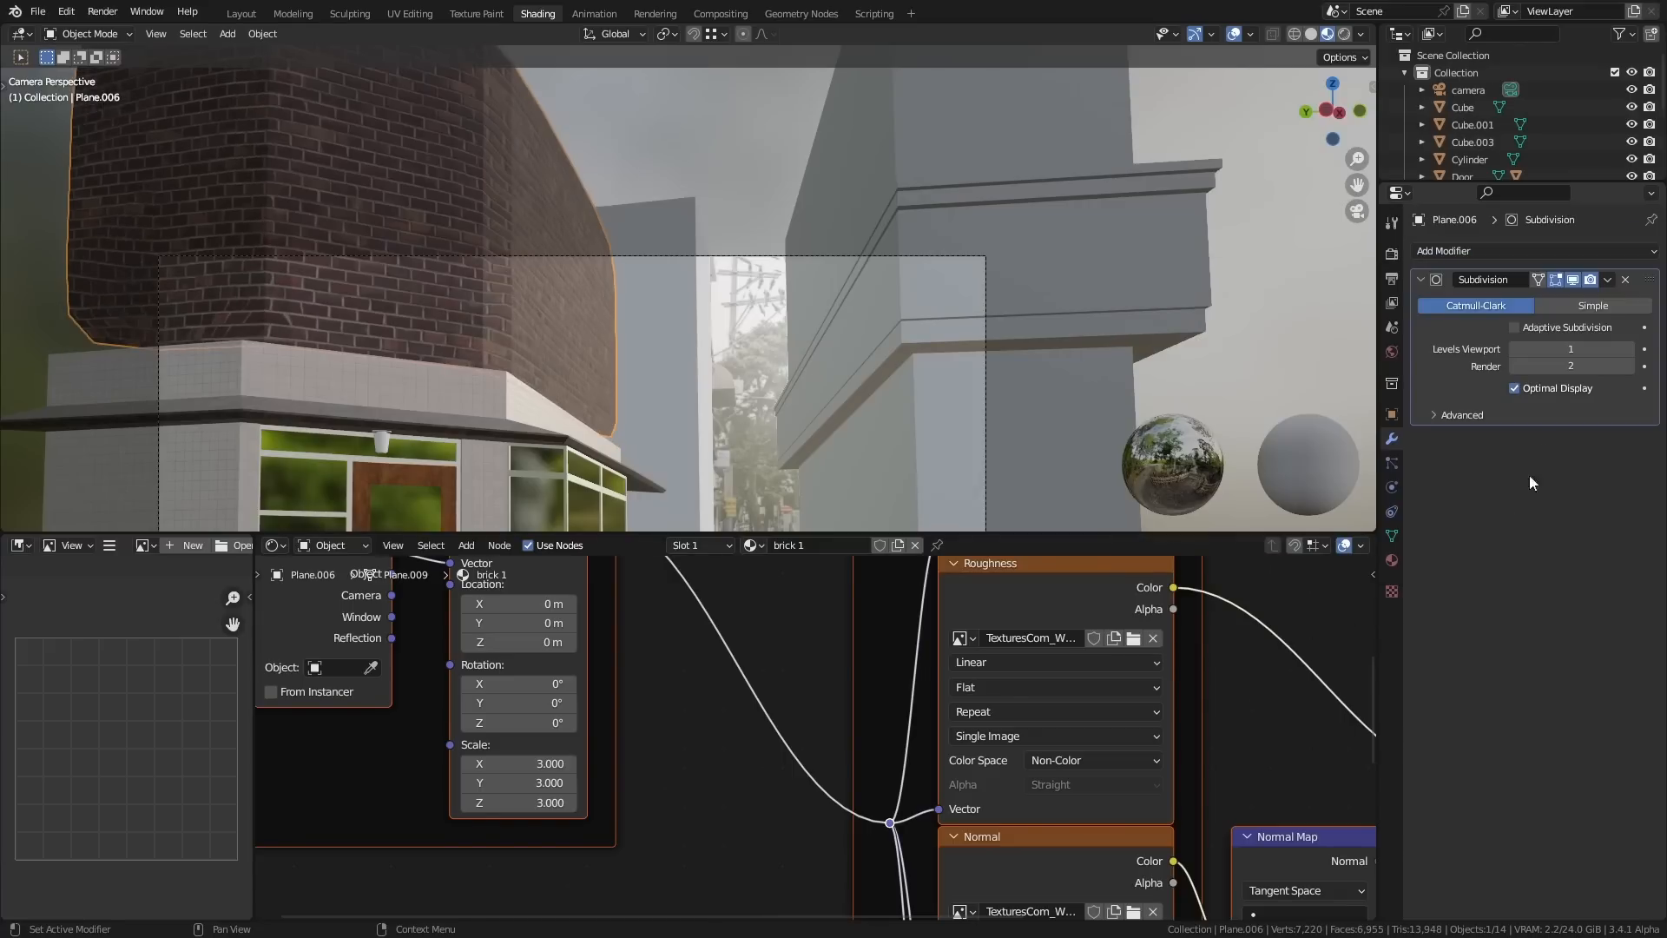
pyautogui.click(1592, 305)
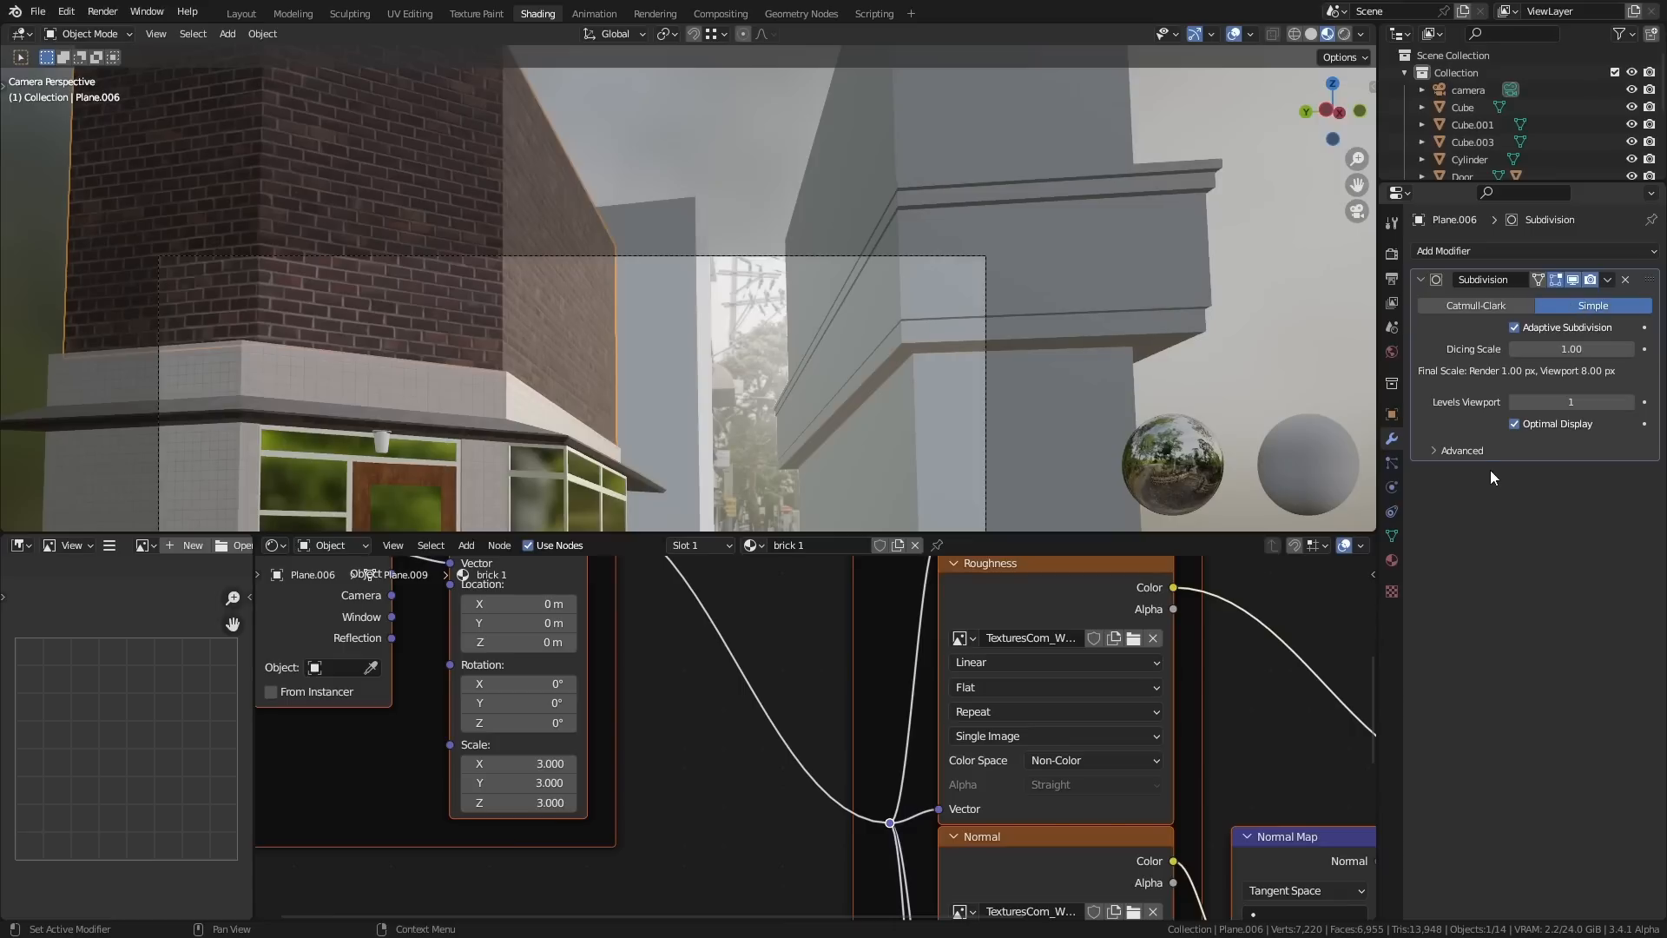
# - Change the wall material's displacement method in its Settings panel
pyautogui.click(1391, 560)
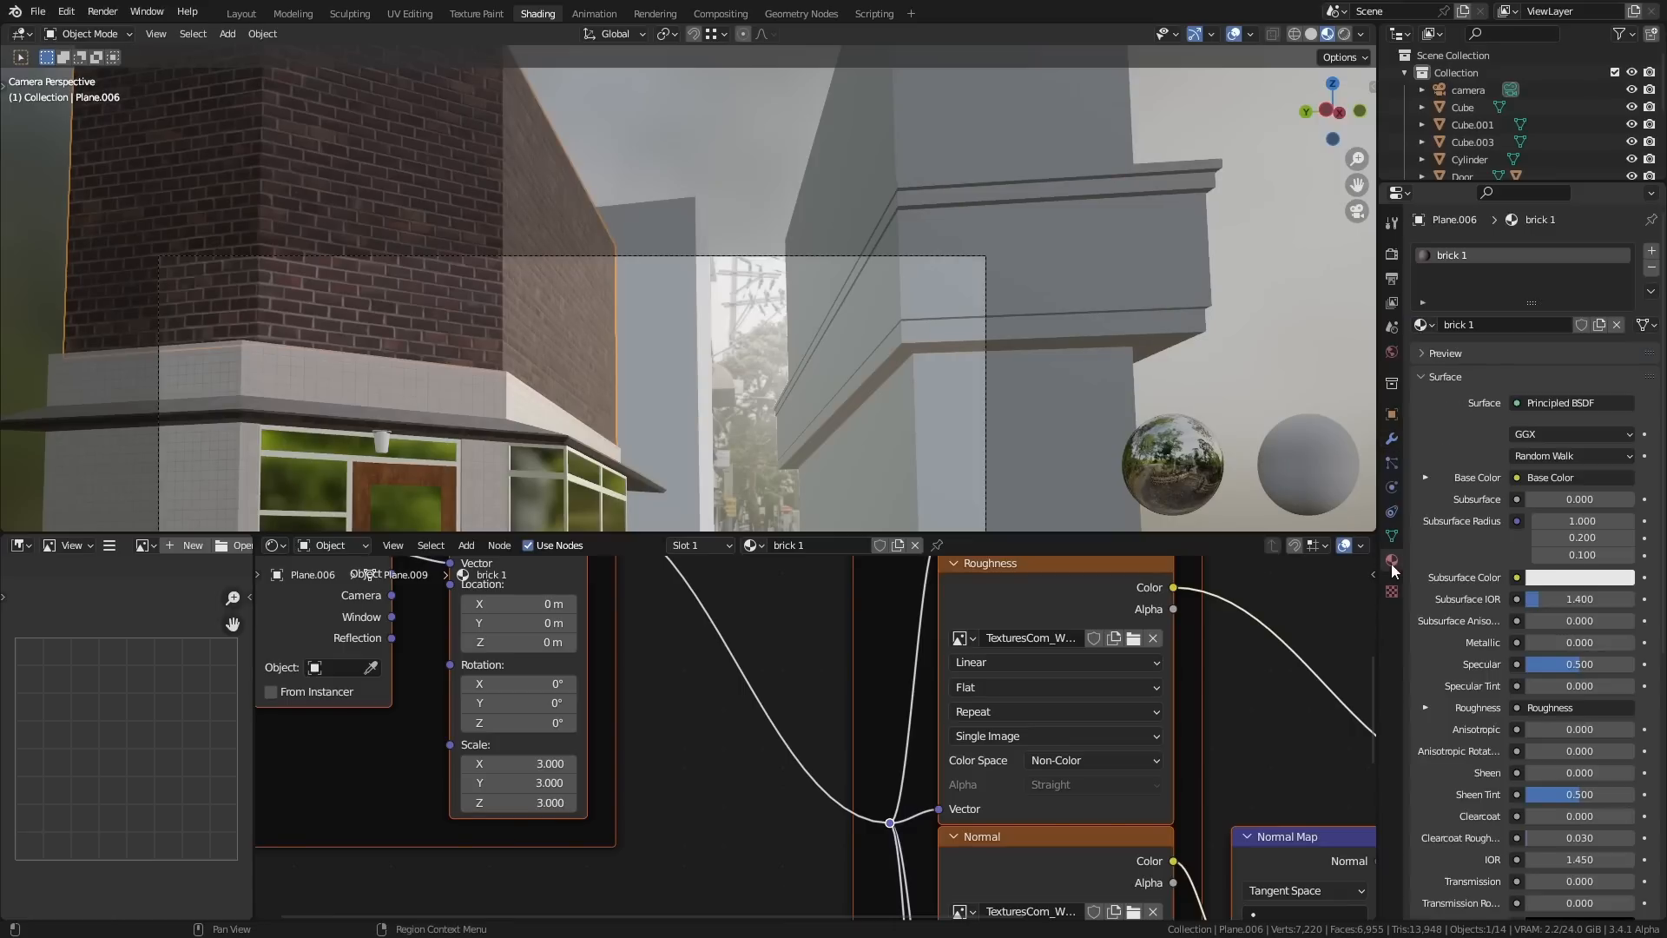
pyautogui.scroll(-3)
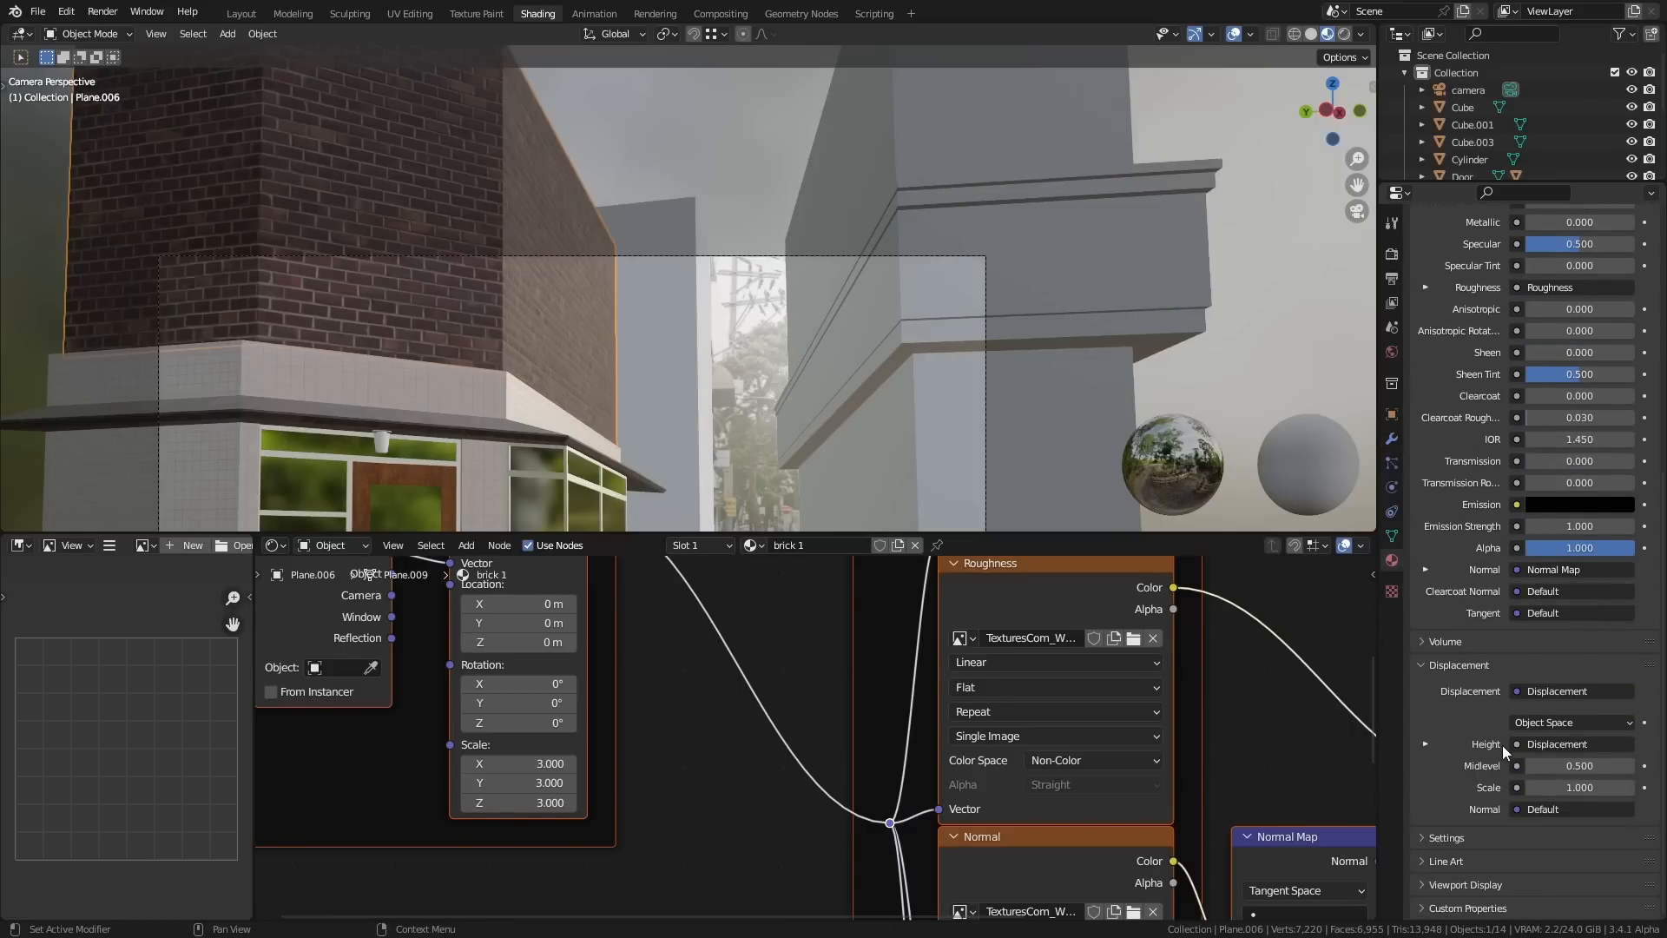
pyautogui.scroll(-3)
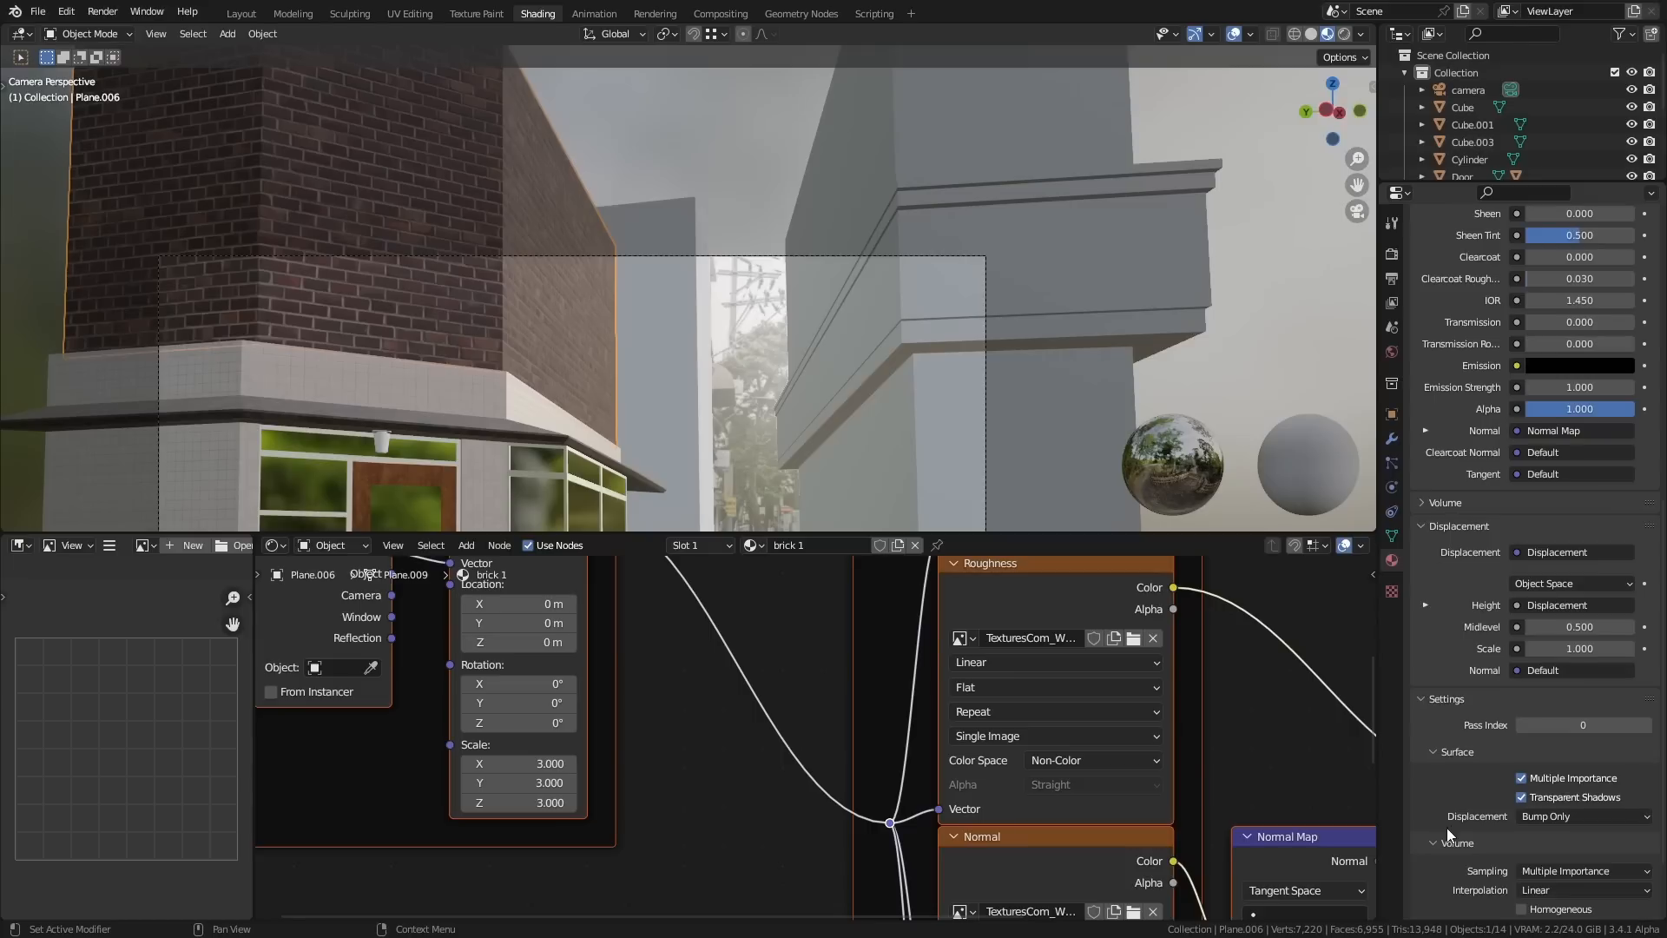
pyautogui.click(1581, 815)
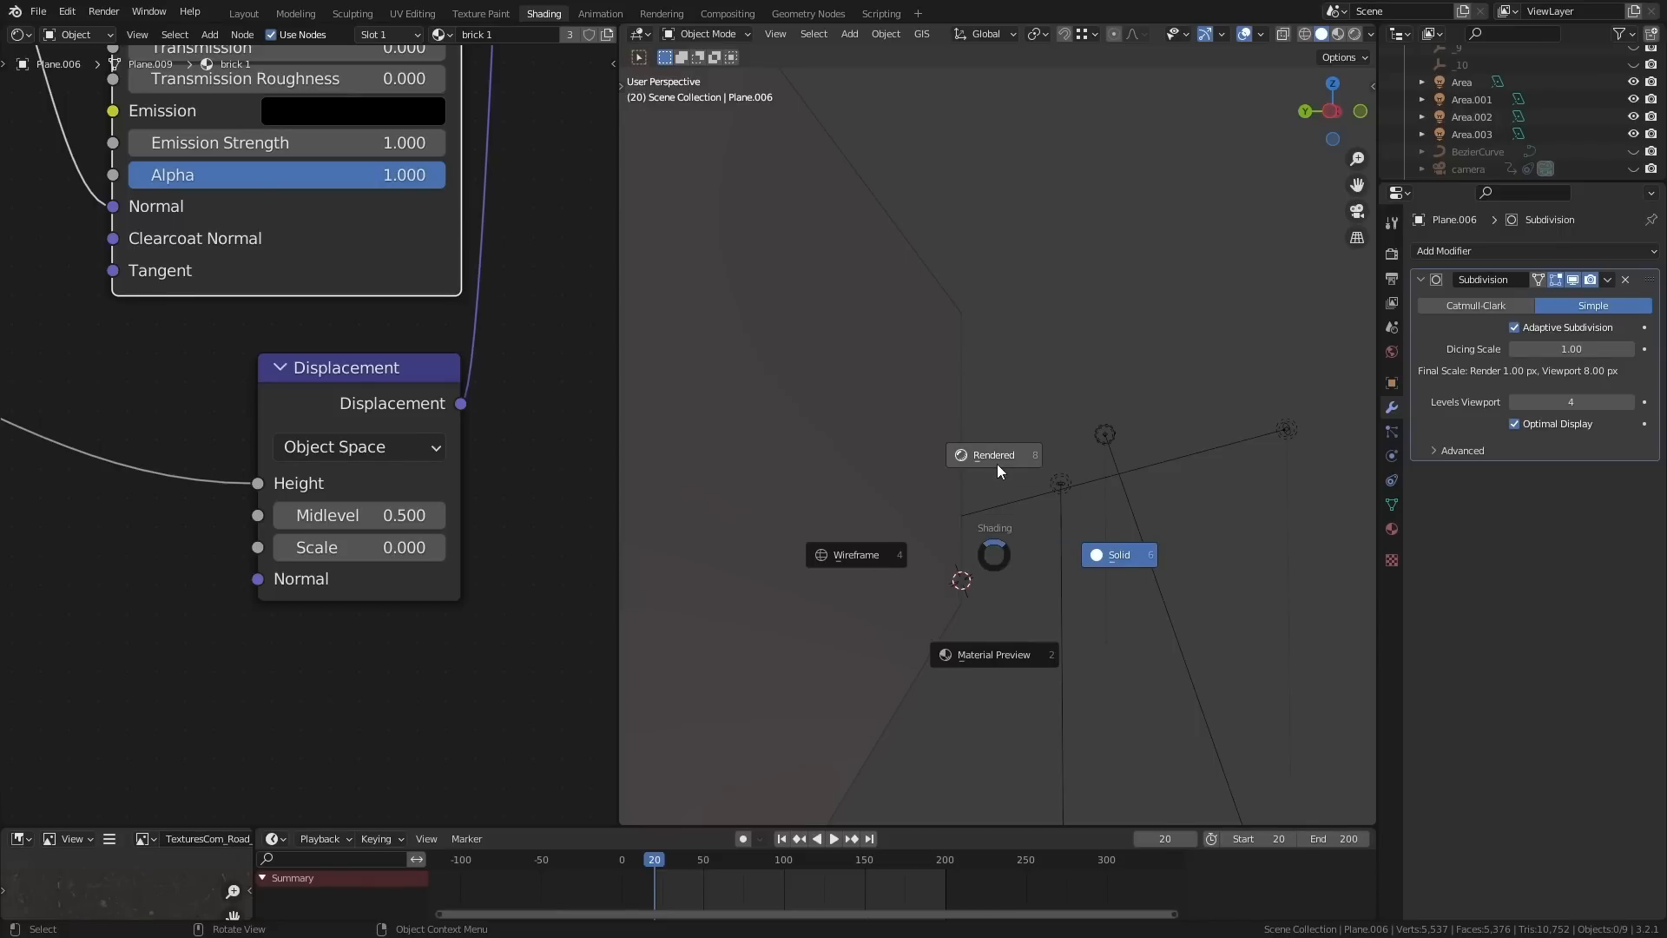
# - Check the protruding bricks in rendered view and render the misty alley camera view
pyautogui.click(991, 454)
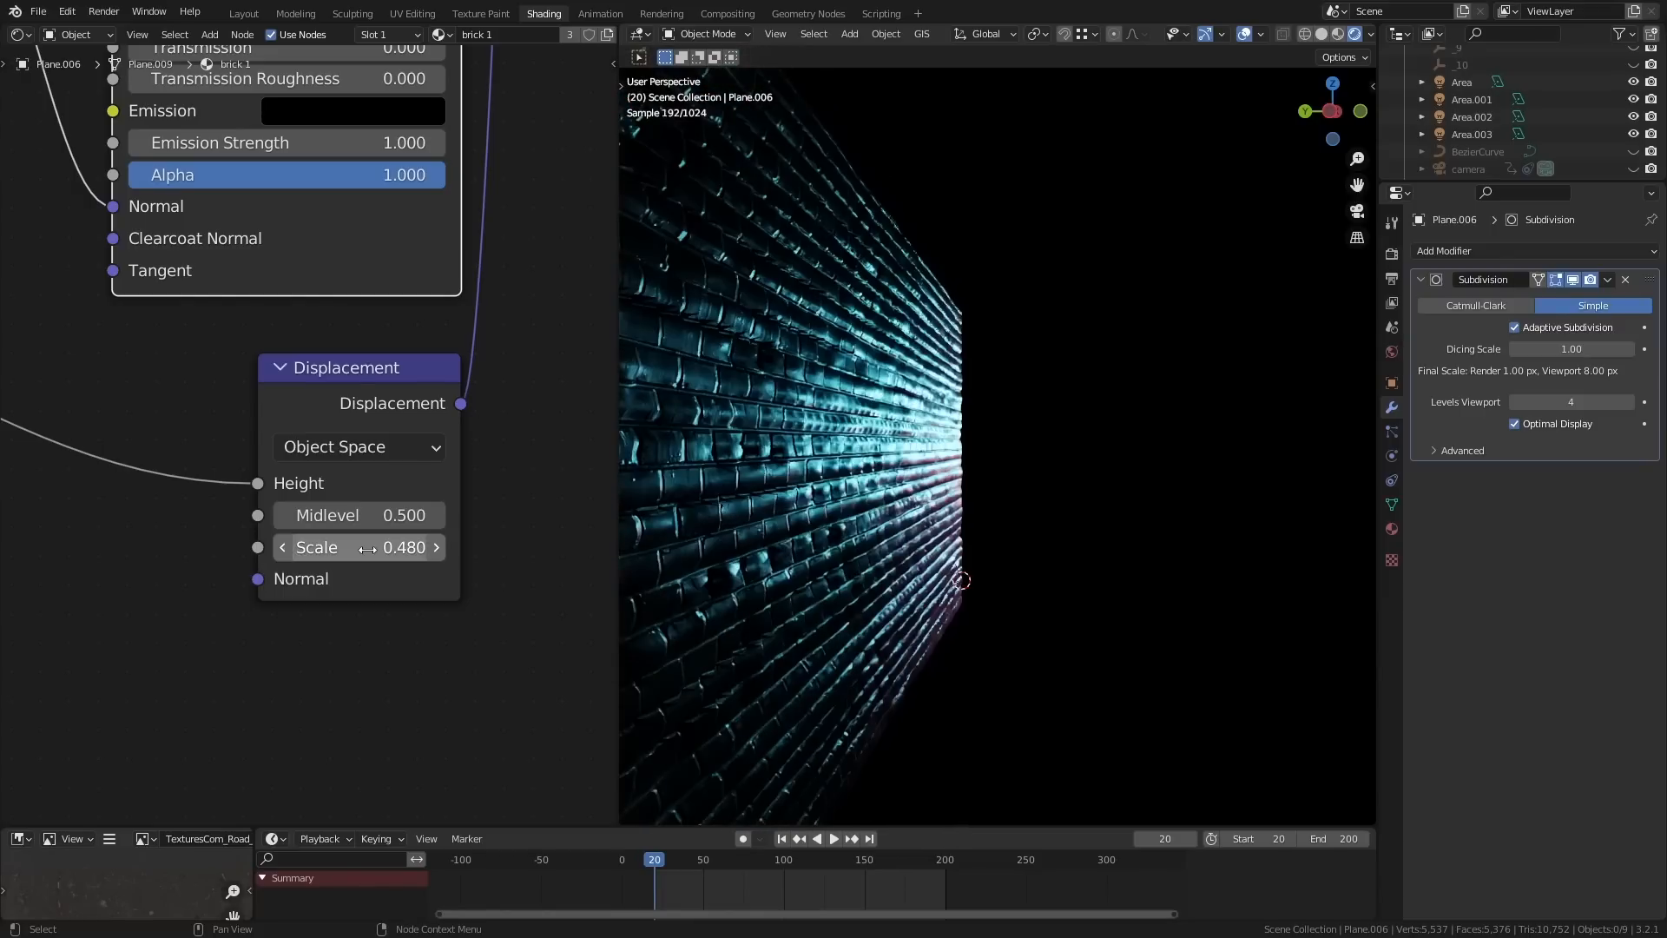
pyautogui.click(242, 13)
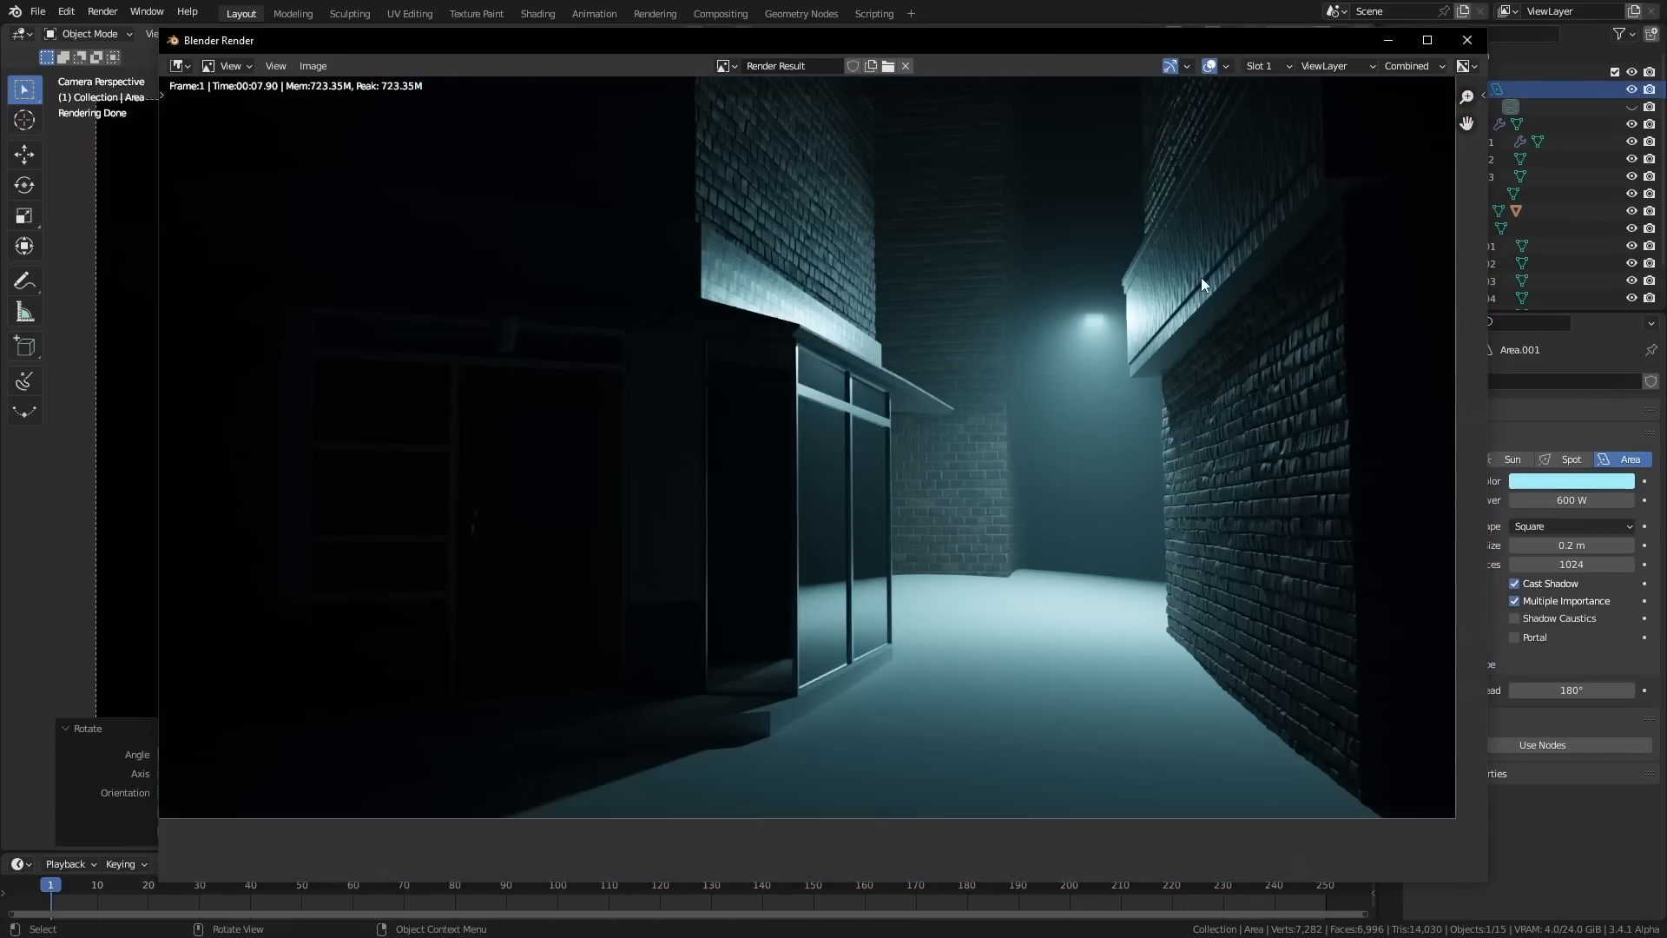
# - Close the render and add a Musgrave texture to bump the shop-window glass
pyautogui.click(1467, 41)
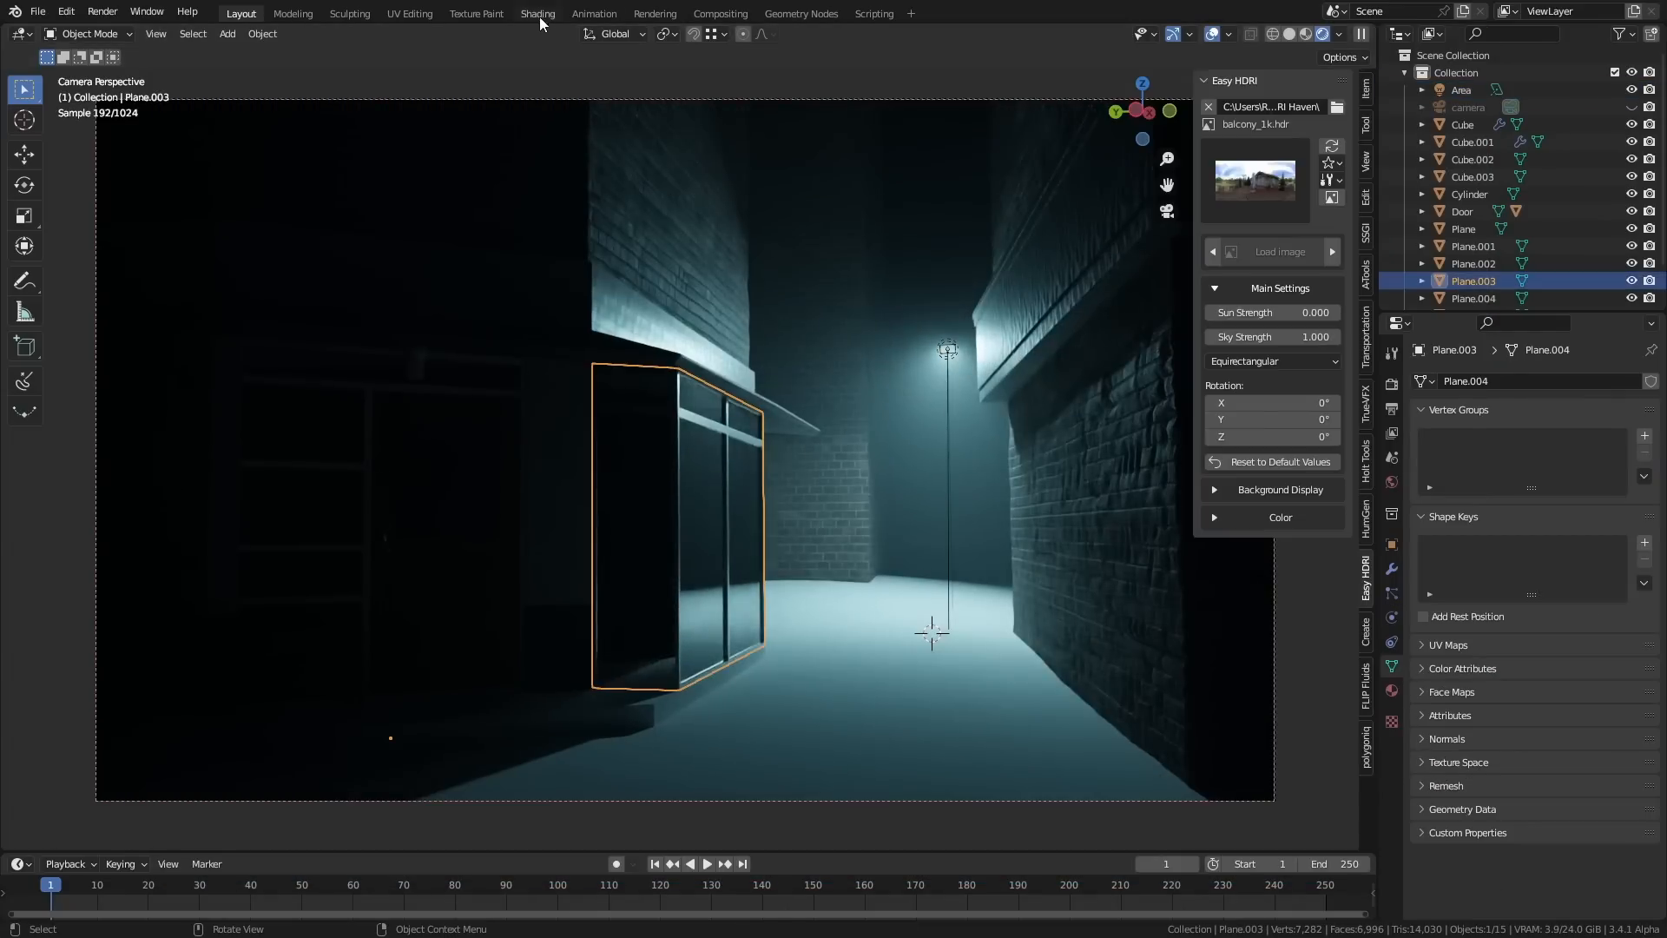
pyautogui.click(537, 13)
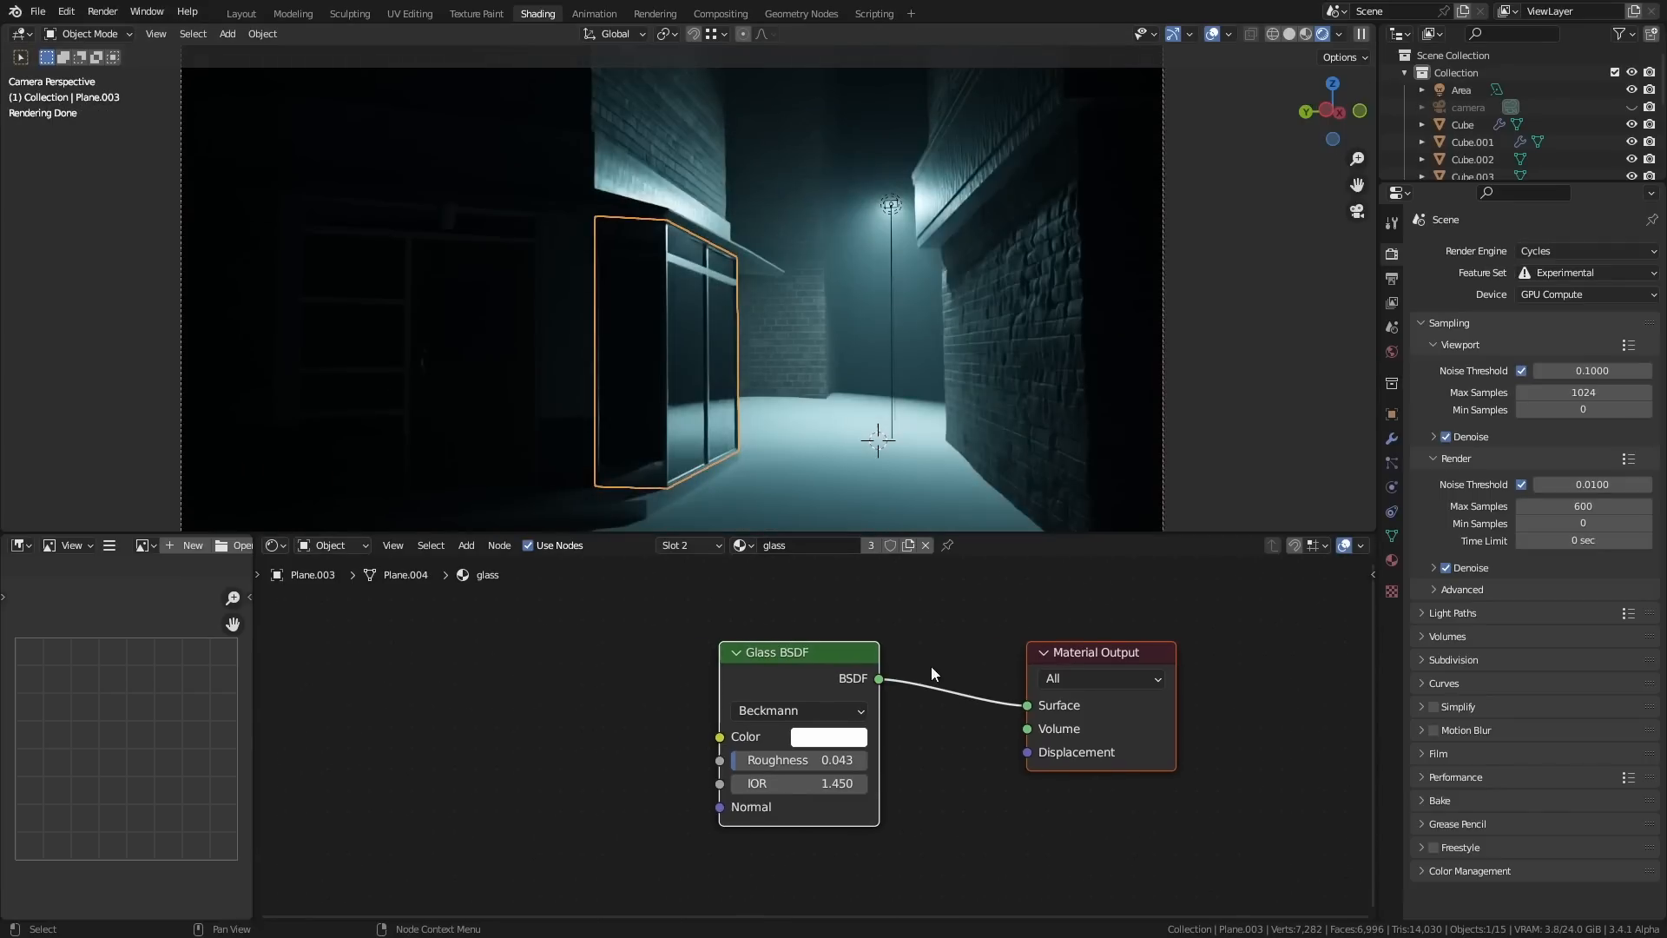
pyautogui.write('mus')
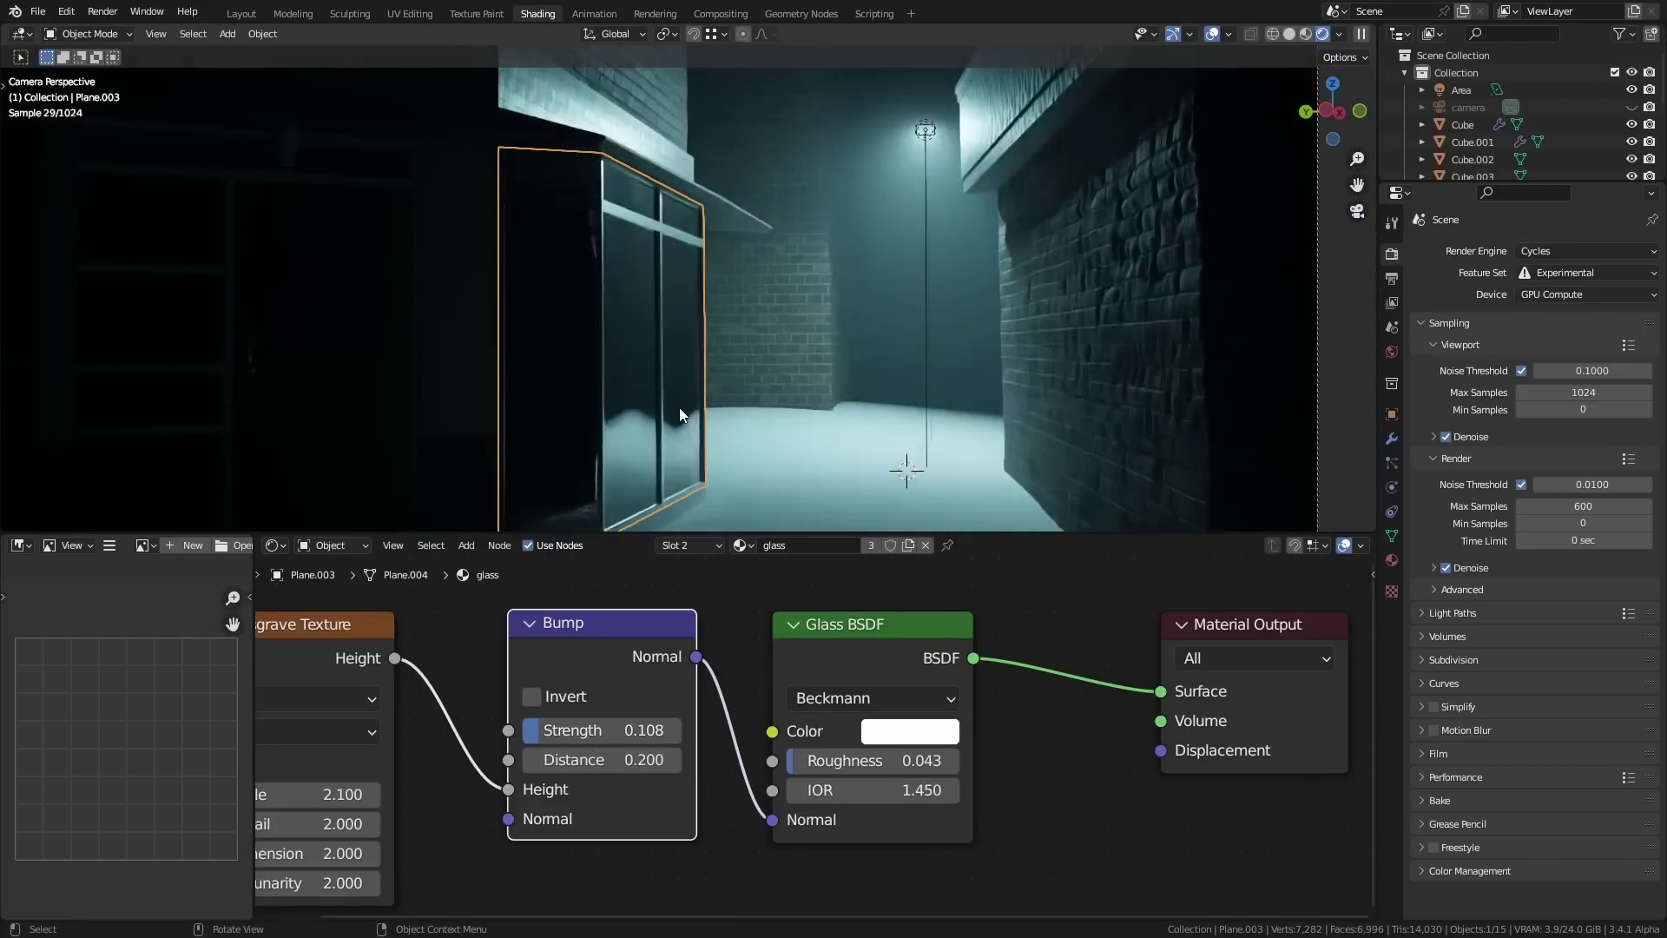
pyautogui.click(242, 13)
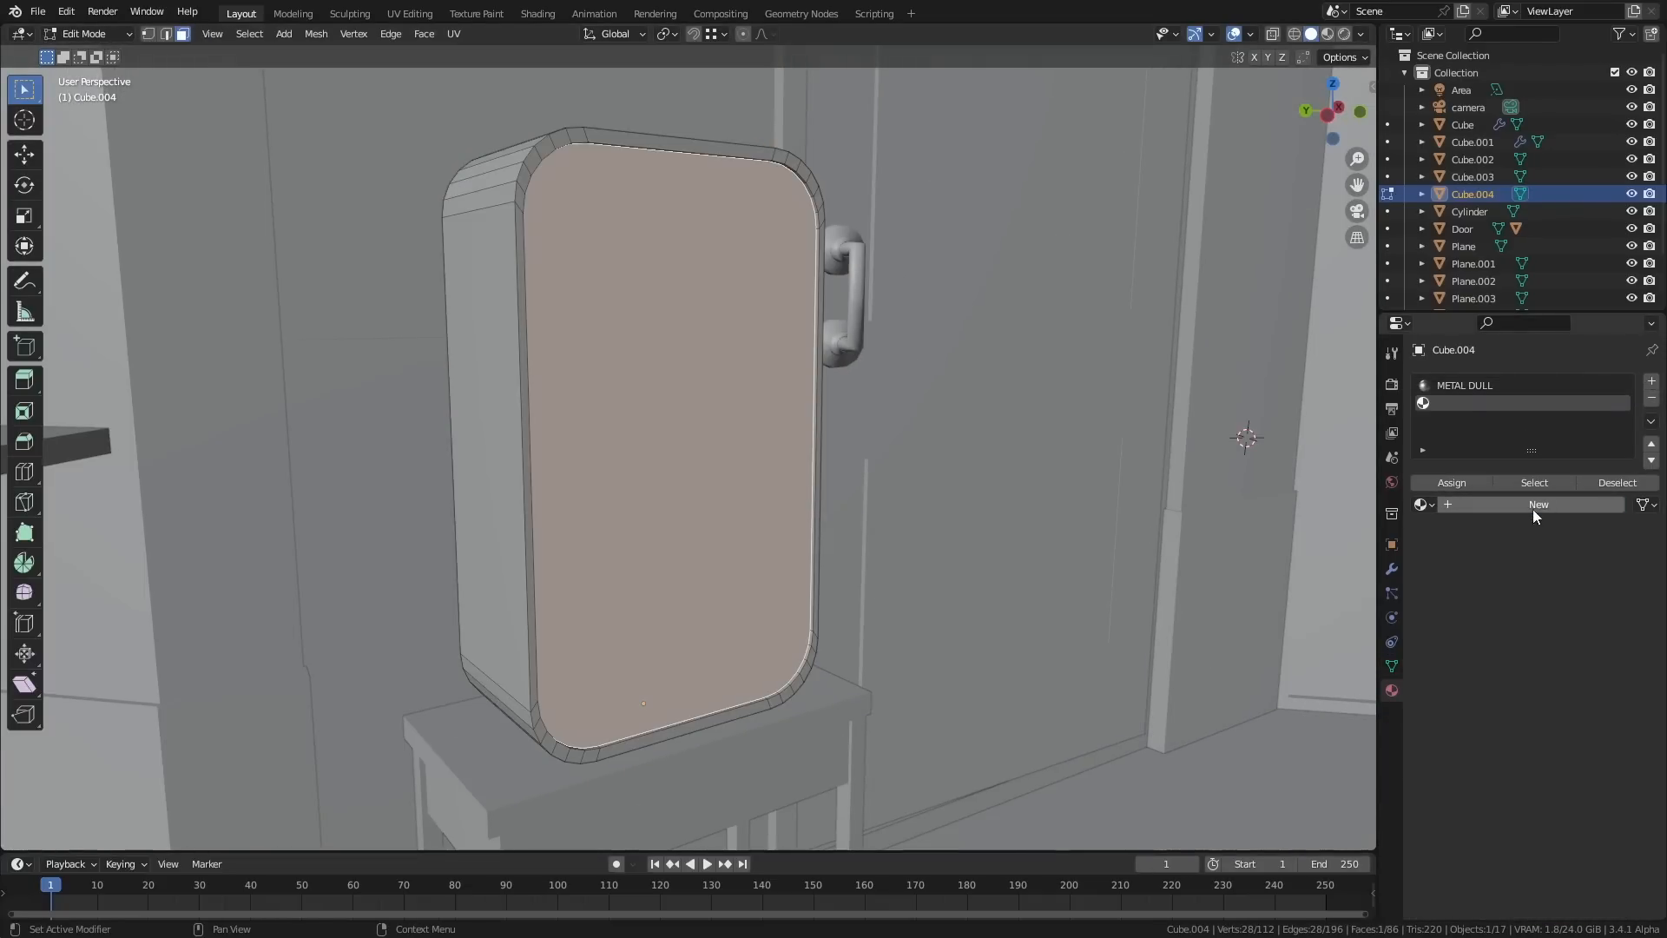
# - Assign the moody street photo as an image texture on the sign board face
pyautogui.click(1537, 504)
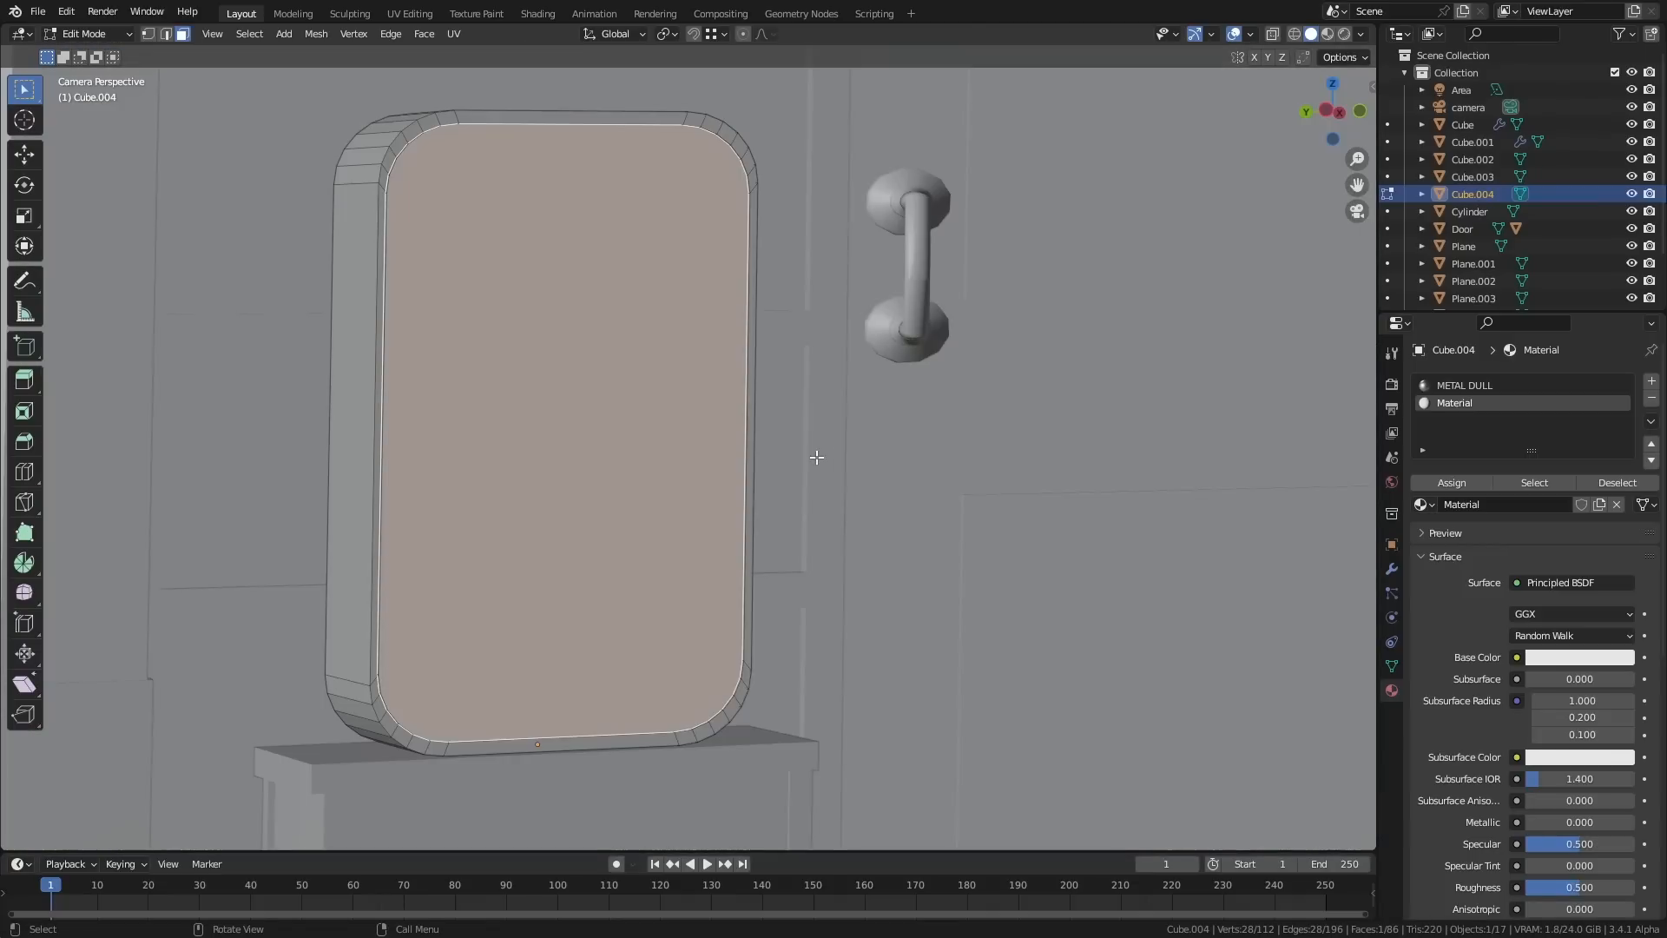
pyautogui.press('Tab')
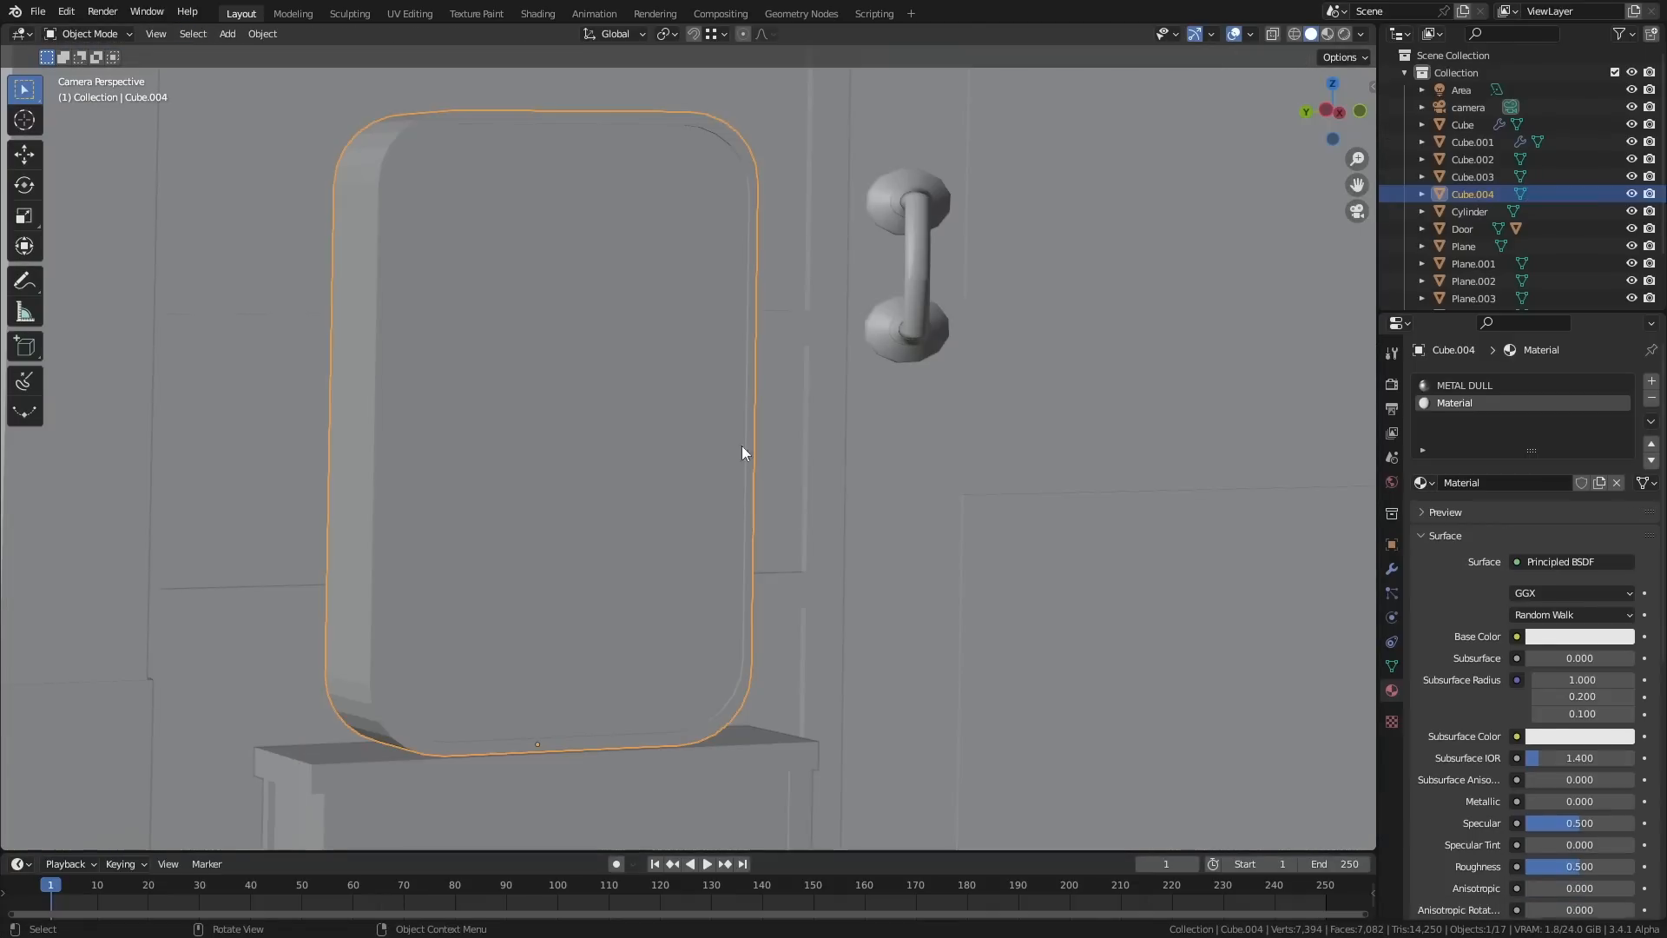
pyautogui.click(537, 13)
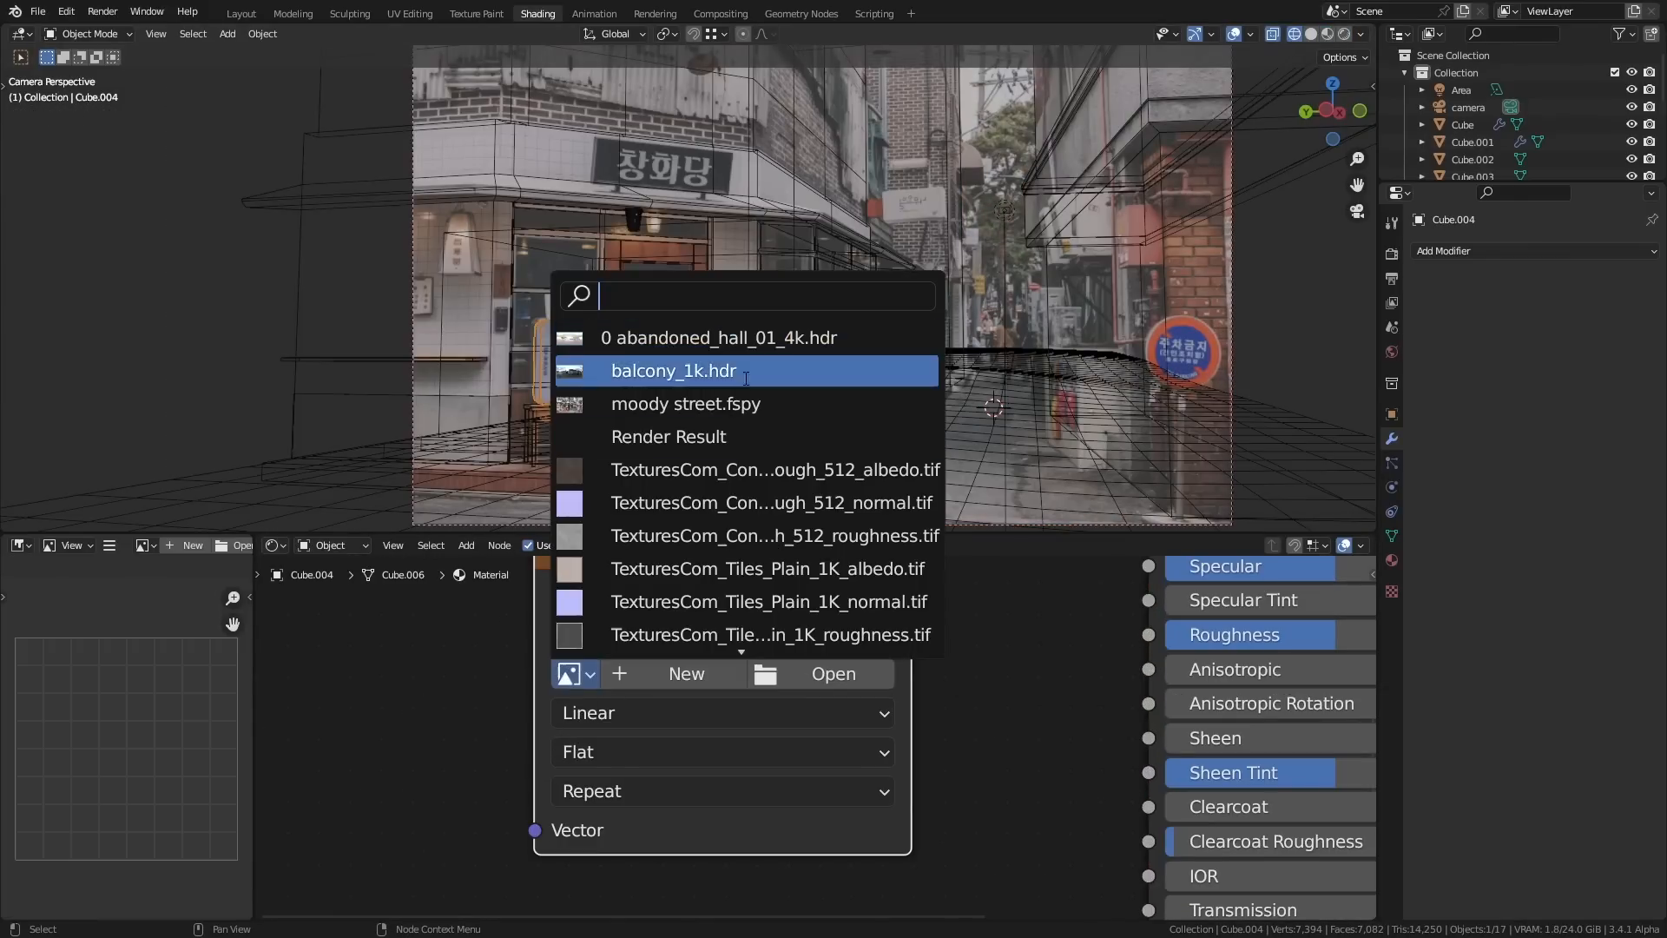
pyautogui.click(686, 403)
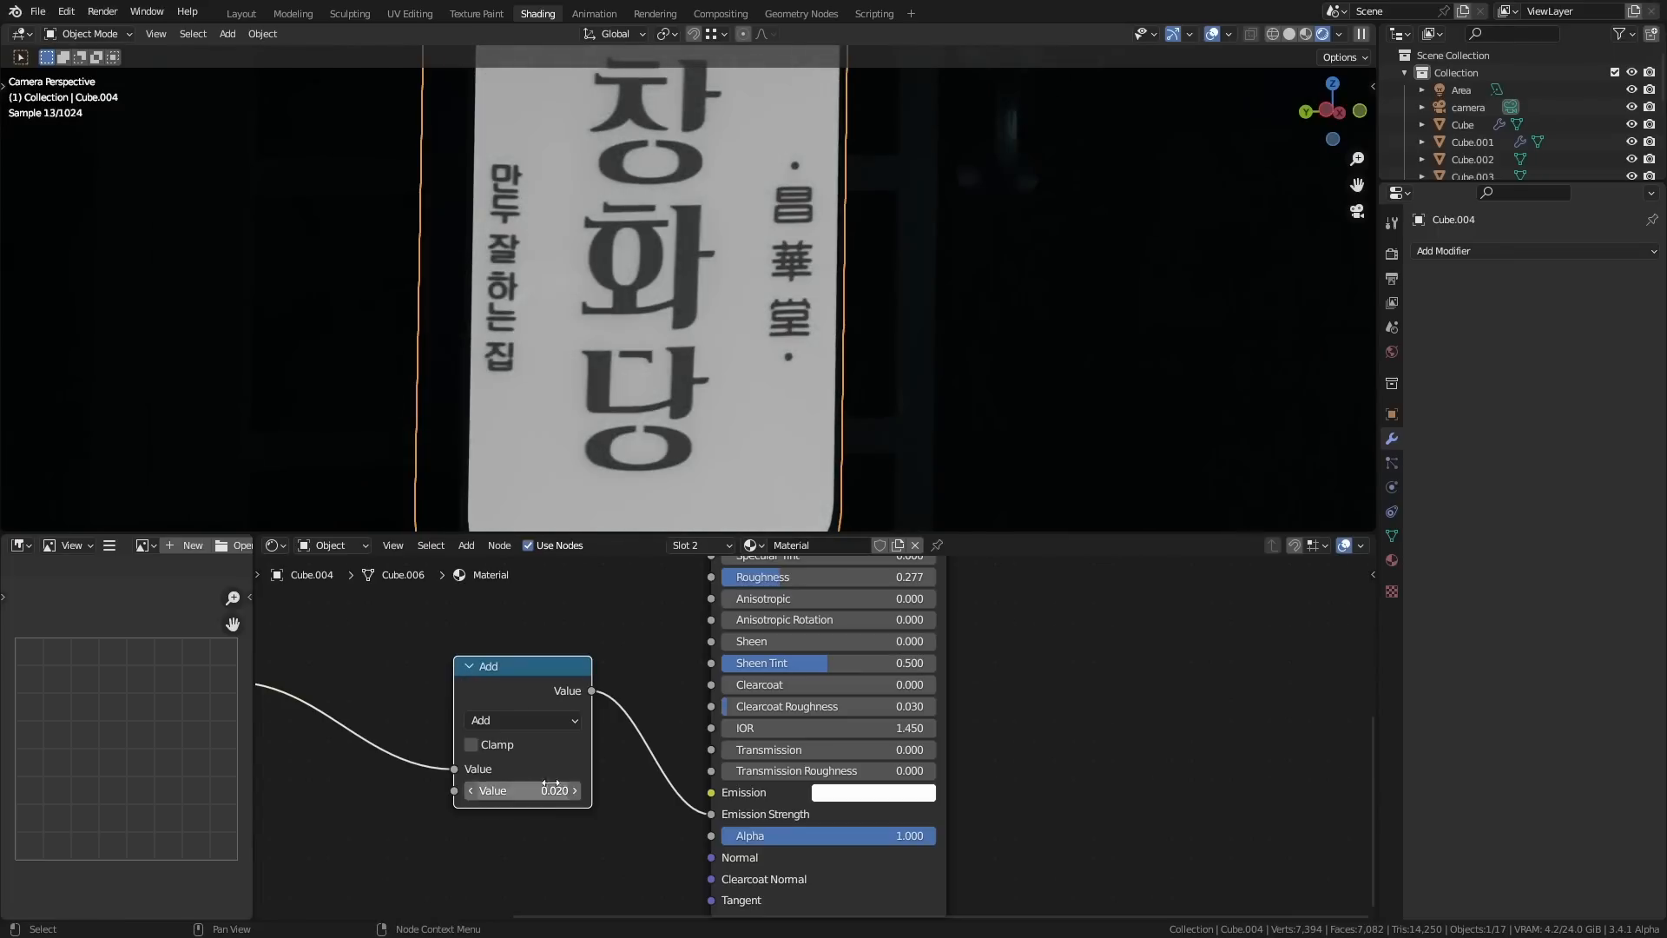
# - Turn the duplicated Math node into a Multiply set to 1.3
pyautogui.click(521, 720)
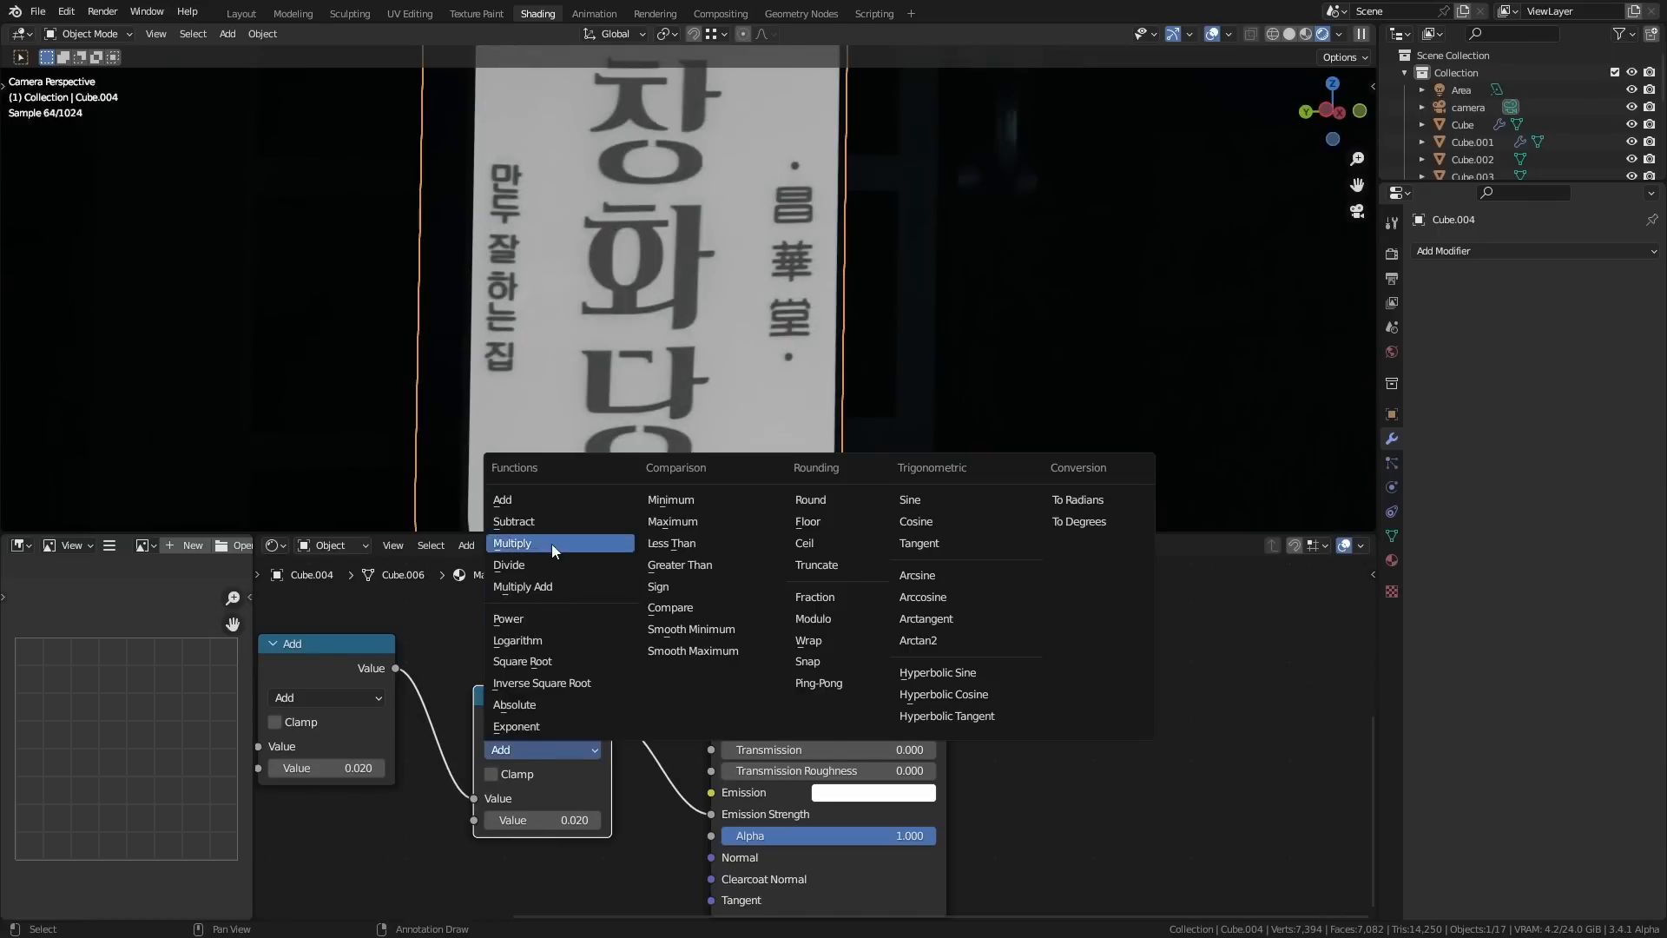
pyautogui.click(512, 544)
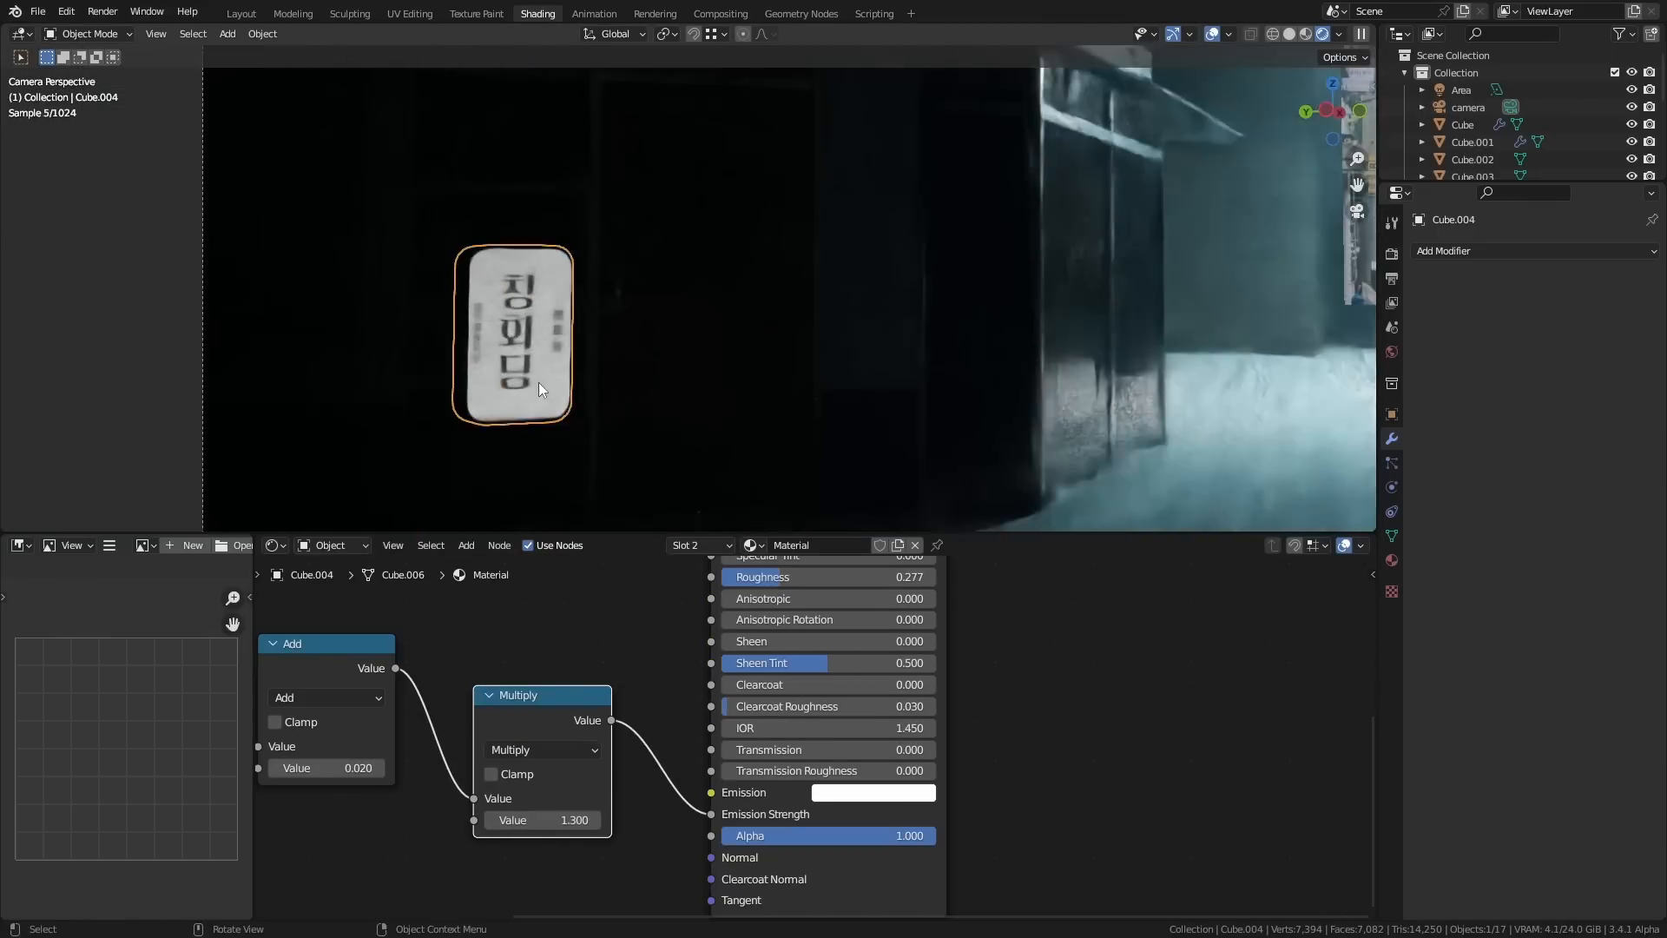
pyautogui.click(872, 792)
pyautogui.write('bu')
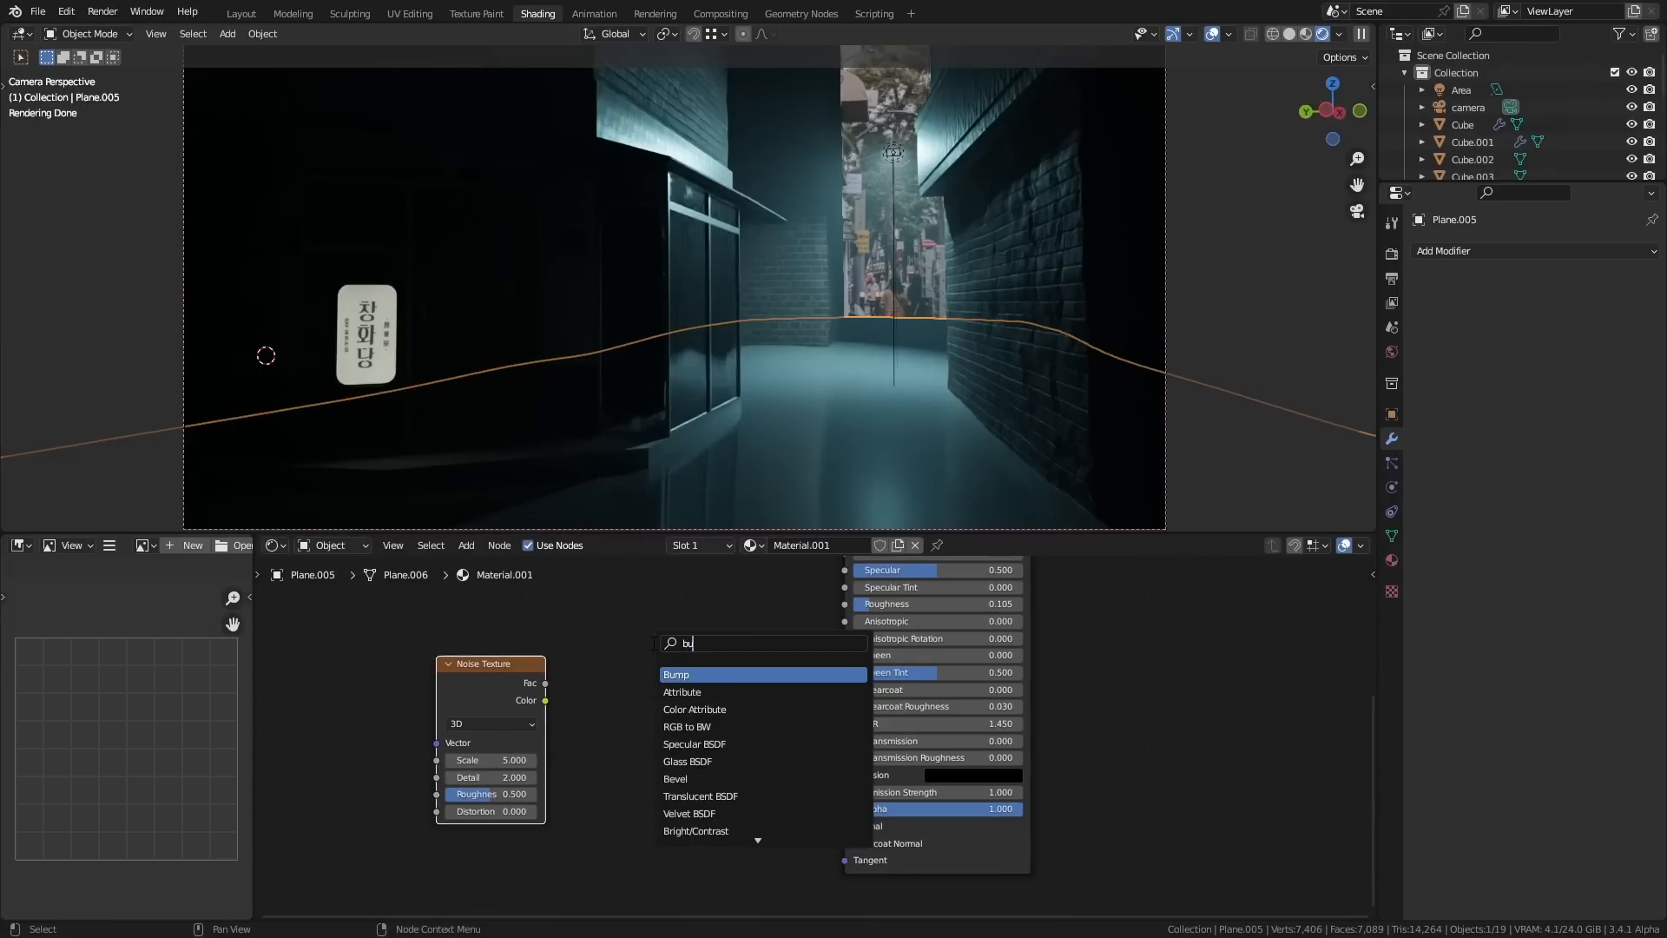
# - Add a Bump node to the floor's noise, raising noise, bump and roughness values
pyautogui.click(677, 674)
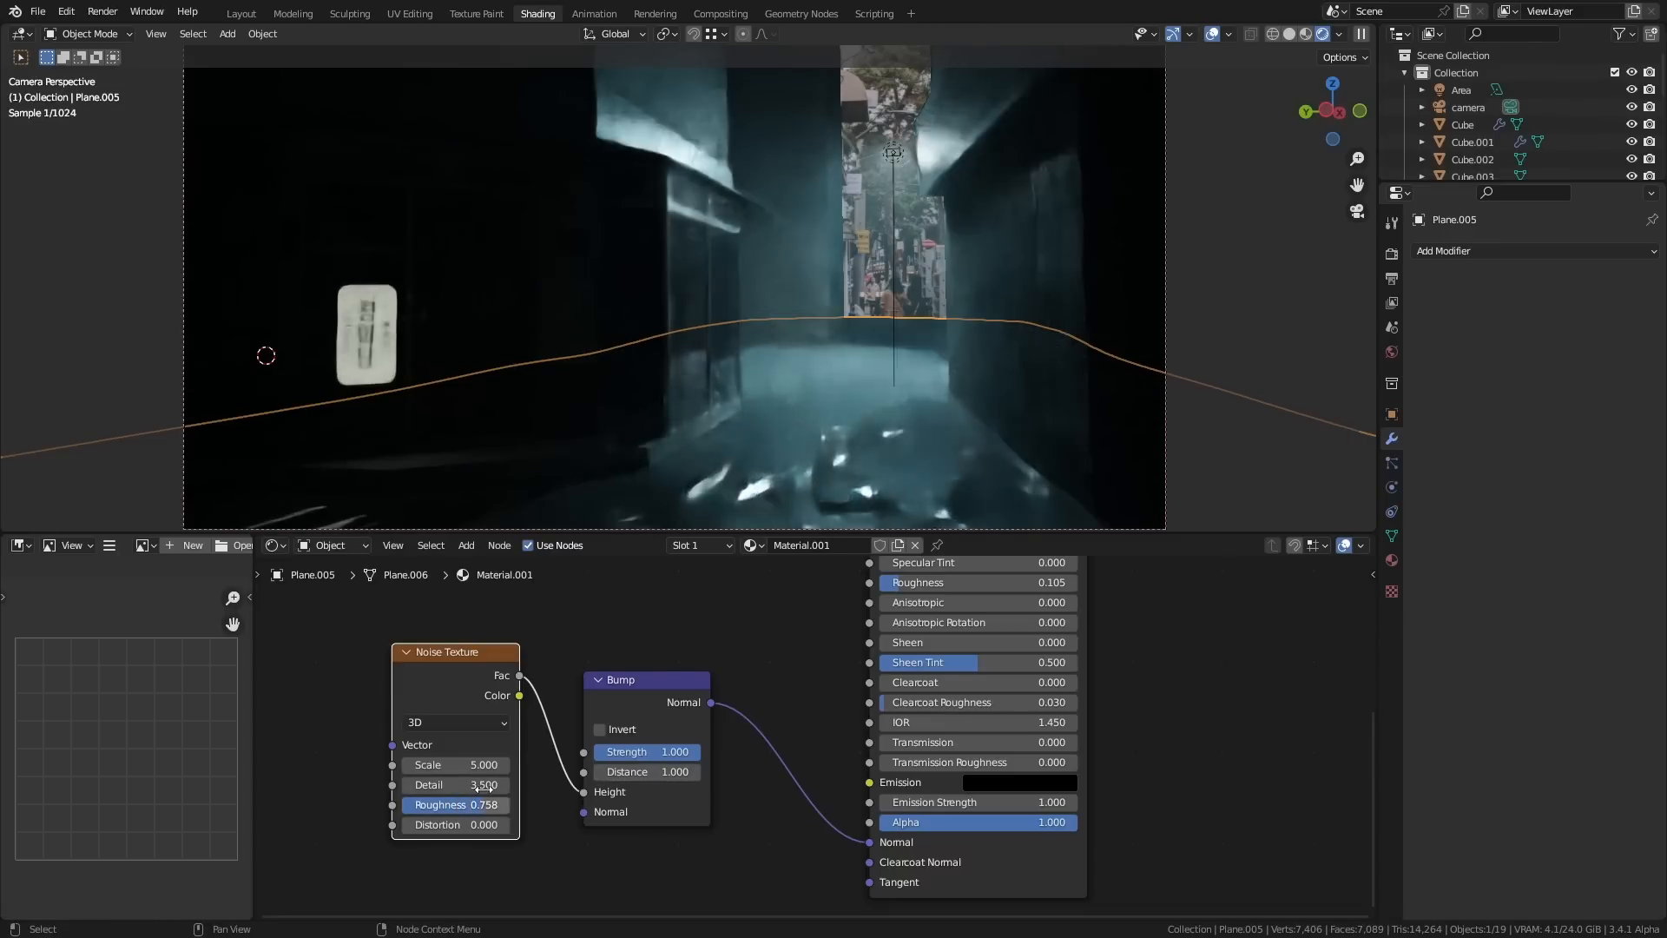
pyautogui.click(455, 764)
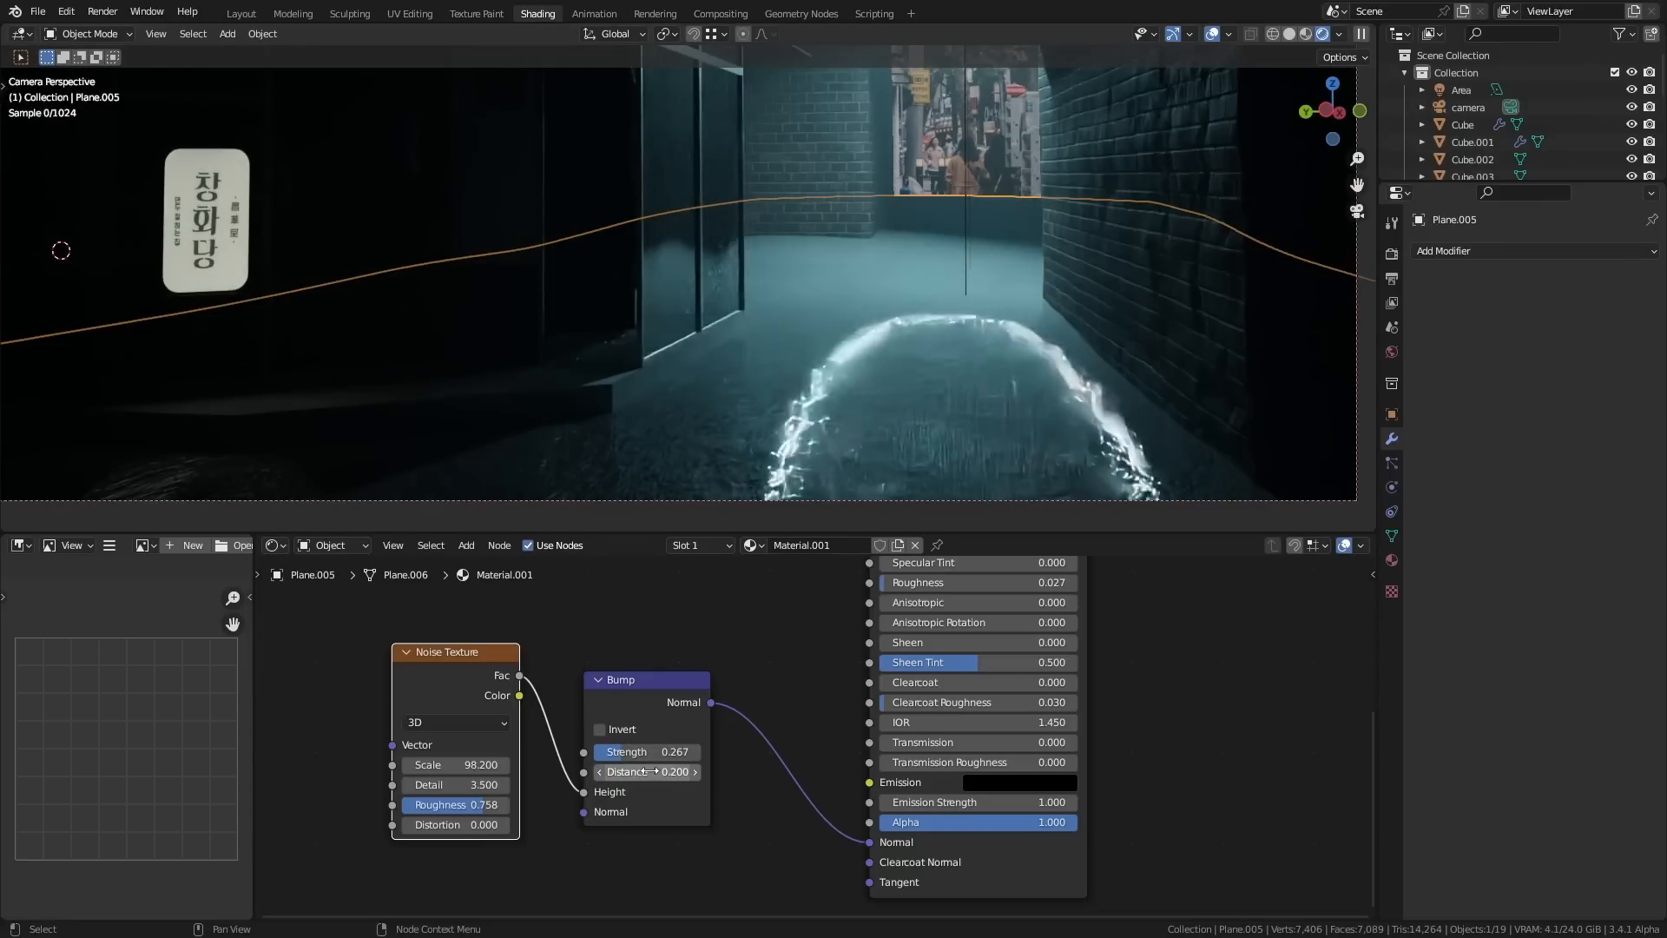
pyautogui.click(946, 582)
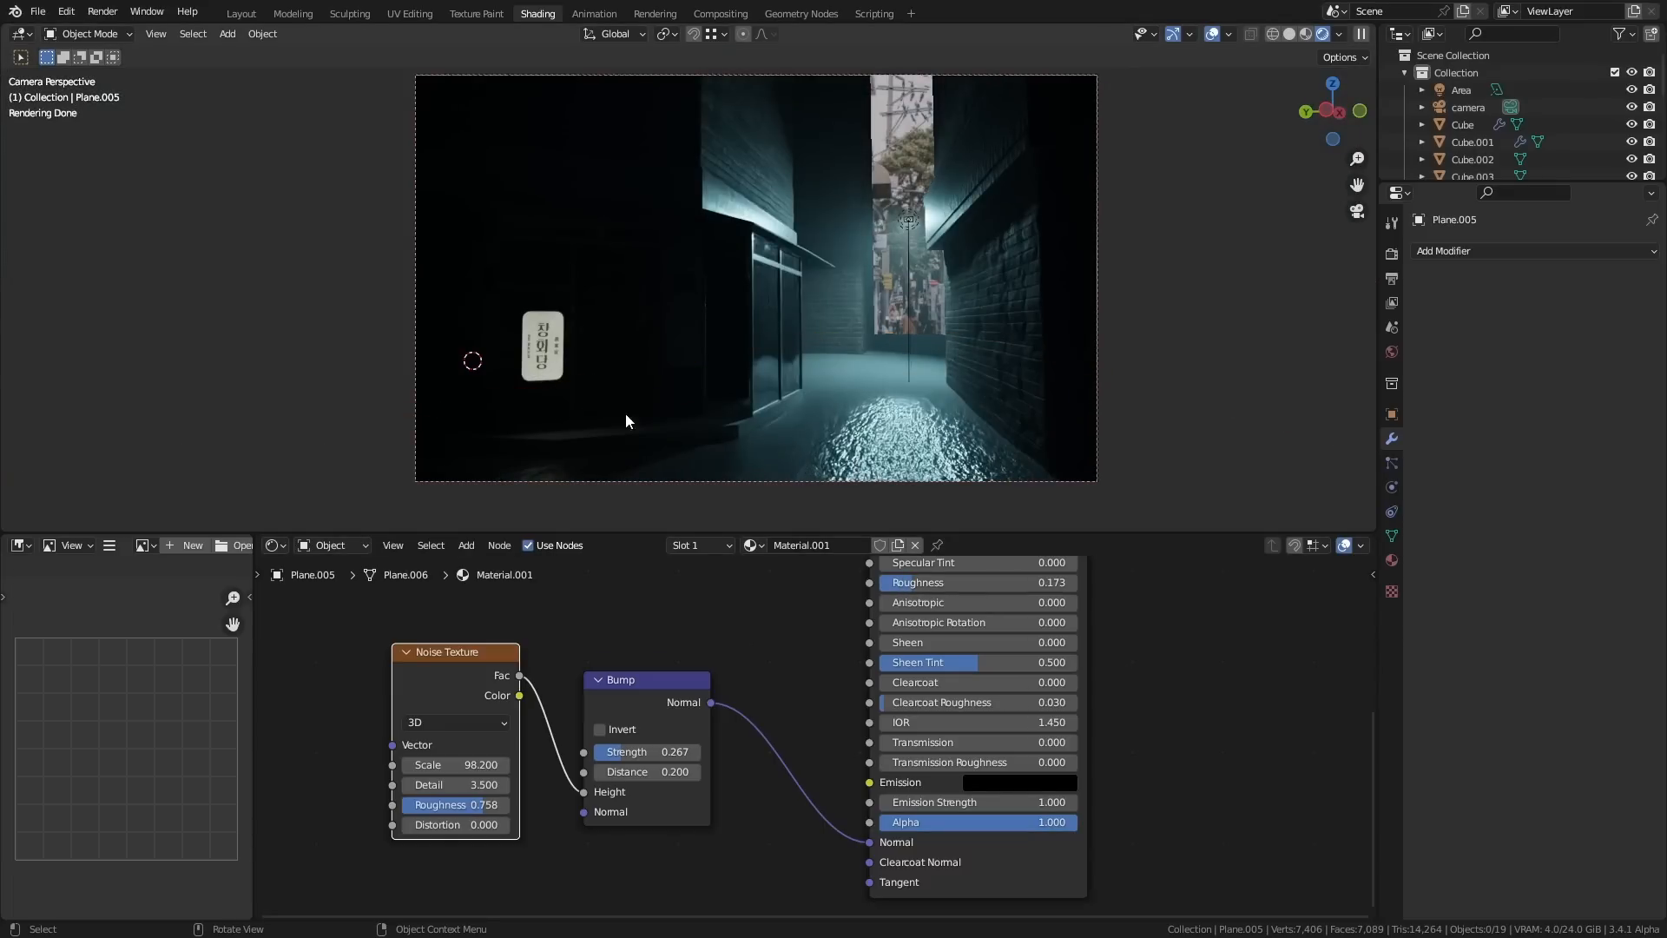
# - Set the sign's glow Multiply value to 3
pyautogui.click(540, 345)
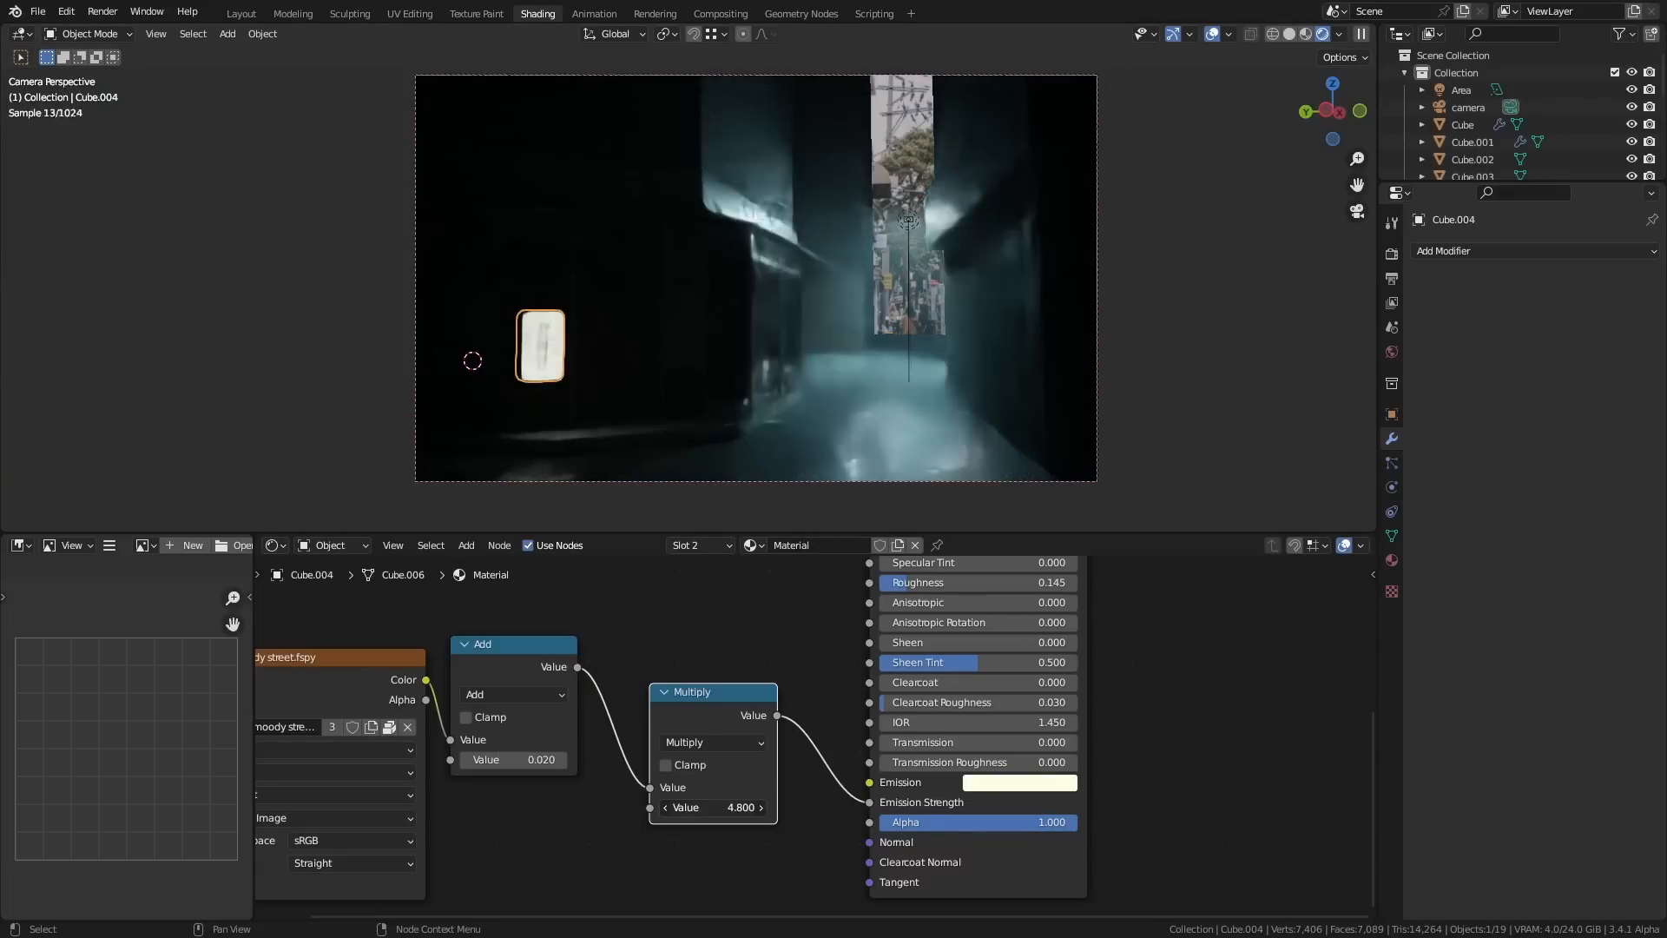
pyautogui.doubleClick(712, 807)
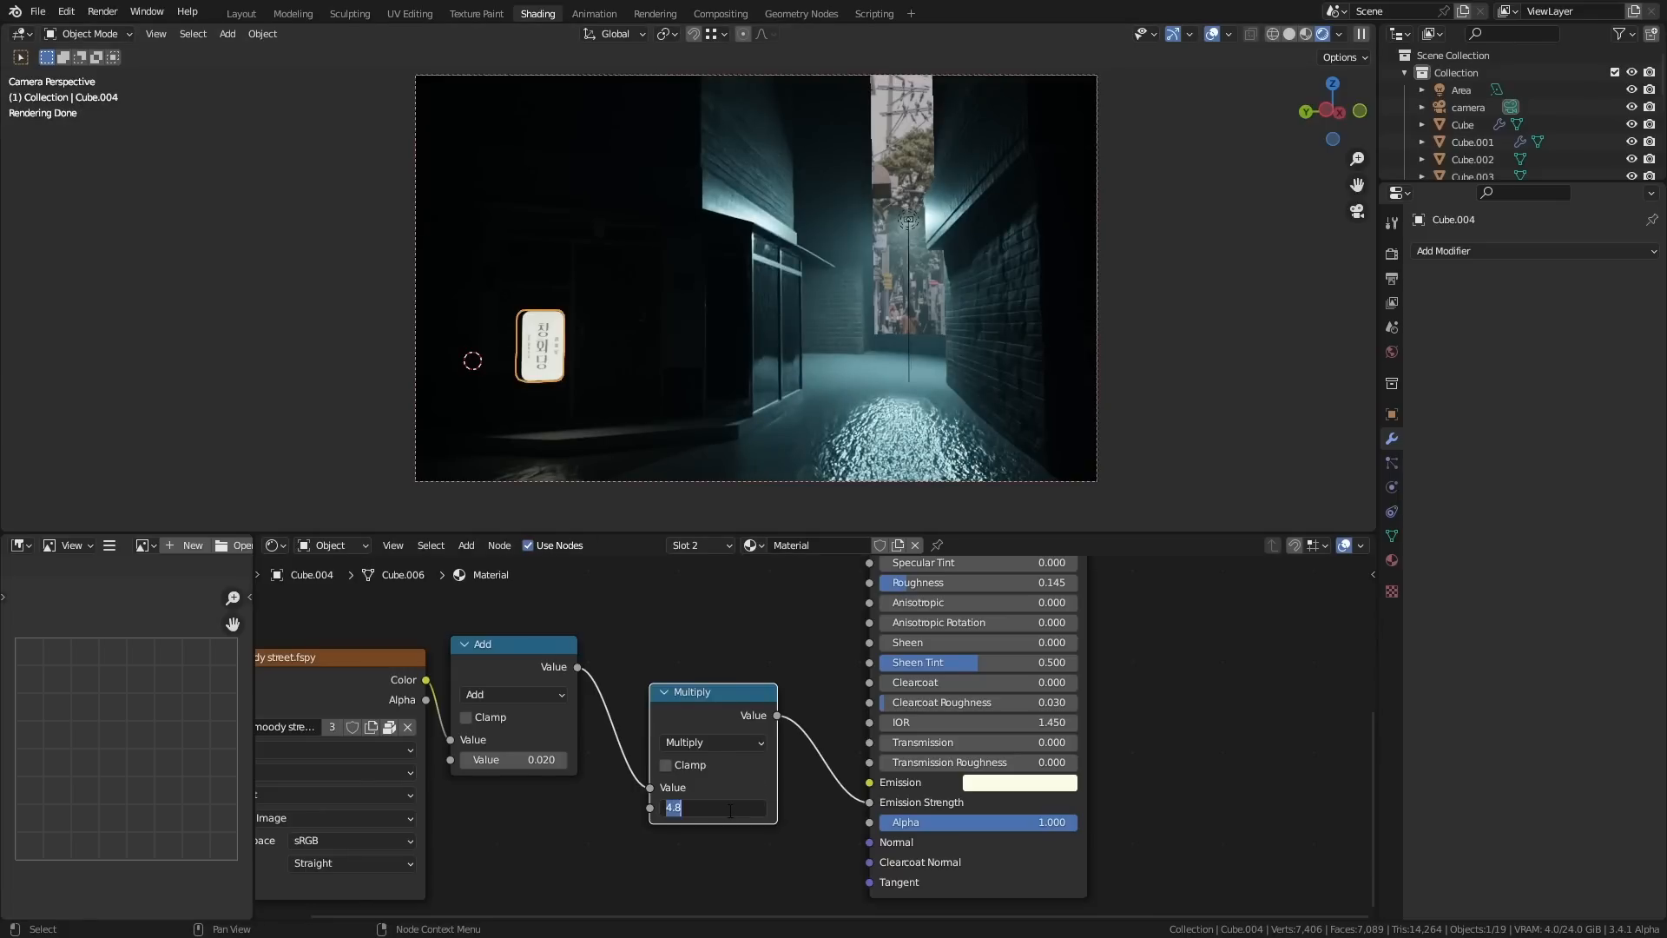
pyautogui.write('3.000')
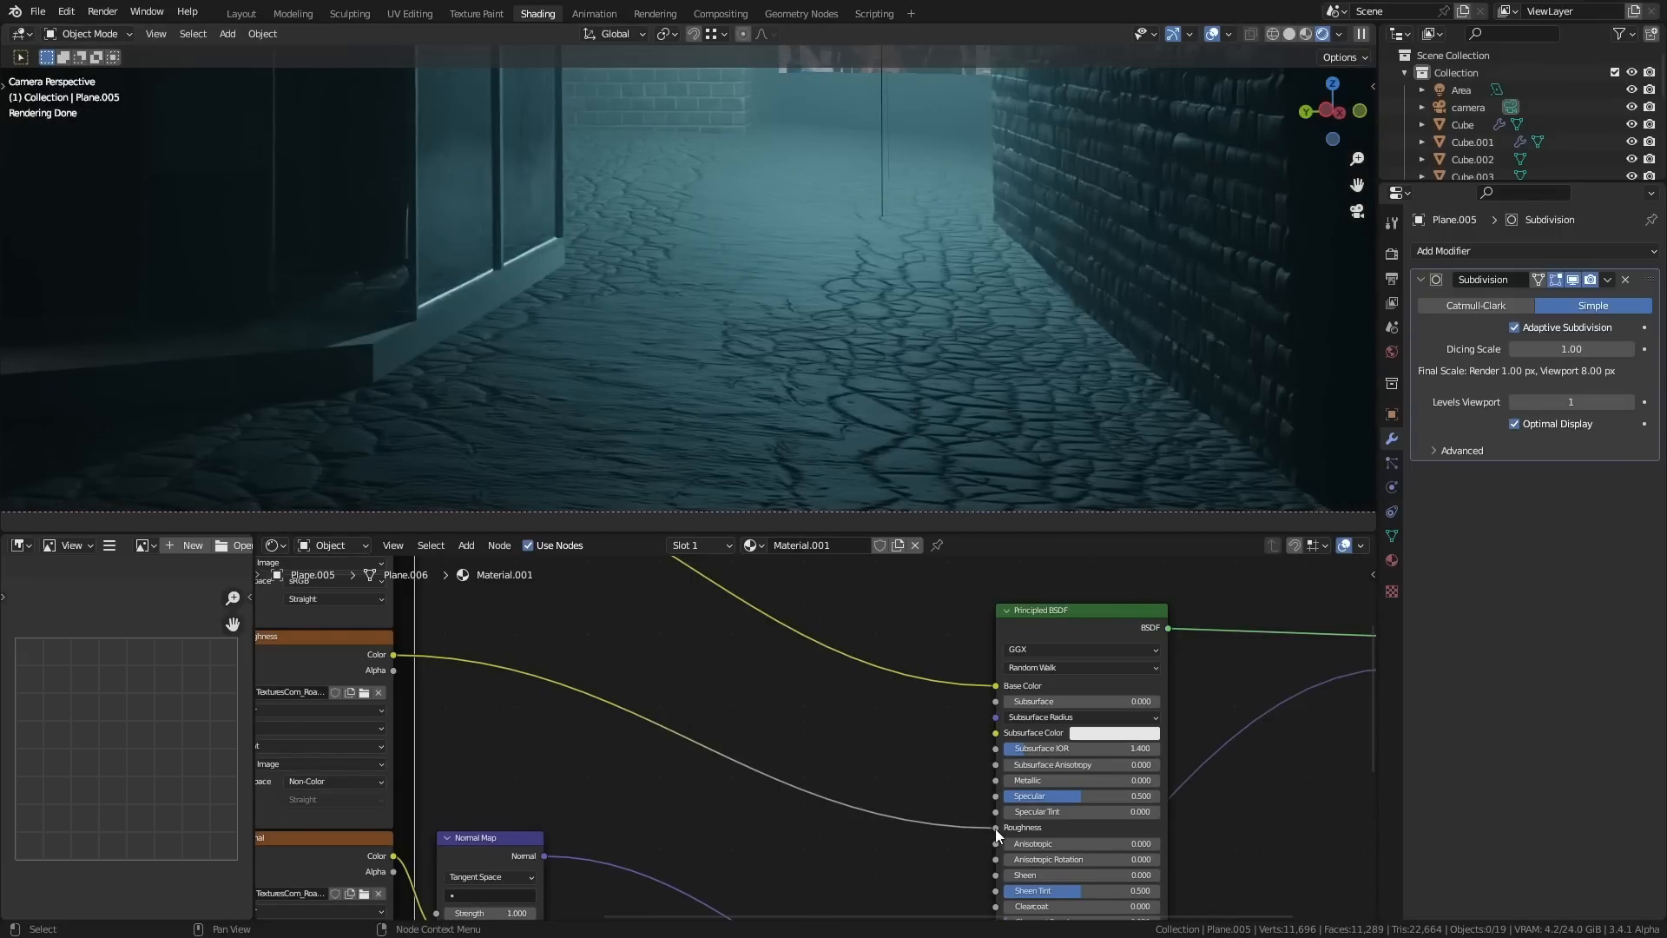
# - Adjust the cobblestone floor's Principled BSDF roughness and start a full render
pyautogui.click(1074, 827)
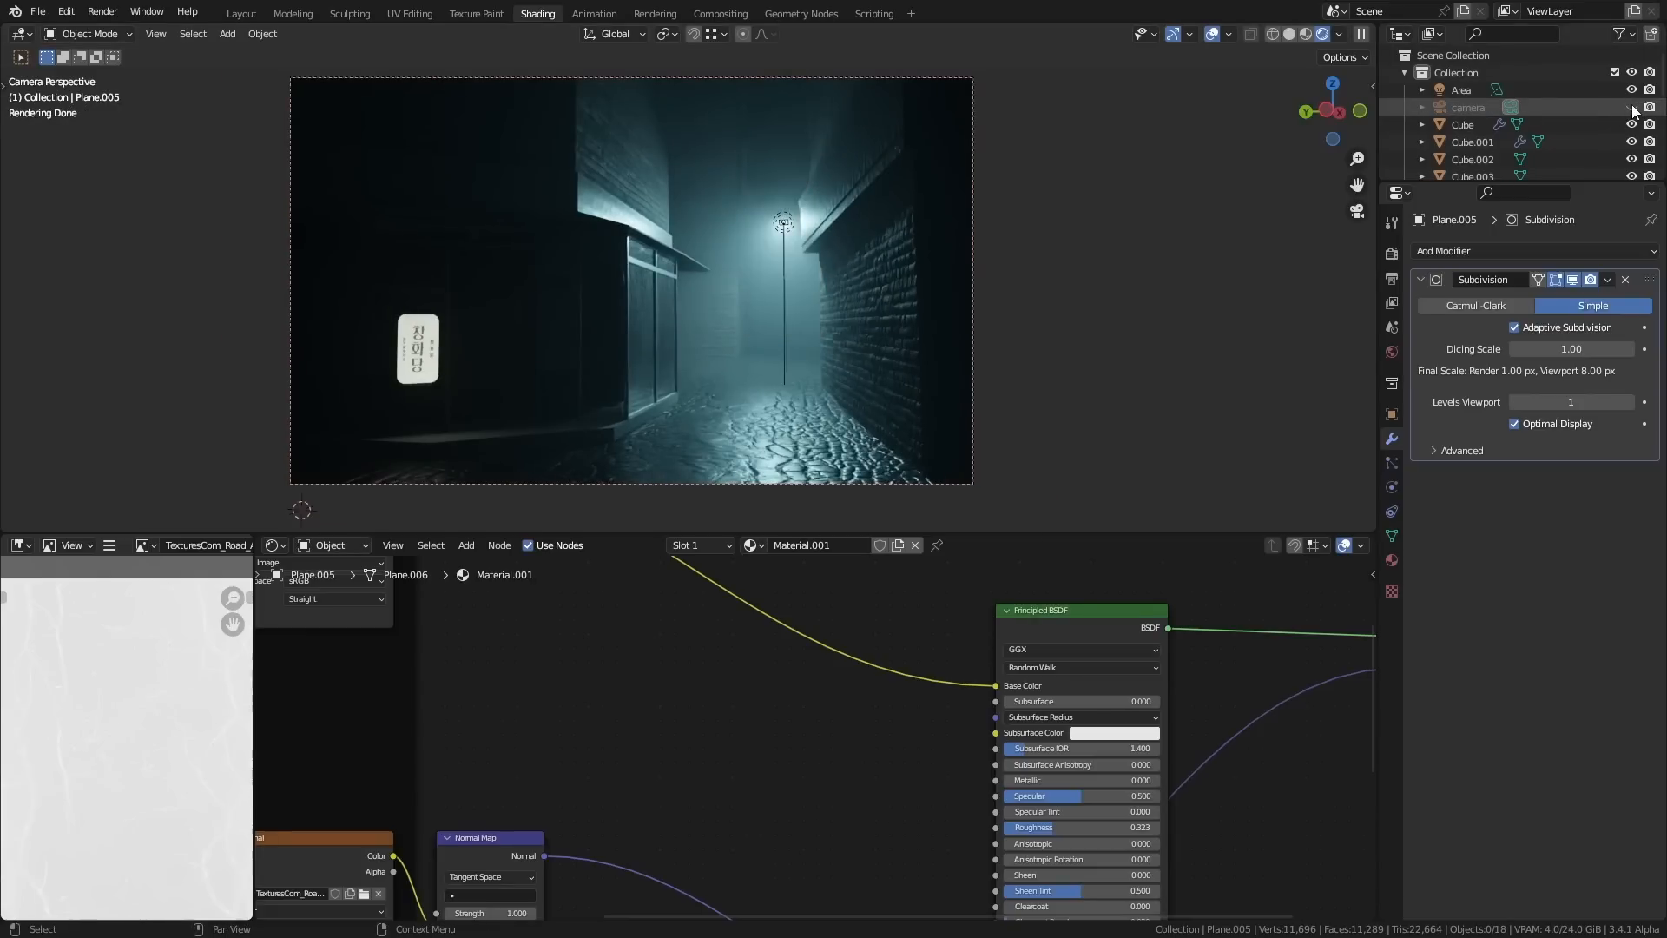
pyautogui.click(1649, 106)
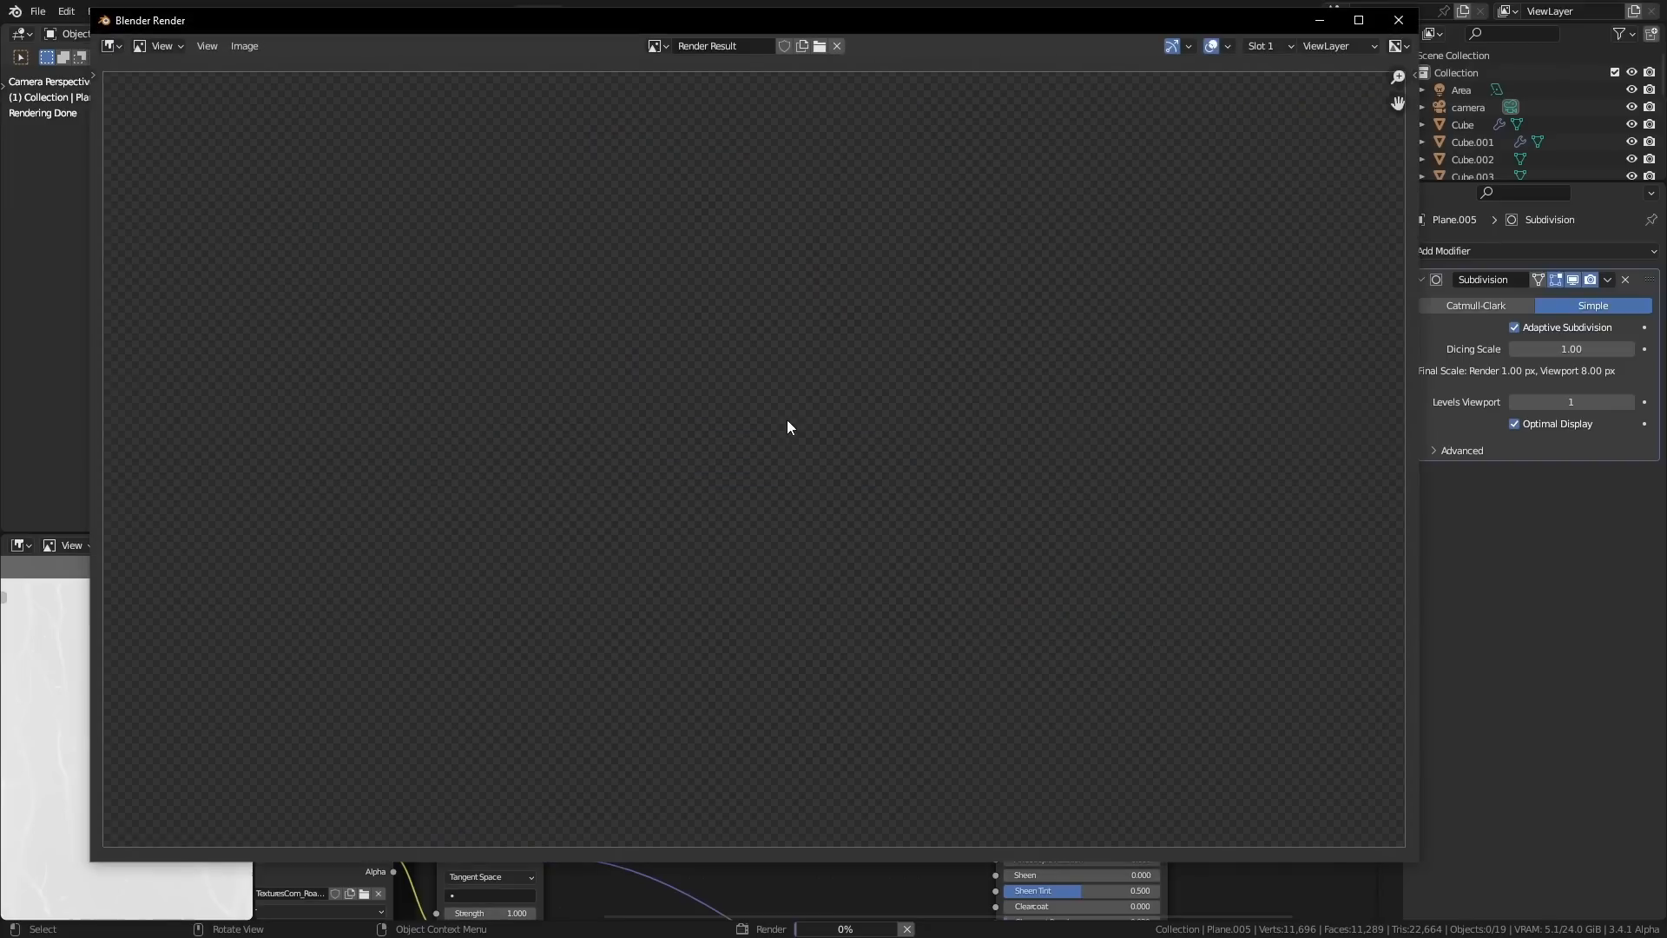
pyautogui.moveTo(859, 417)
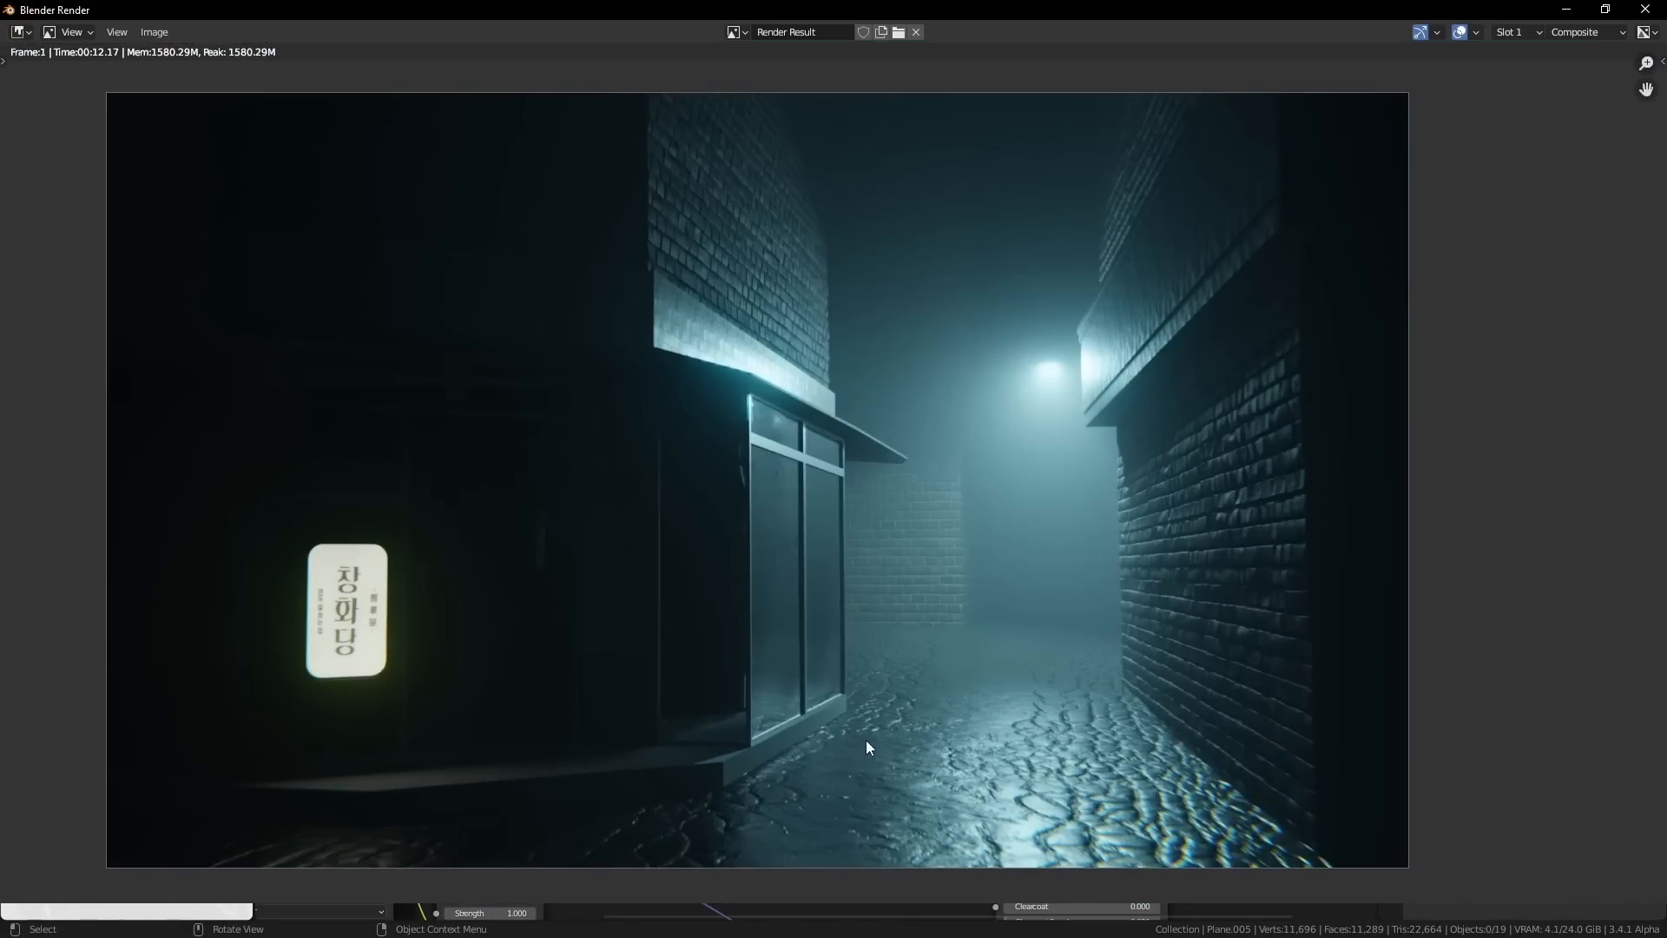
pyautogui.moveTo(1606, 65)
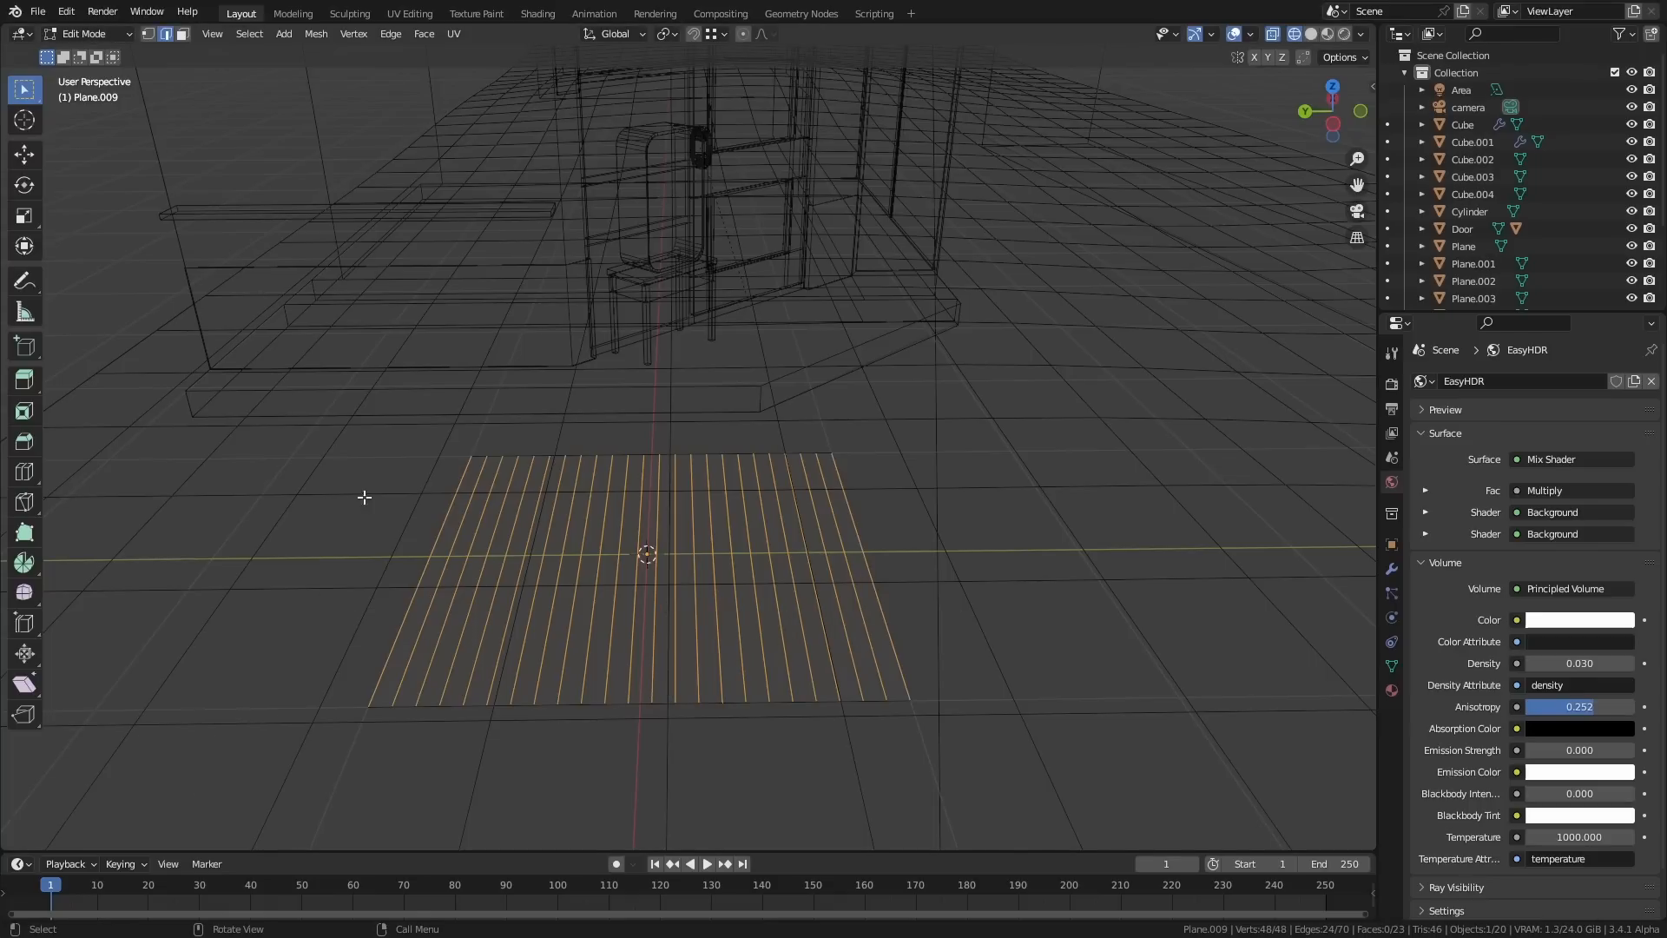
# - Checker-deselect alternating strip plane edges and move the remaining selection
pyautogui.click(249, 33)
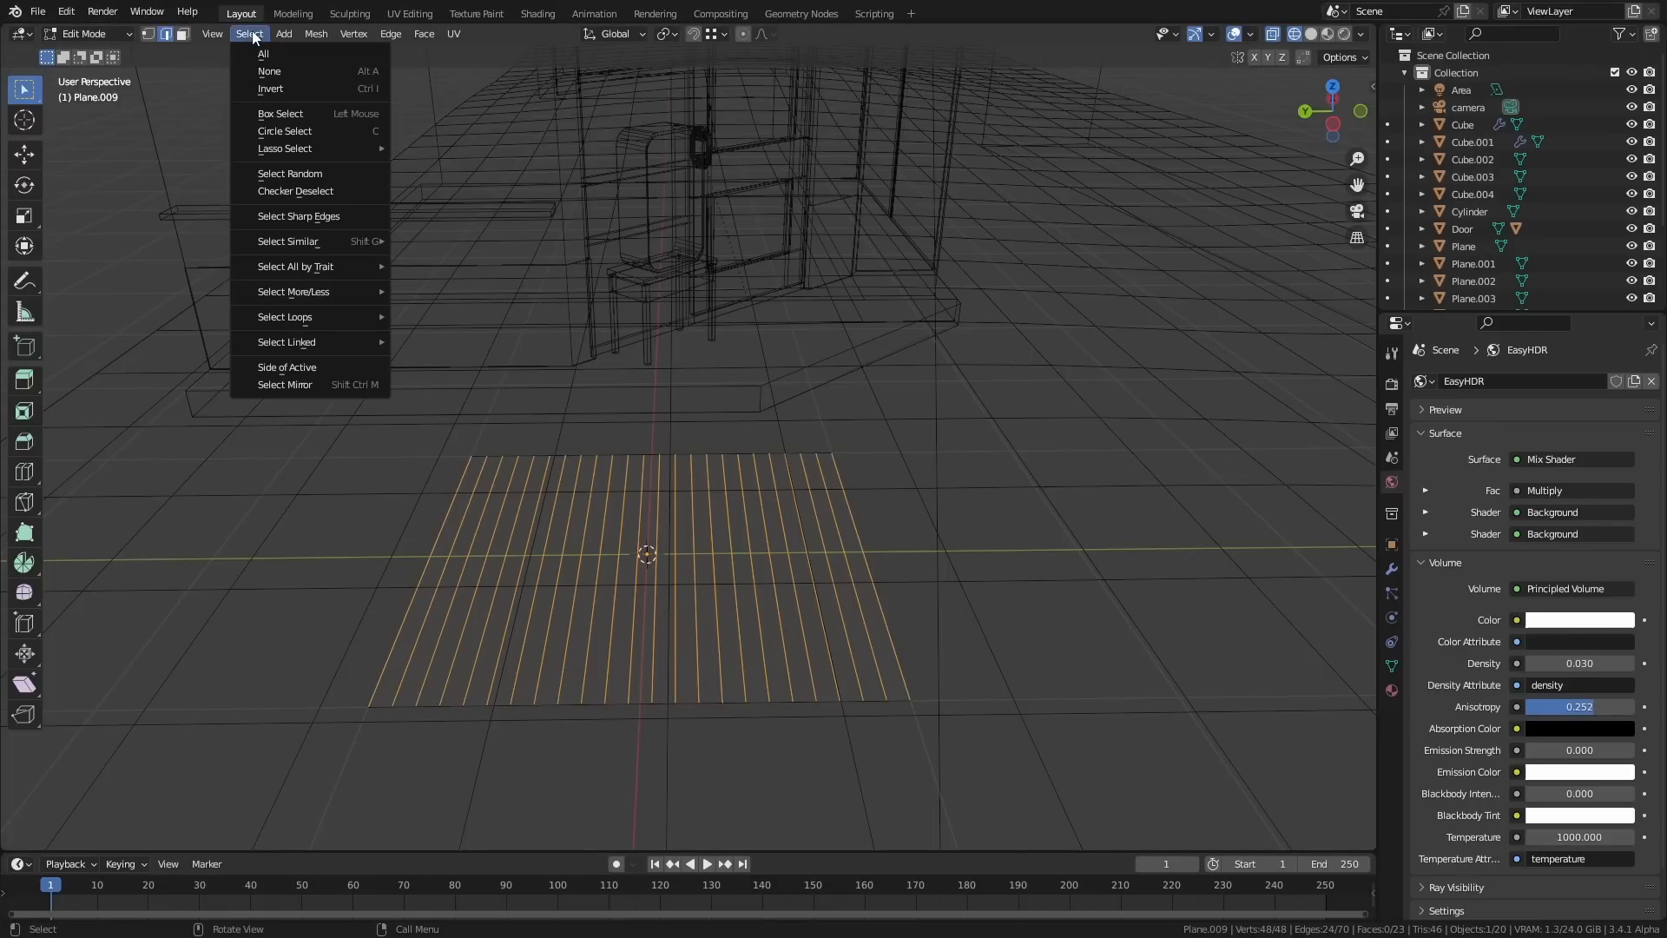
pyautogui.click(294, 190)
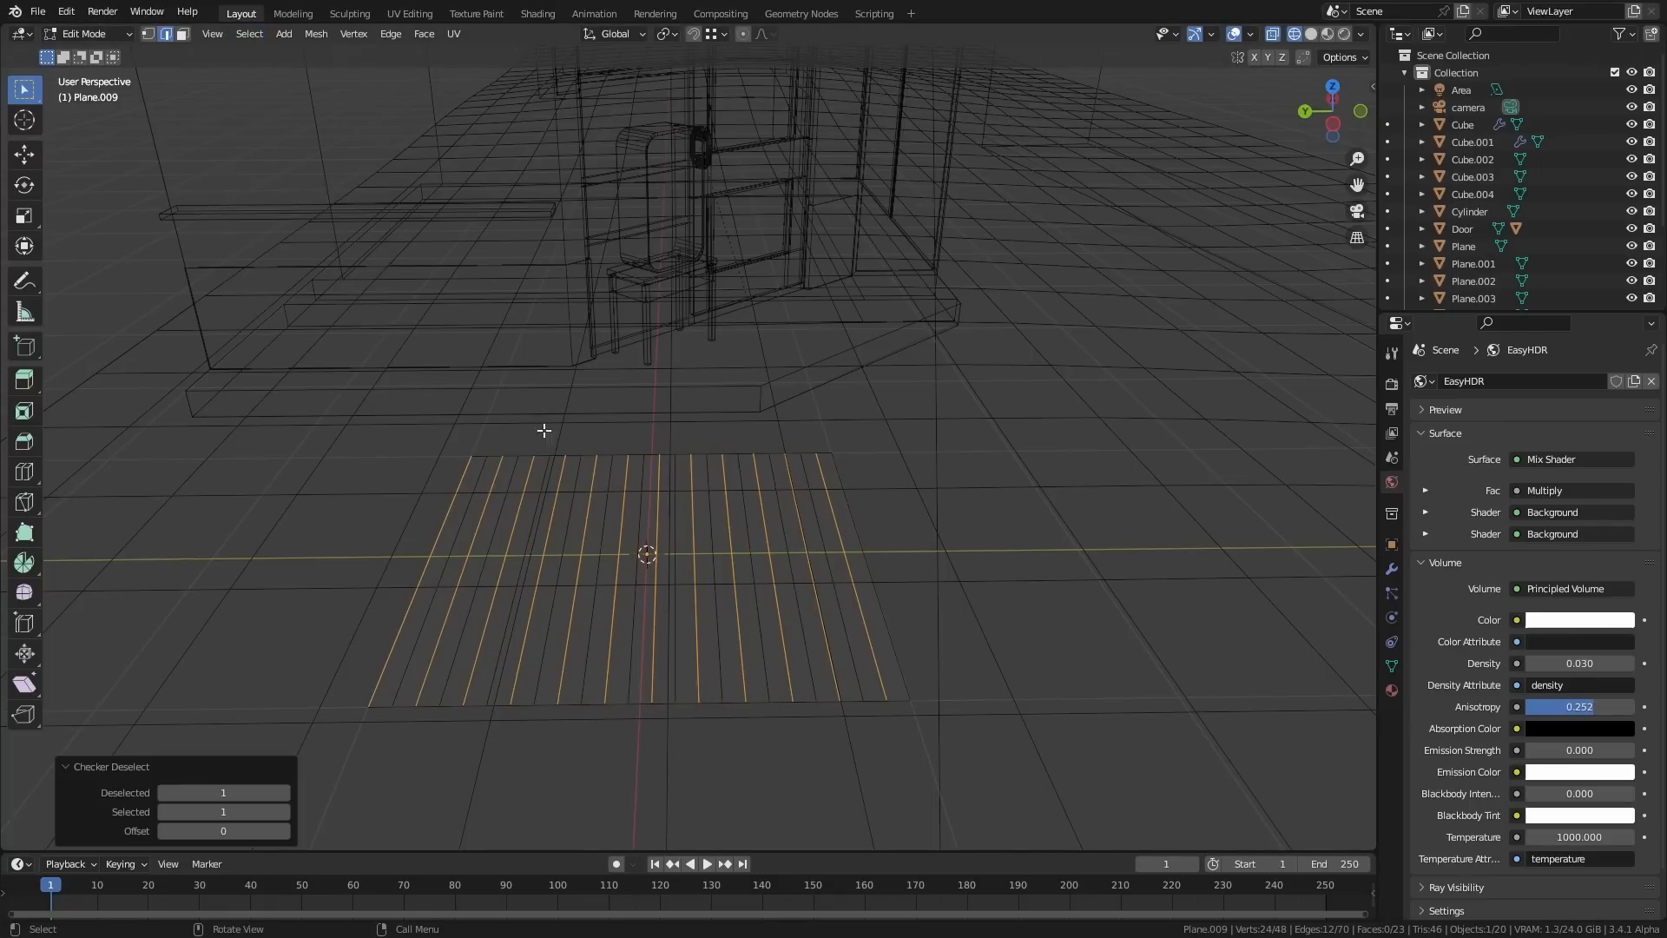
pyautogui.press('g')
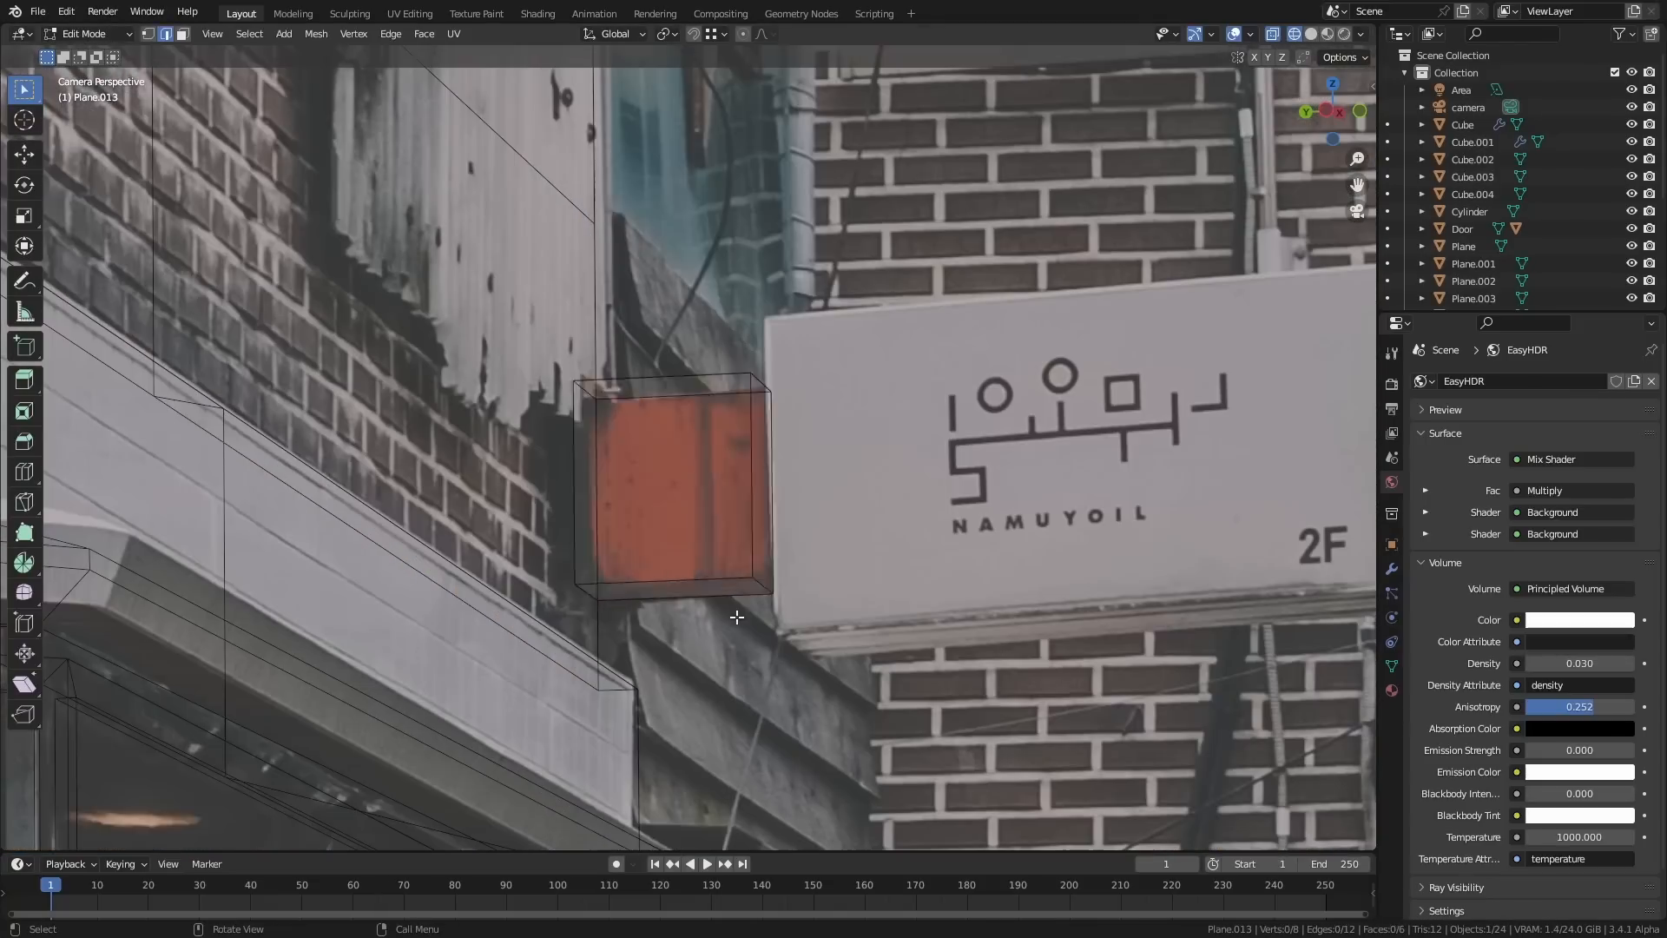
# - Extrude the sign face into the NAMUYOIL box body and return to Object Mode
pyautogui.press('e')
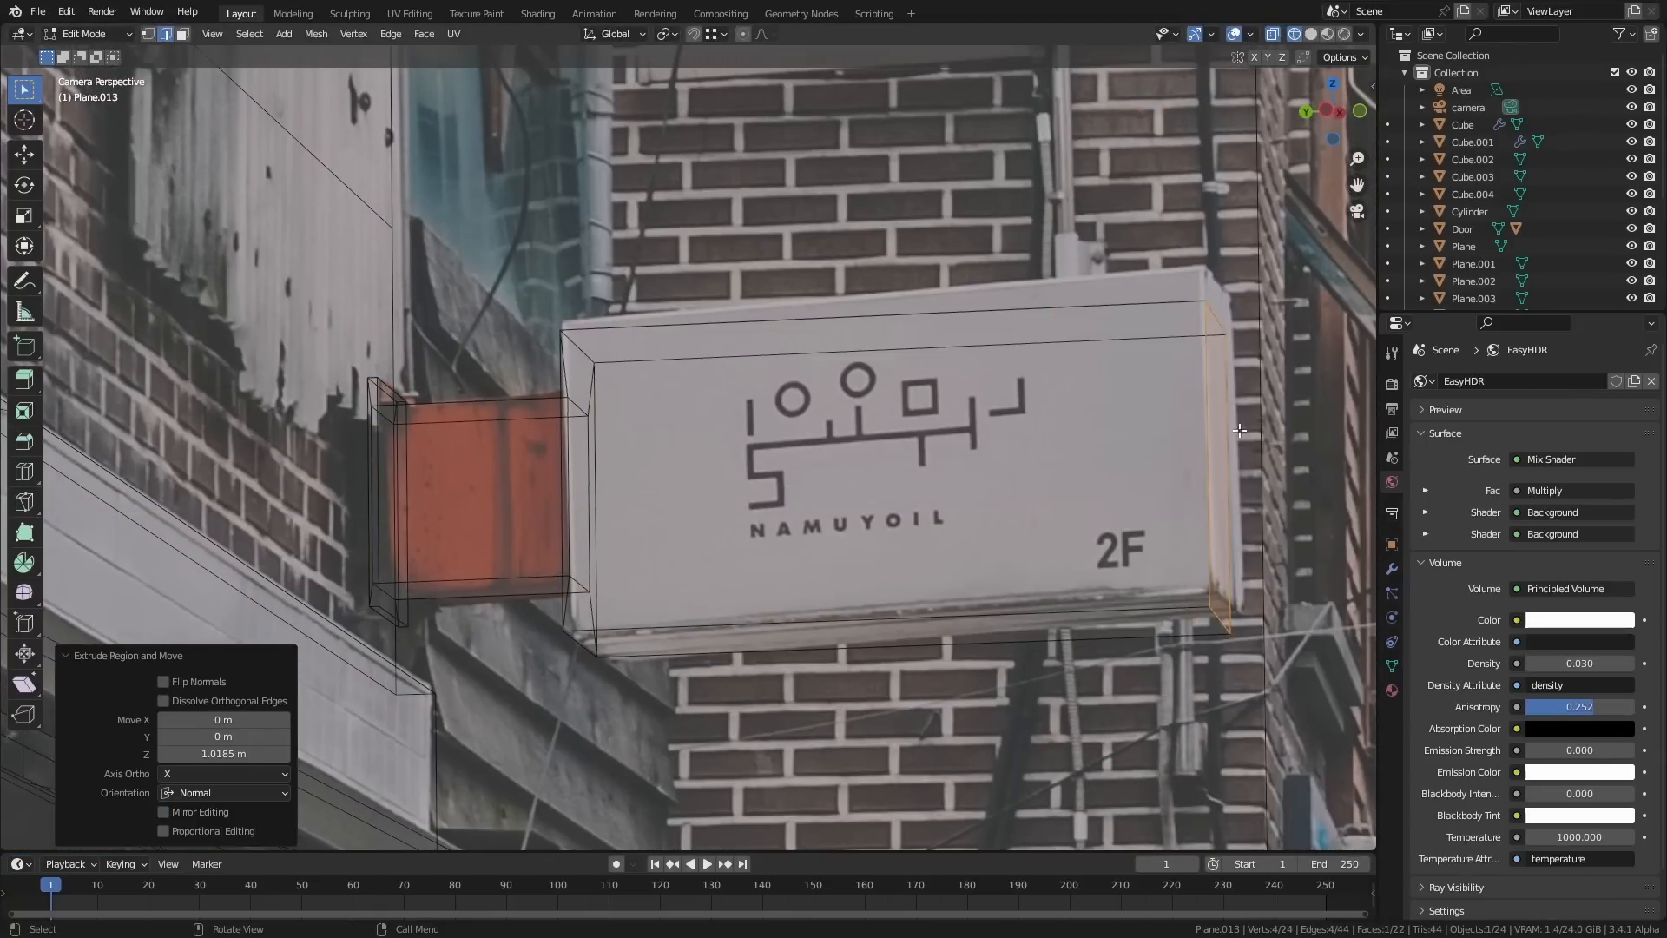
pyautogui.press('Tab')
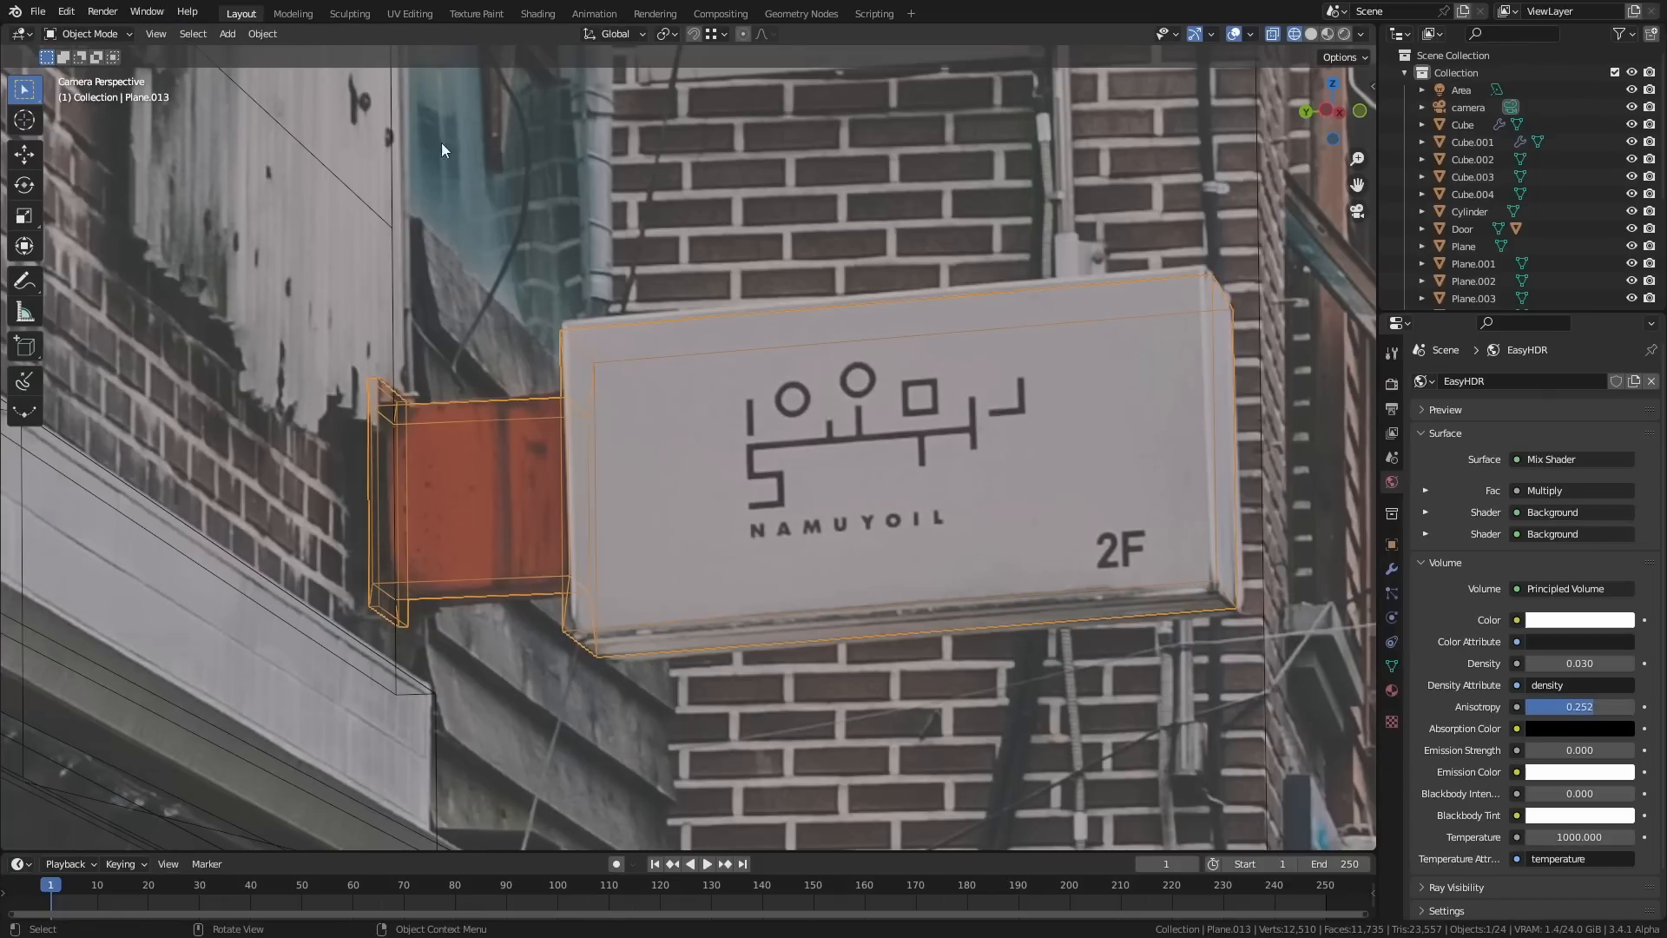
pyautogui.click(536, 13)
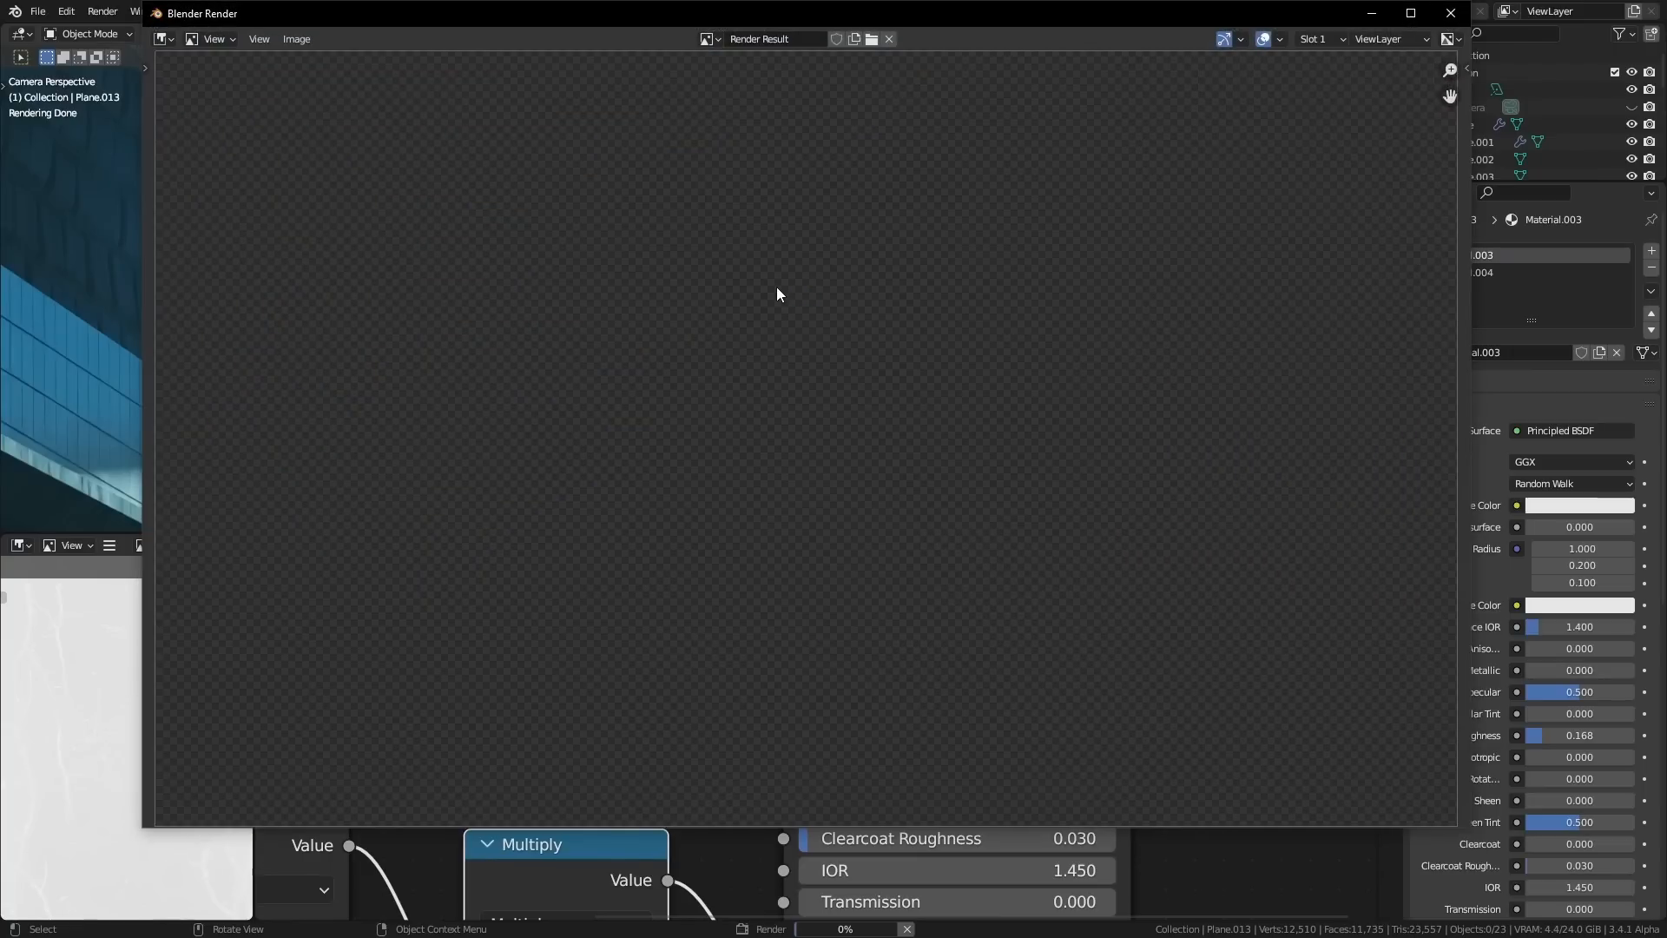
pyautogui.moveTo(772, 290)
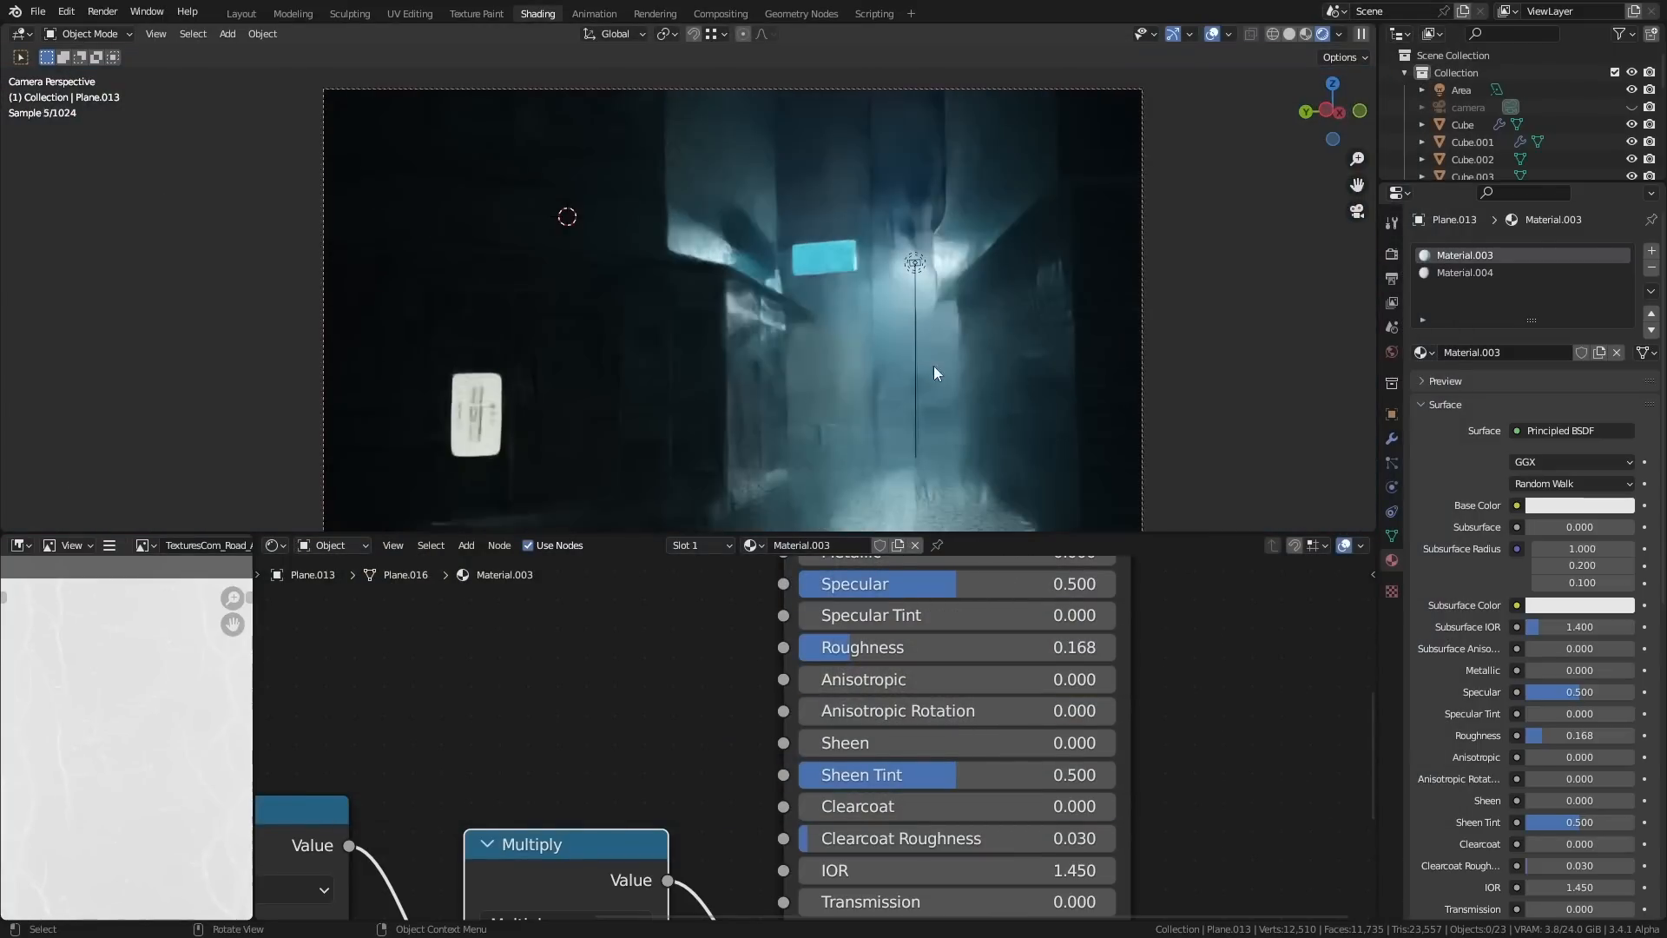
# - Adjust the sign's pale blue 600 W area lighting and the Droplet rain emitter settings
pyautogui.click(1460, 90)
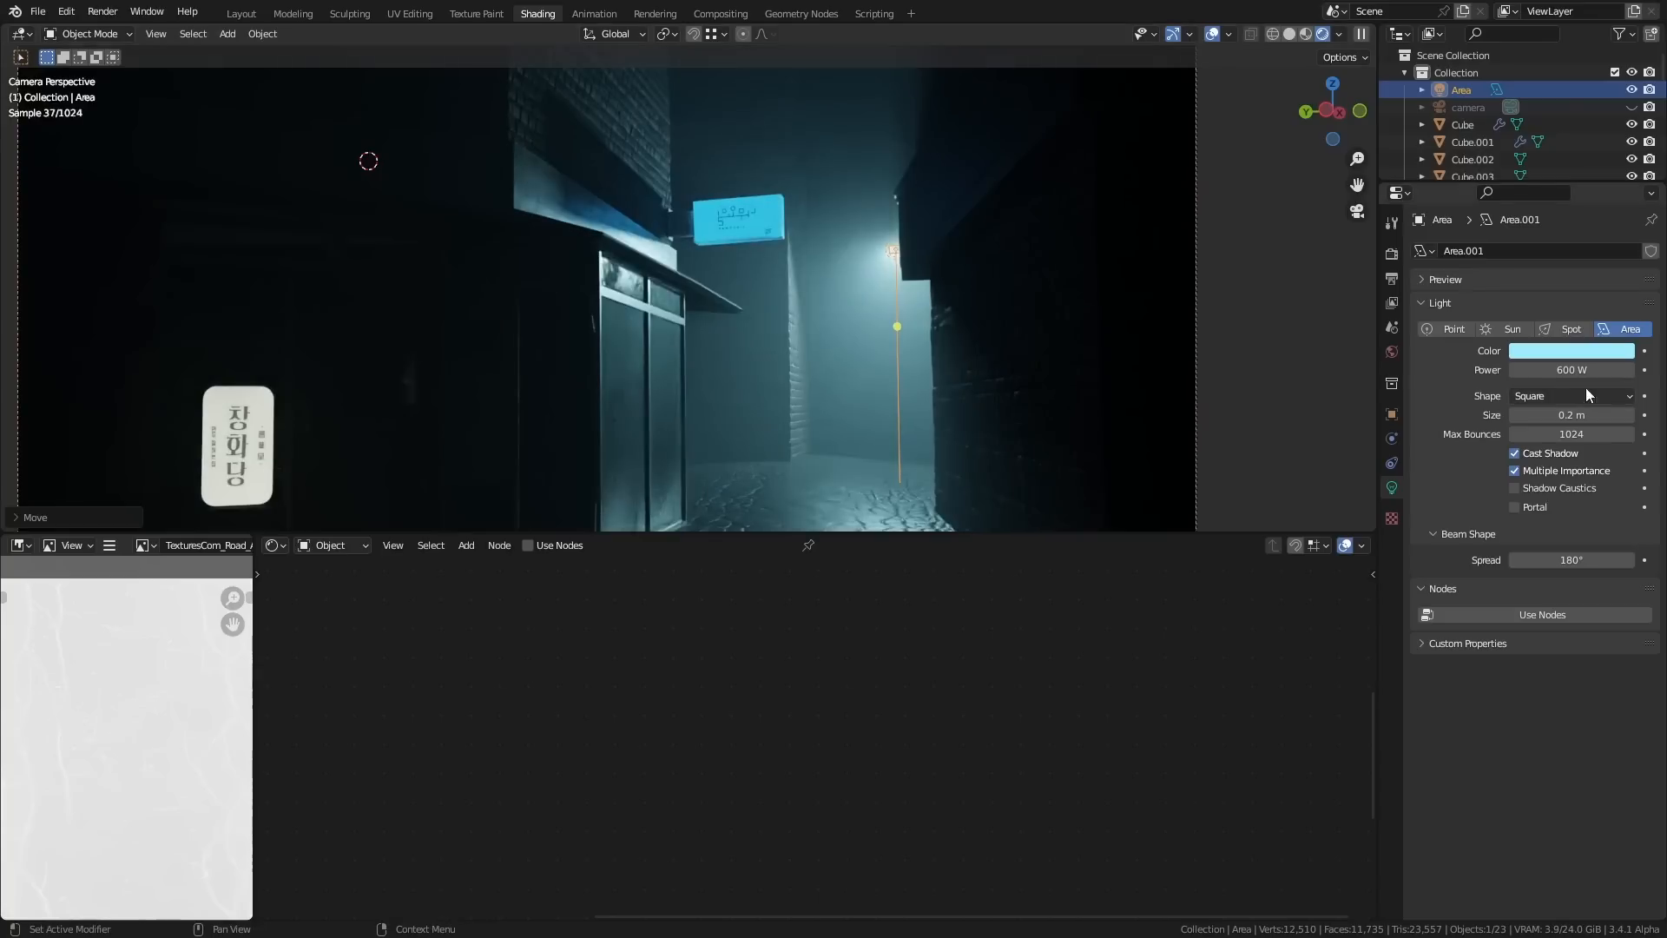
pyautogui.doubleClick(1571, 369)
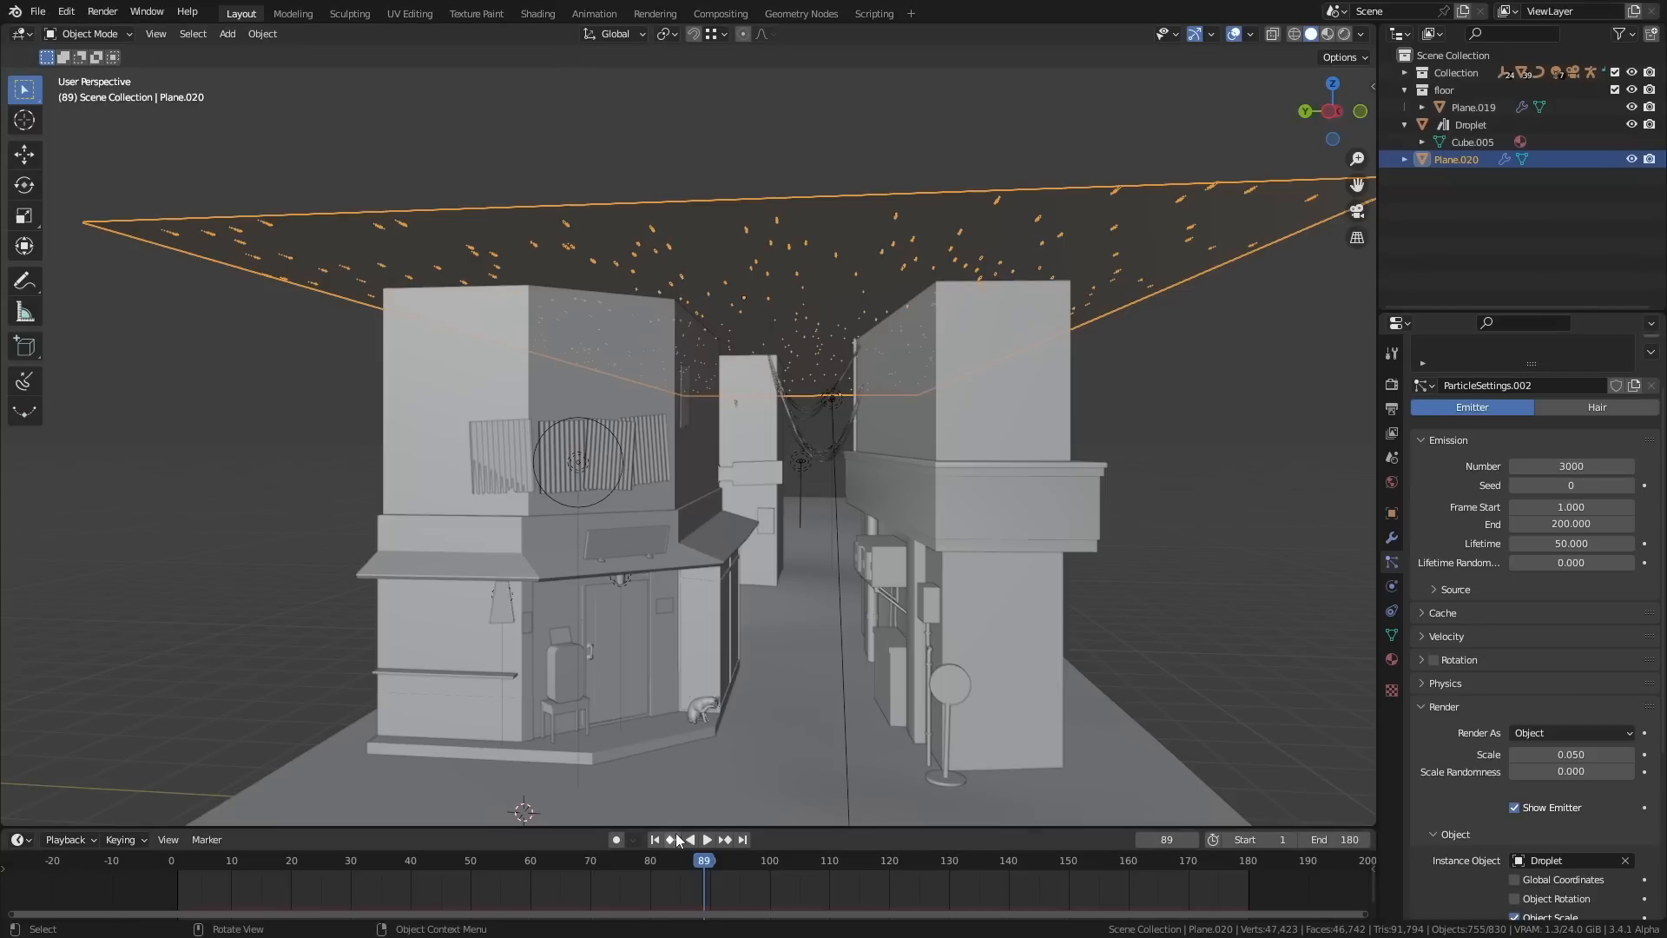
# - Preview the rain, then set Normal velocity -5 m/s, Randomize 0.43, and Droplet instances at scale 0.05
pyautogui.click(706, 839)
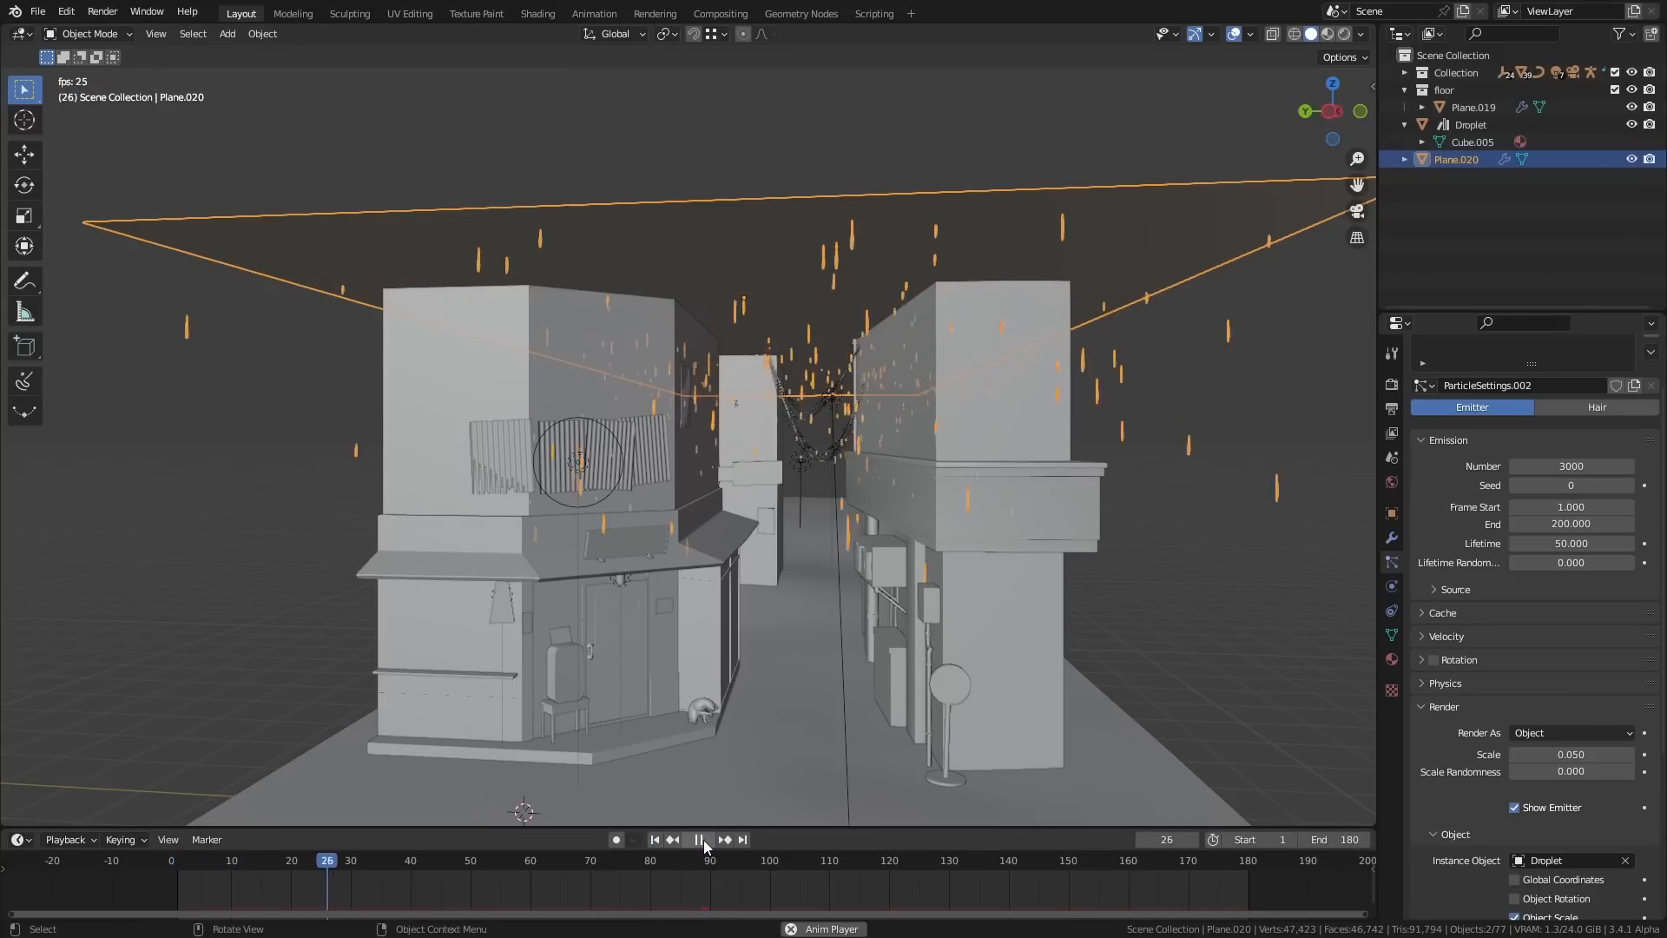
pyautogui.click(698, 839)
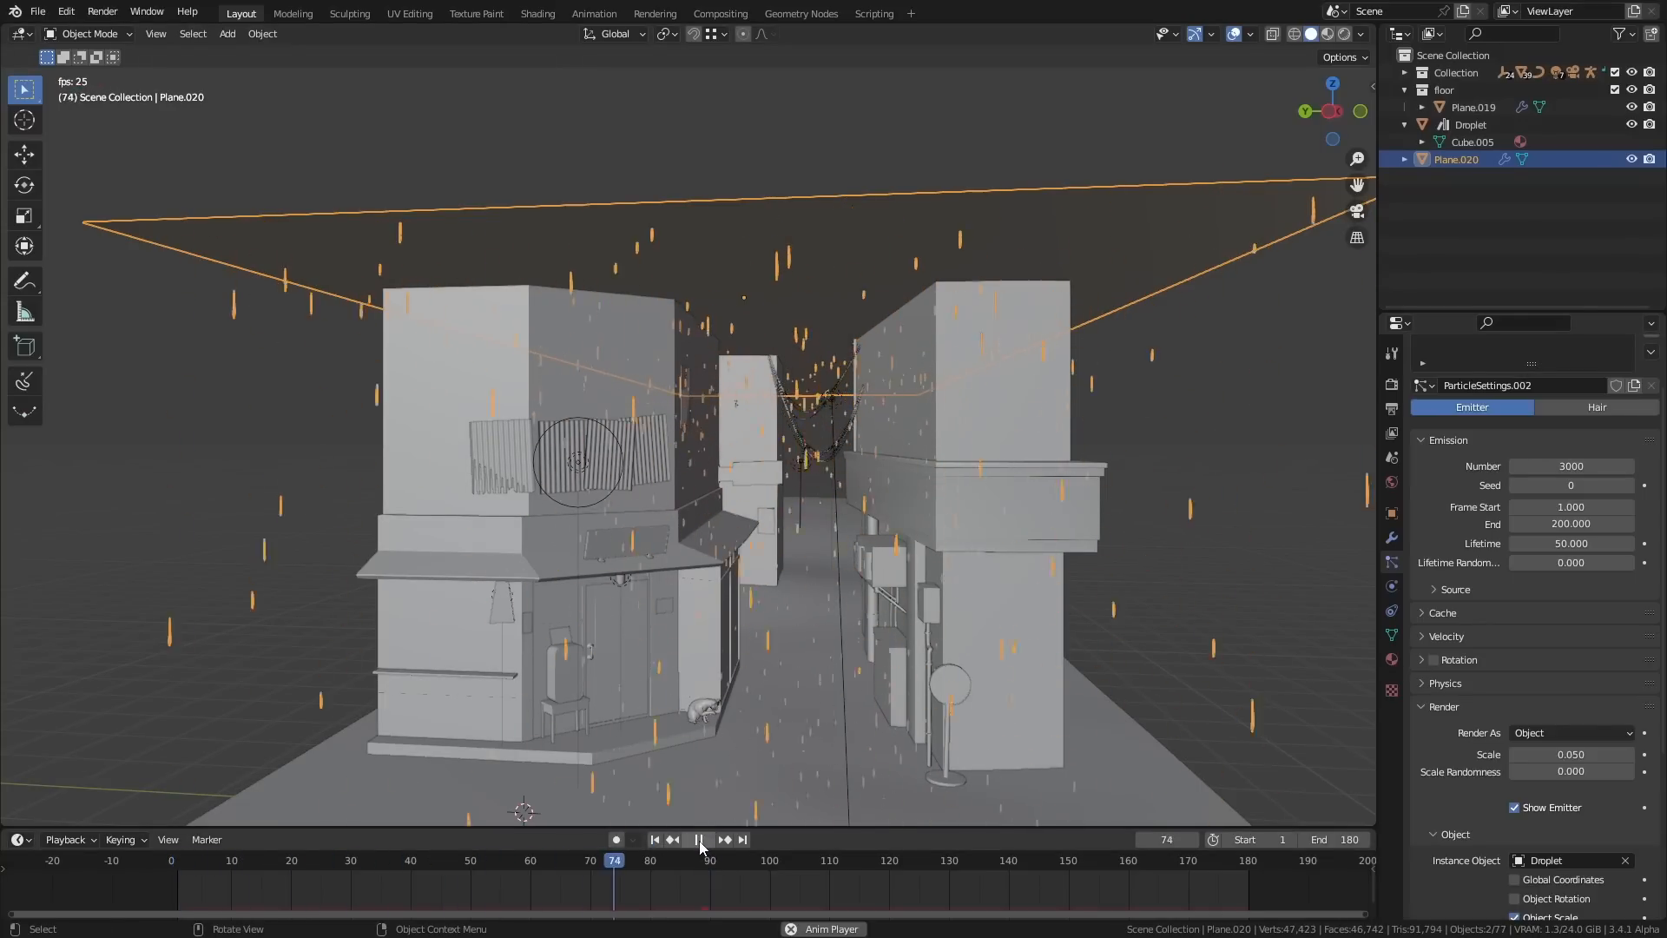
pyautogui.click(697, 839)
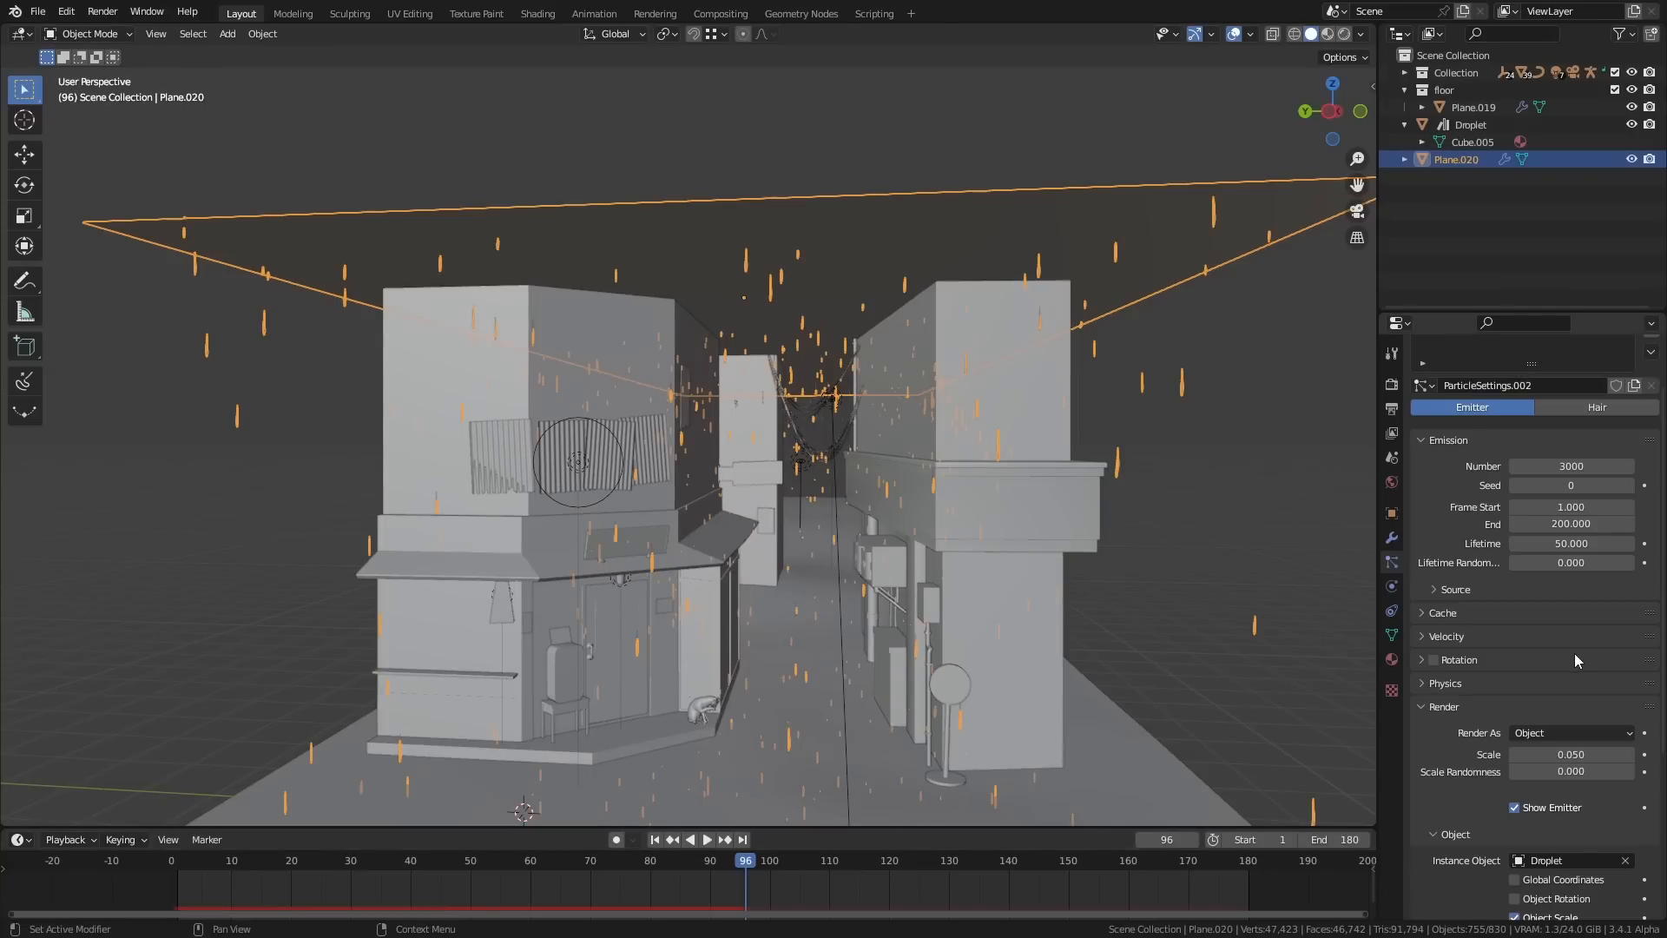
pyautogui.moveTo(1441, 662)
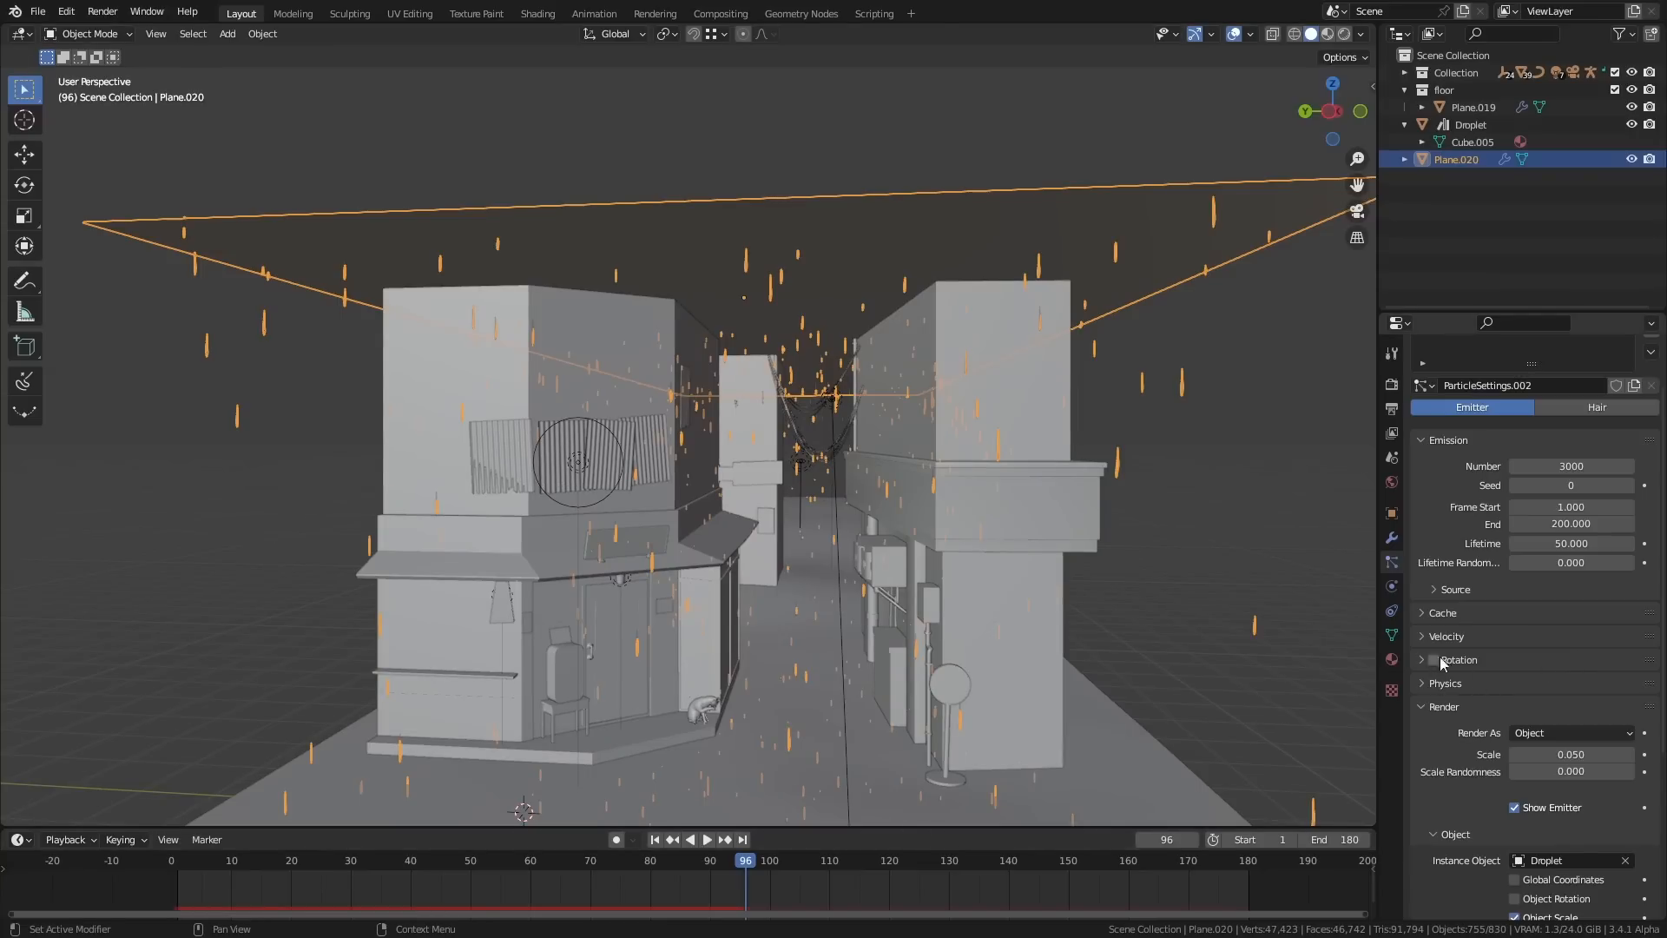
pyautogui.click(1445, 635)
pyautogui.write('-5')
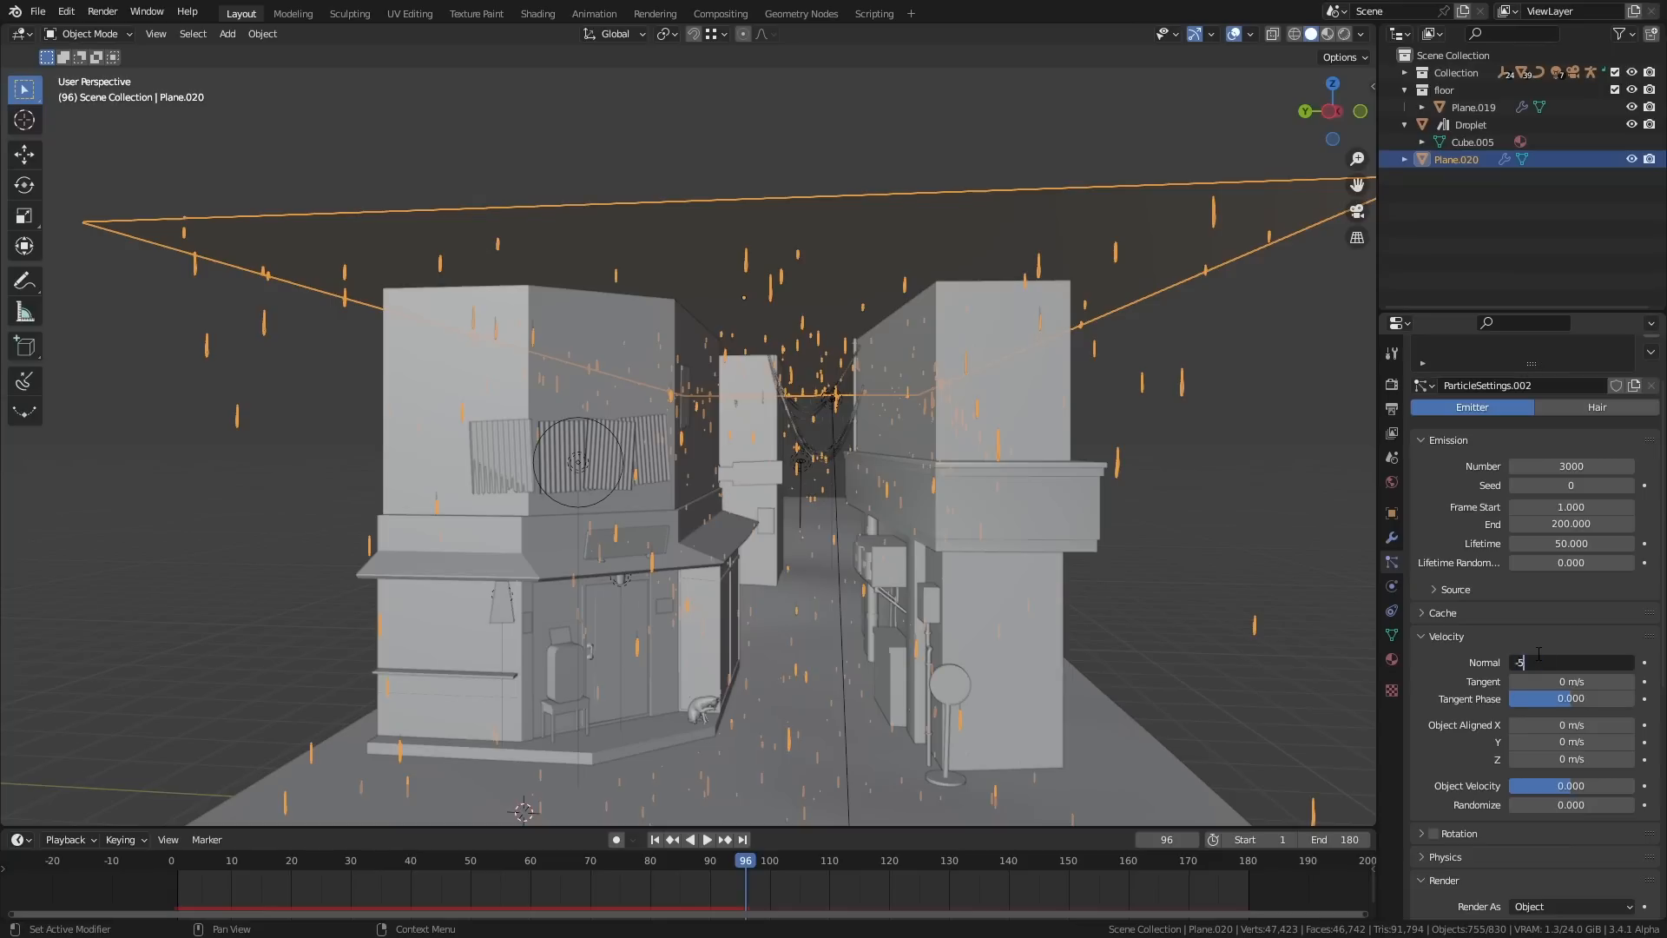
pyautogui.click(696, 839)
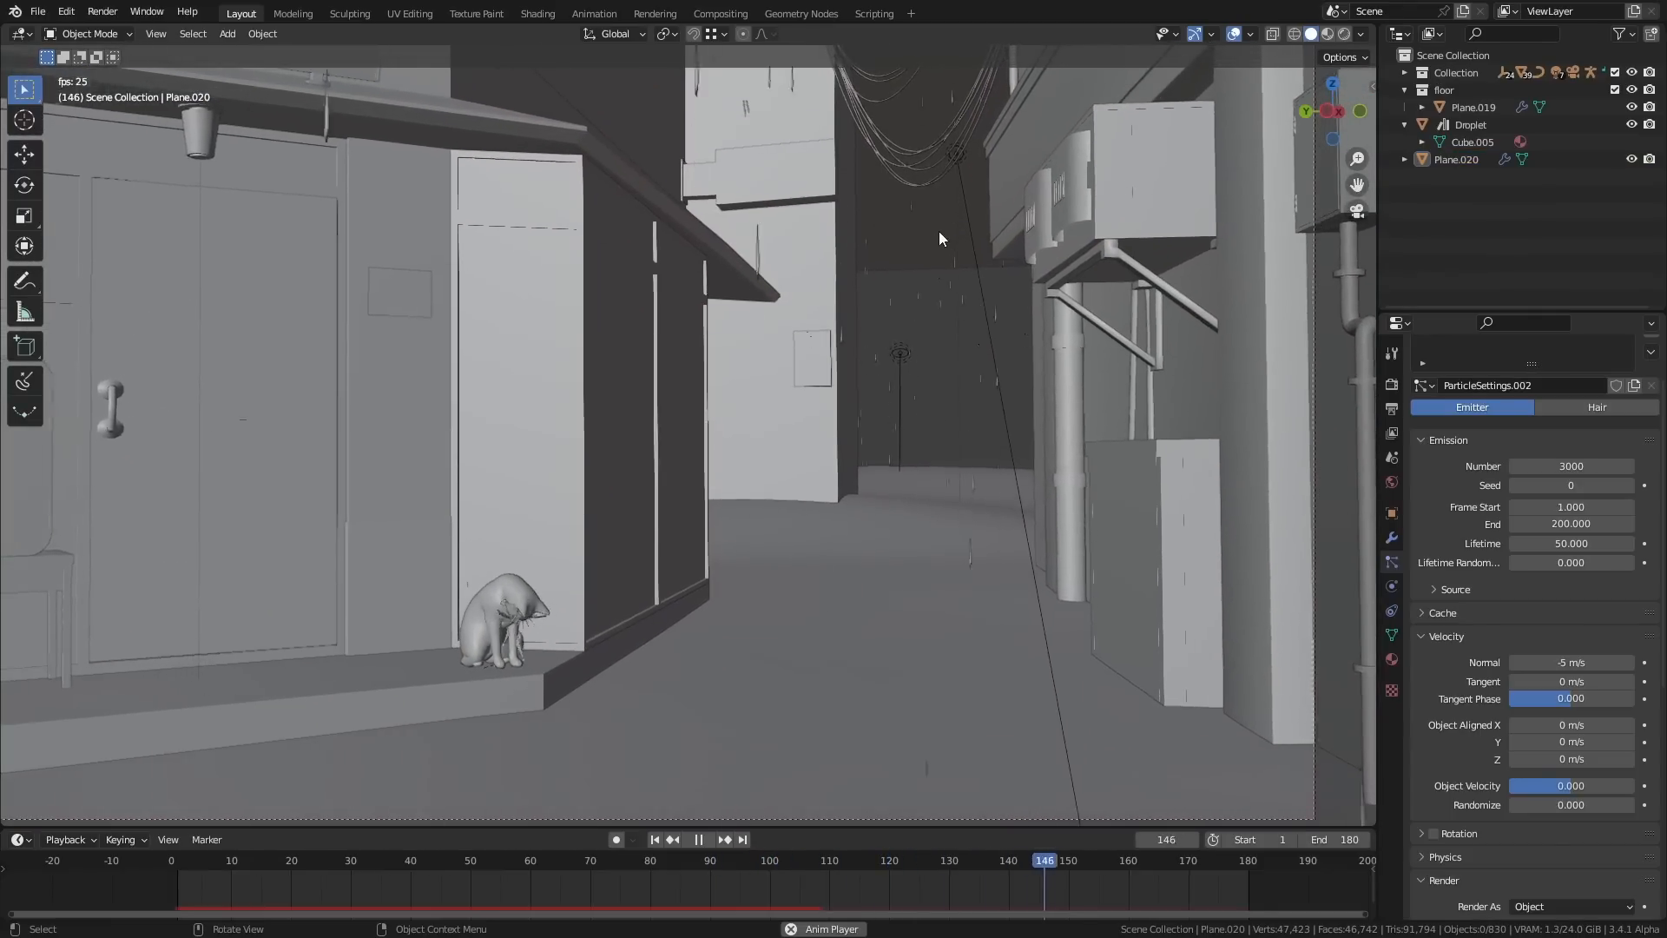
pyautogui.click(256, 859)
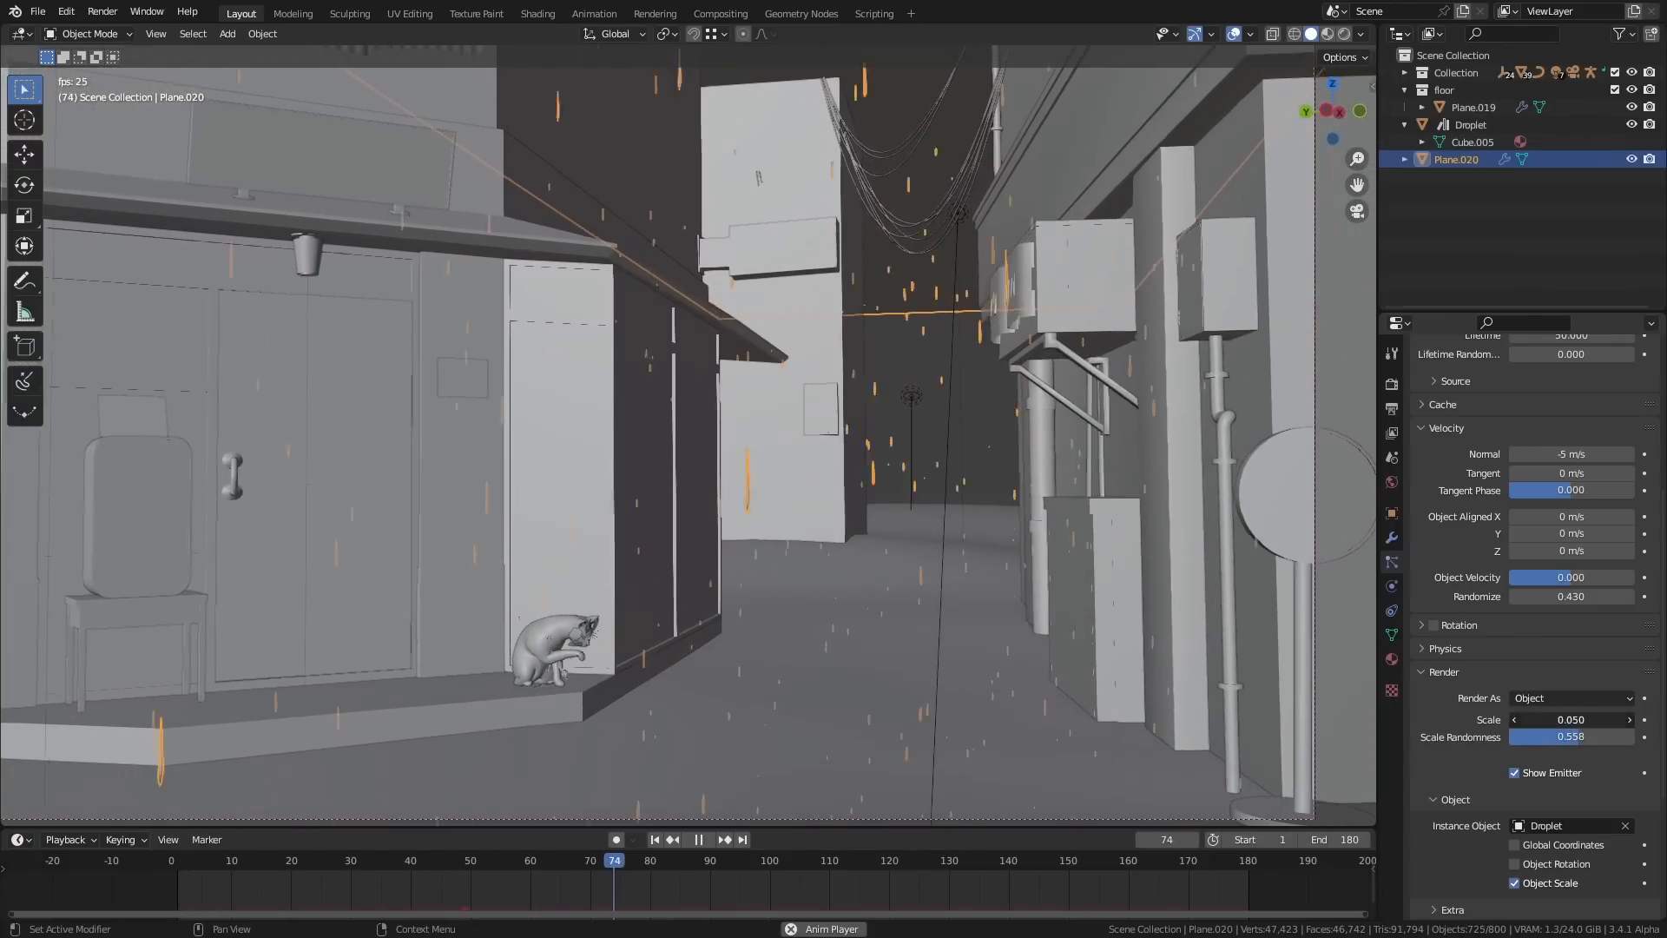
pyautogui.click(900, 859)
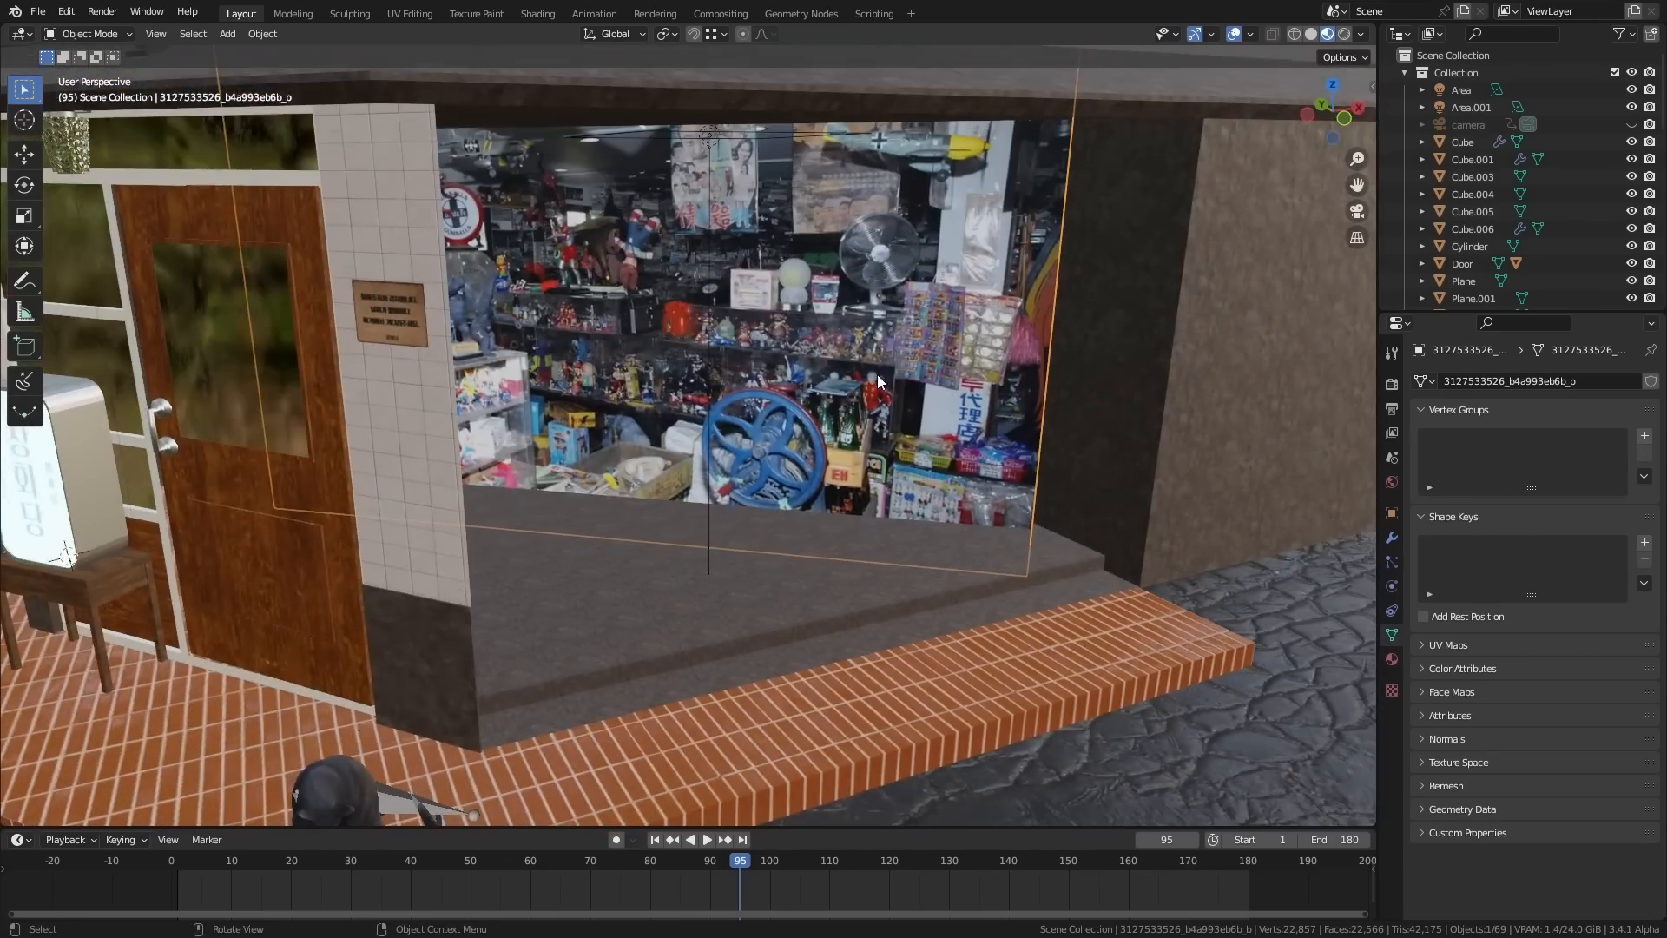
# - Switch the viewport to Rendered shading and jump to another frame
pyautogui.press('z')
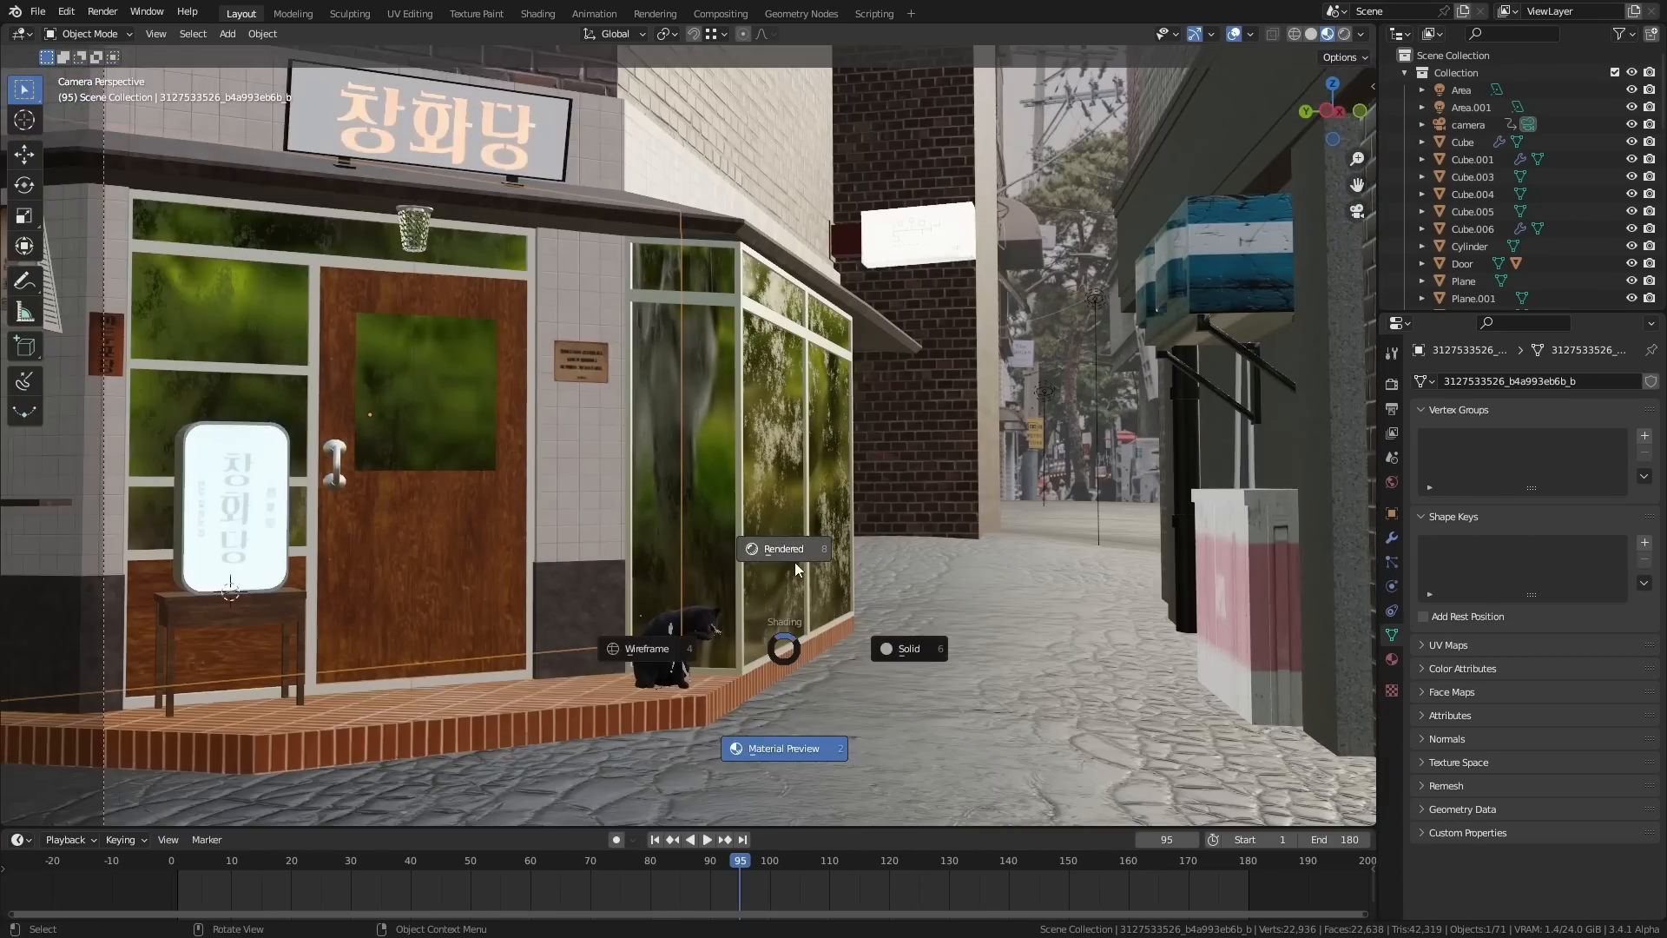
pyautogui.click(783, 549)
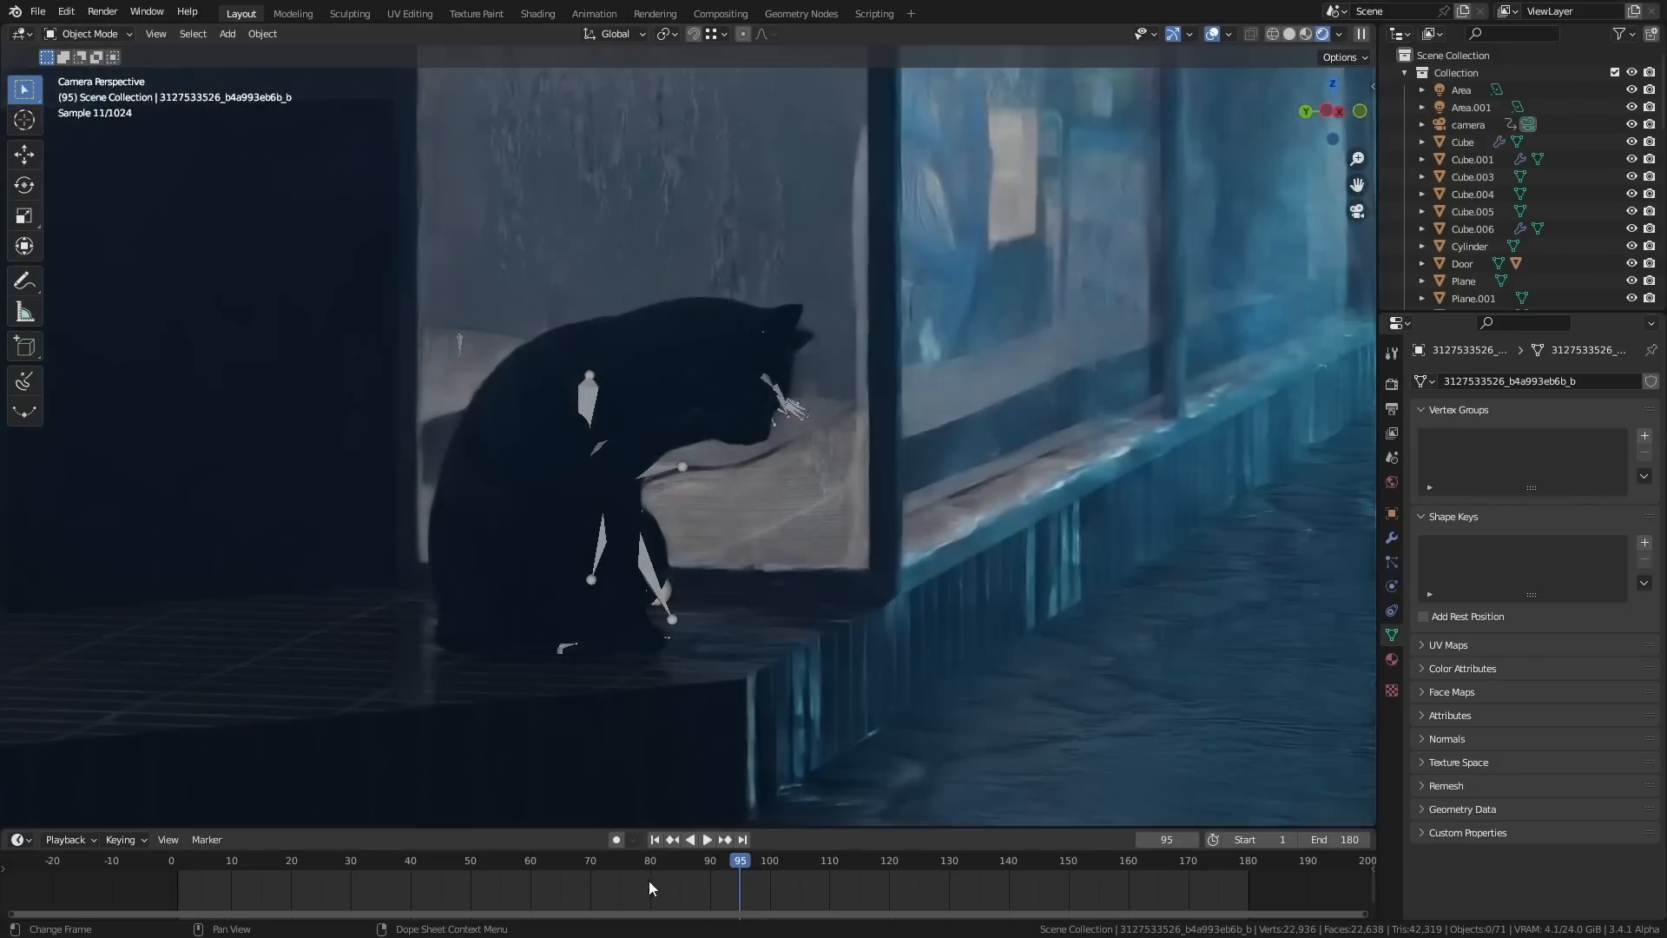
pyautogui.click(799, 859)
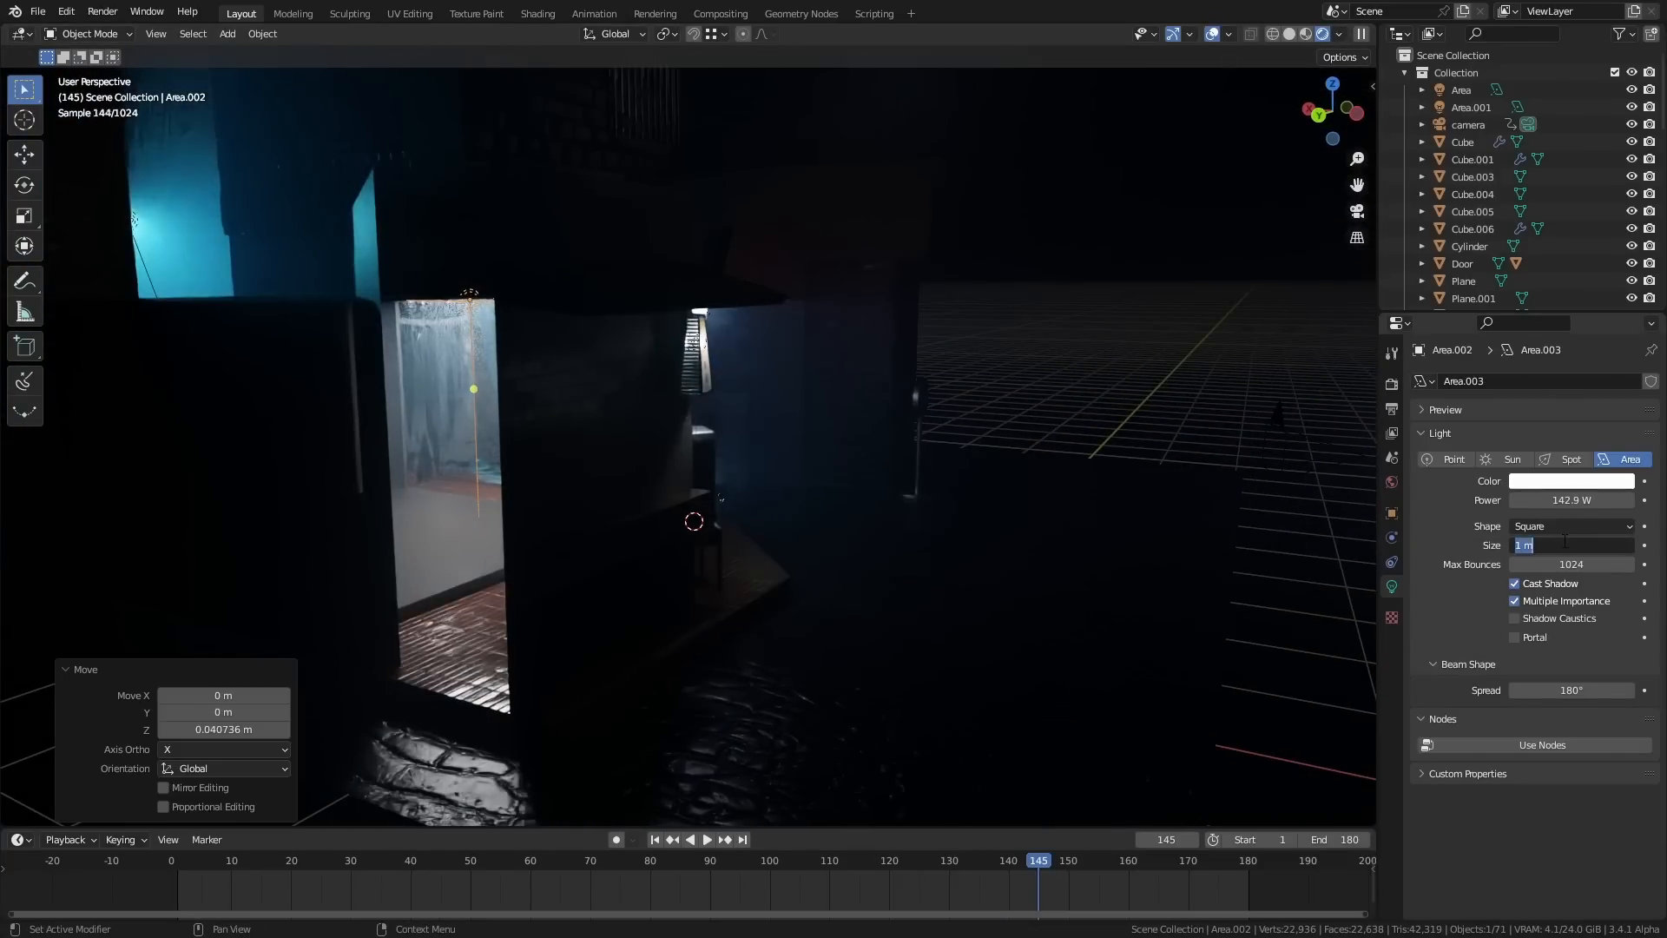
# - Make Area.003 a 0.3 m disk light near the shop door
pyautogui.press('g')
pyautogui.write('0.3')
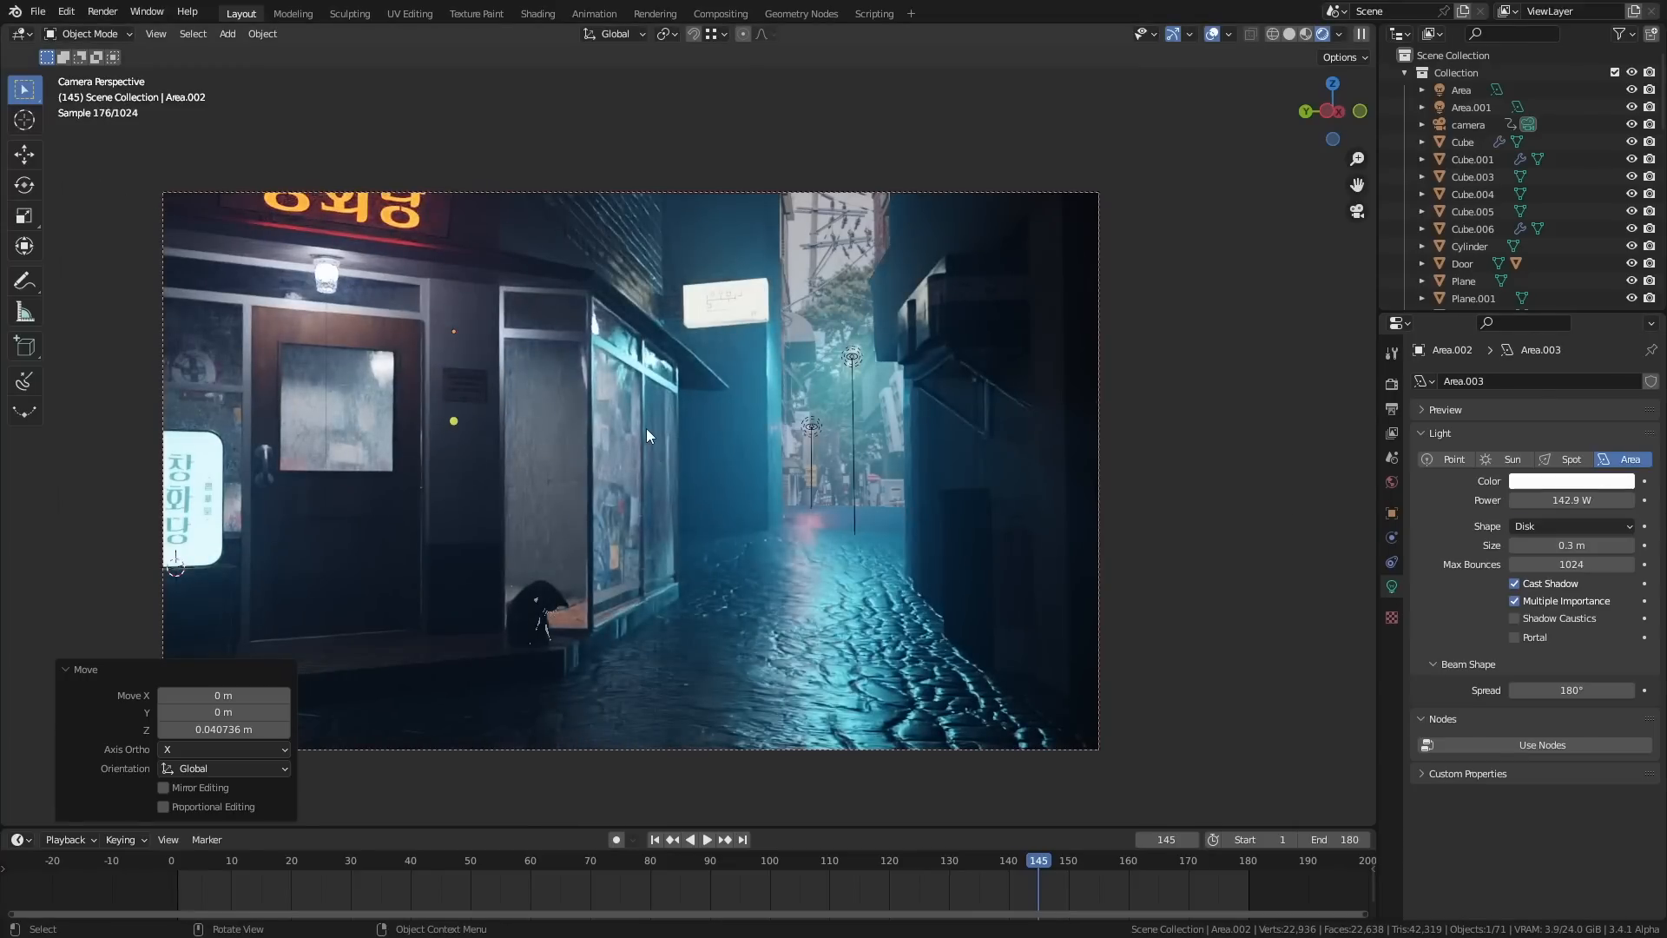
pyautogui.press('g')
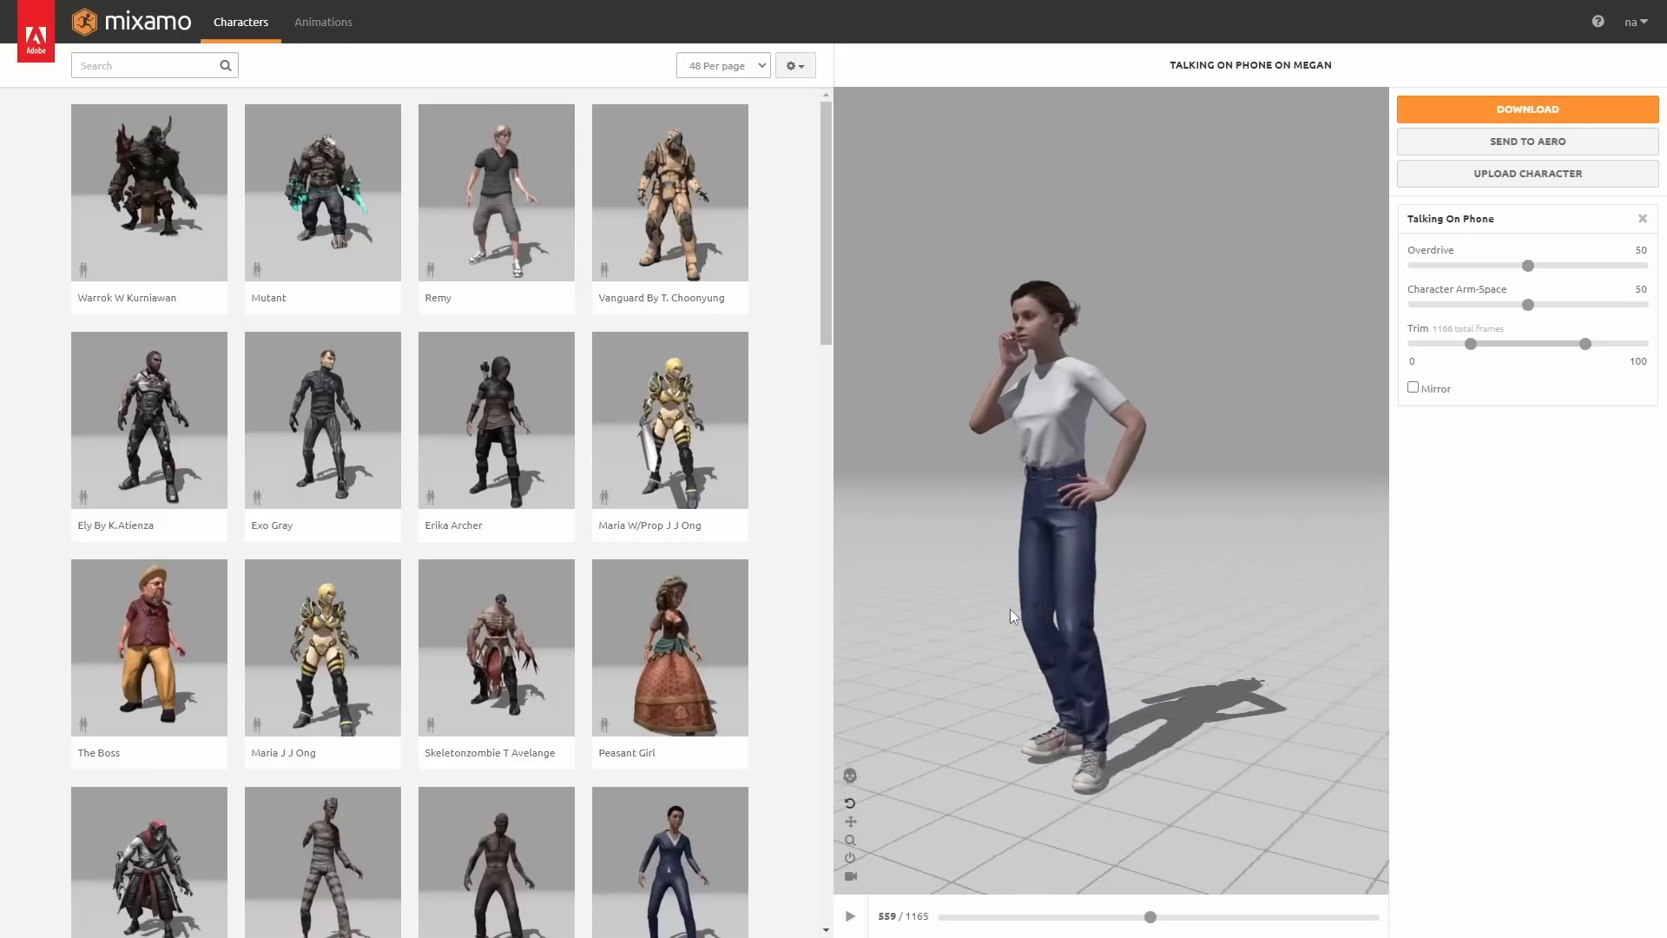
pyautogui.click(849, 917)
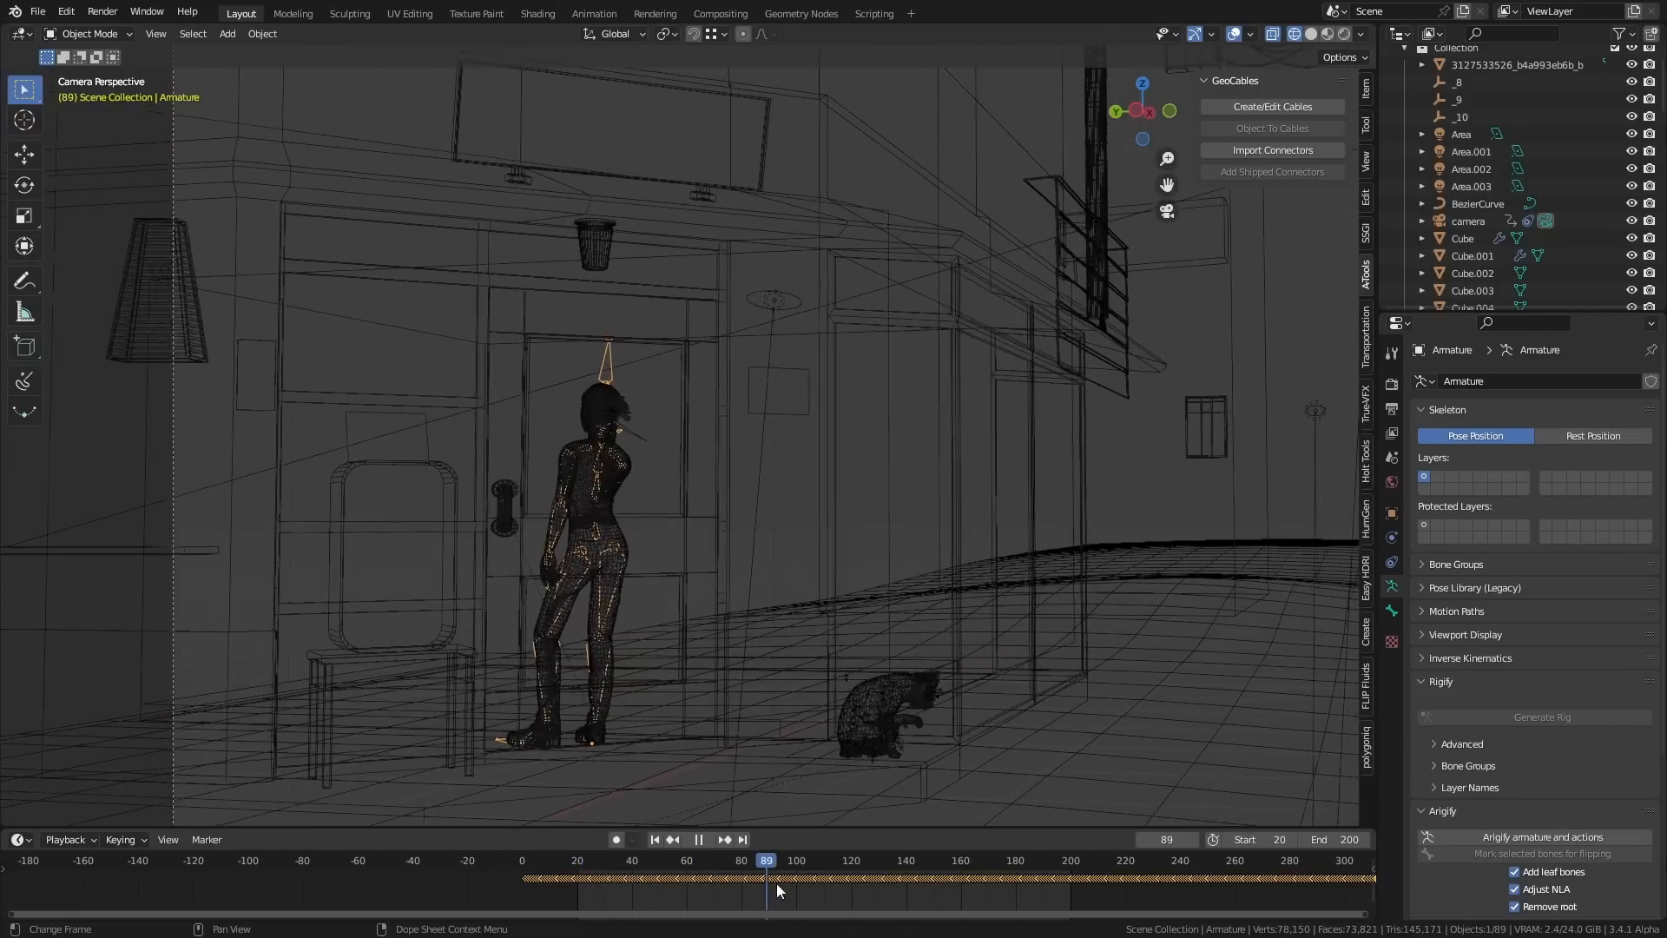
# - Move all the character's keys 77 frames earlier and check the pose at frame 40
pyautogui.click(865, 859)
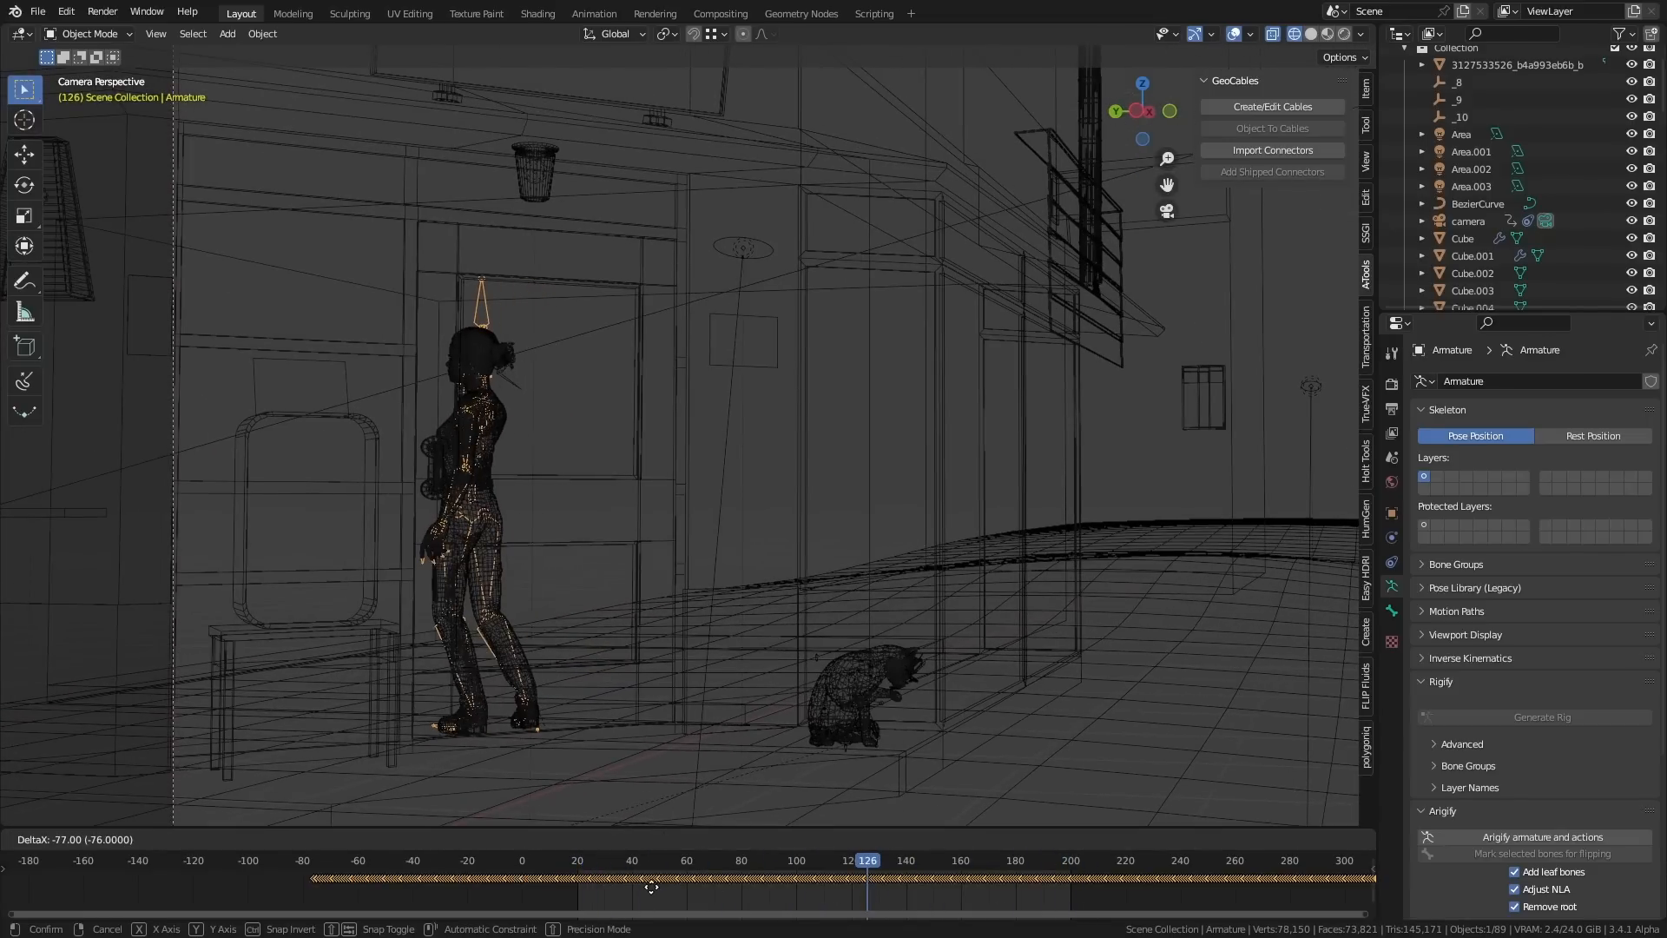
pyautogui.click(630, 861)
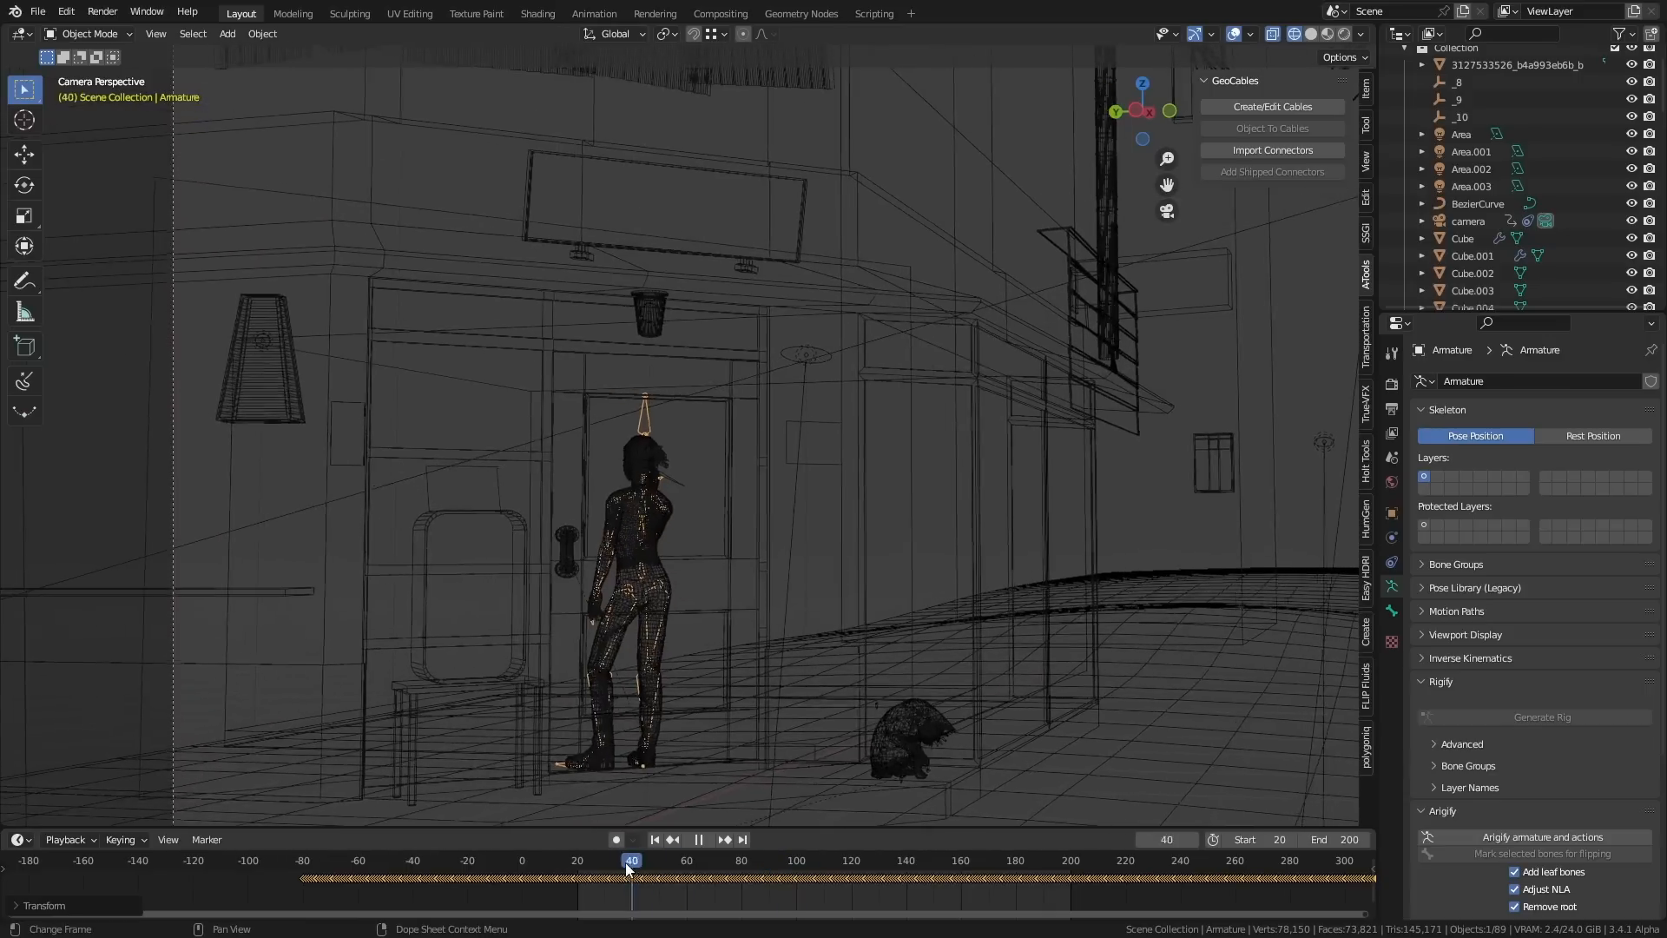
pyautogui.click(1014, 860)
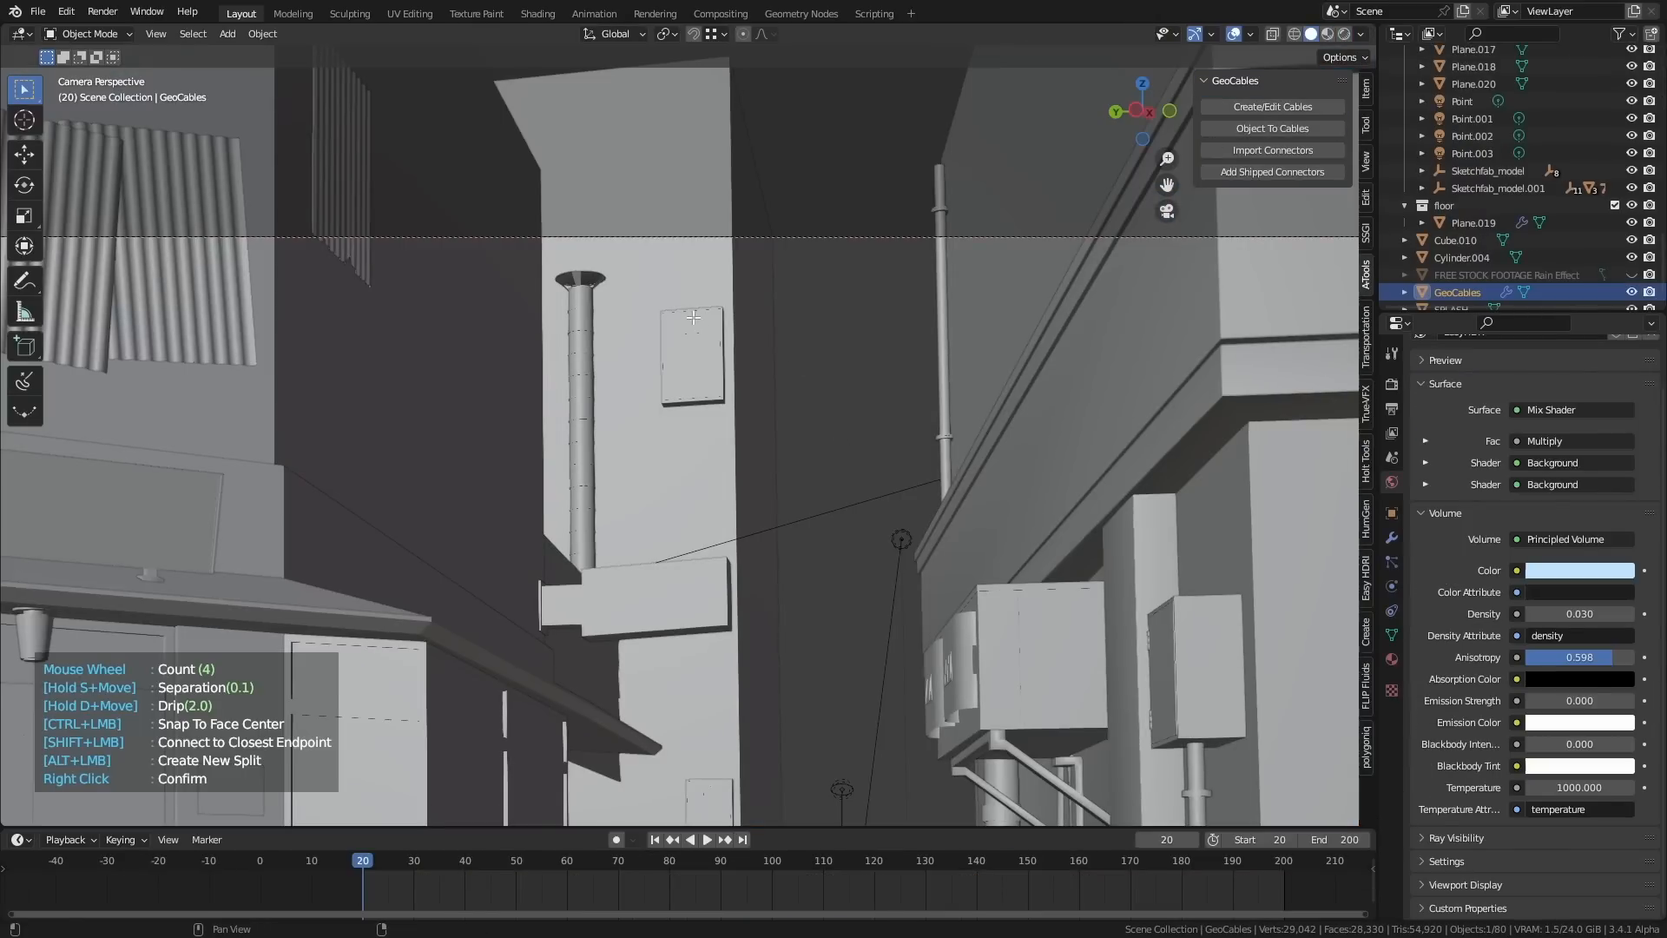
pyautogui.moveTo(963, 174)
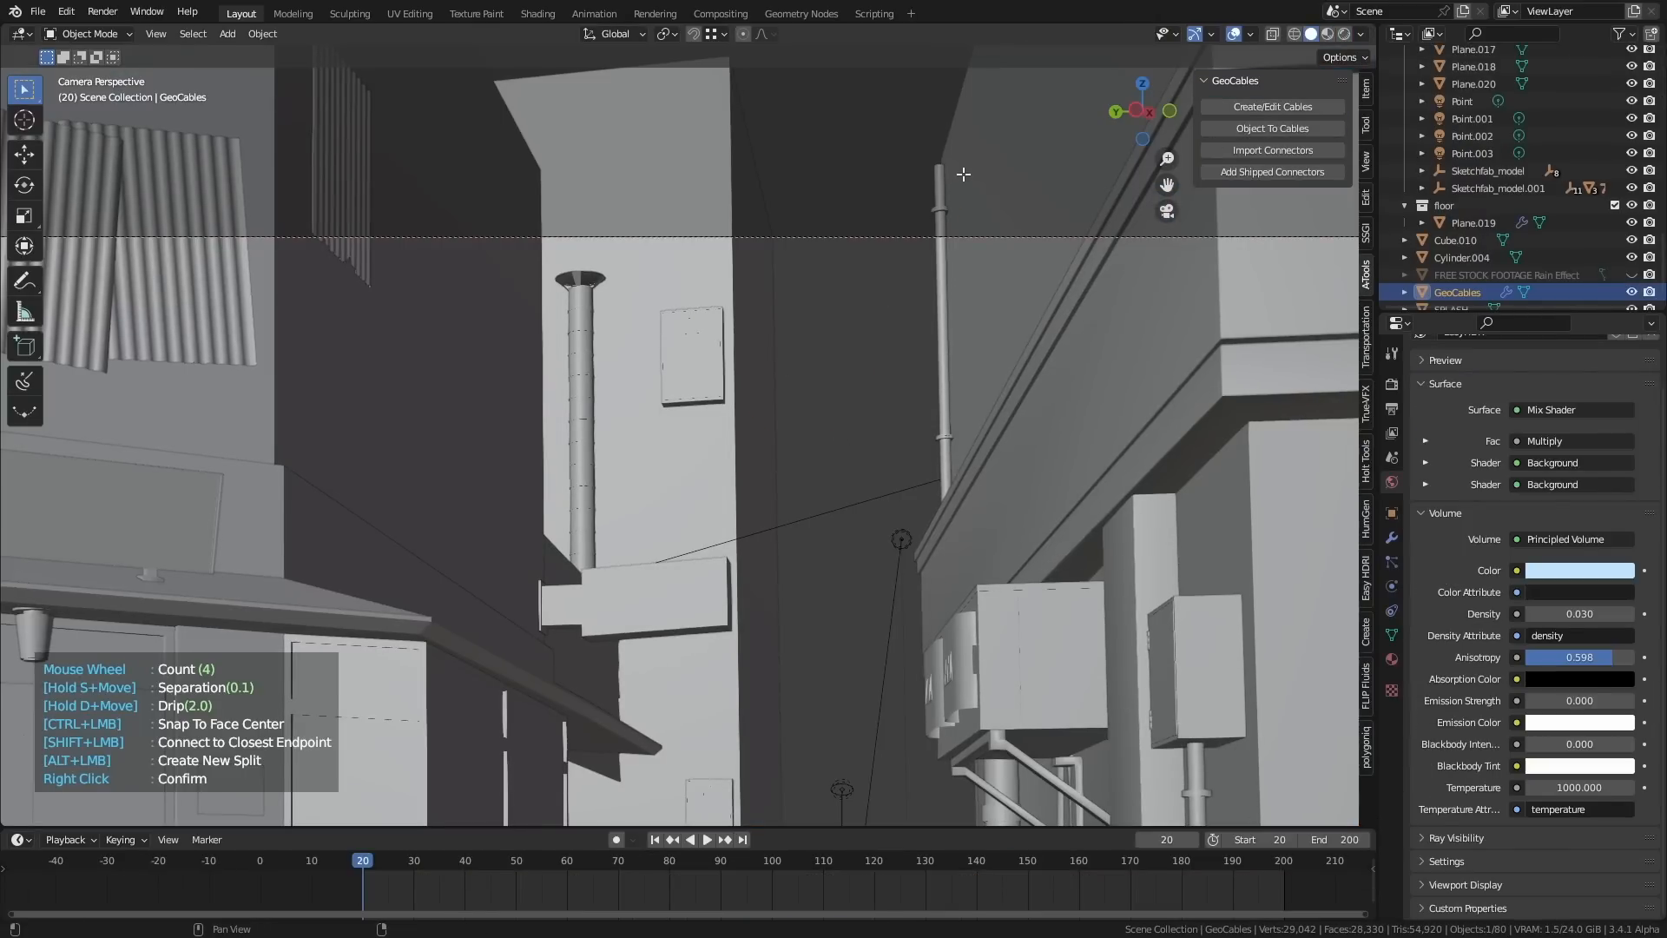
# - Scroll to set the cable bundle between wall box and pole to Count 4
pyautogui.scroll(-3)
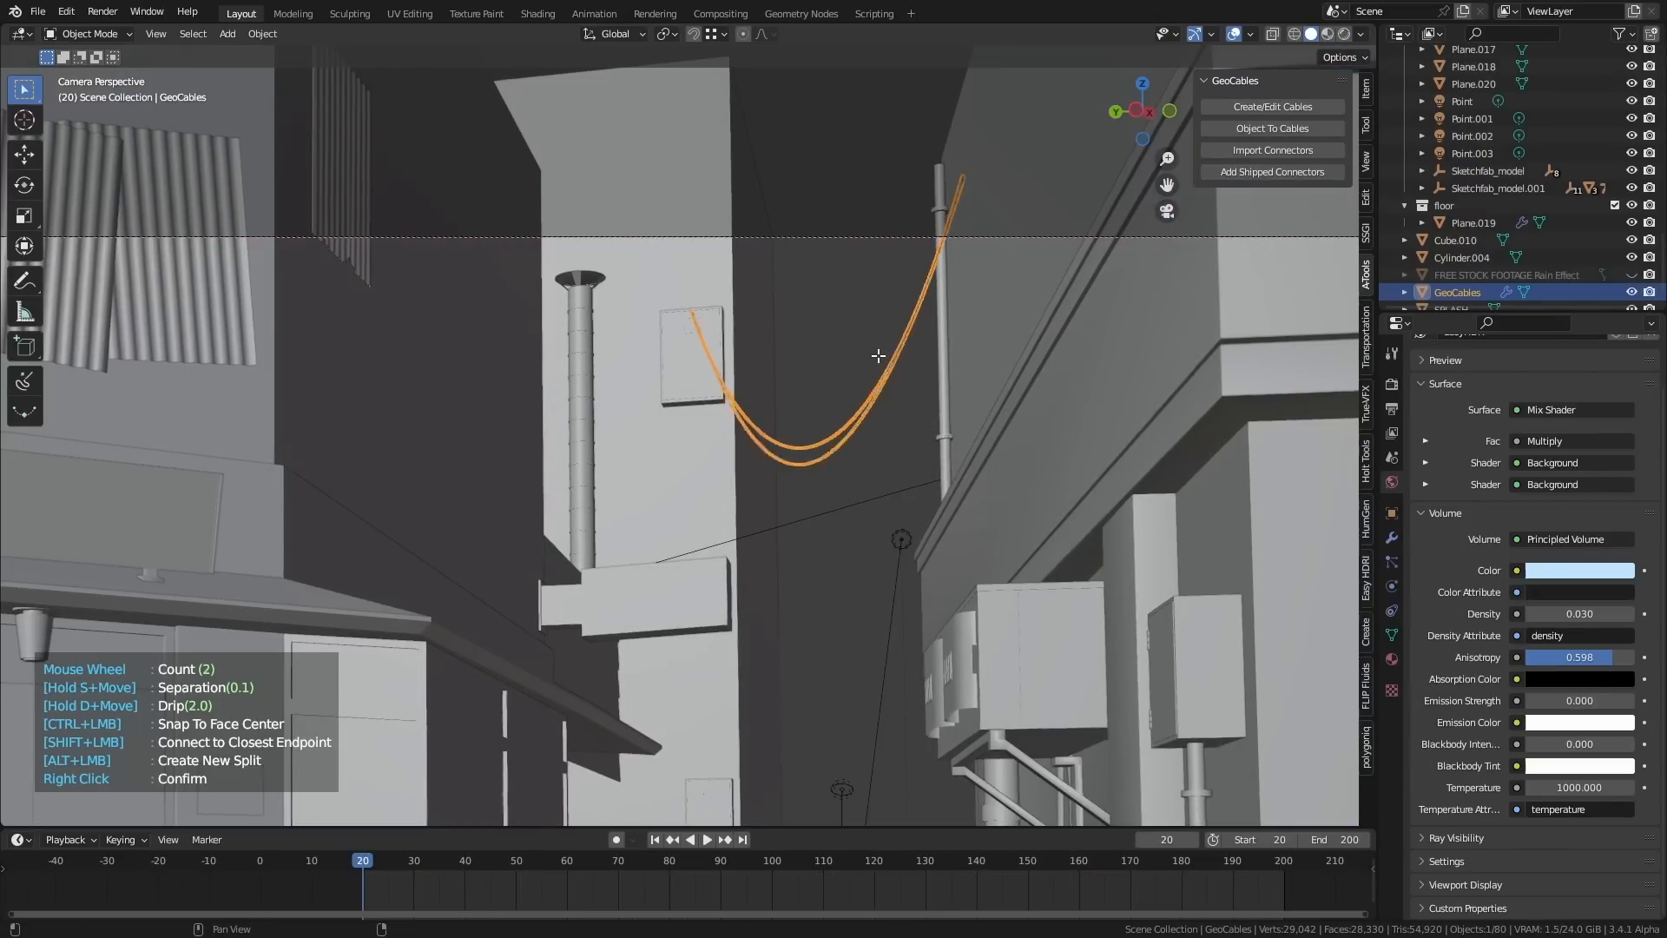
pyautogui.scroll(-3)
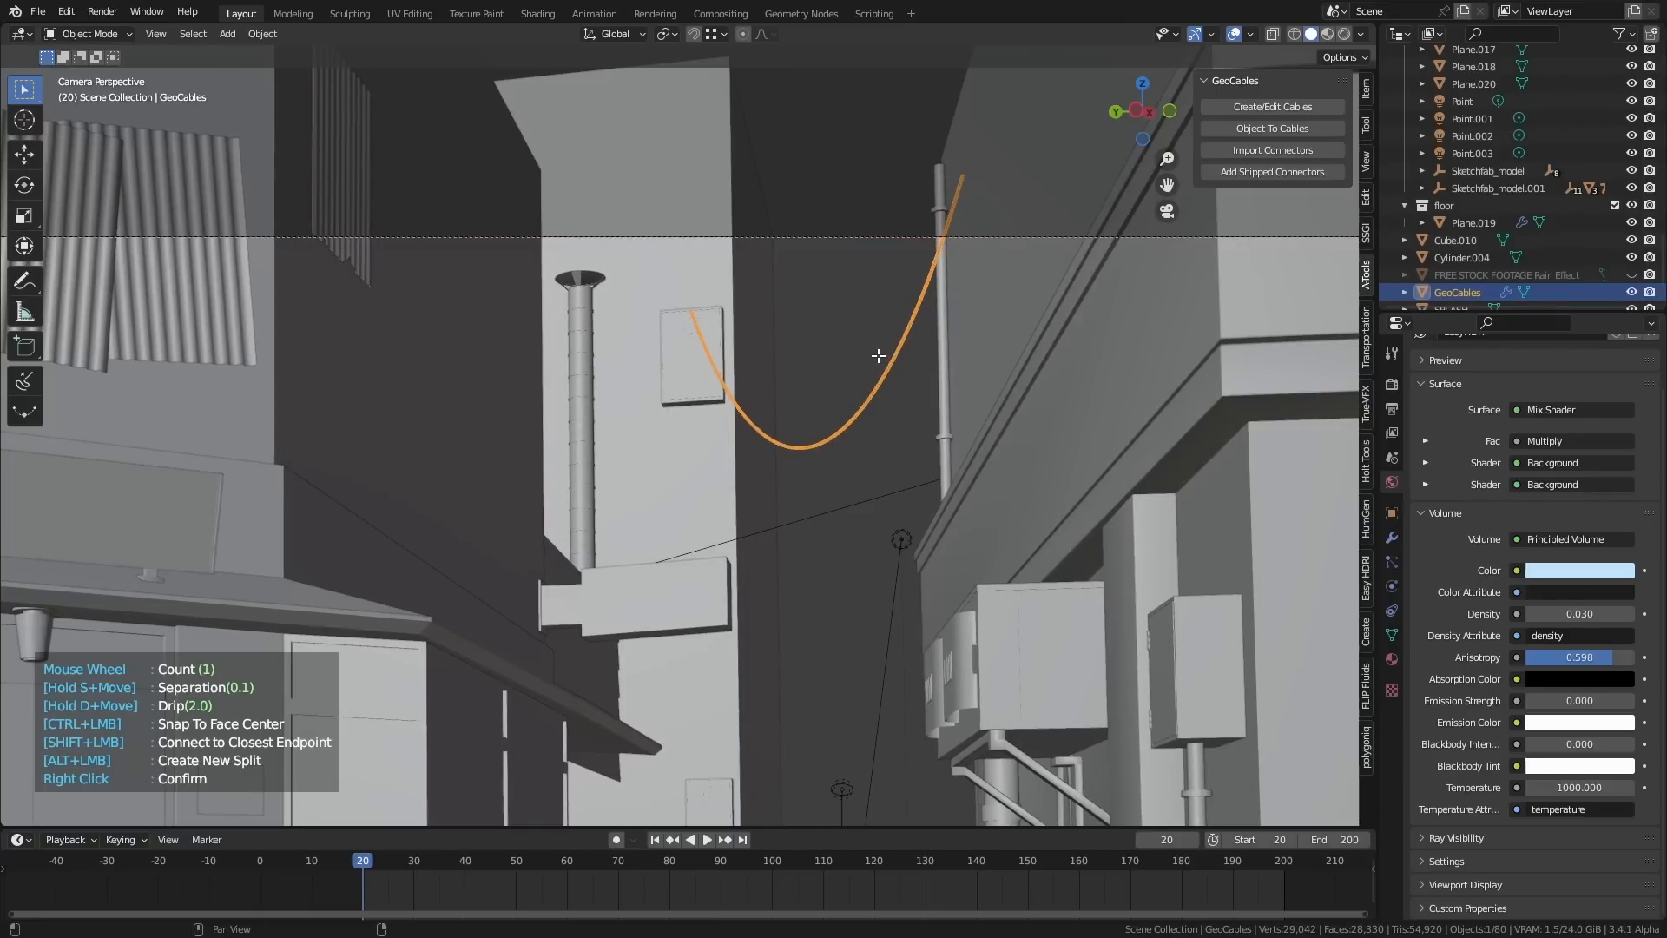
pyautogui.moveTo(933, 560)
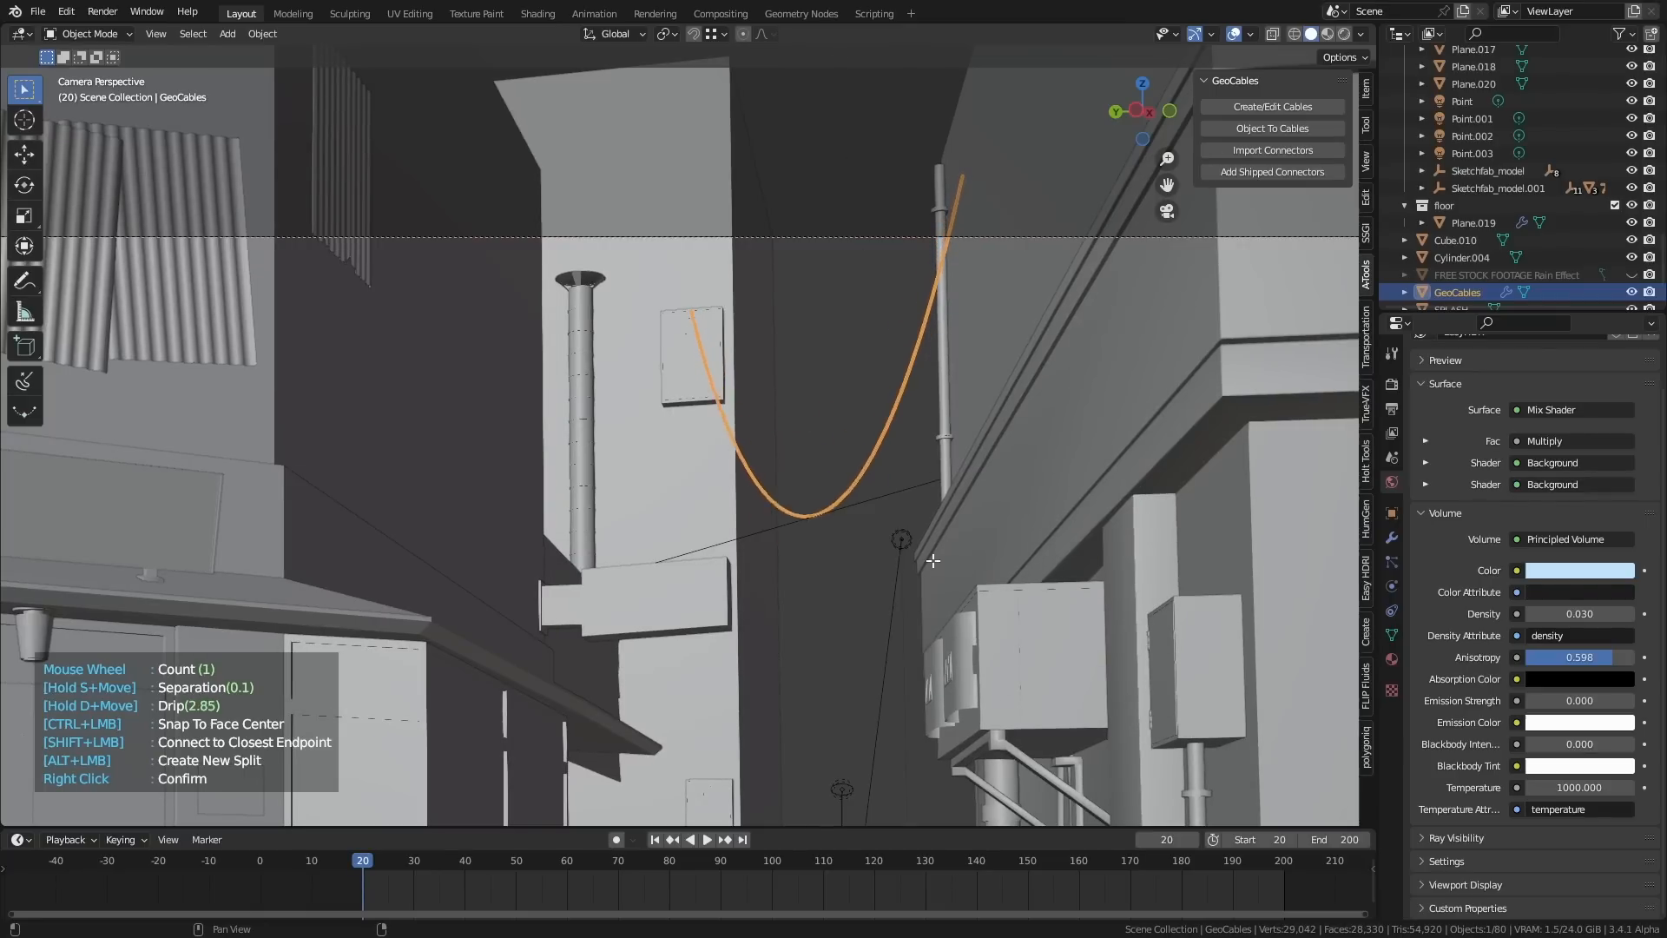
pyautogui.scroll(3)
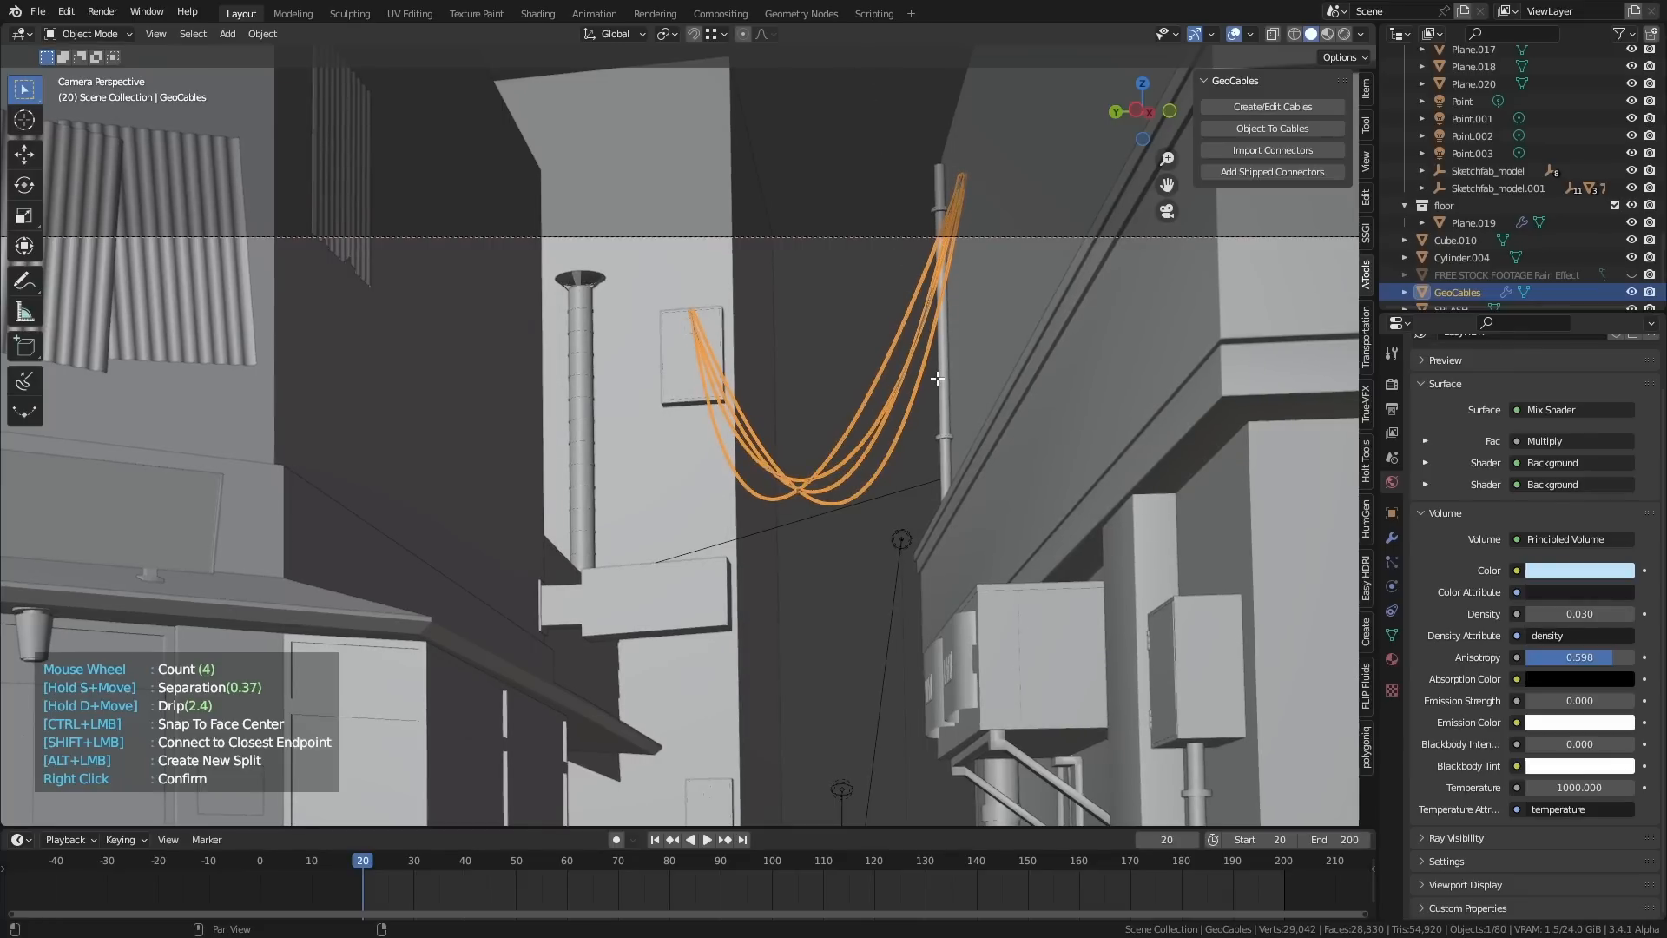
pyautogui.scroll(-3)
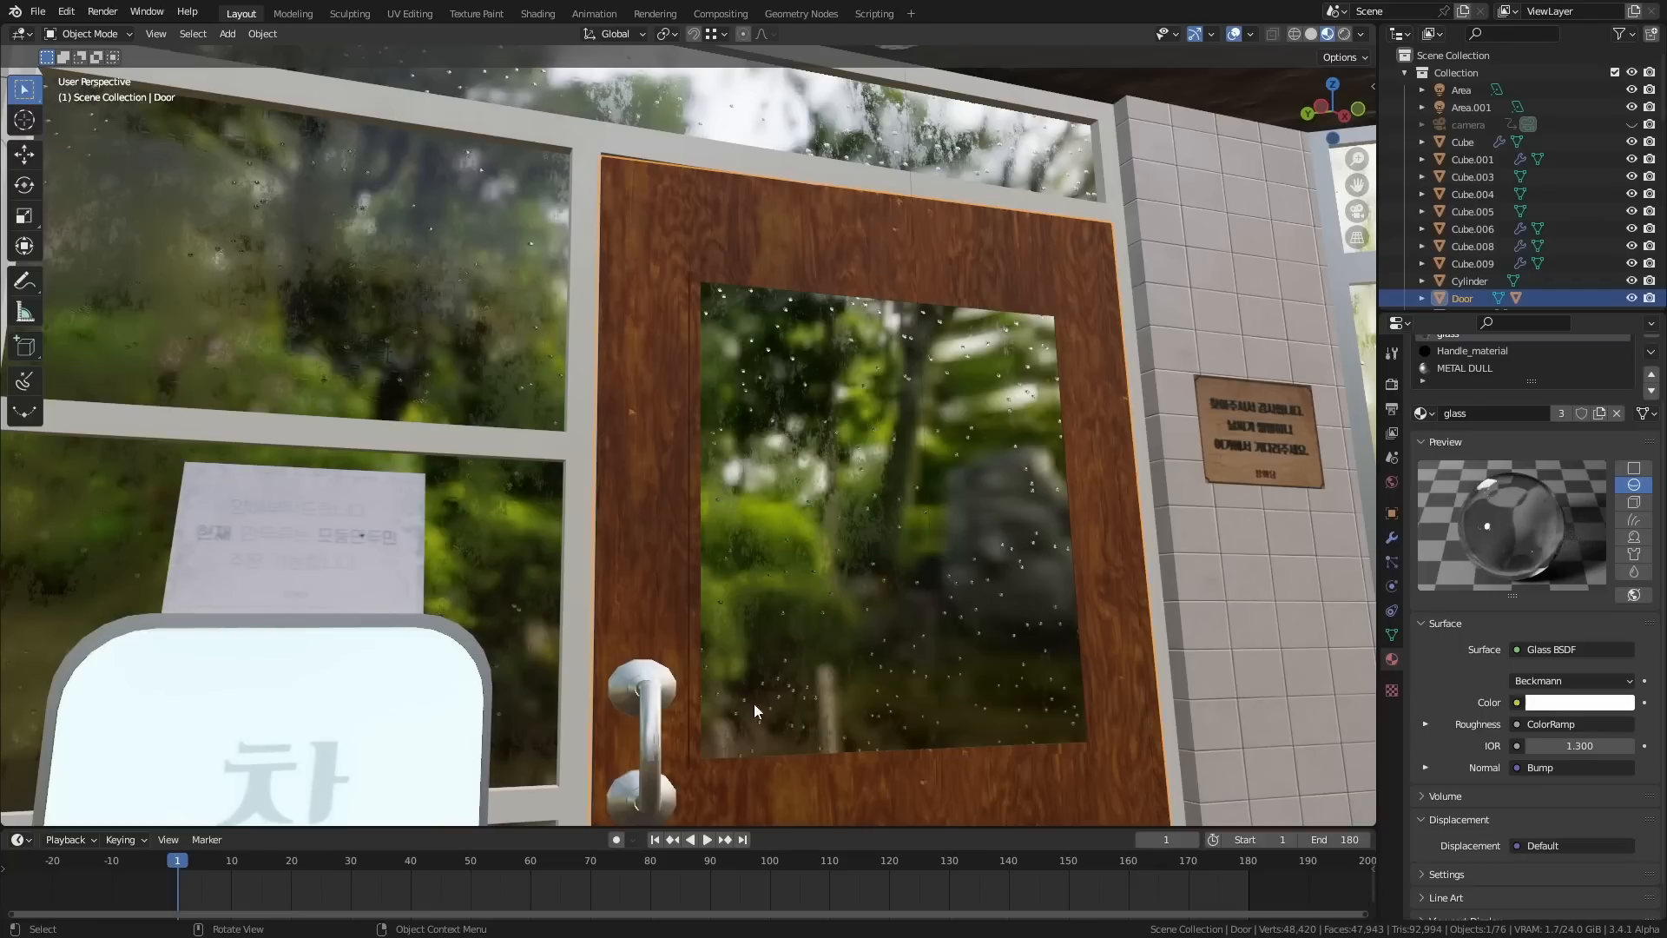
# - Play the raindrops on the door glass and select the rain-on-window image sequence node
pyautogui.click(707, 839)
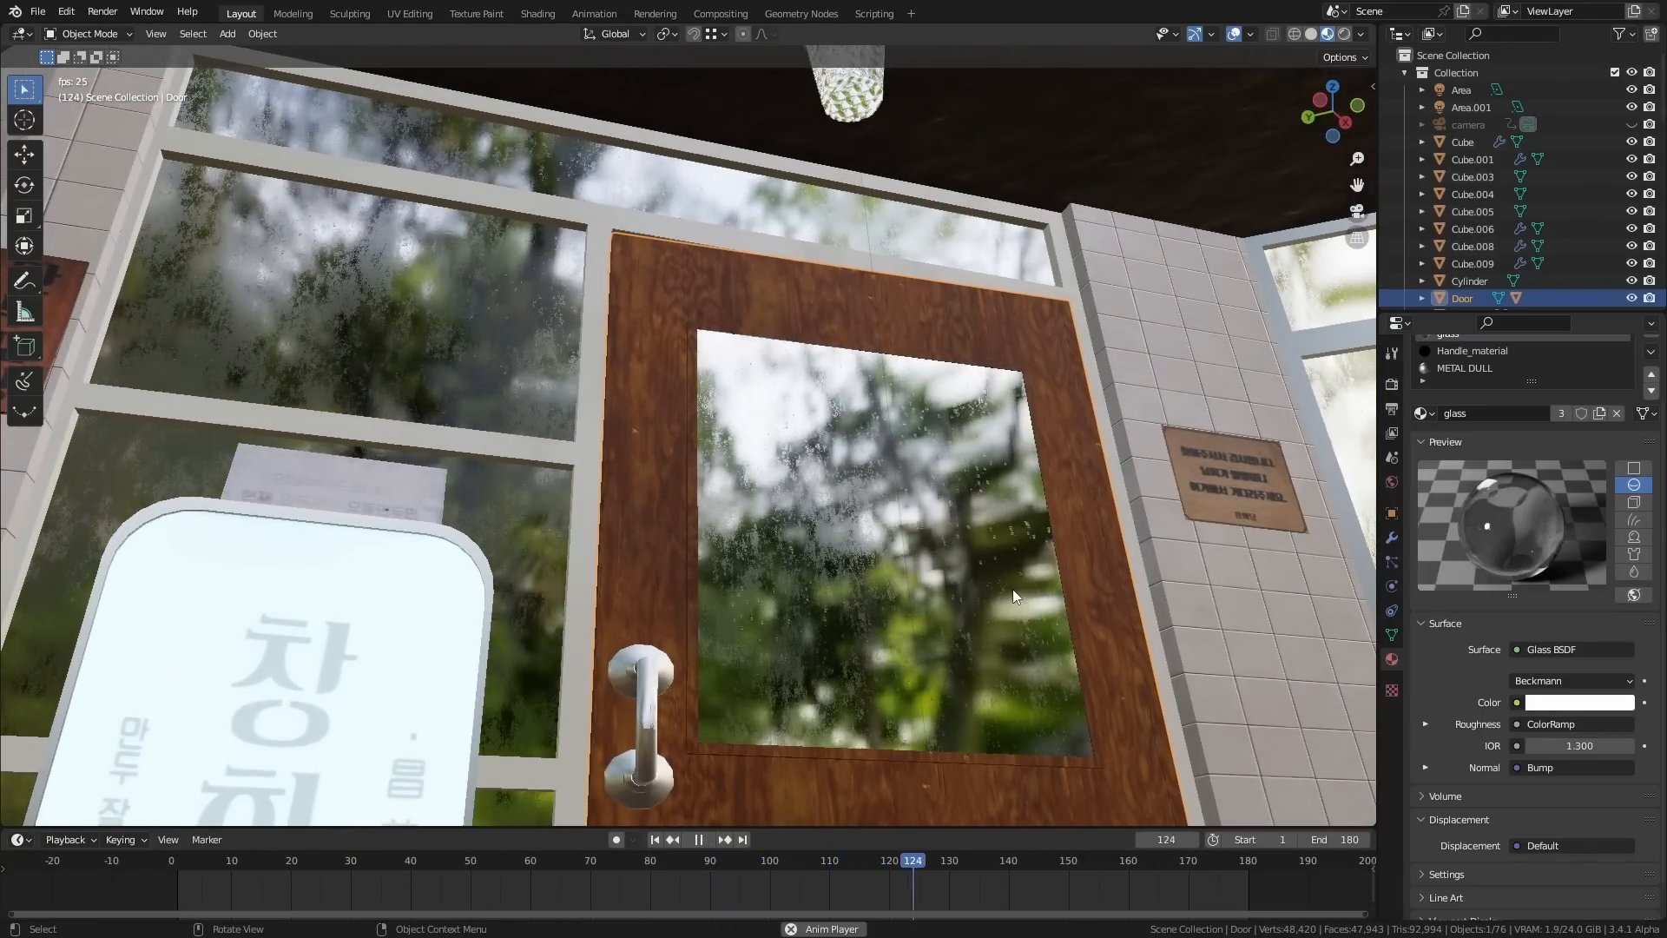
pyautogui.click(697, 839)
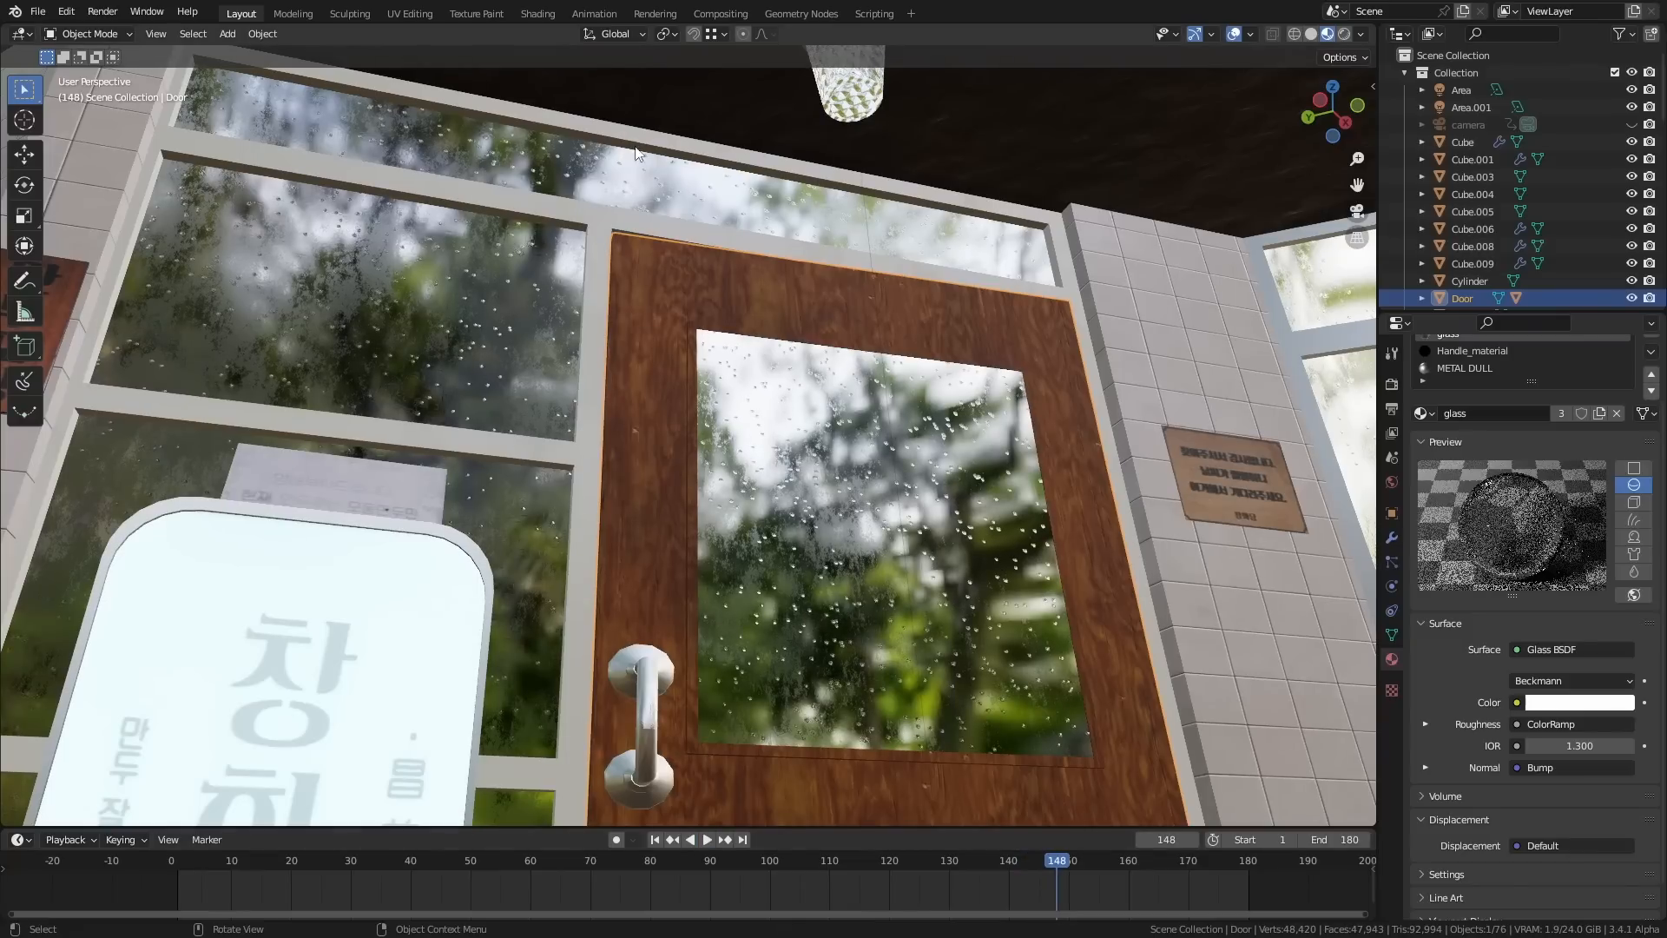
pyautogui.click(537, 13)
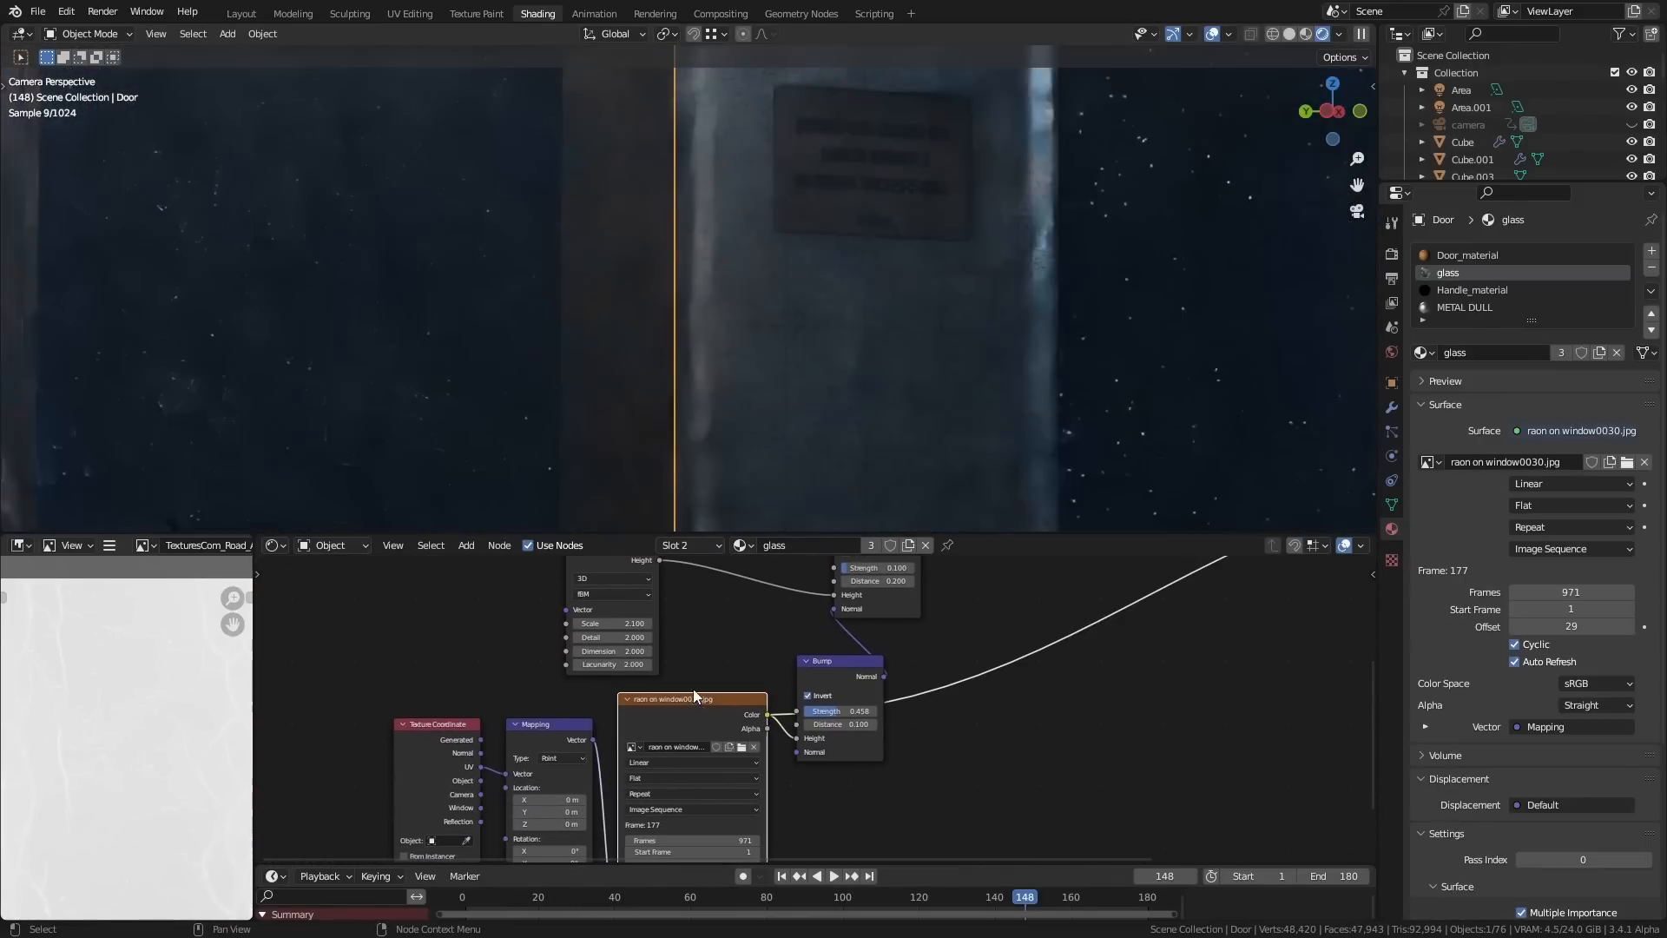
pyautogui.click(833, 875)
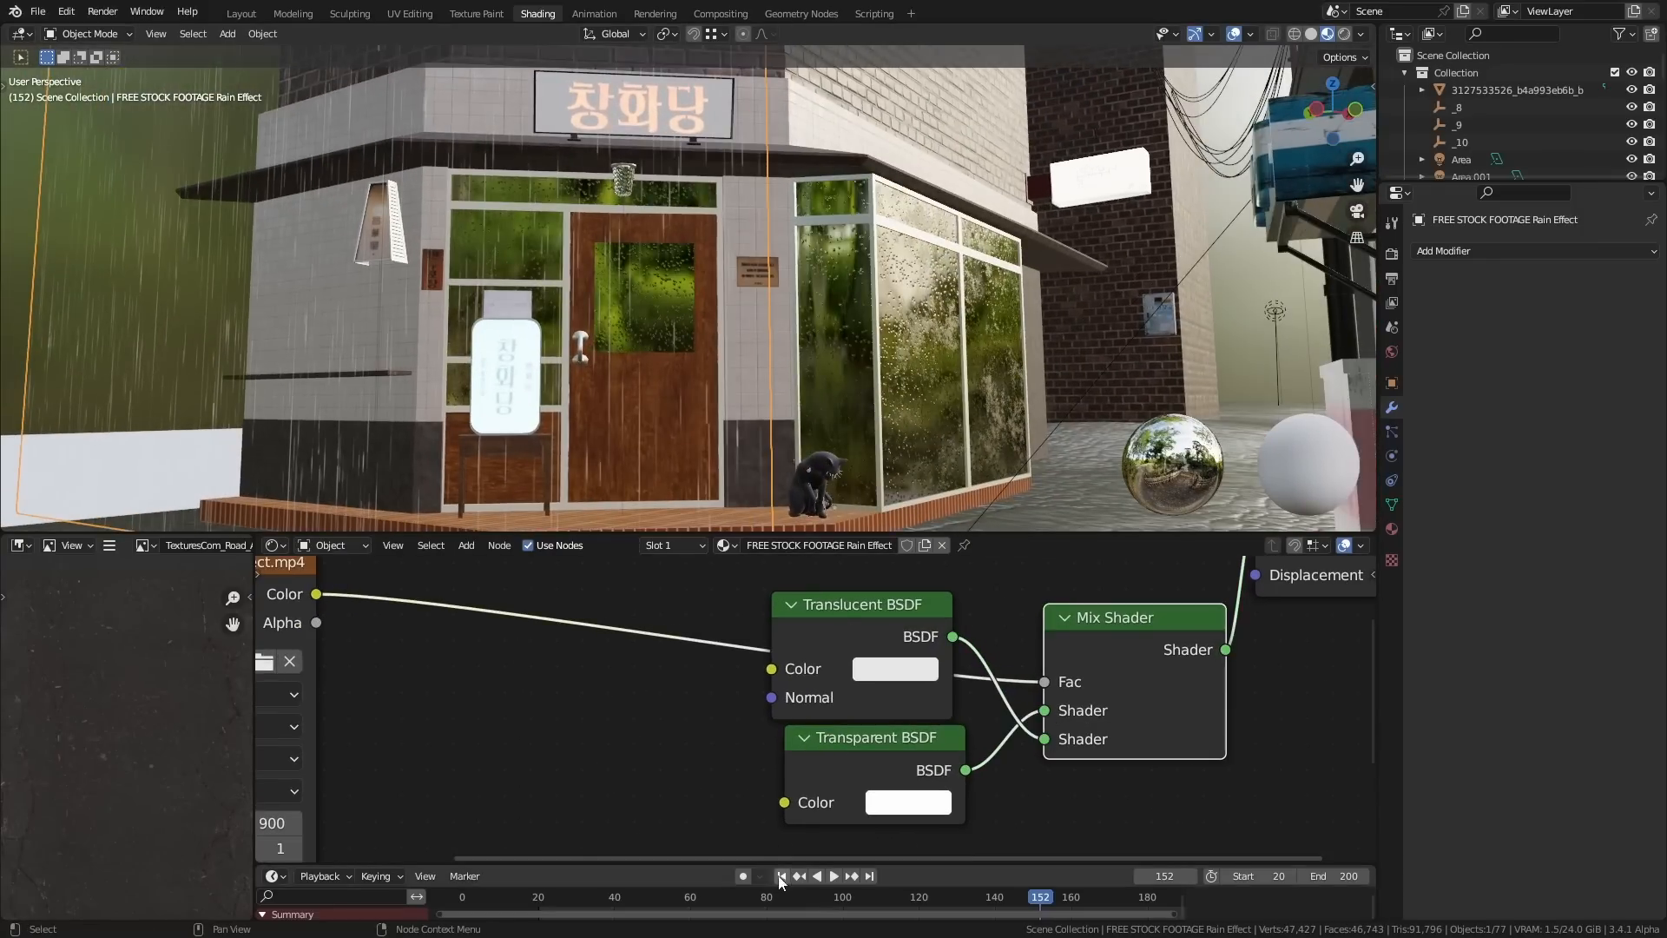
# - Return the timeline to the first frame of the animation
pyautogui.click(834, 875)
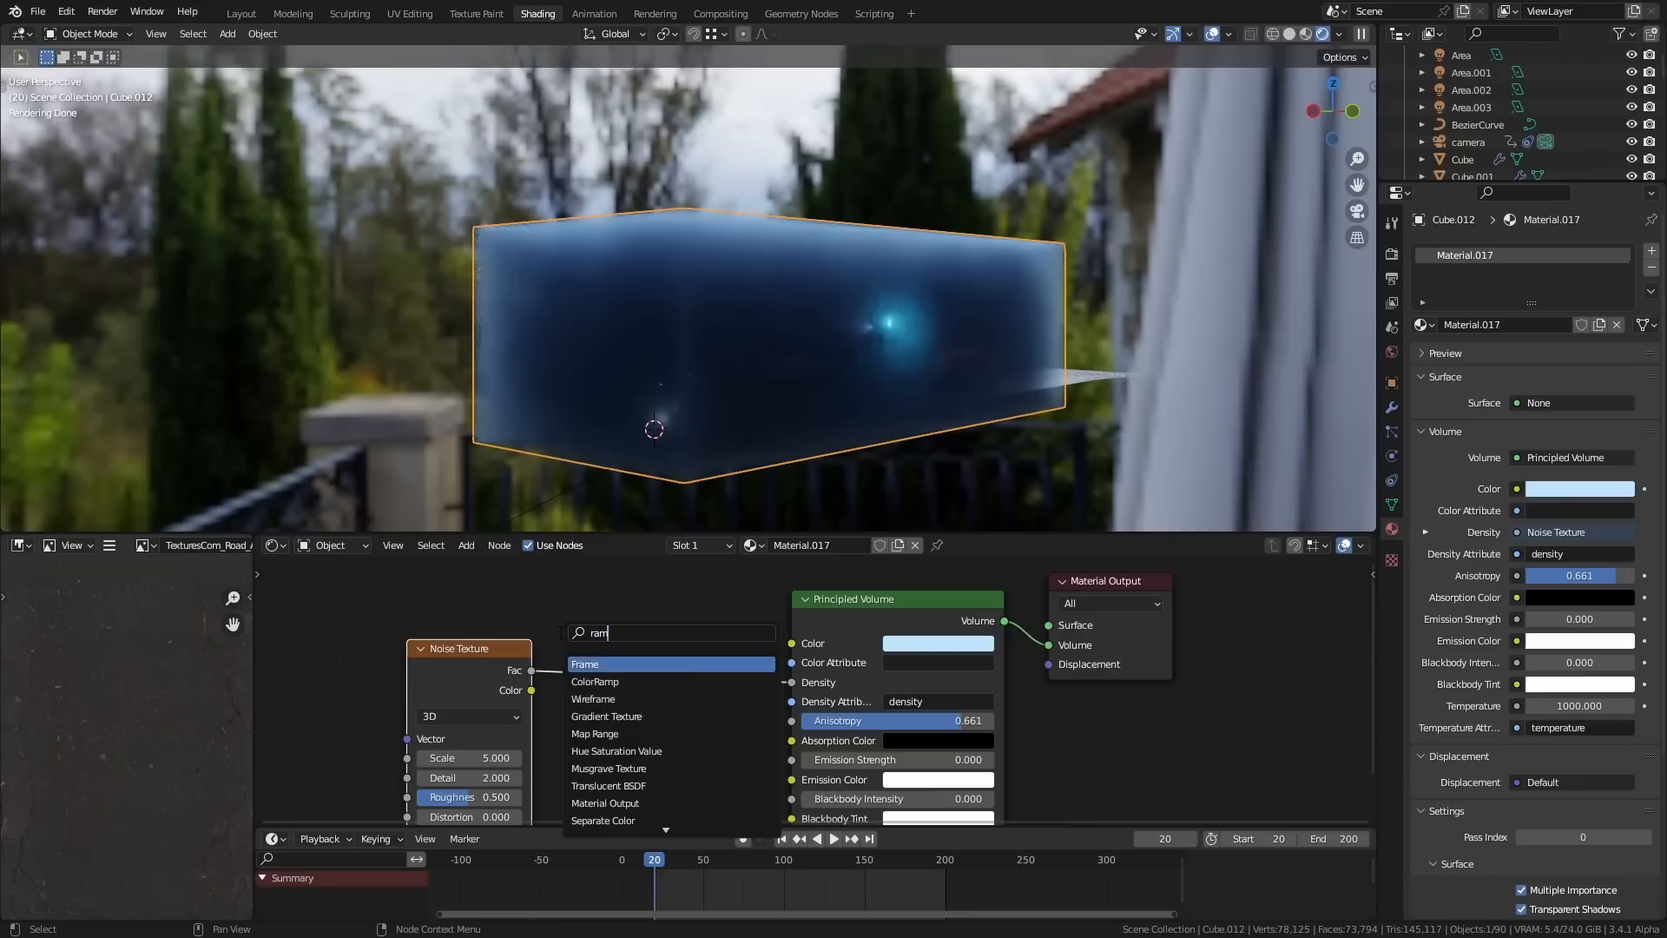
# - Insert a ColorRamp between Noise Texture Fac and Principled Volume Density
pyautogui.click(594, 682)
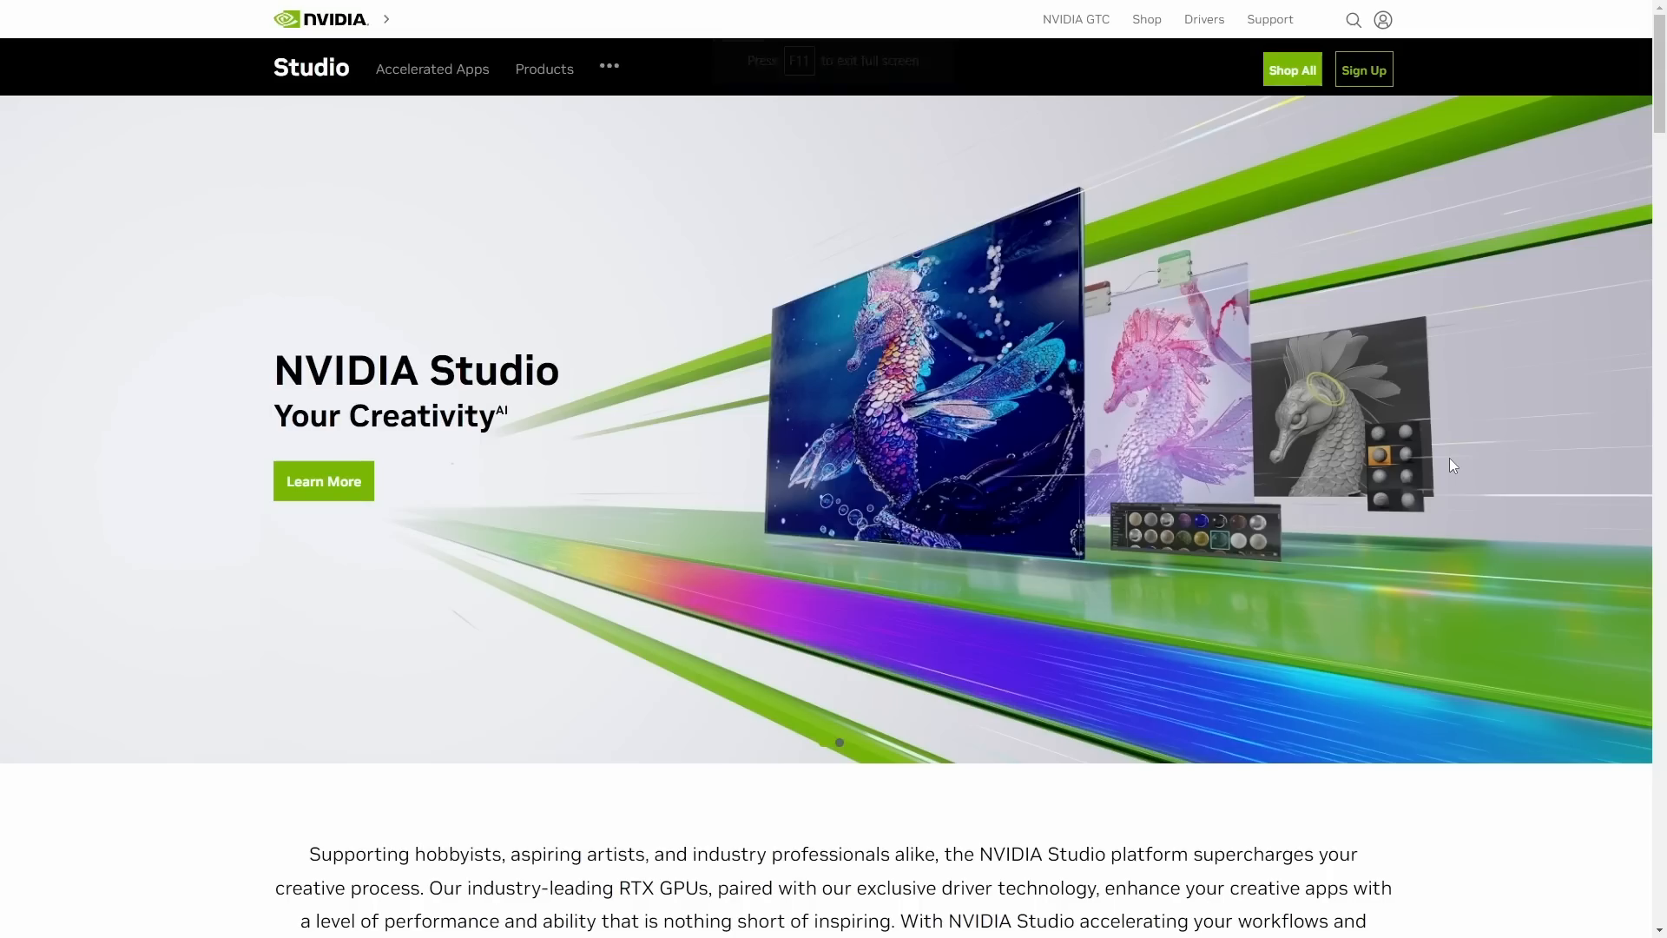
pyautogui.moveTo(322, 530)
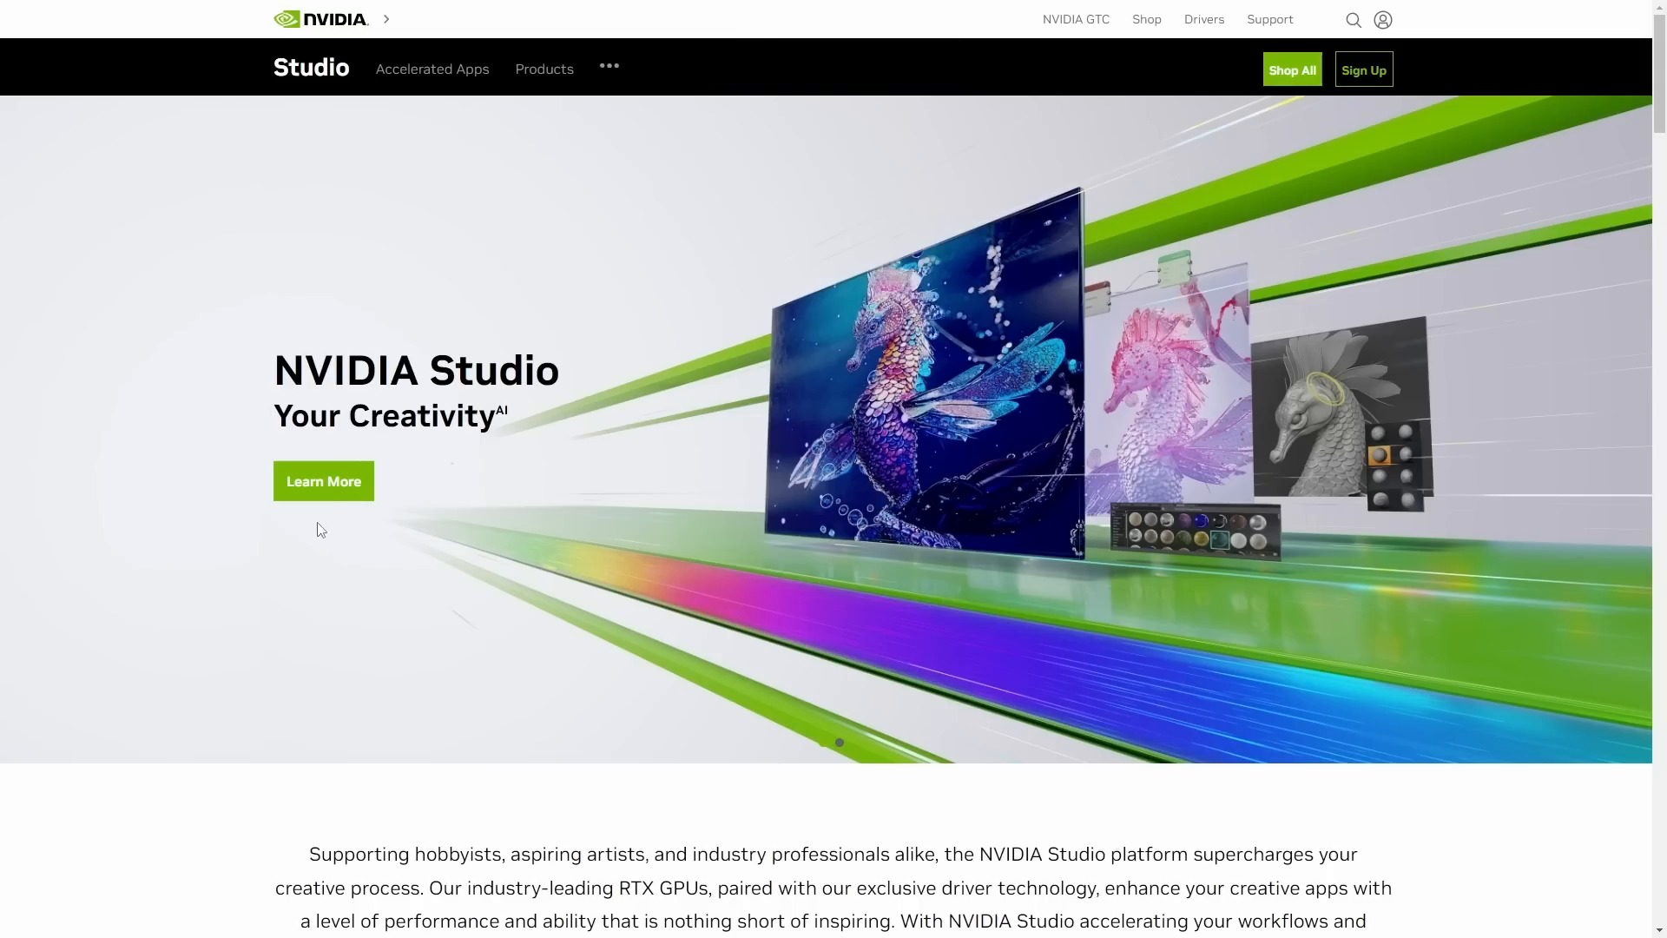
# - Scroll to The GPU Advantage and show the Architectural Visualization benchmarks
pyautogui.scroll(-3)
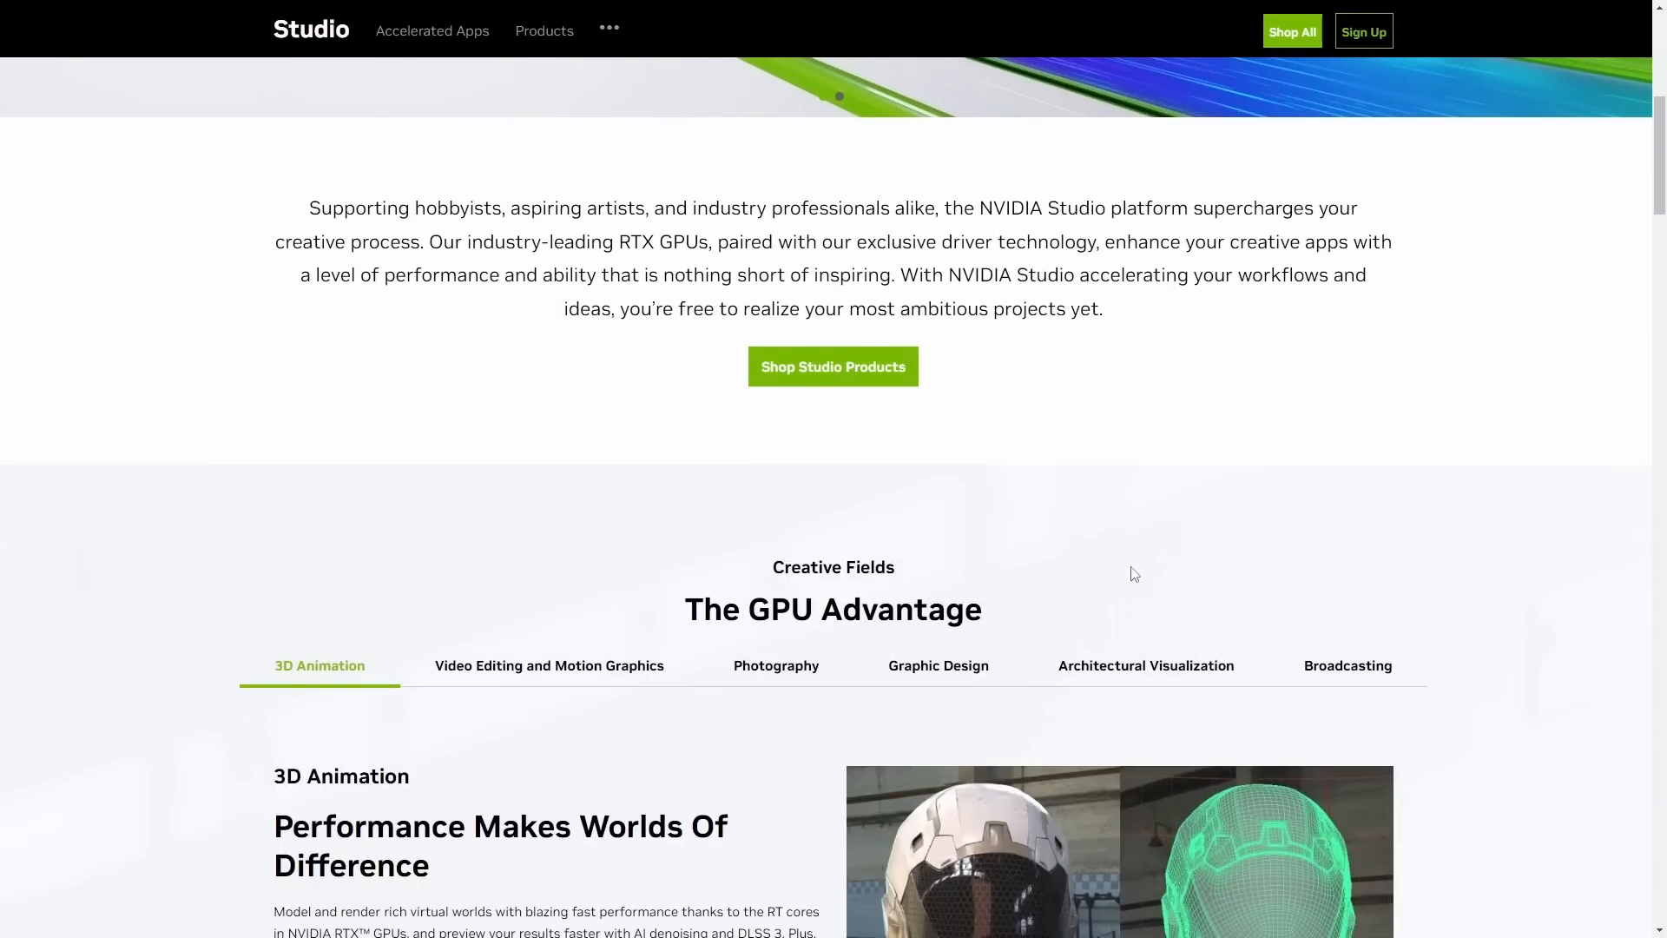
pyautogui.scroll(-3)
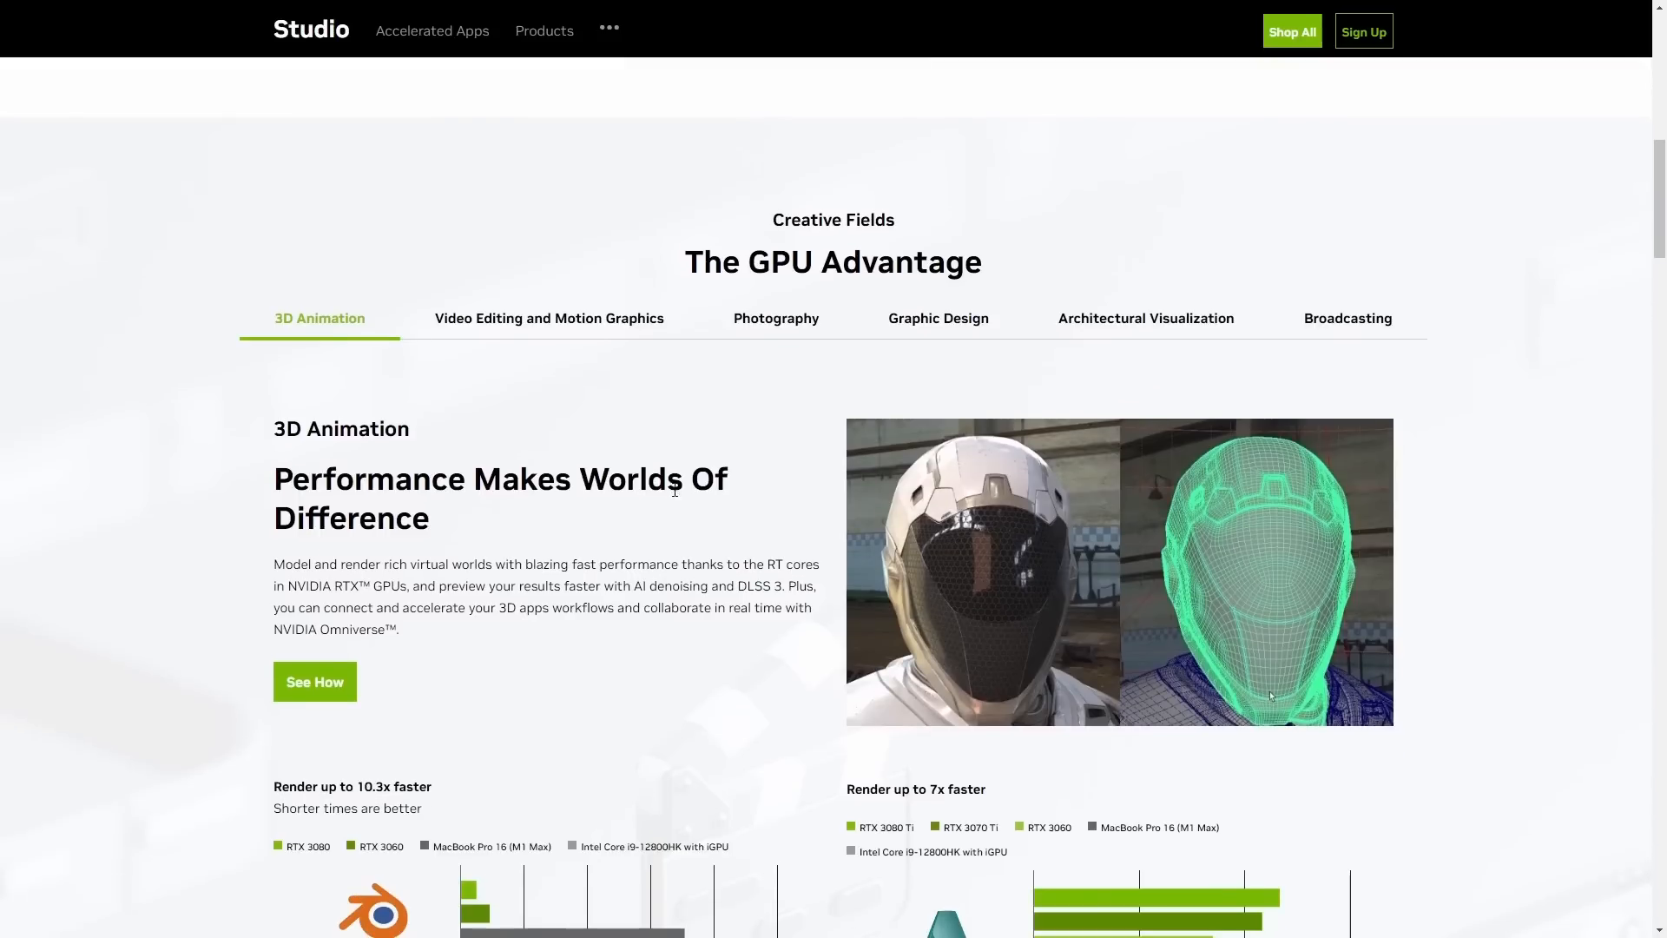
pyautogui.scroll(-3)
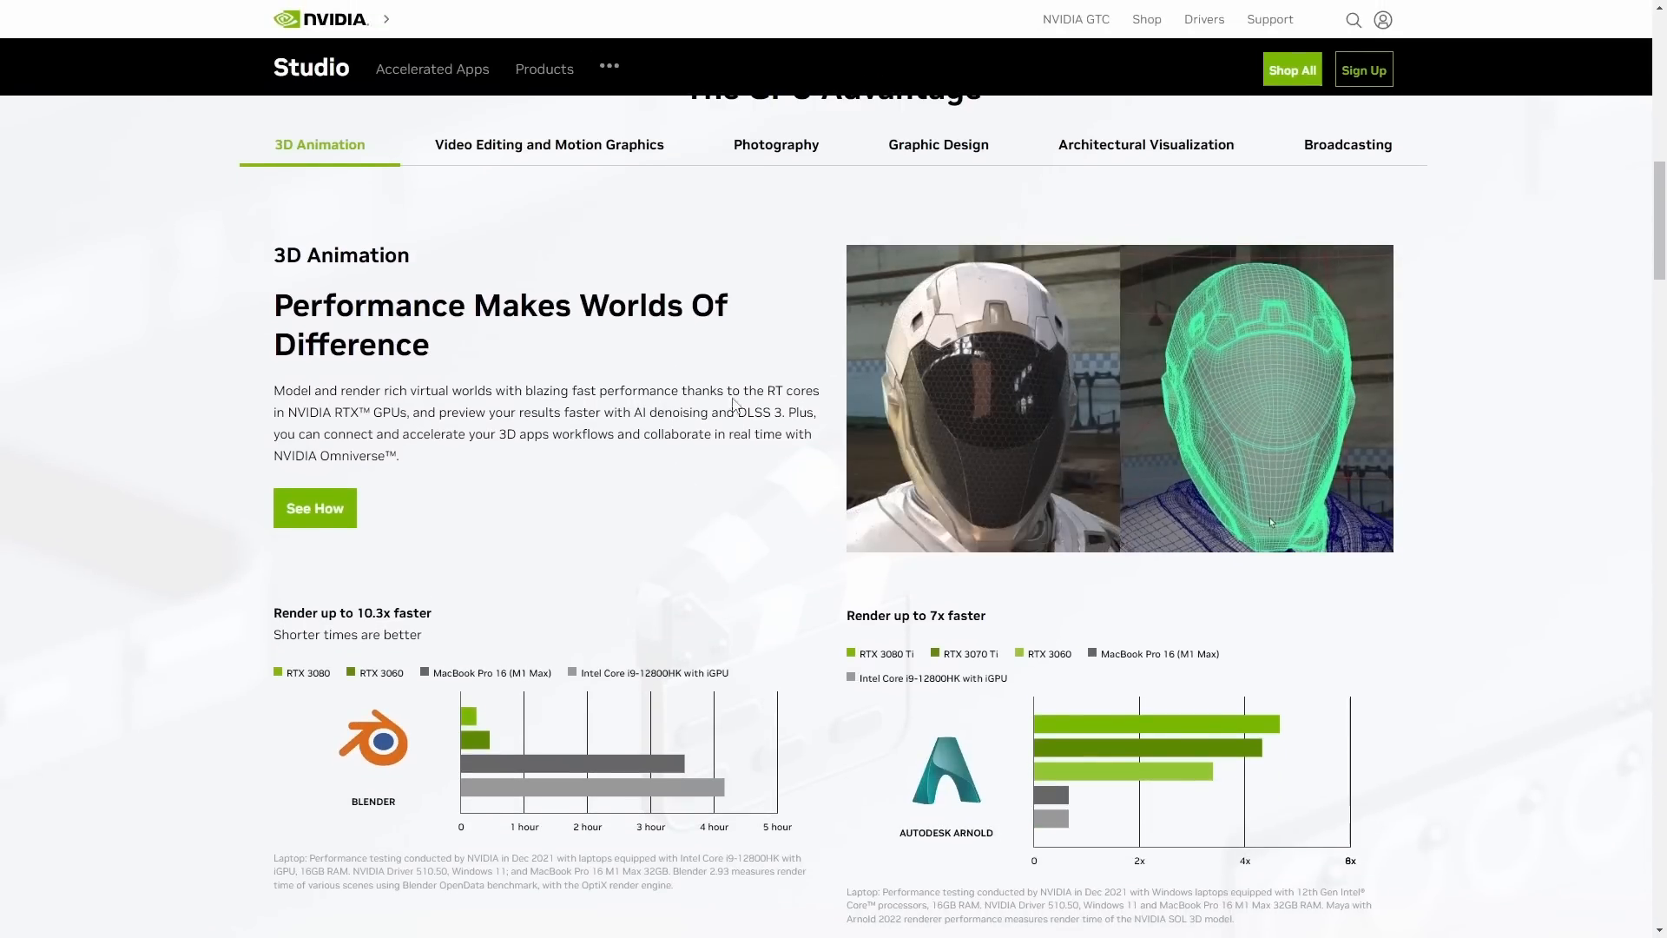
pyautogui.click(1145, 145)
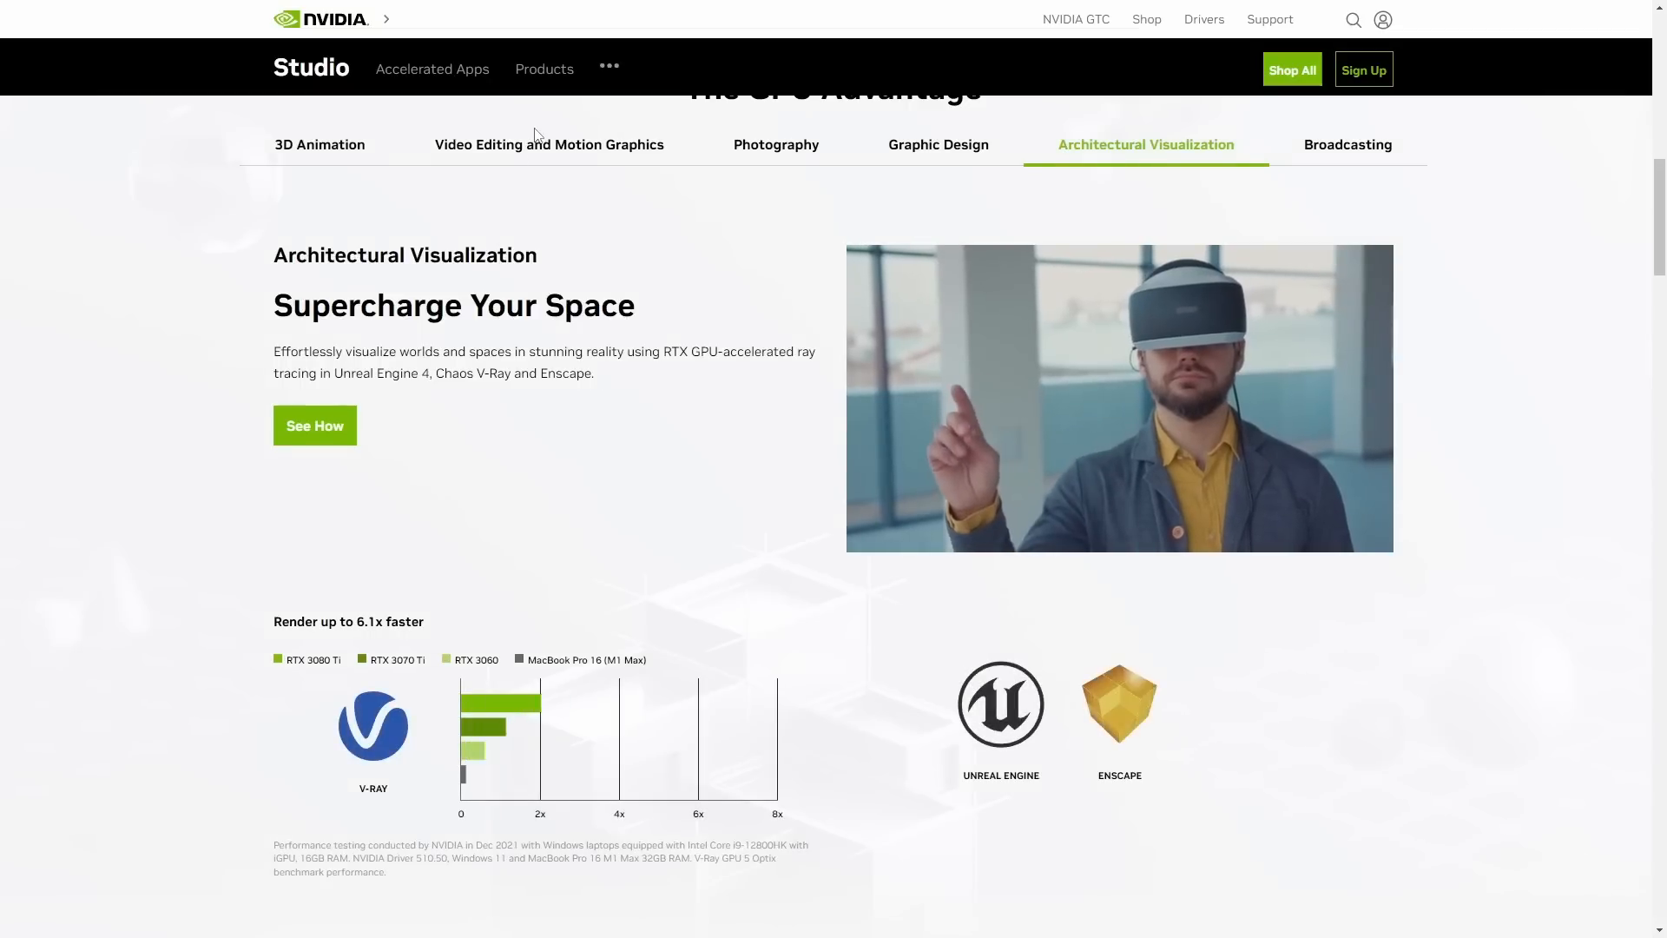